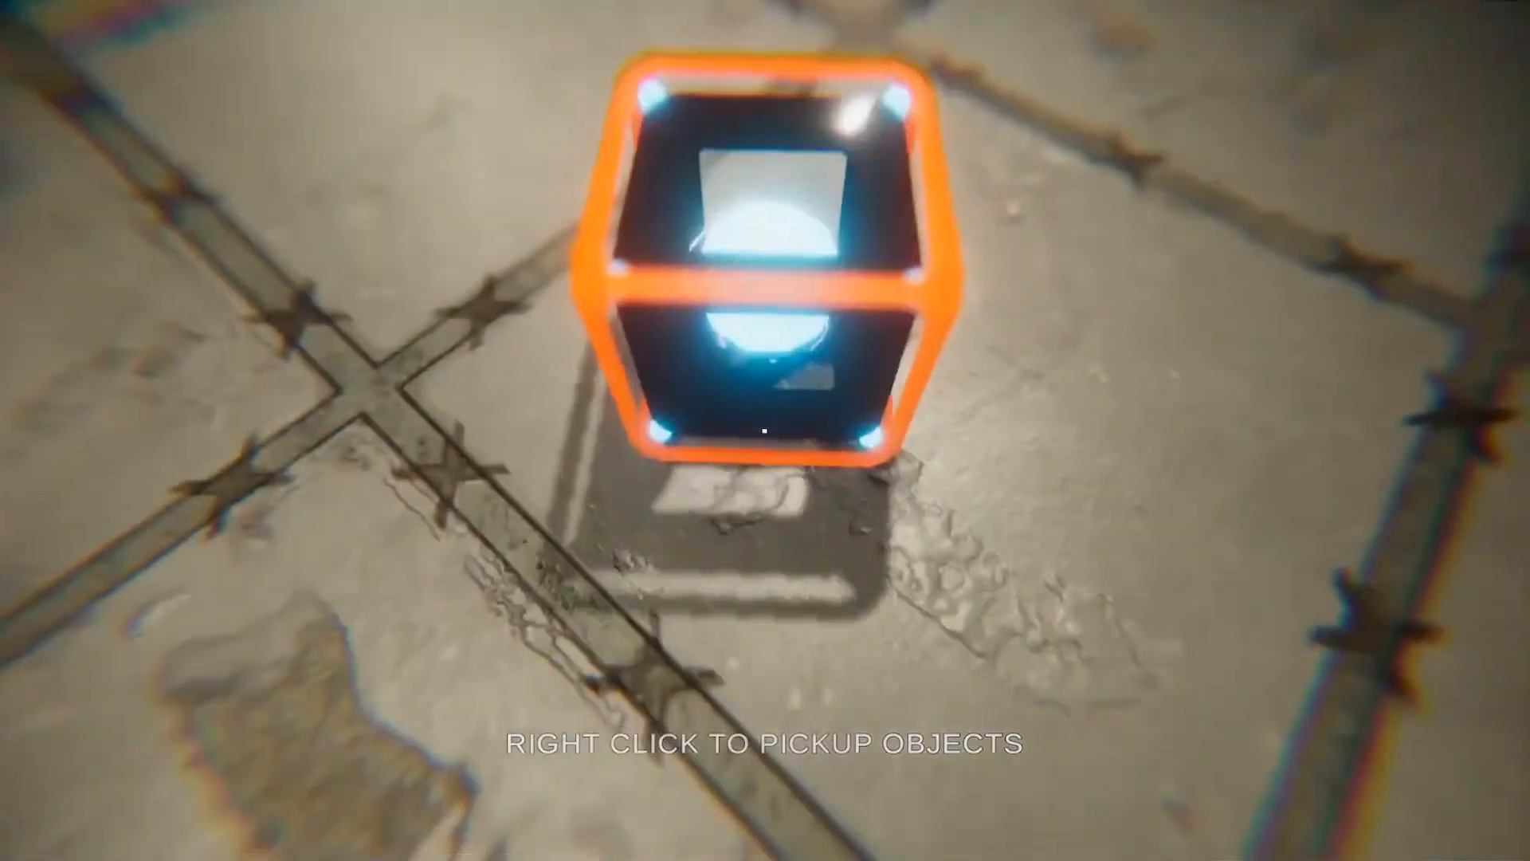
Step: Create a new 3D project named PickupSystem from Unity Hub
{"action": "right_click", "coordinate": [765, 430]}
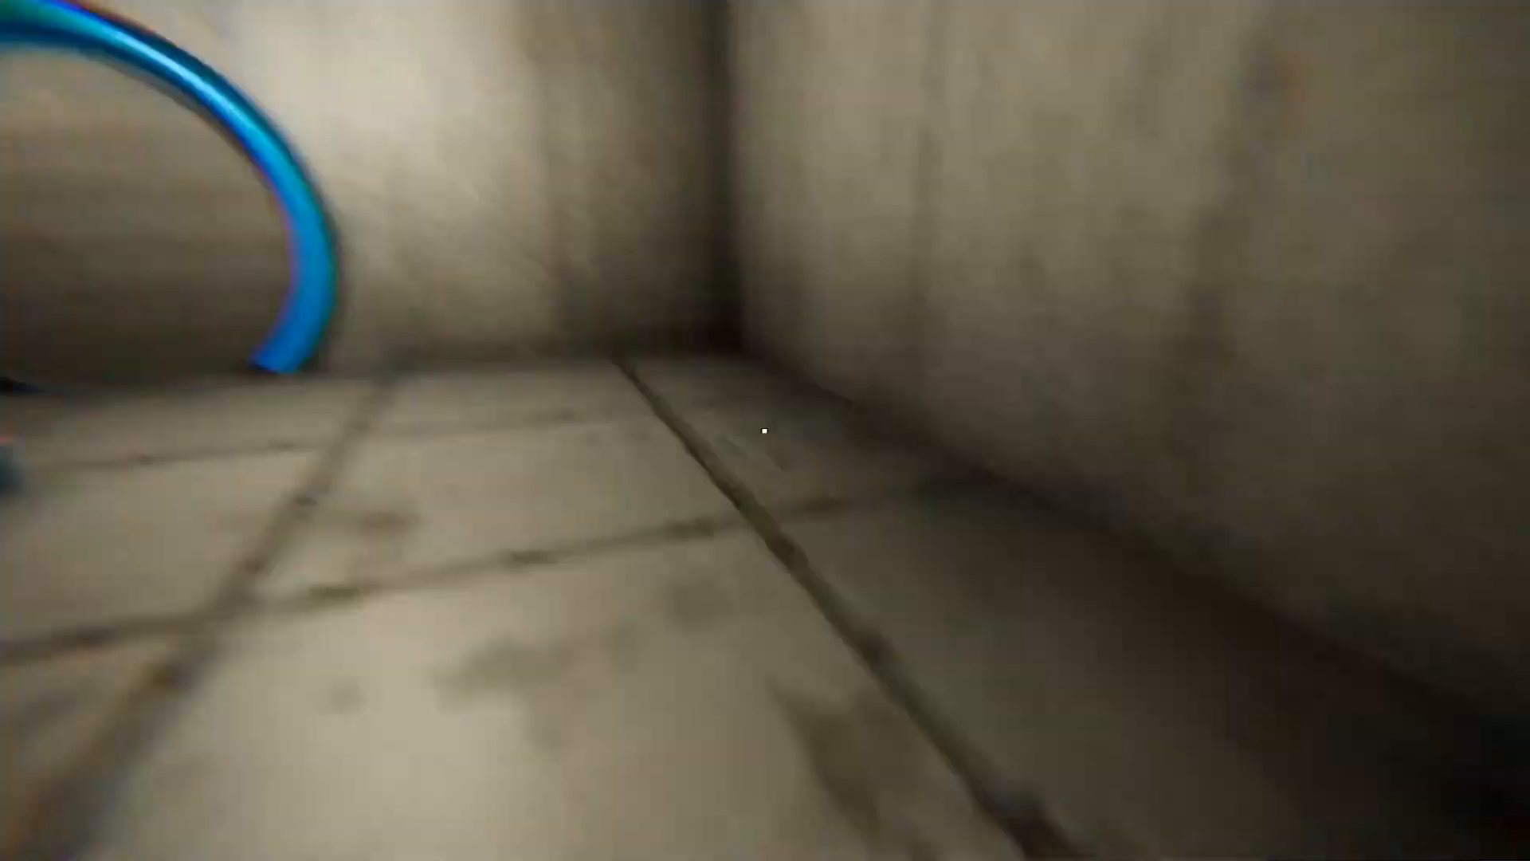
{"action": "mouse_move", "coordinate": [765, 431]}
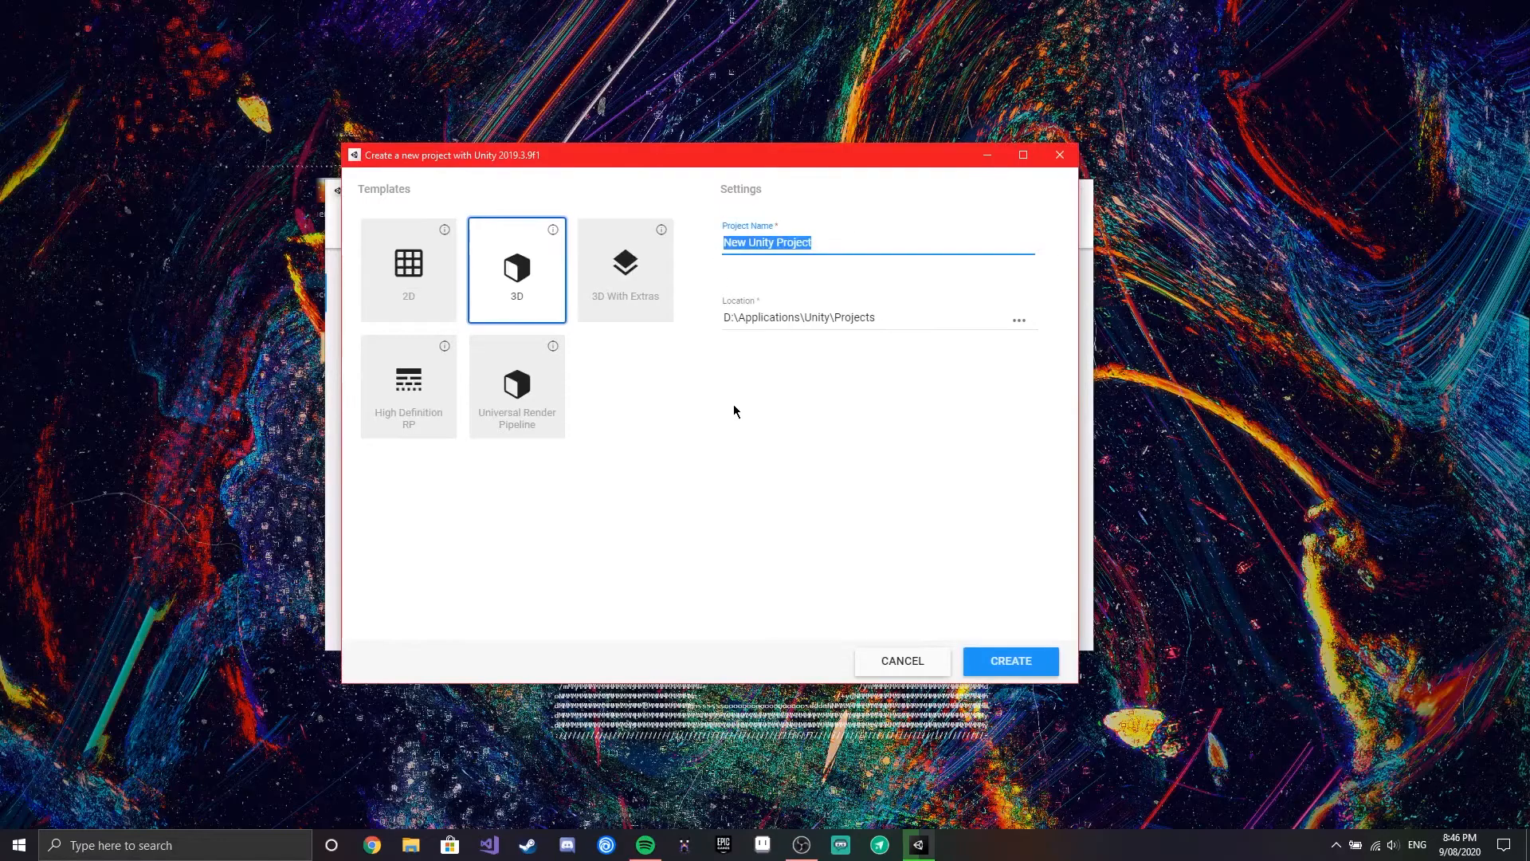
{"action": "type", "text": "PickupSystem"}
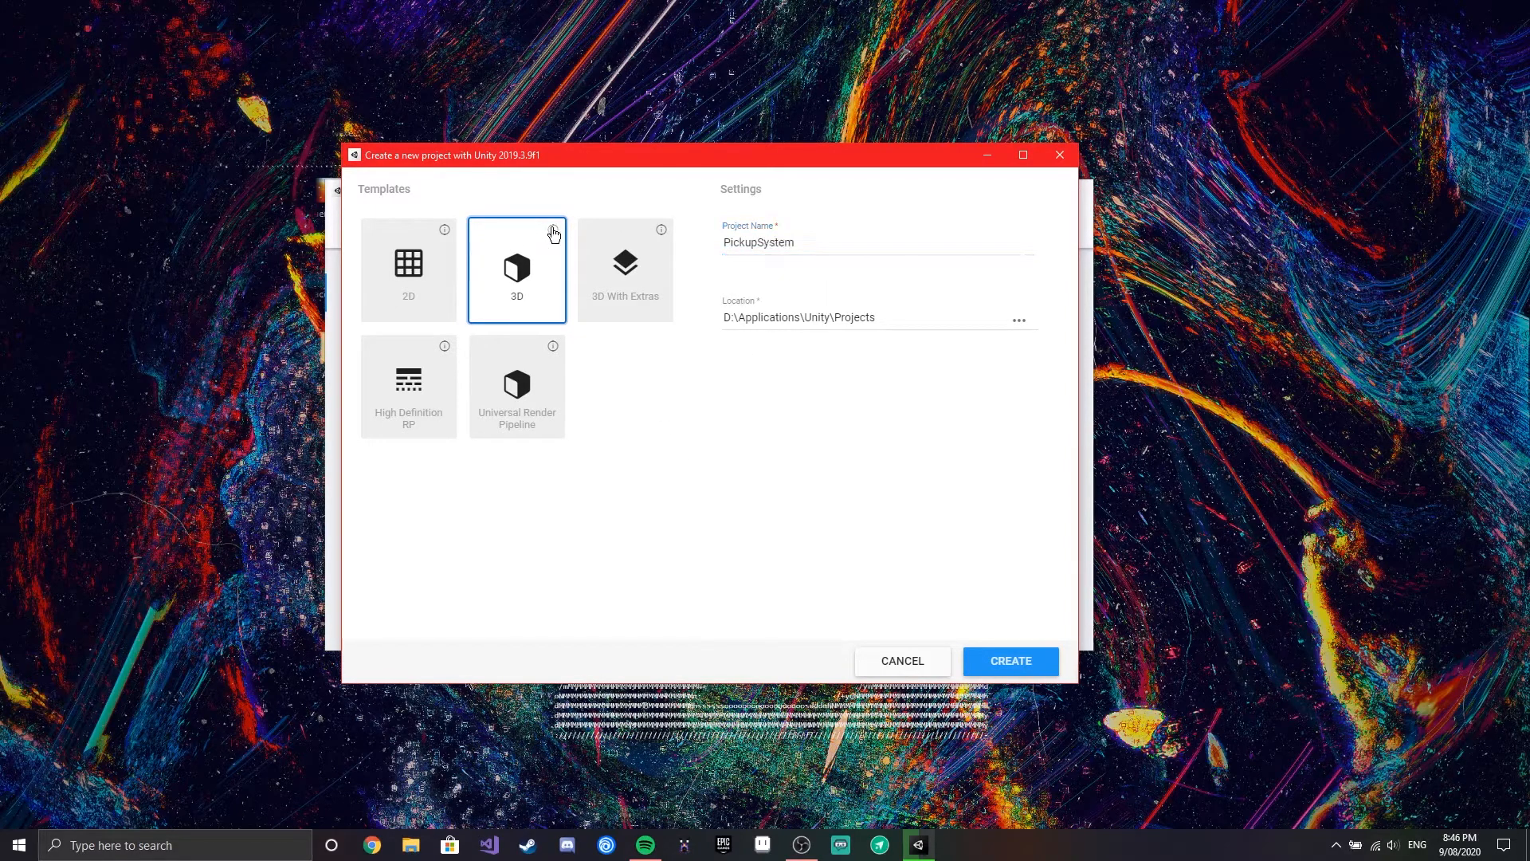
{"action": "left_click", "coordinate": [1010, 660]}
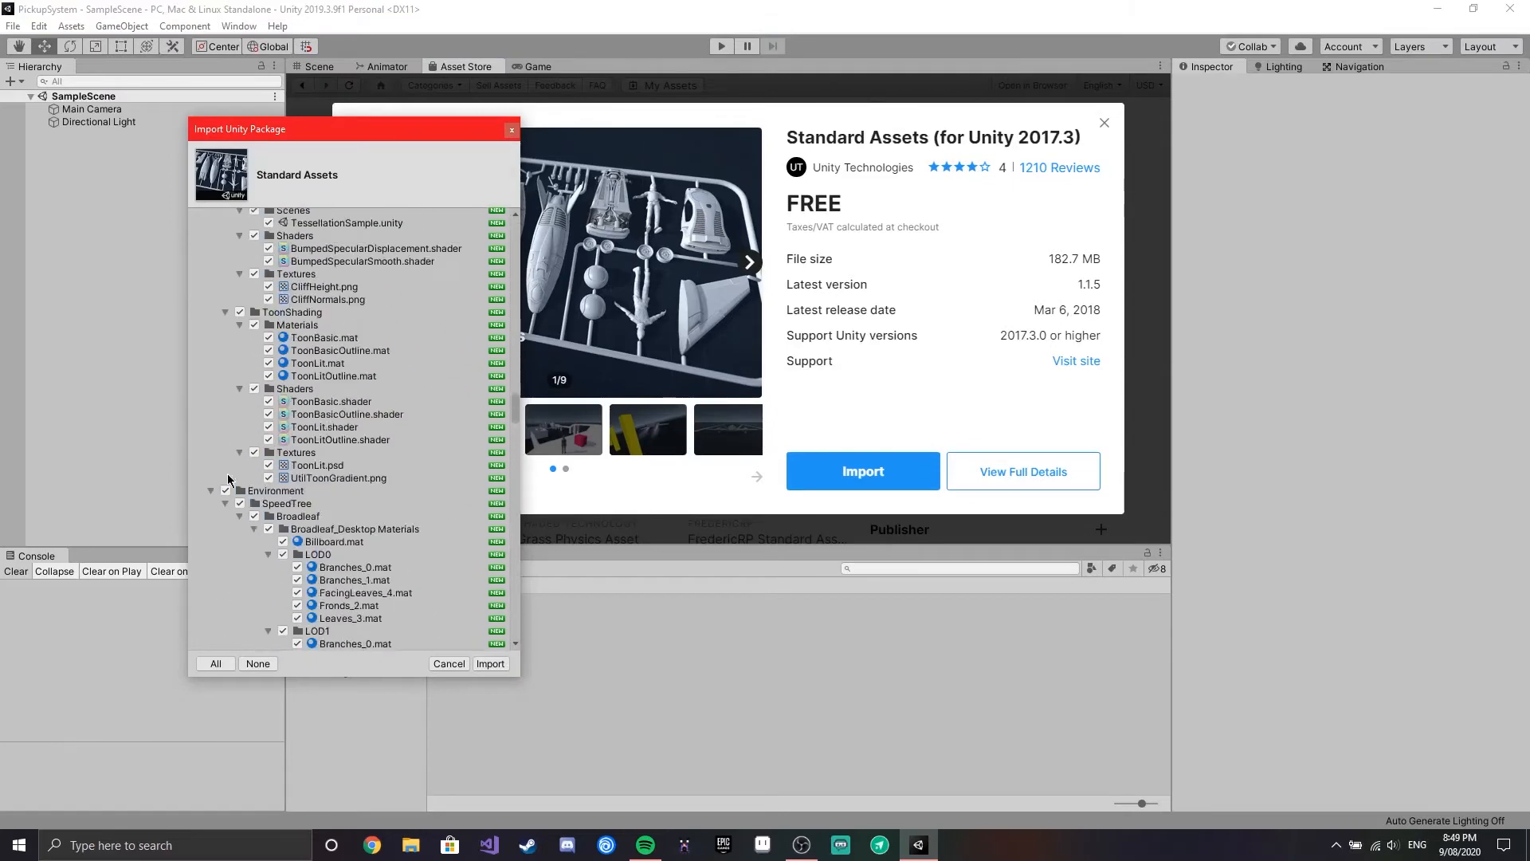
Step: Import Standard Assets and add a ground plane scaled to 10
{"action": "left_click", "coordinate": [489, 663]}
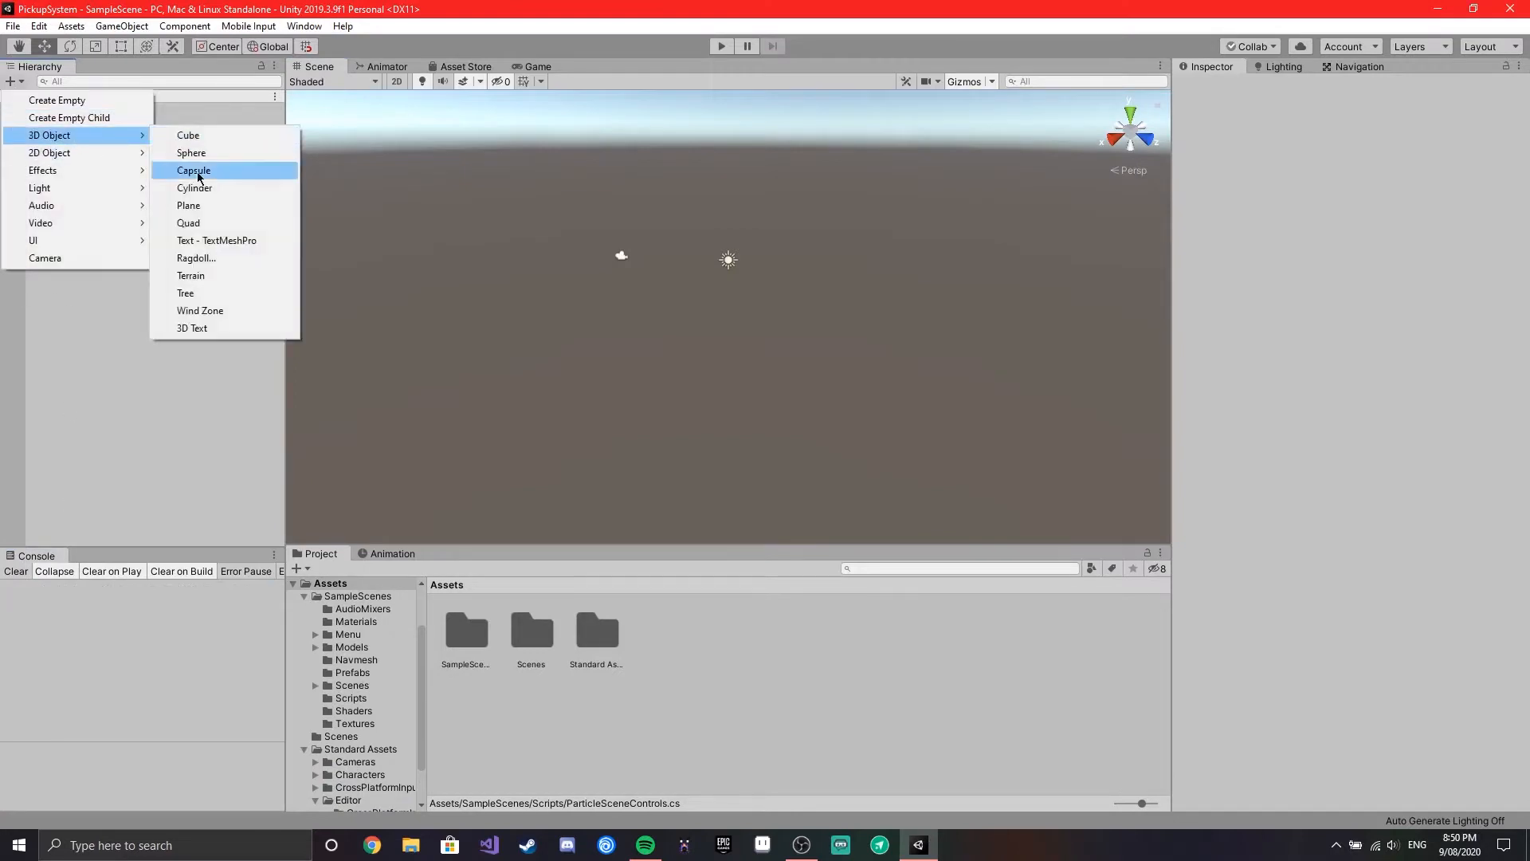
{"action": "left_click", "coordinate": [188, 206]}
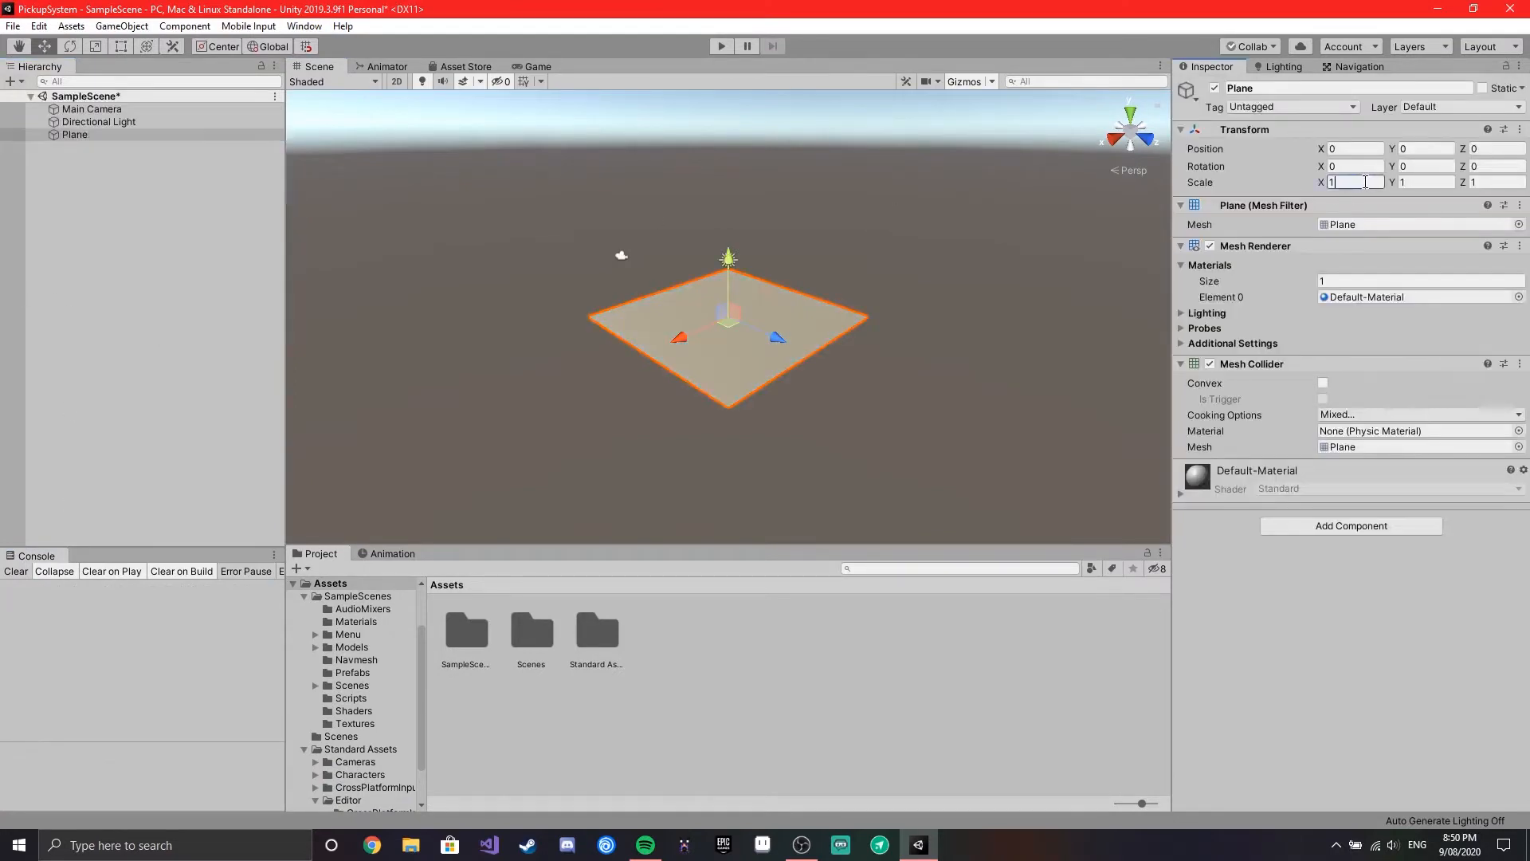
{"action": "type", "text": "10"}
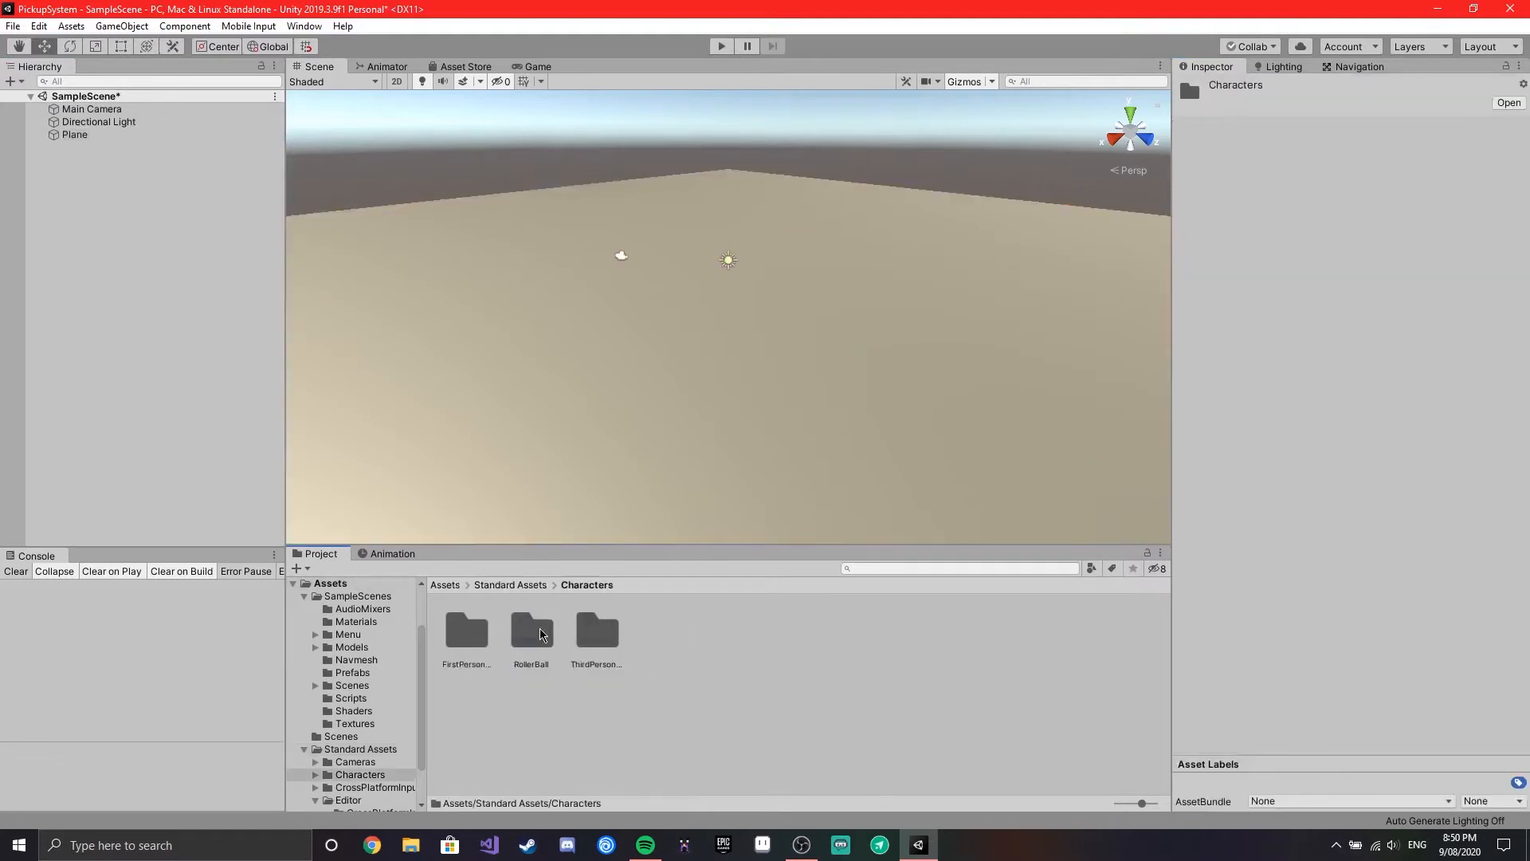
Step: Place the RigidBodyFPSController prefab in the scene and preview it in the game view
{"action": "double_click", "coordinate": [466, 631]}
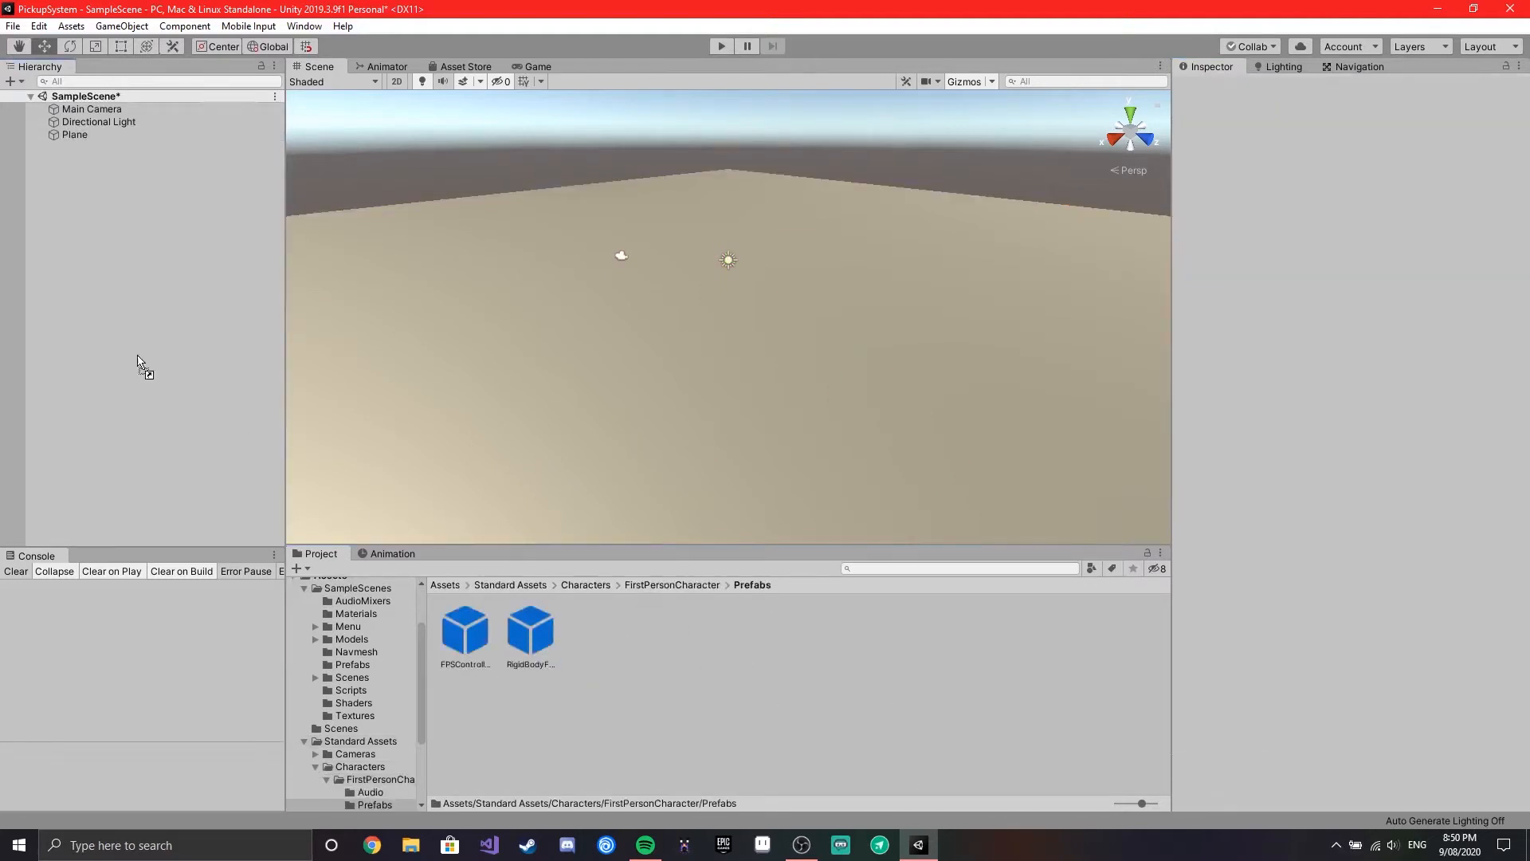
{"action": "left_click", "coordinate": [93, 109]}
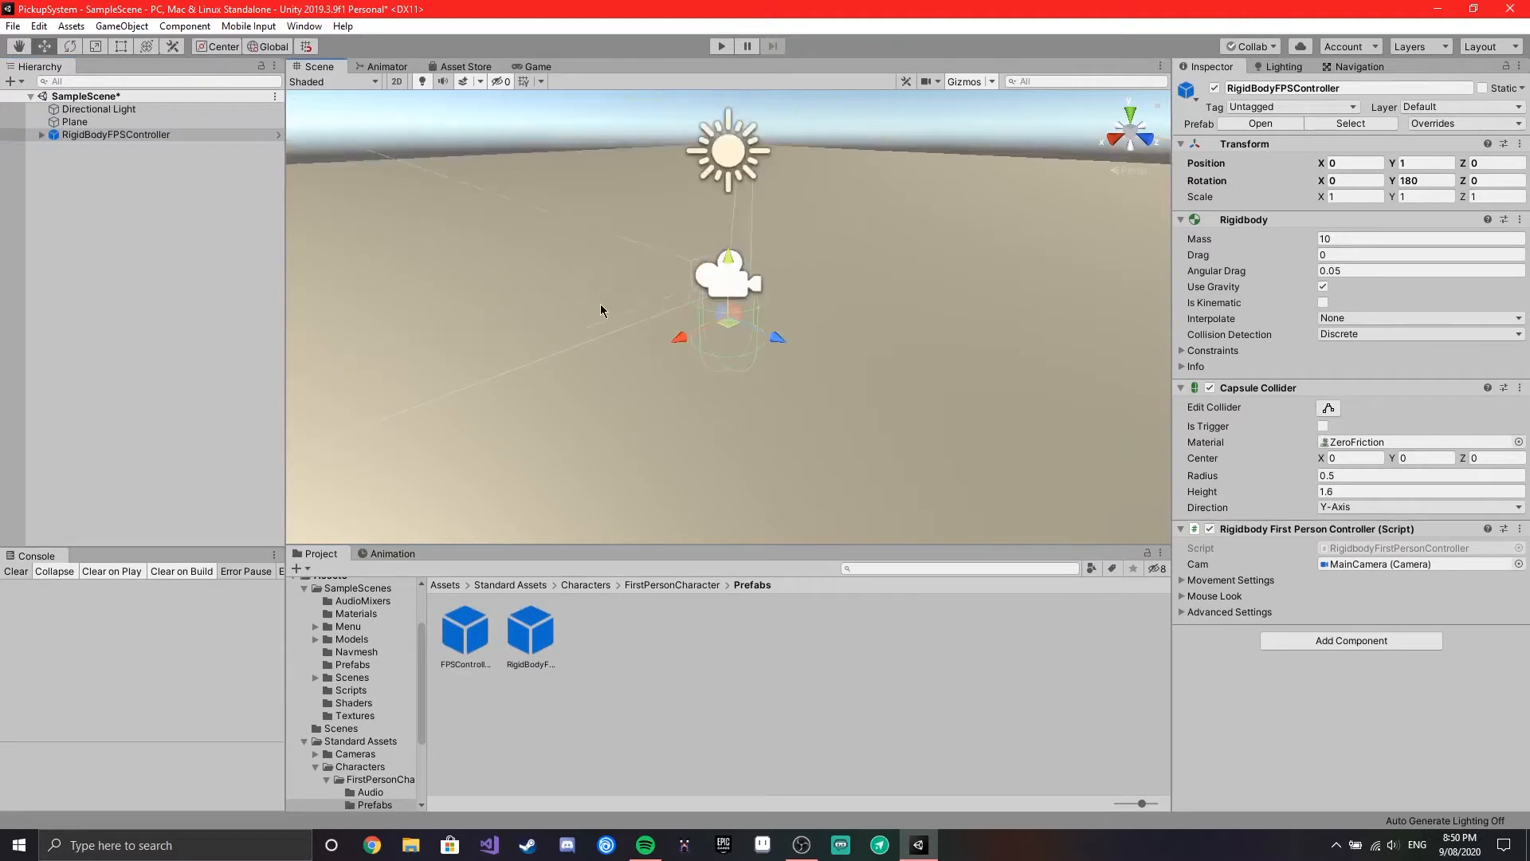
{"action": "left_click", "coordinate": [537, 67]}
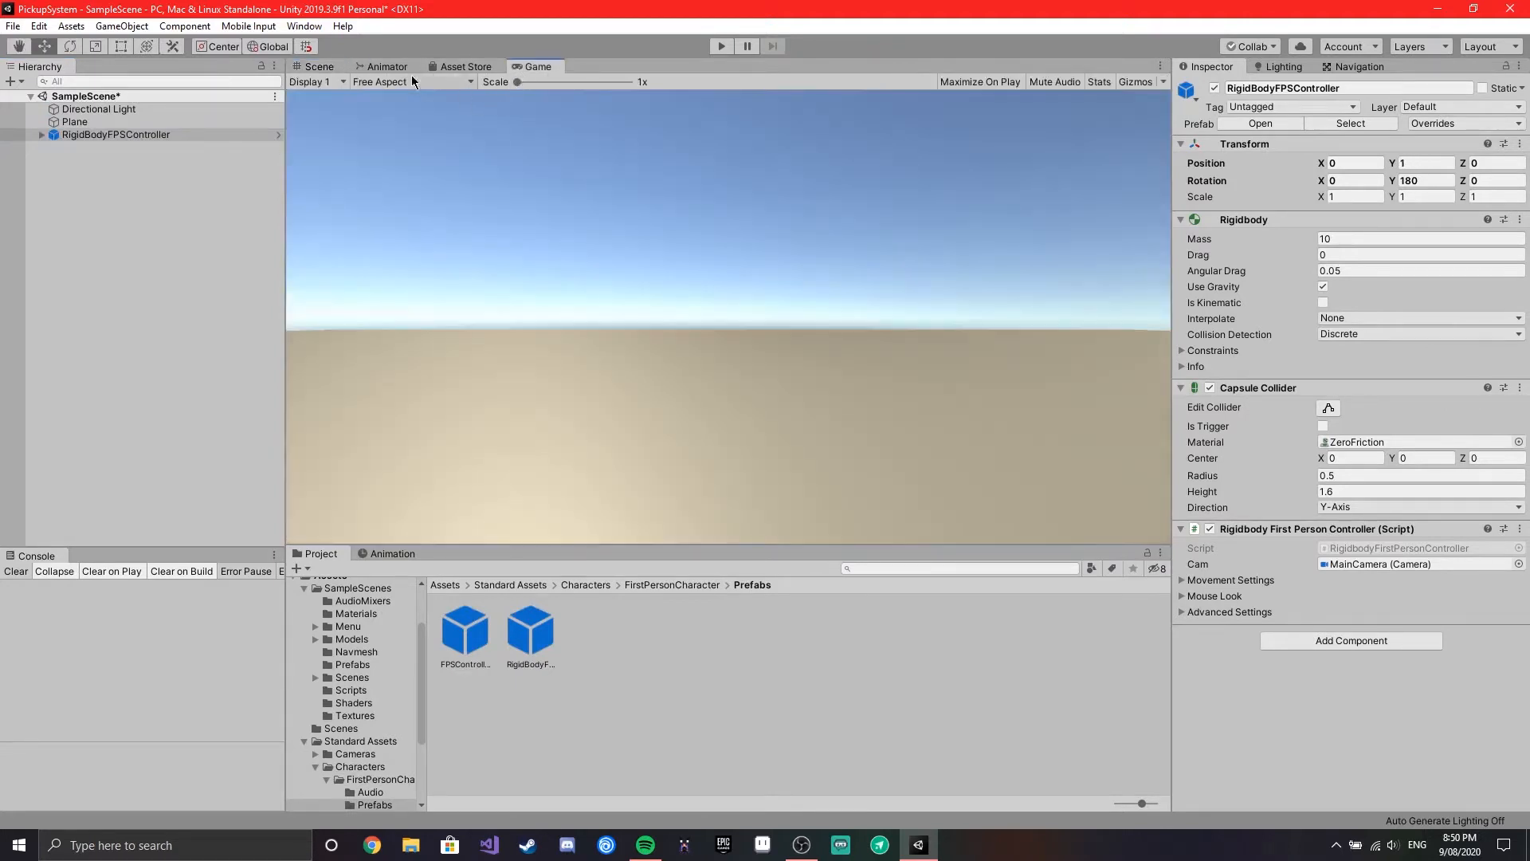
{"action": "left_click", "coordinate": [319, 67]}
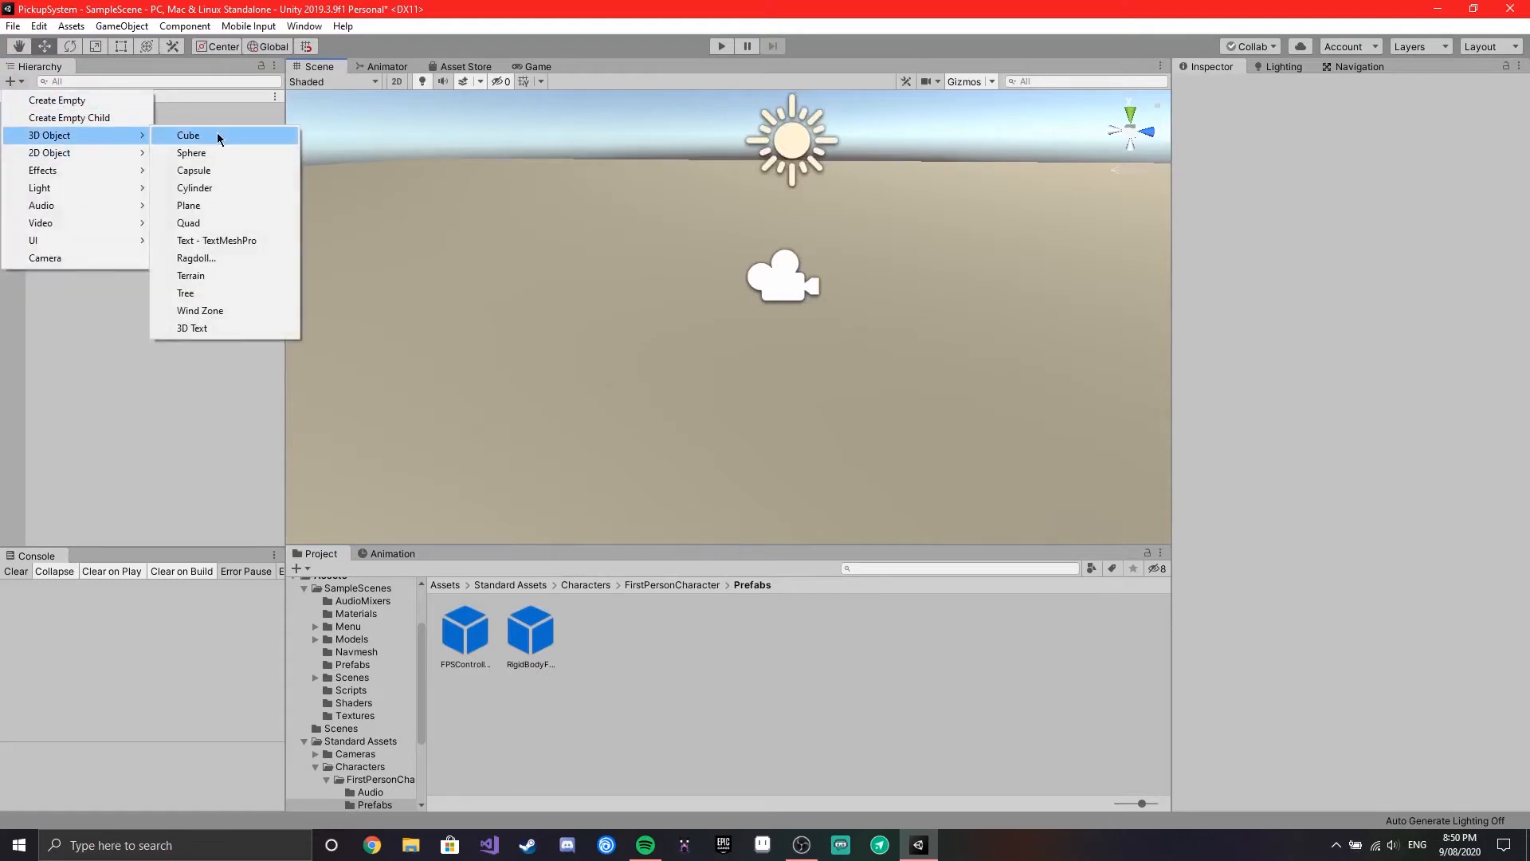
Step: Add a cube to the scene and give it a Rigidbody component
{"action": "left_click", "coordinate": [188, 134]}
{"action": "type", "text": "rig"}
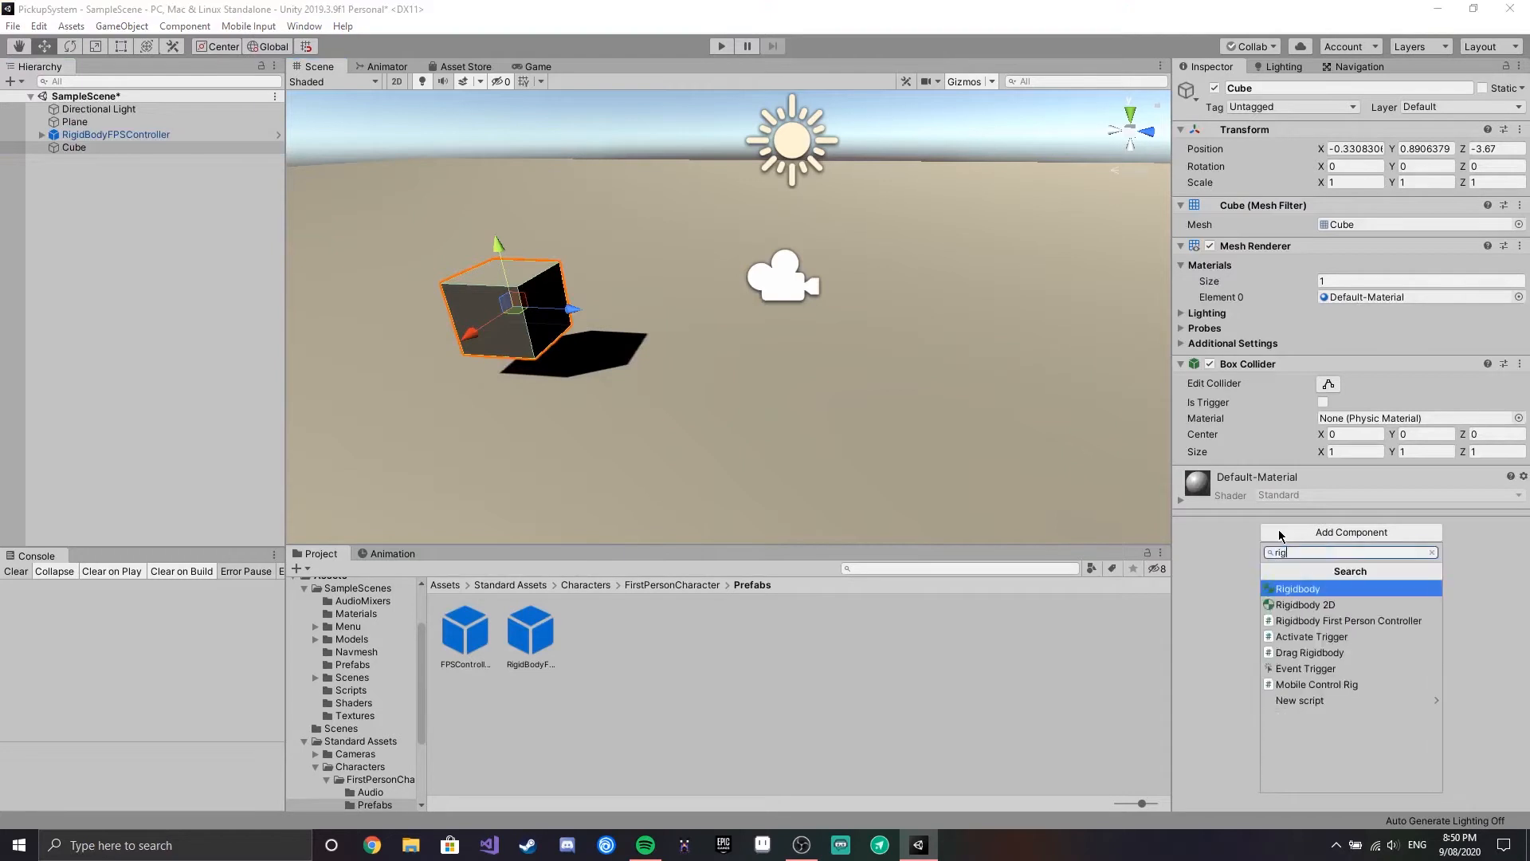
{"action": "left_click", "coordinate": [1297, 588]}
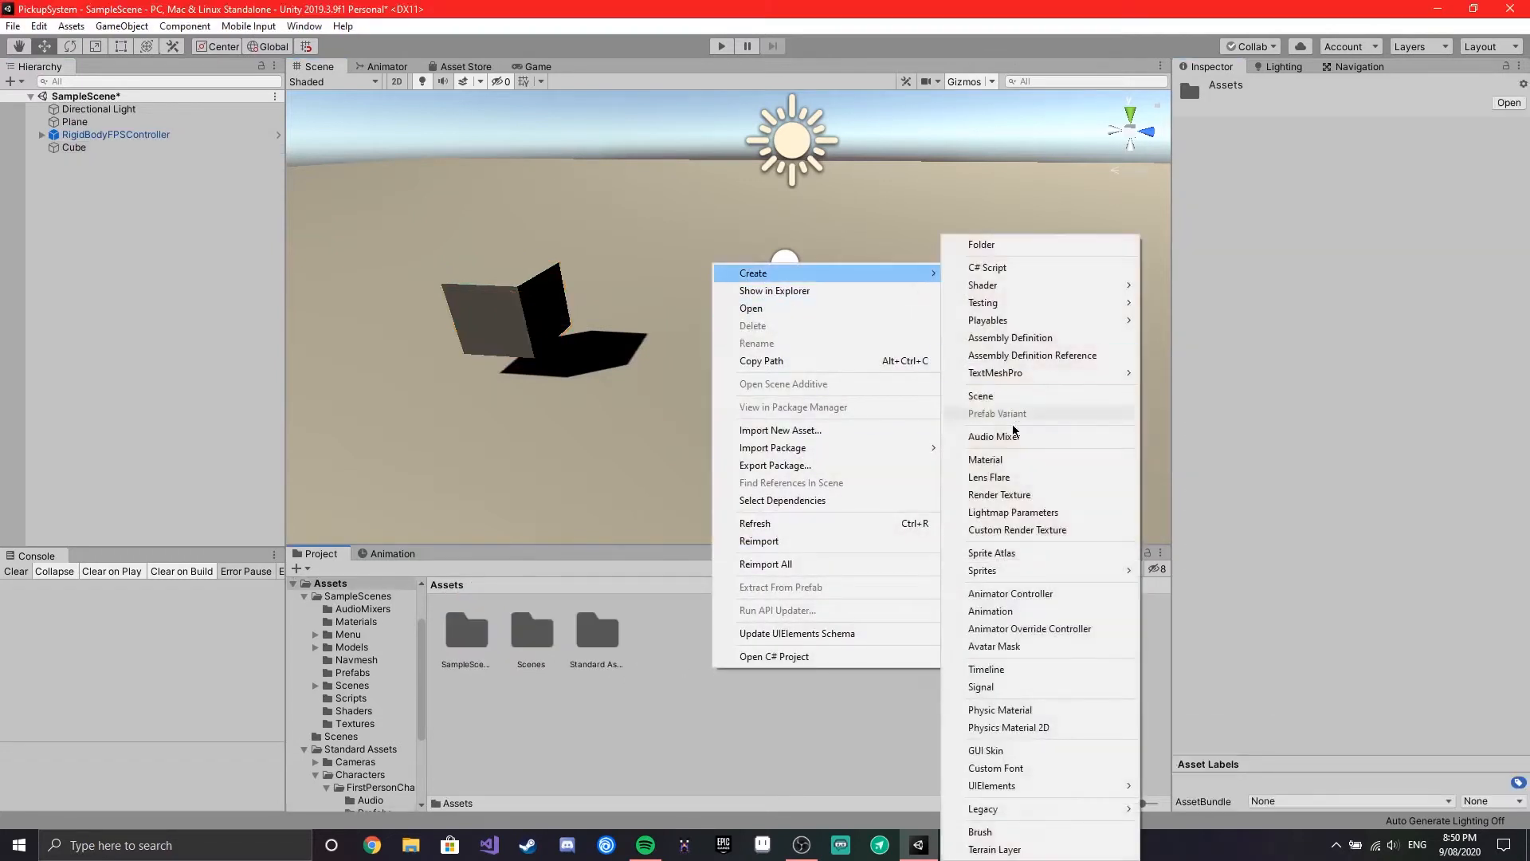
Step: Create a material named Black with its albedo colour set to black
{"action": "left_click", "coordinate": [985, 459]}
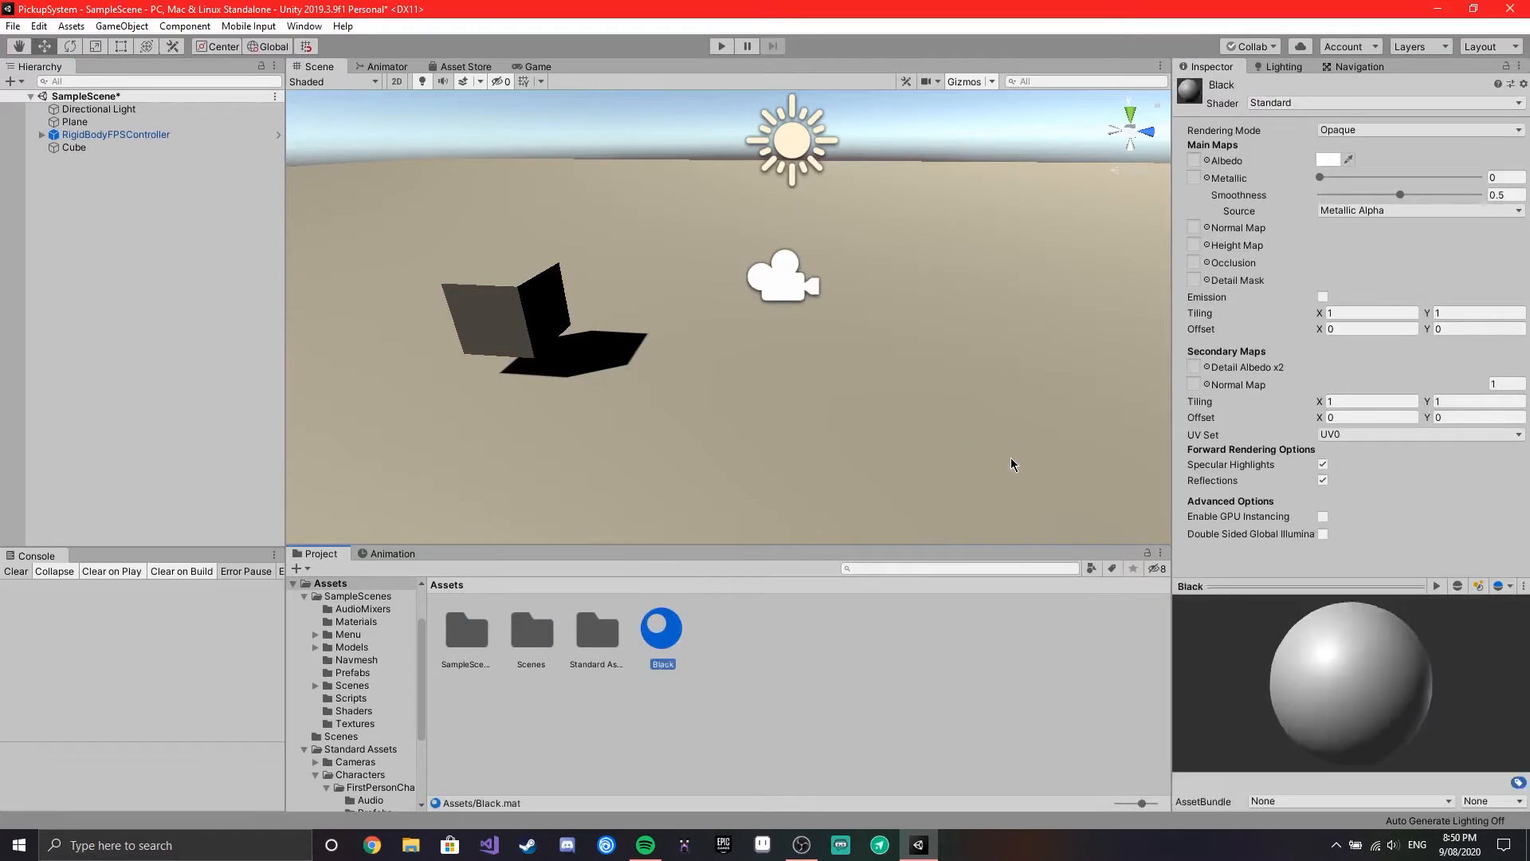
{"action": "left_click", "coordinate": [1328, 160]}
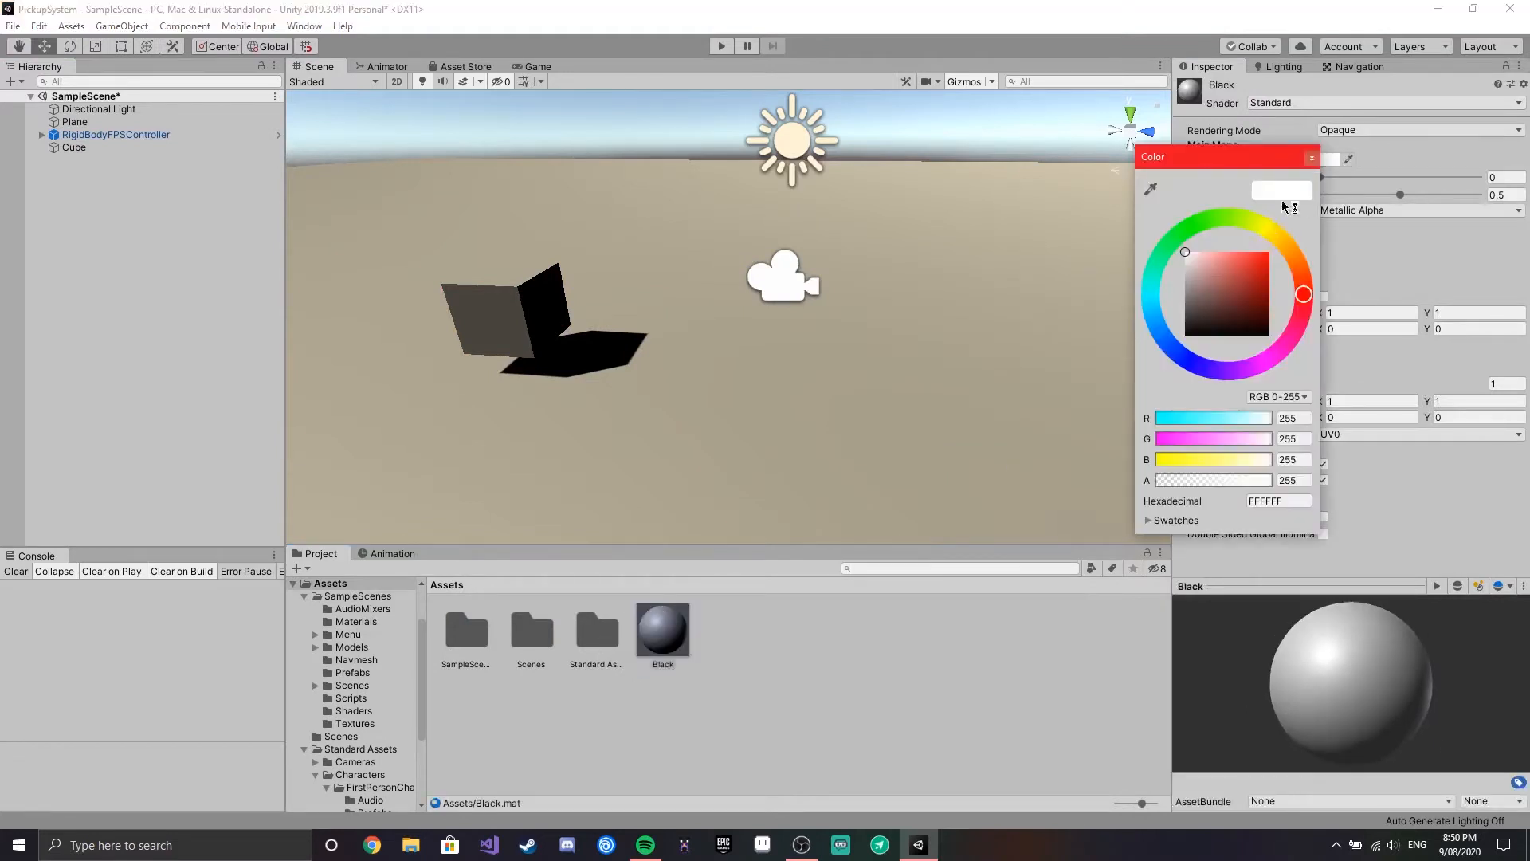
{"action": "left_click", "coordinate": [1312, 158]}
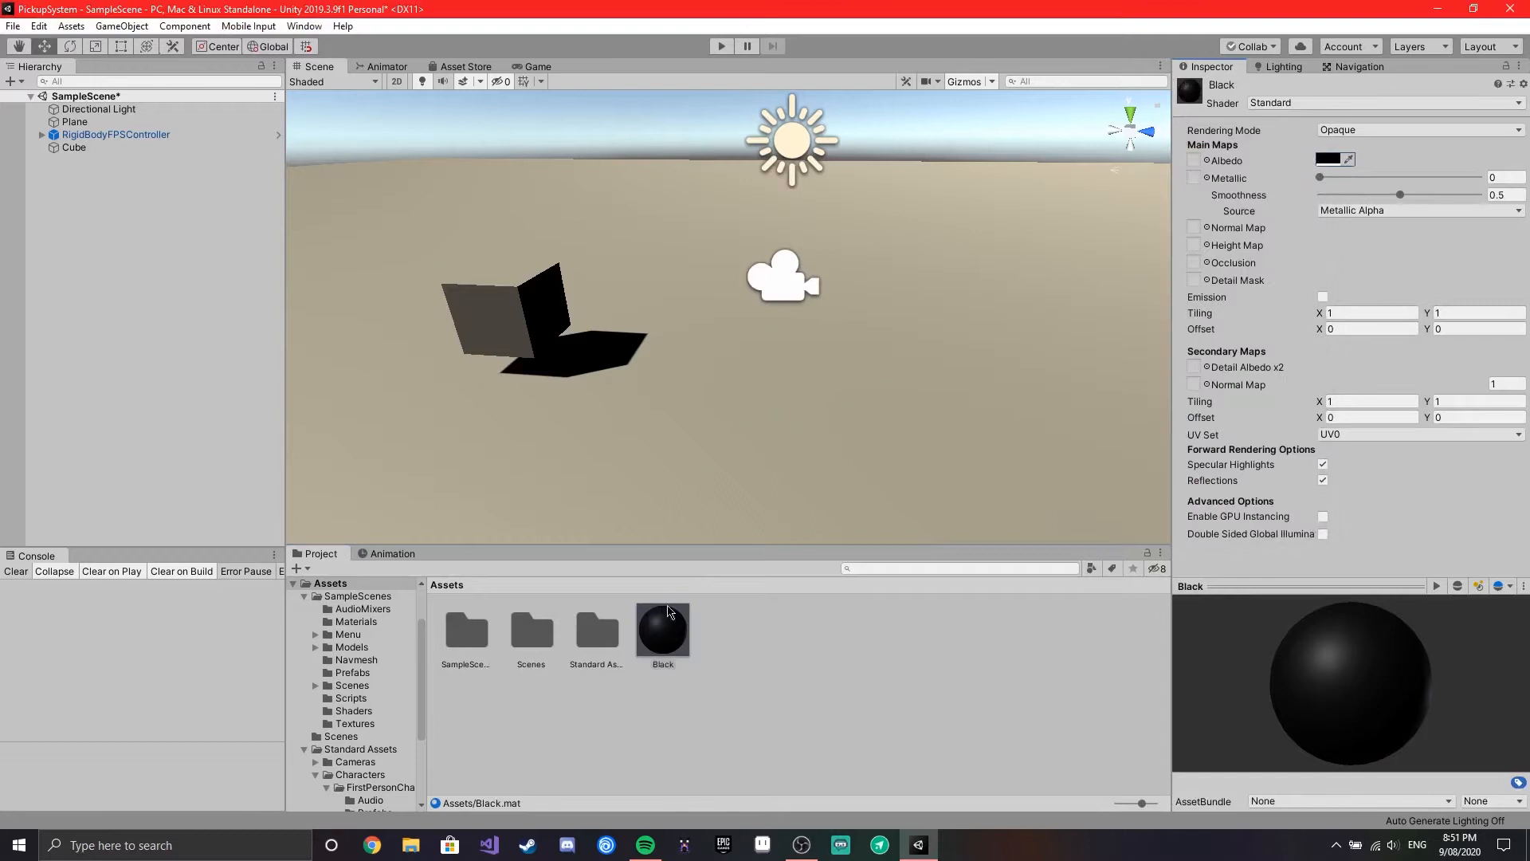
Step: Dock the game view beside the scene view and expand the first-person controller to its camera
{"action": "left_click", "coordinate": [386, 67]}
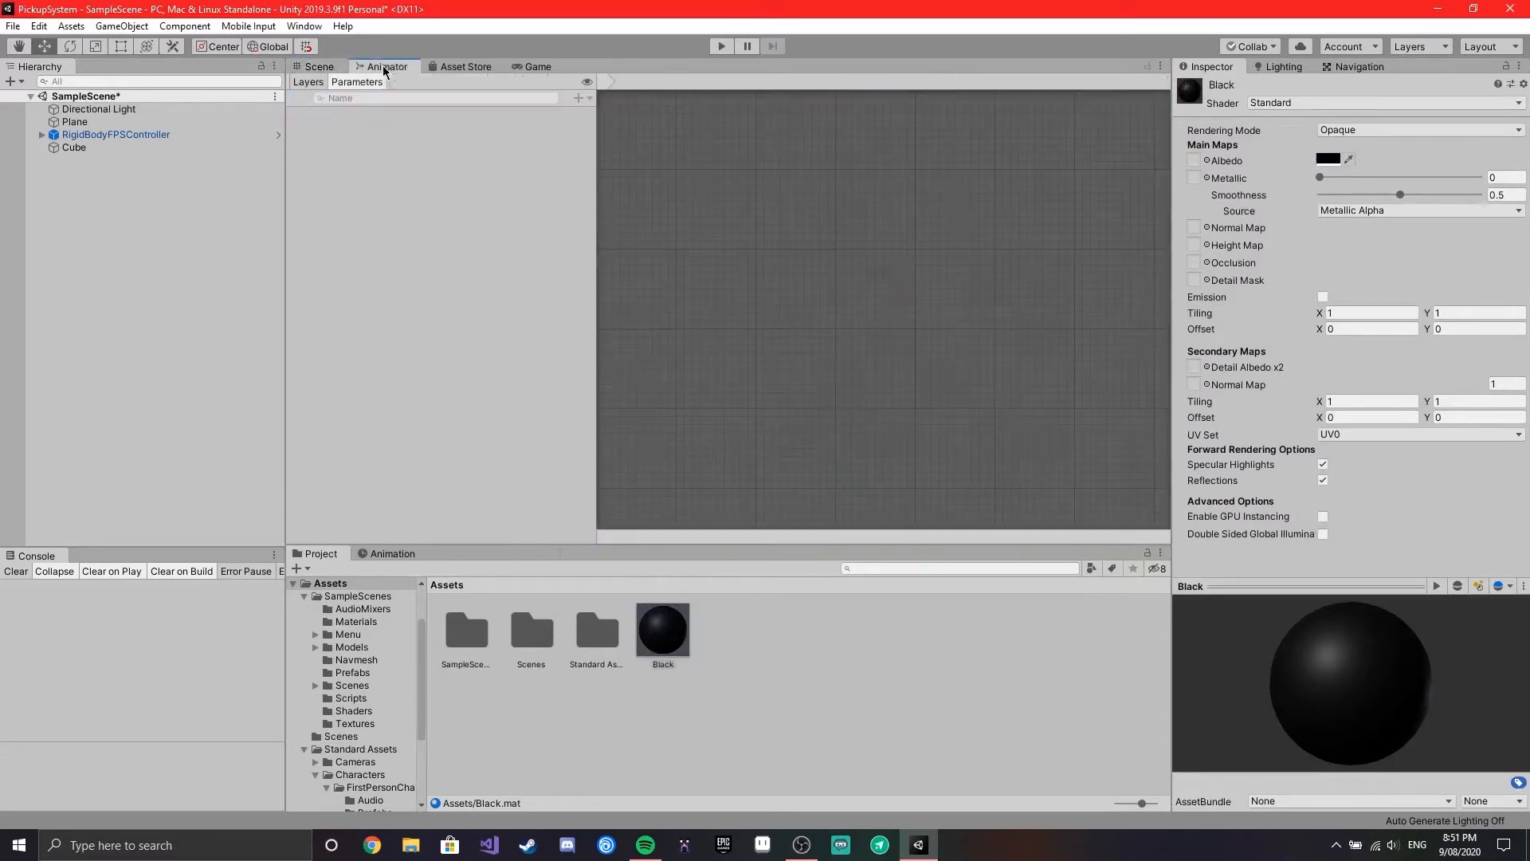
{"action": "left_click", "coordinate": [380, 67]}
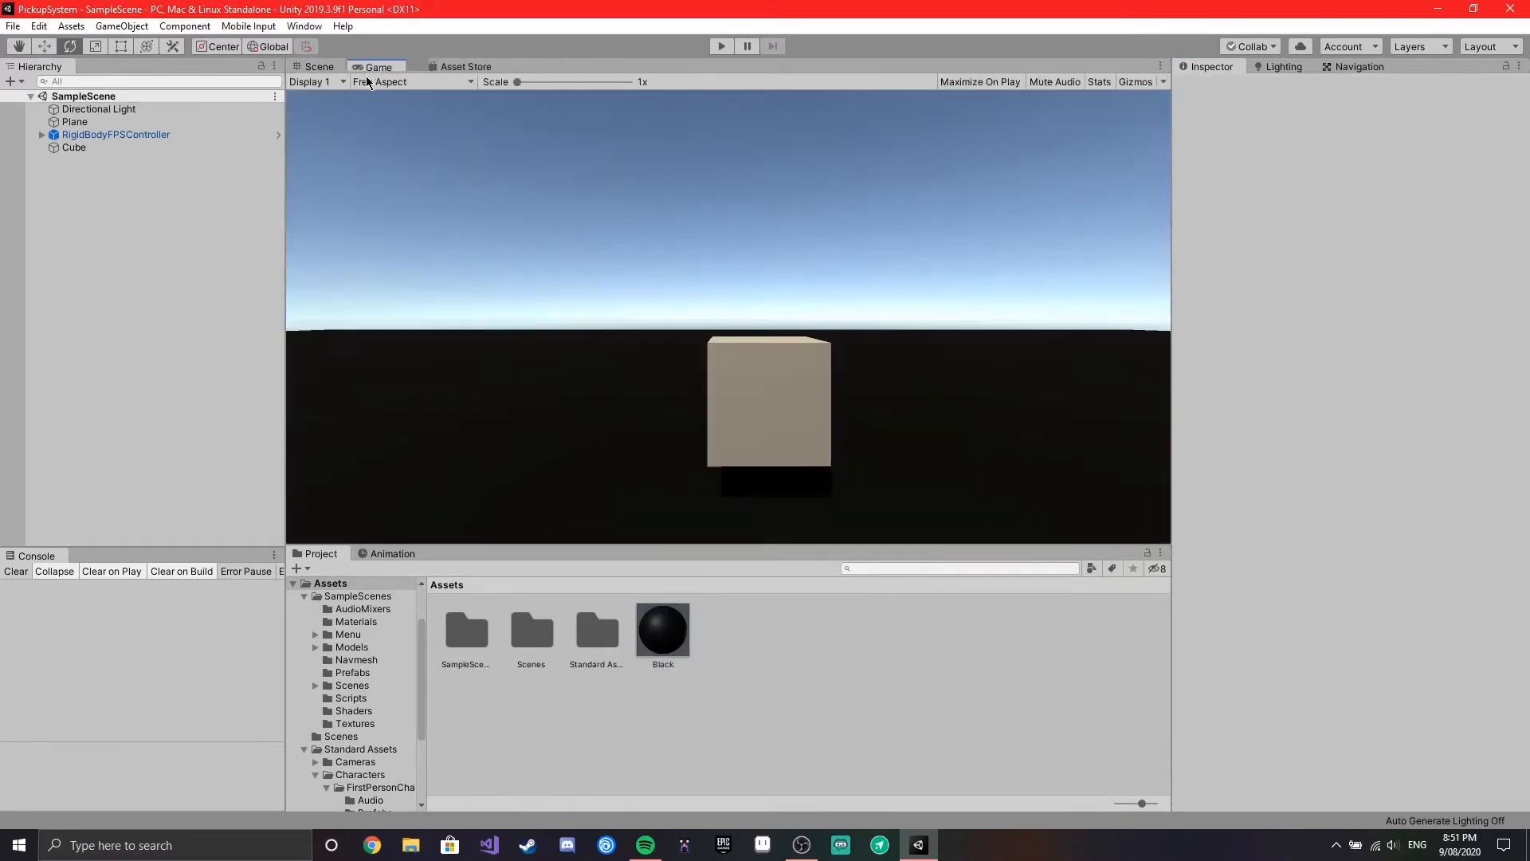
{"action": "left_click", "coordinate": [379, 67]}
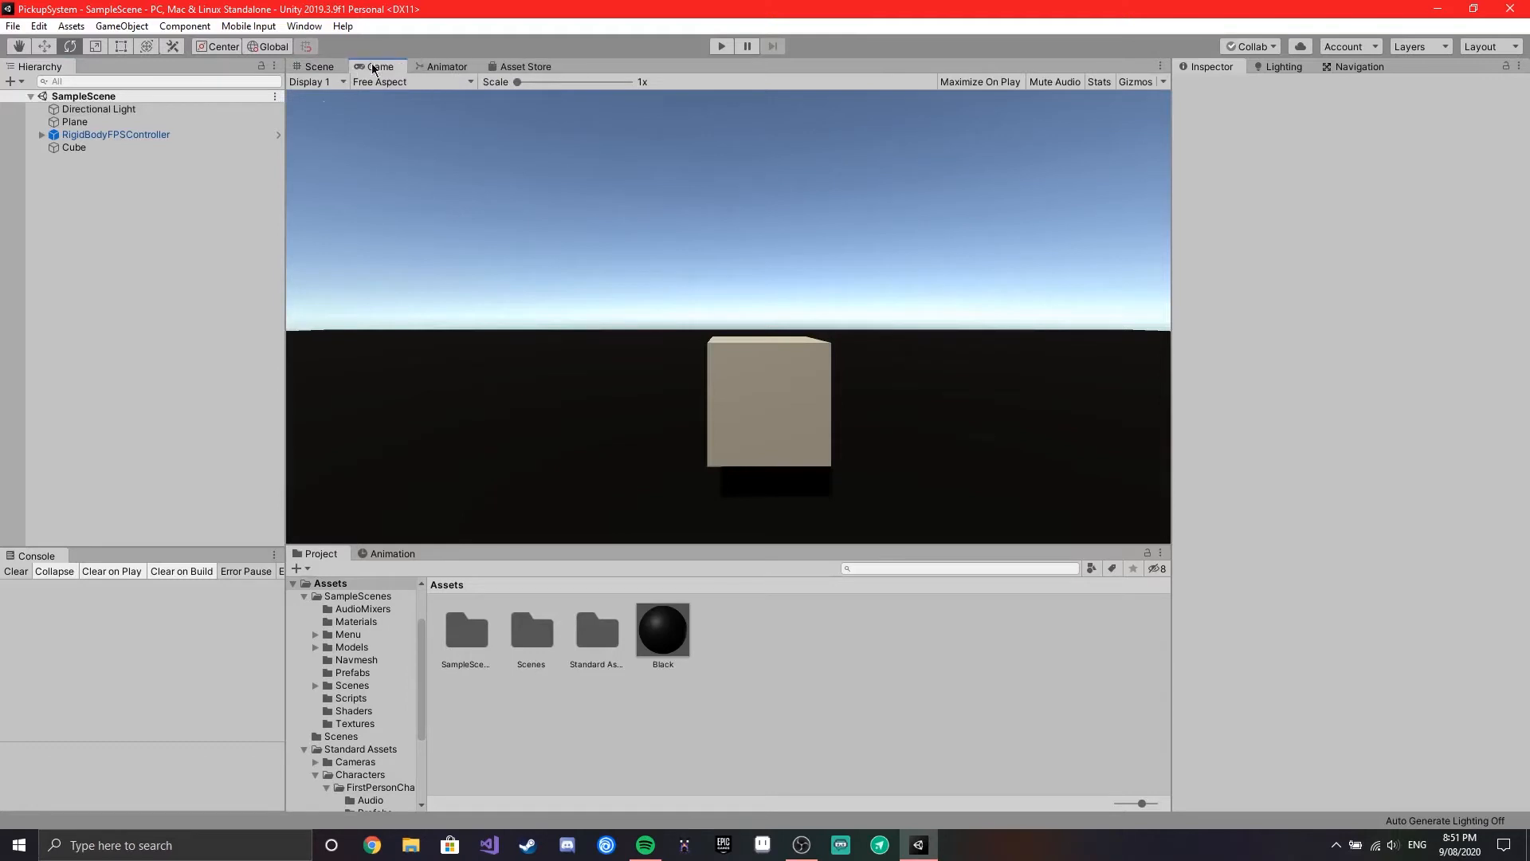
{"action": "left_click", "coordinate": [116, 134]}
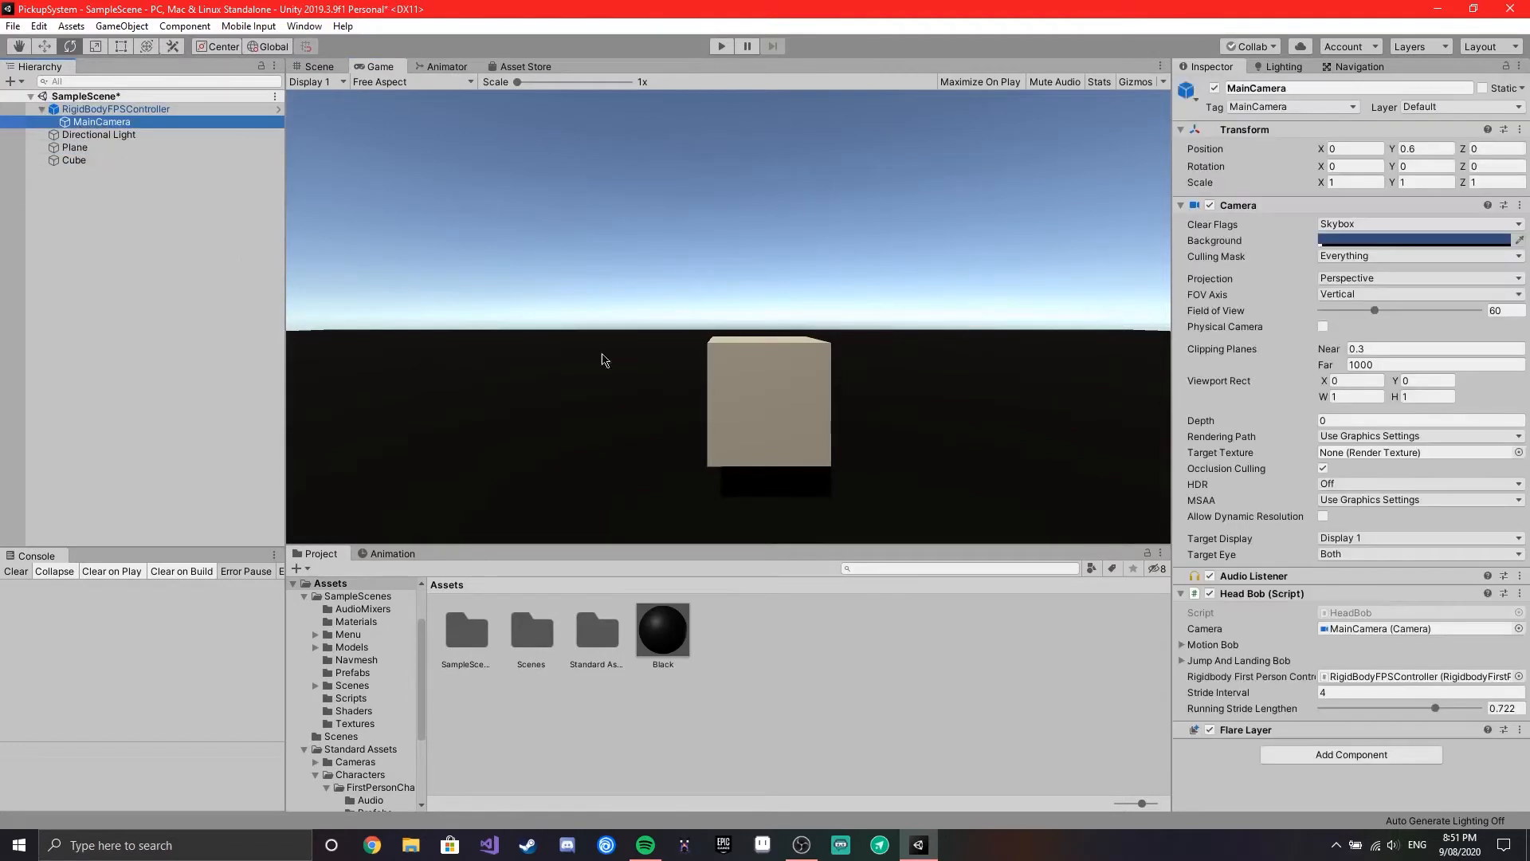
Step: Add a new Pickup script component to MainCamera and open it for editing
{"action": "left_click", "coordinate": [1350, 754]}
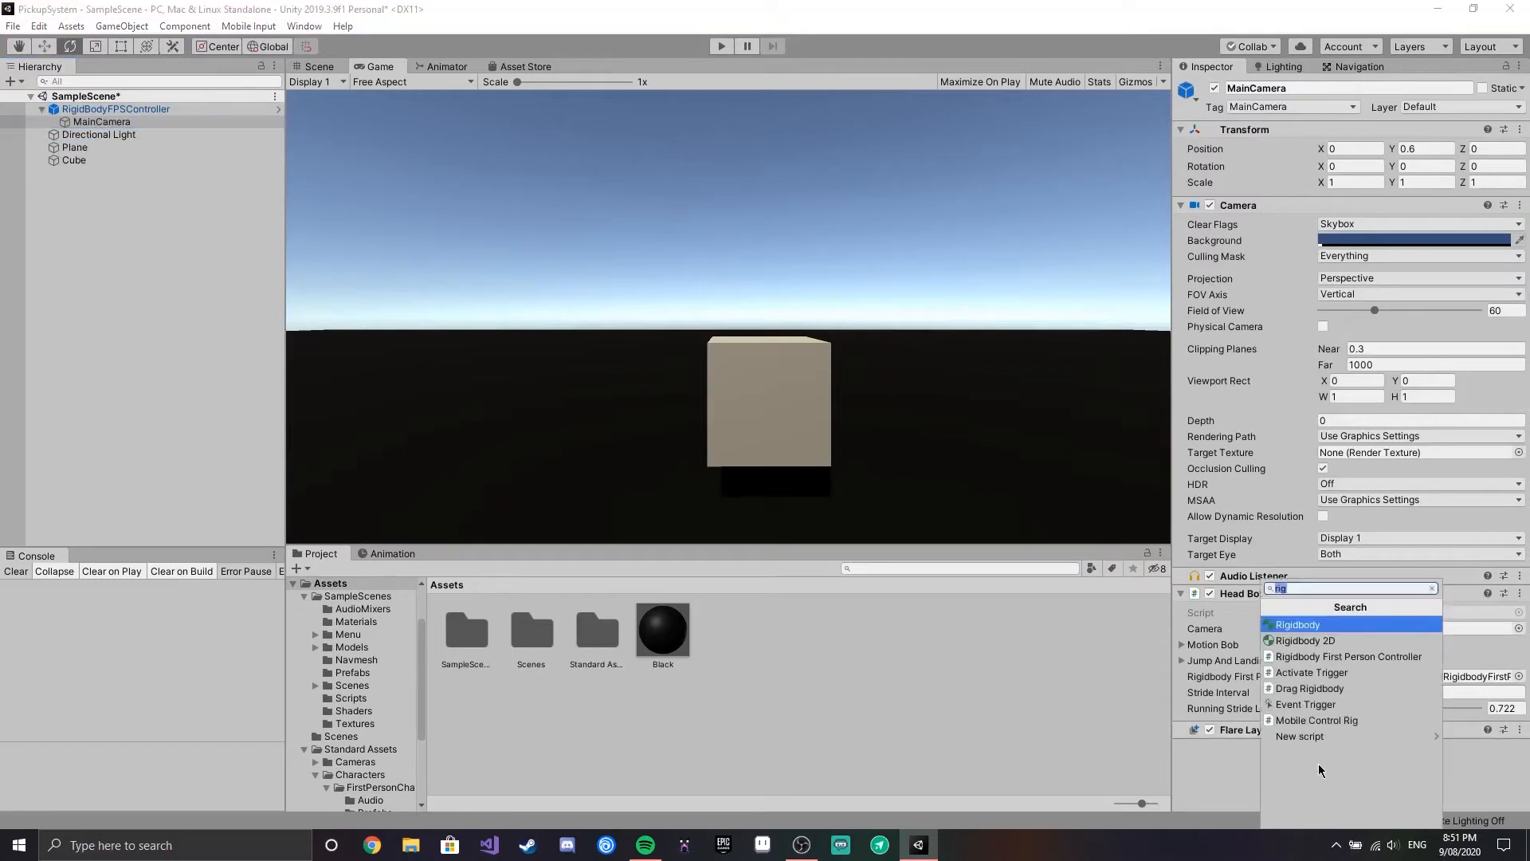
{"action": "left_click", "coordinate": [1300, 737]}
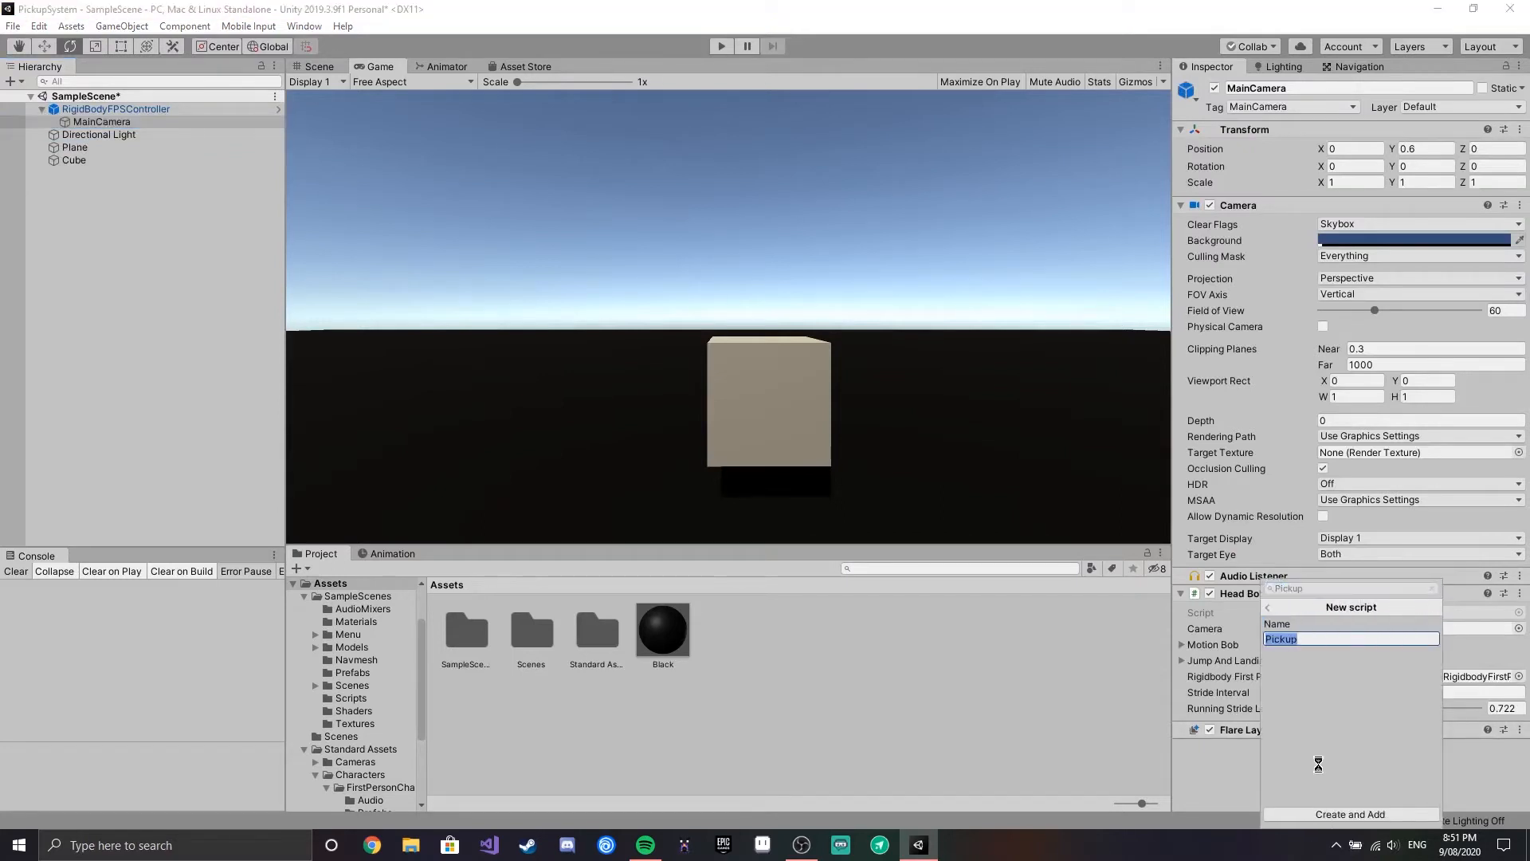
{"action": "left_click", "coordinate": [1350, 813]}
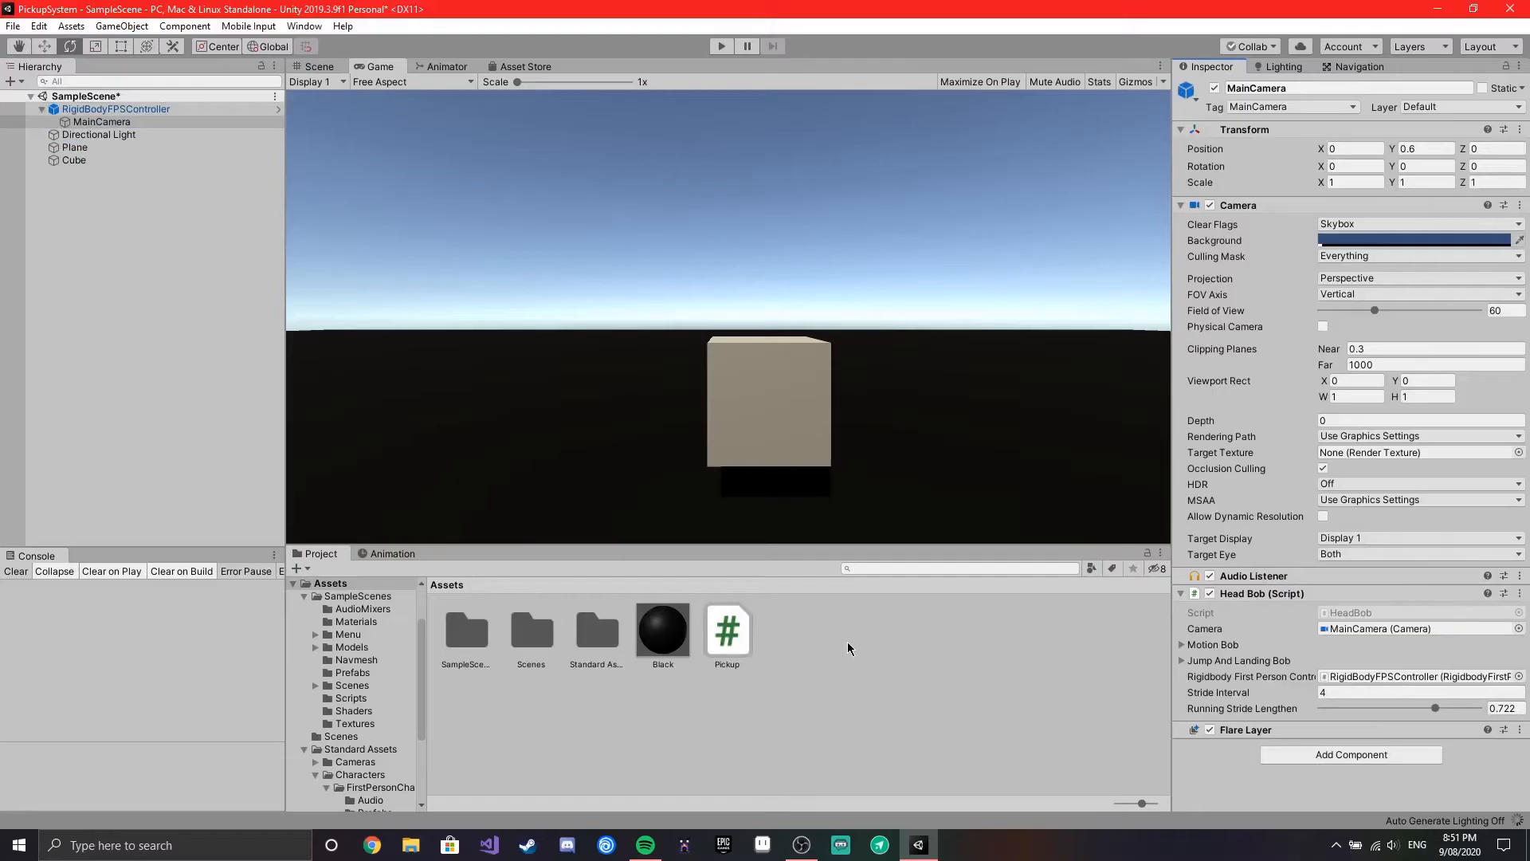
{"action": "double_click", "coordinate": [727, 628]}
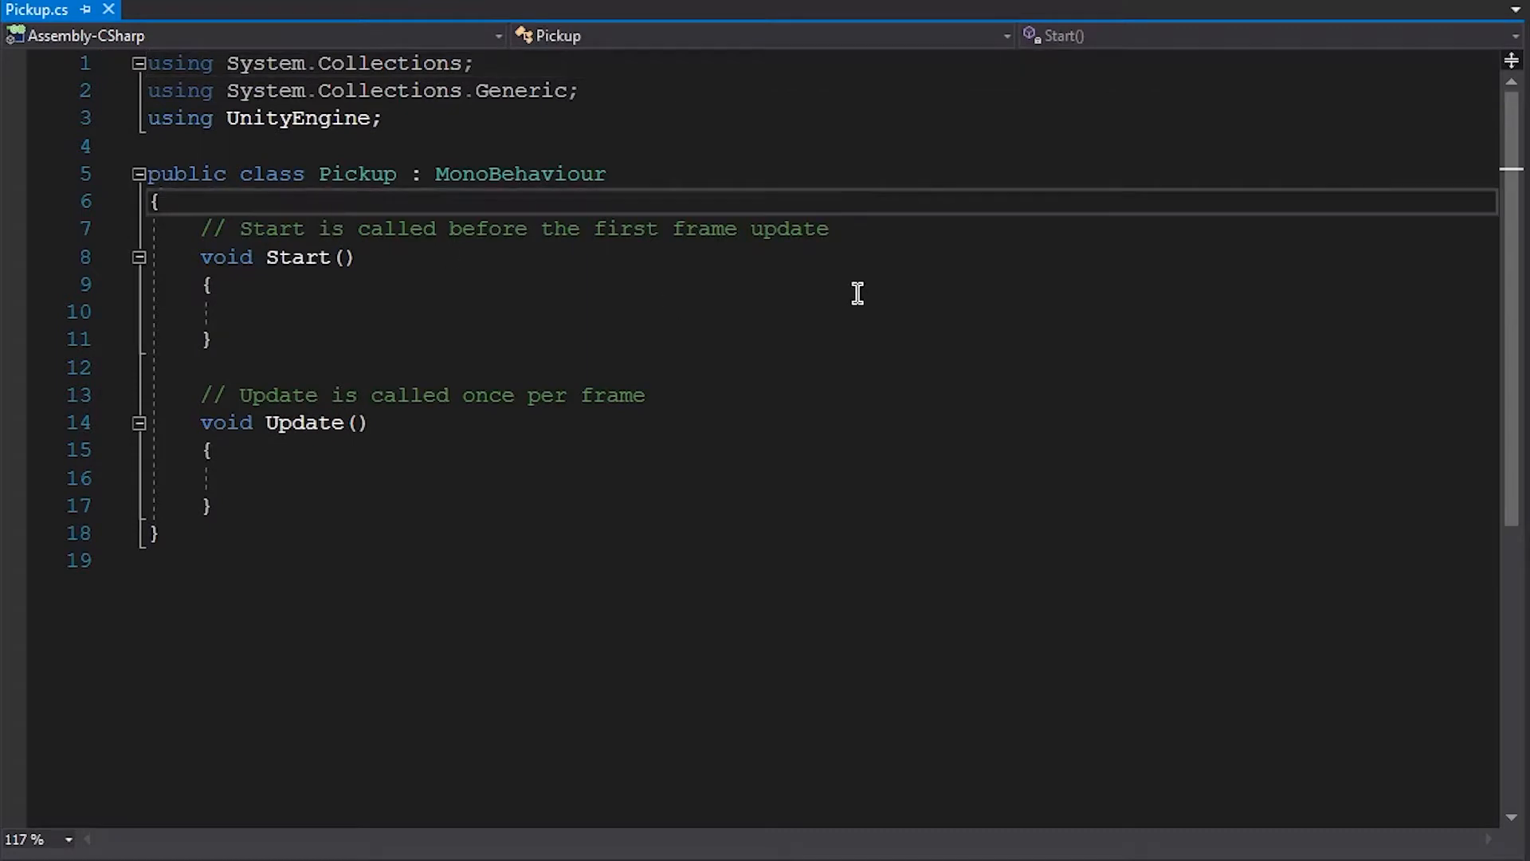
Step: Declare a private GameObject heldObj field in Pickup.cs
{"action": "type", "text": "private G"}
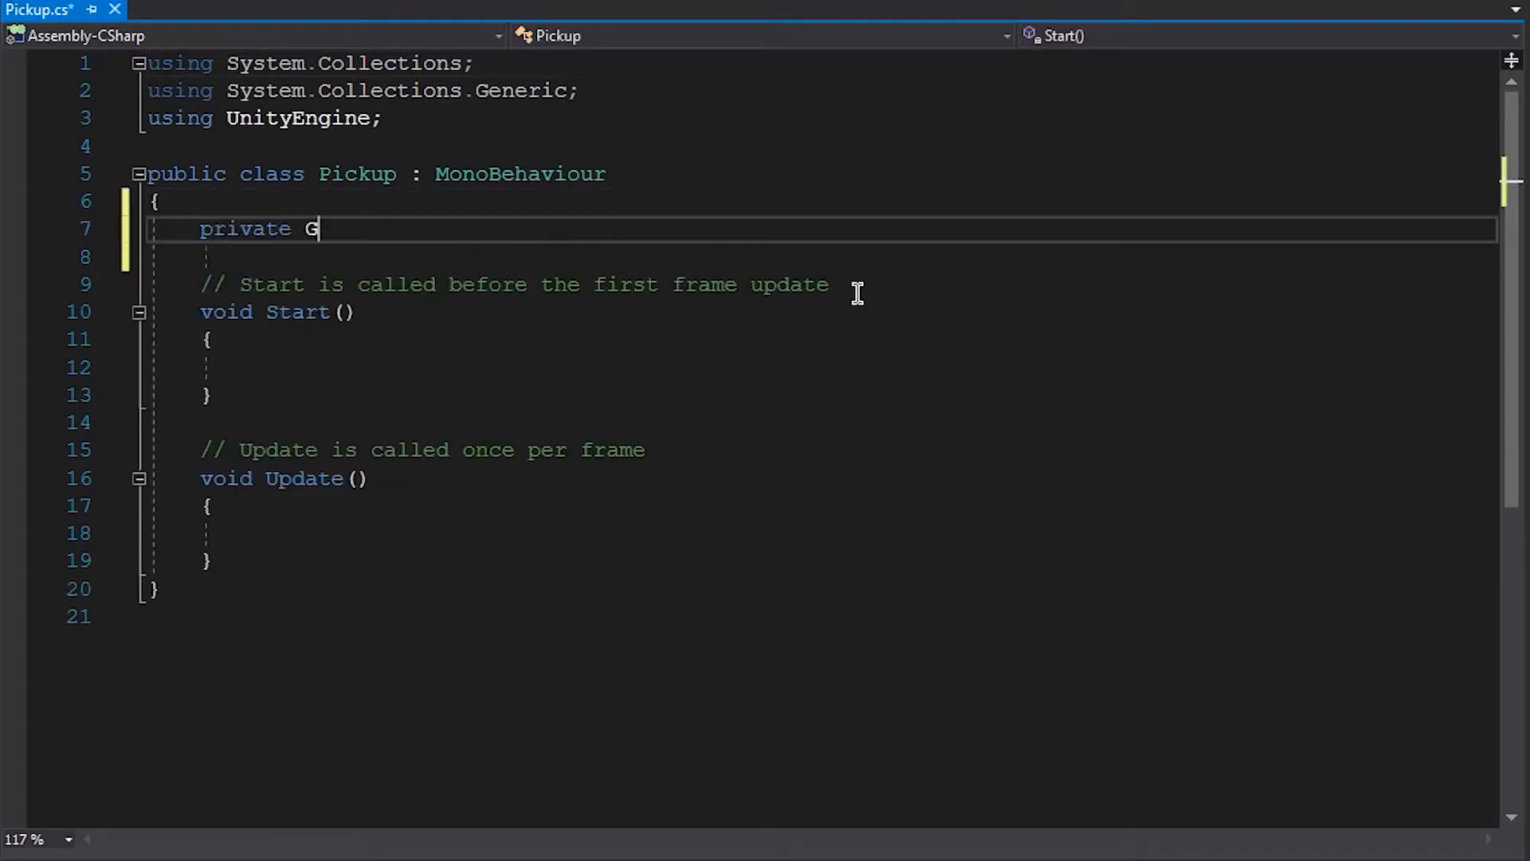
{"action": "type", "text": "ameObject hel"}
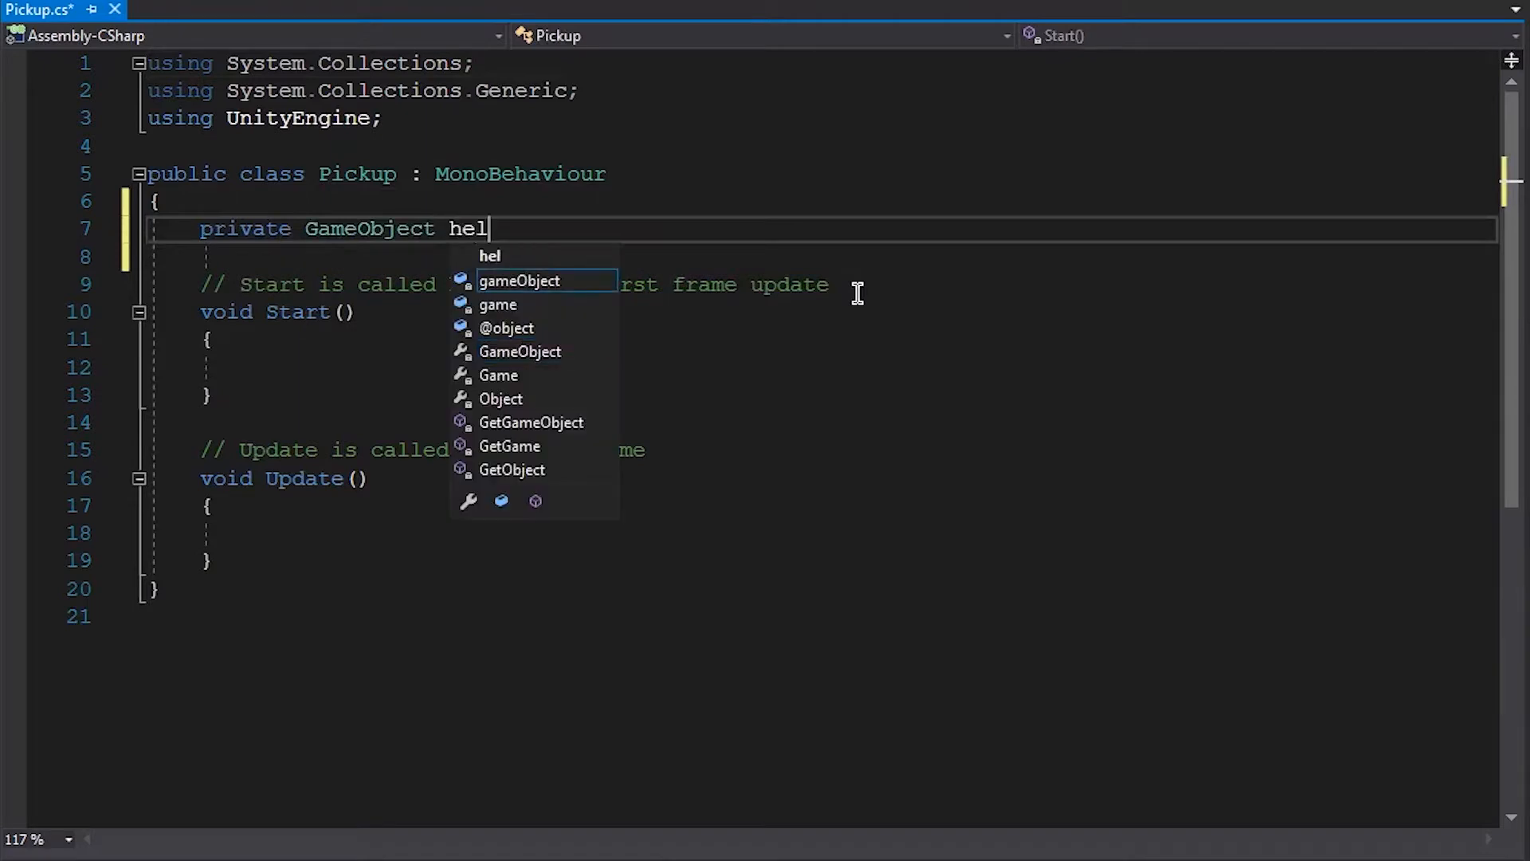
{"action": "type", "text": "dObj;"}
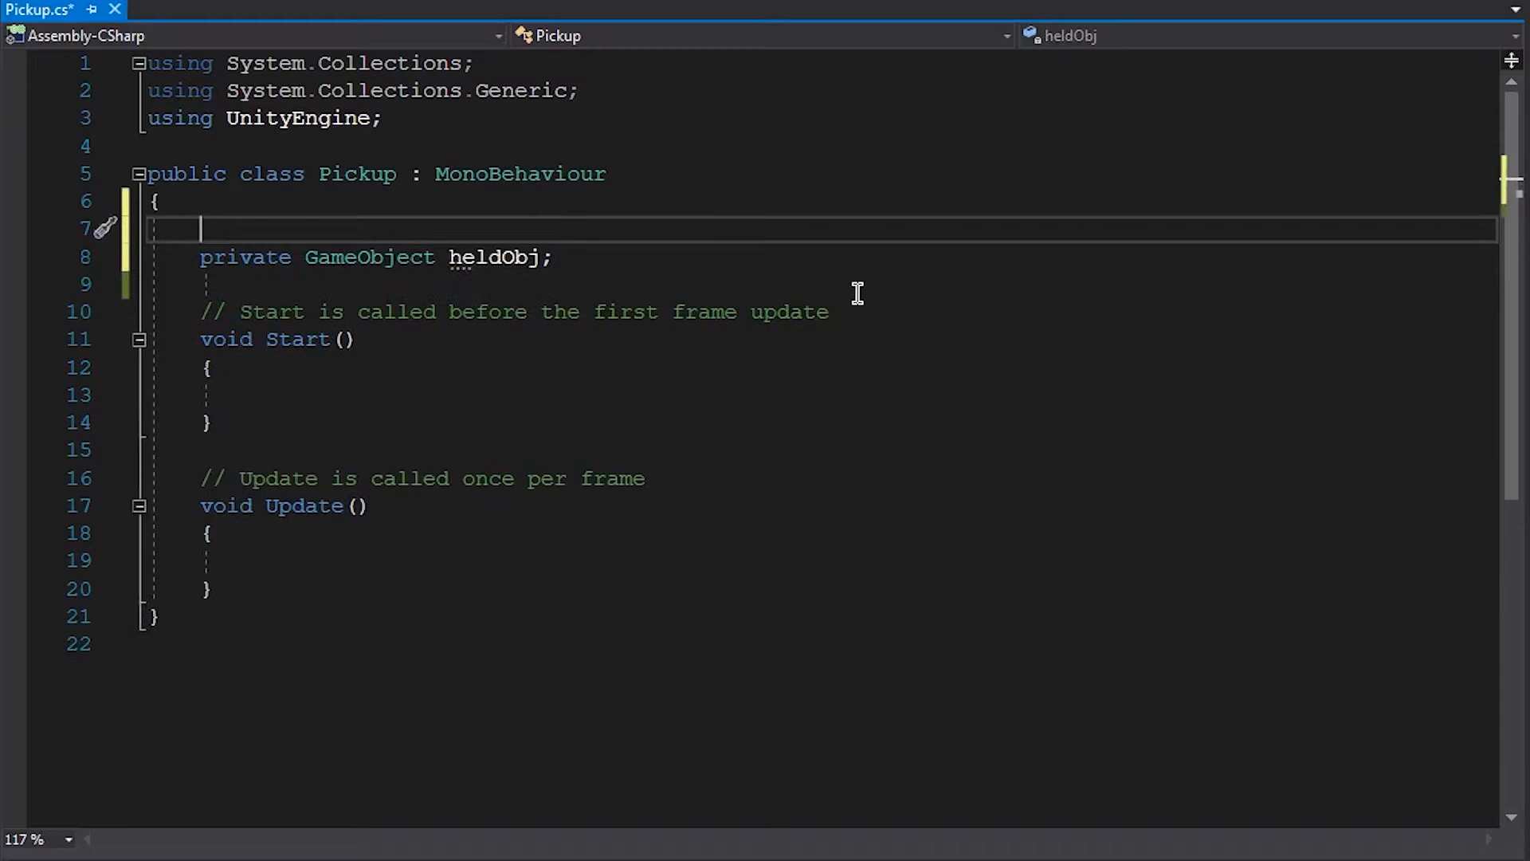
Step: Declare a public float pickUpRange set to 5 above heldObj
{"action": "type", "text": "public float p"}
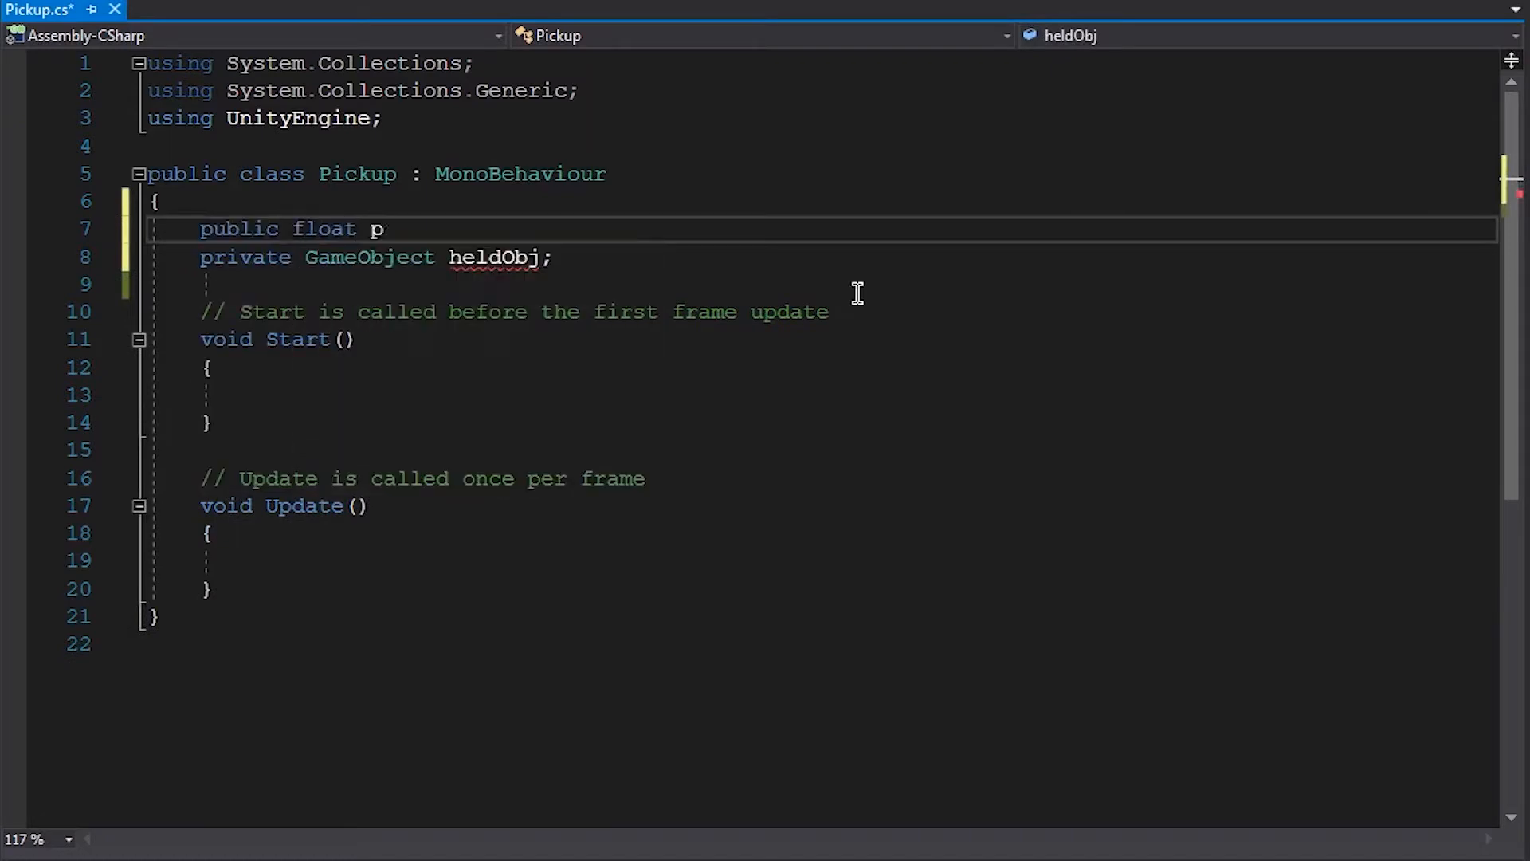
{"action": "type", "text": "ick"}
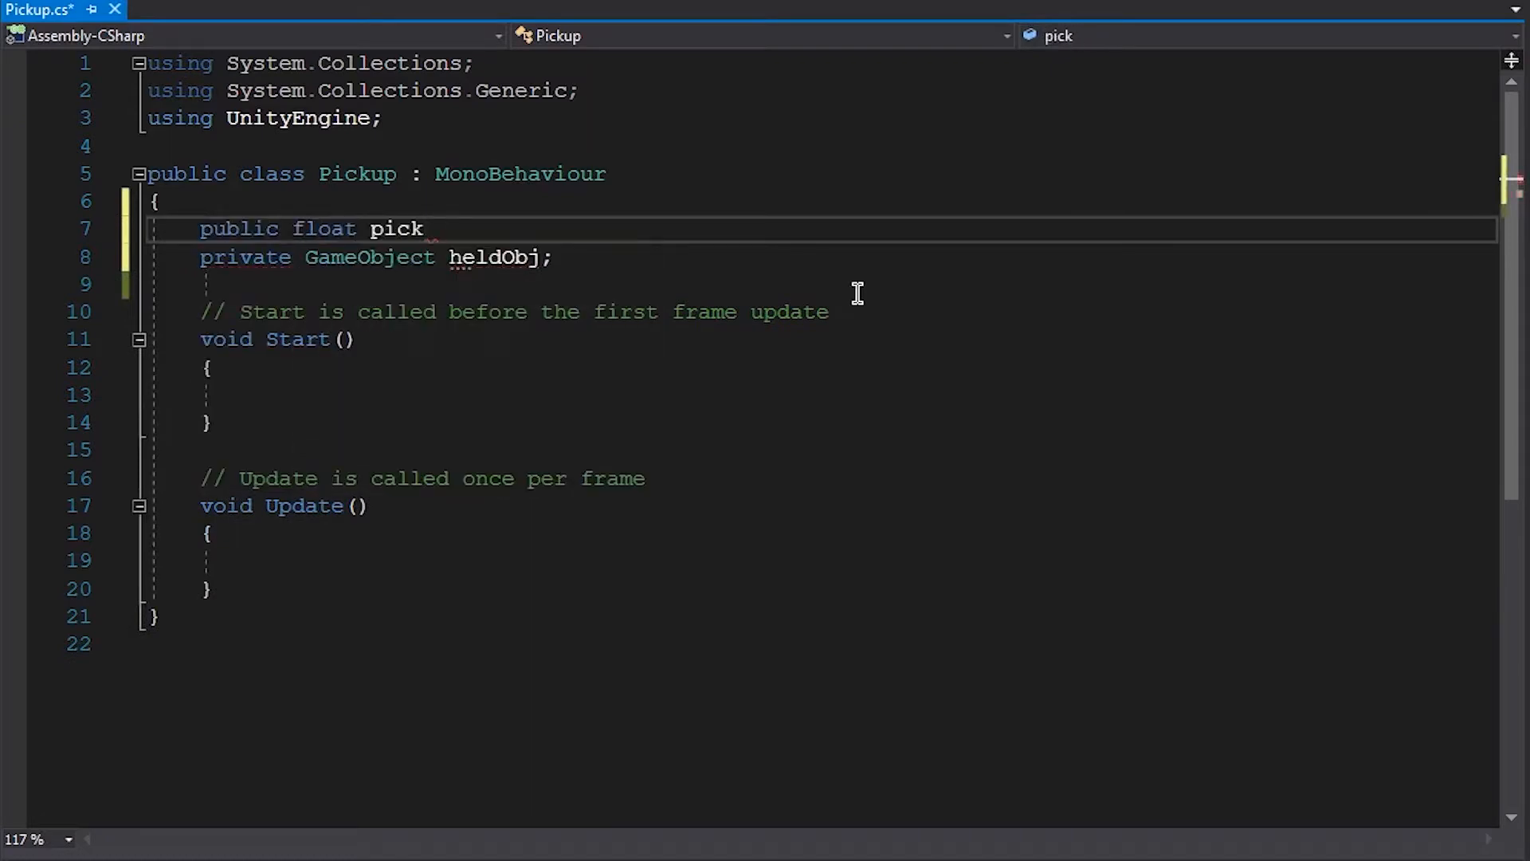
{"action": "type", "text": "UpRange;"}
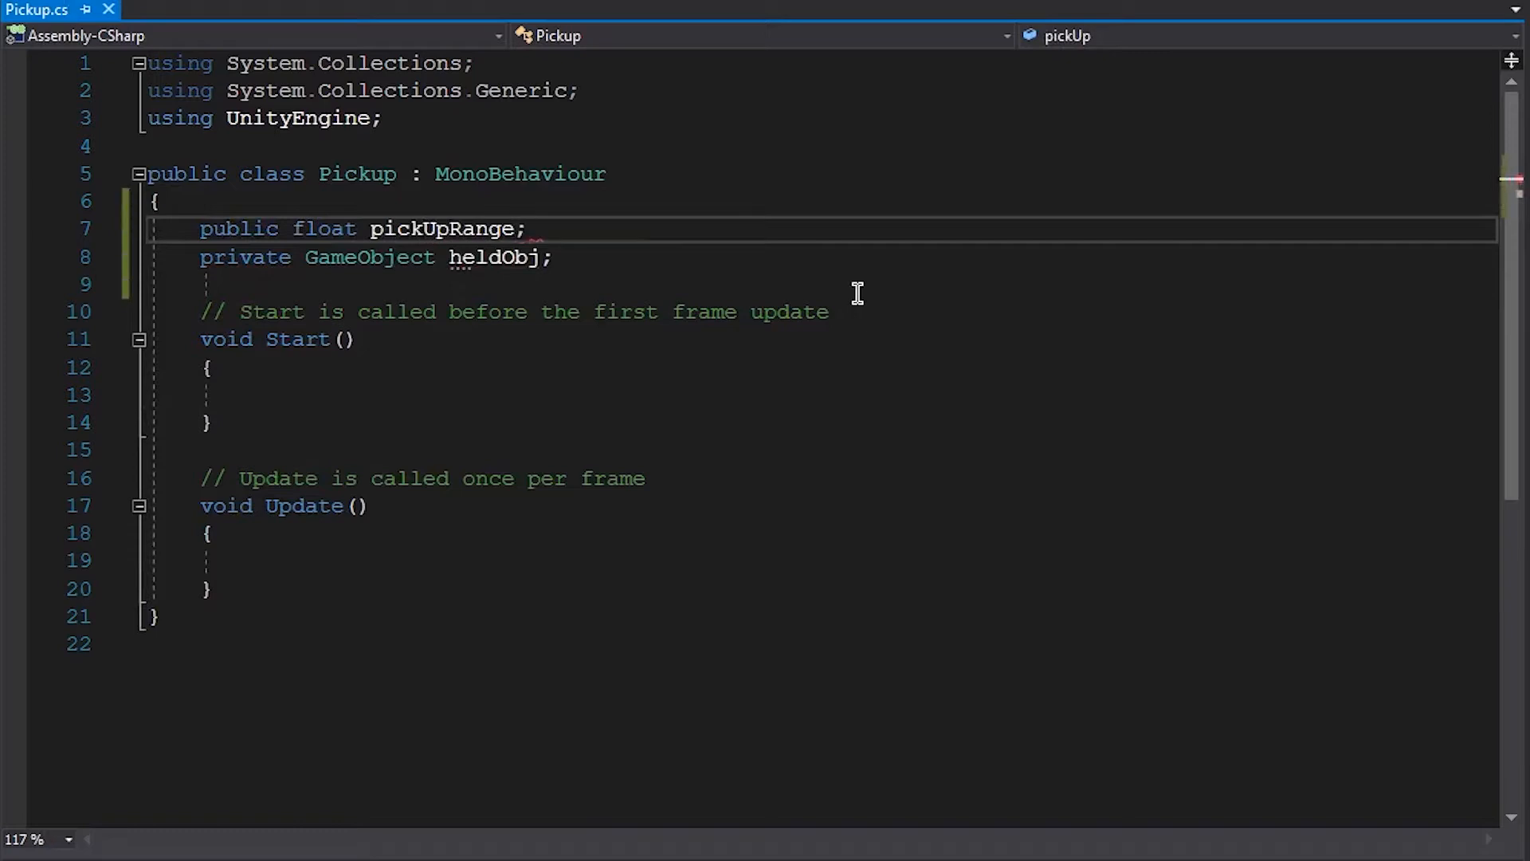
{"action": "type", "text": "=5"}
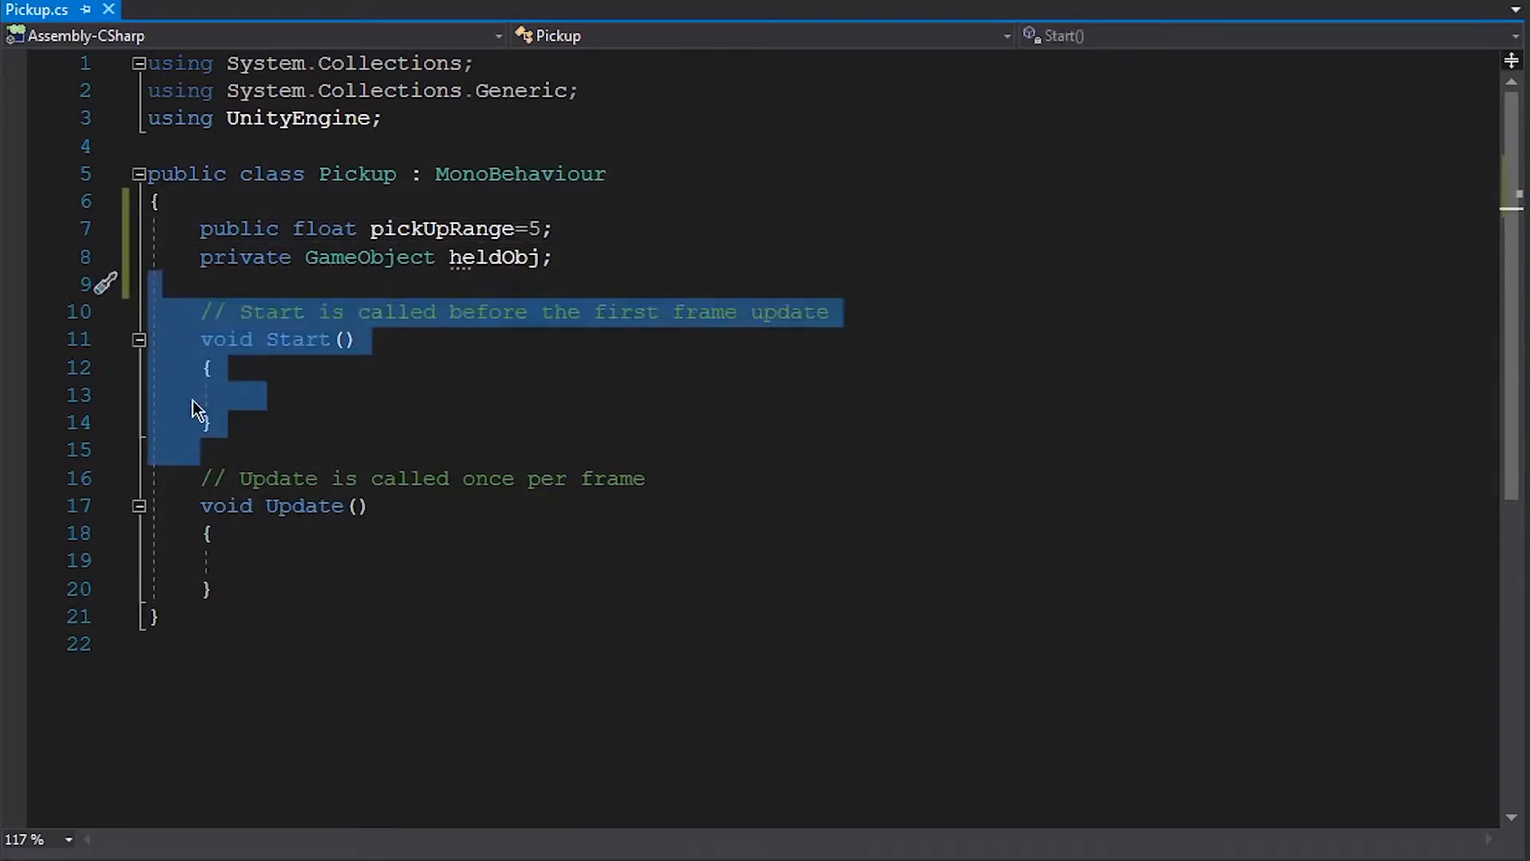
Step: Remove Start and add an if Input.GetKeyDown(KeyCode.E) block declaring a RaycastHit hit in Update
{"action": "key", "text": "Delete"}
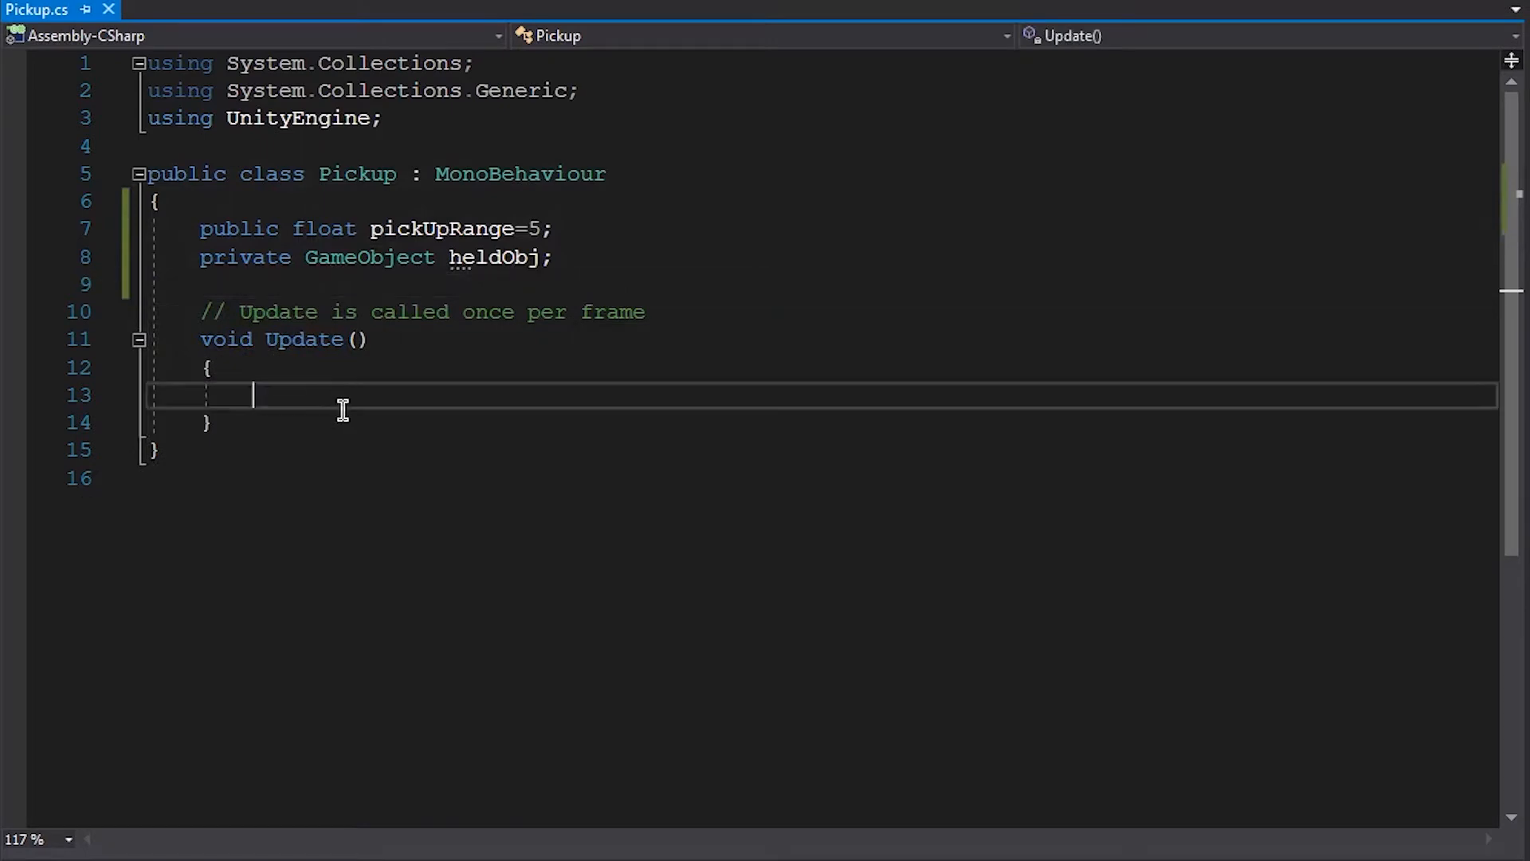
{"action": "type", "text": "if("}
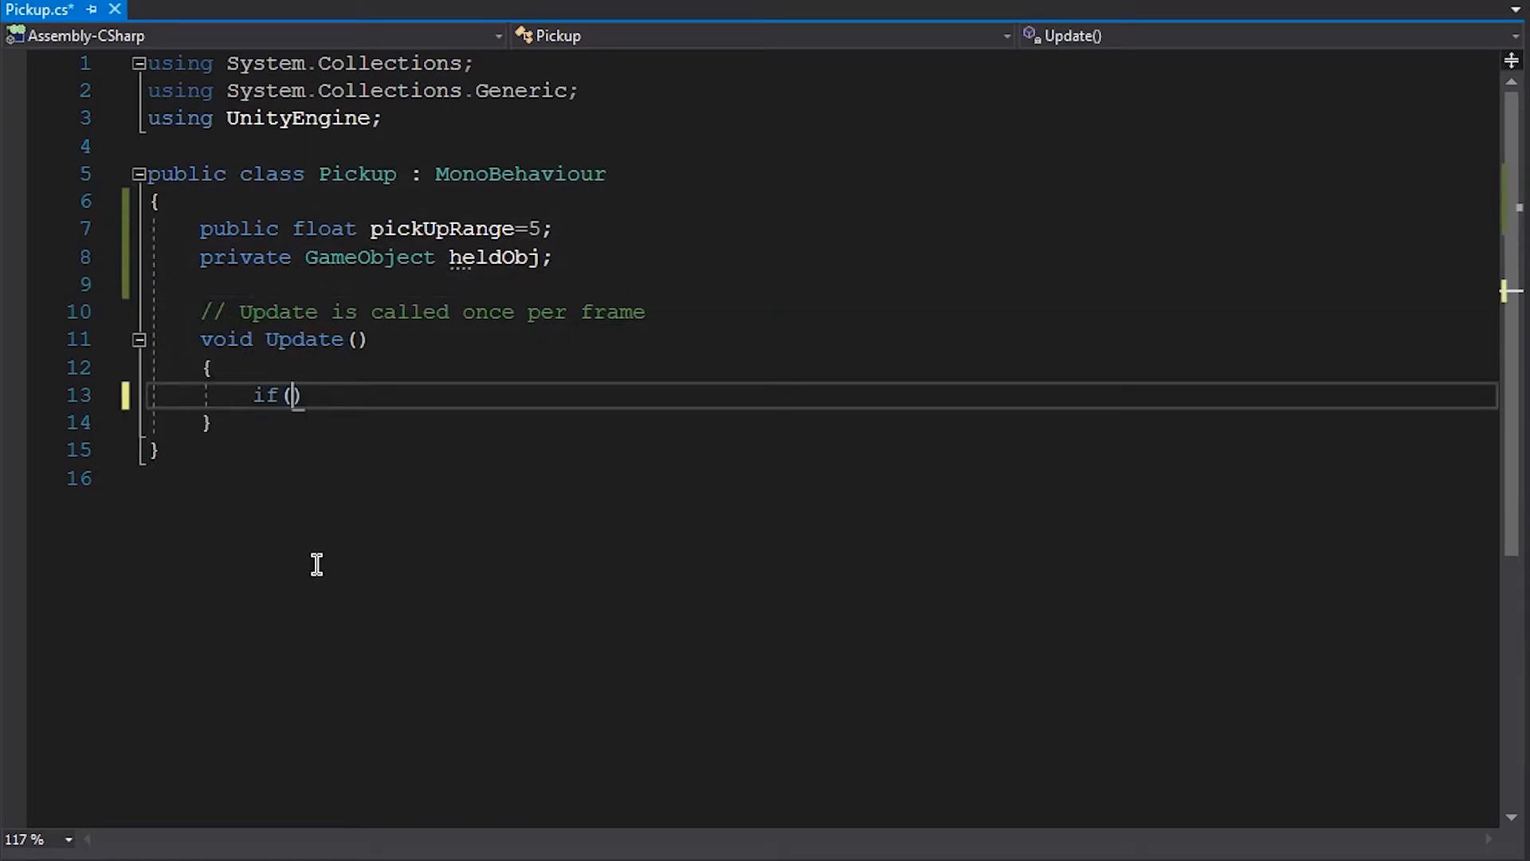
{"action": "type", "text": "Input.getkeyDown(KeyCode.E"}
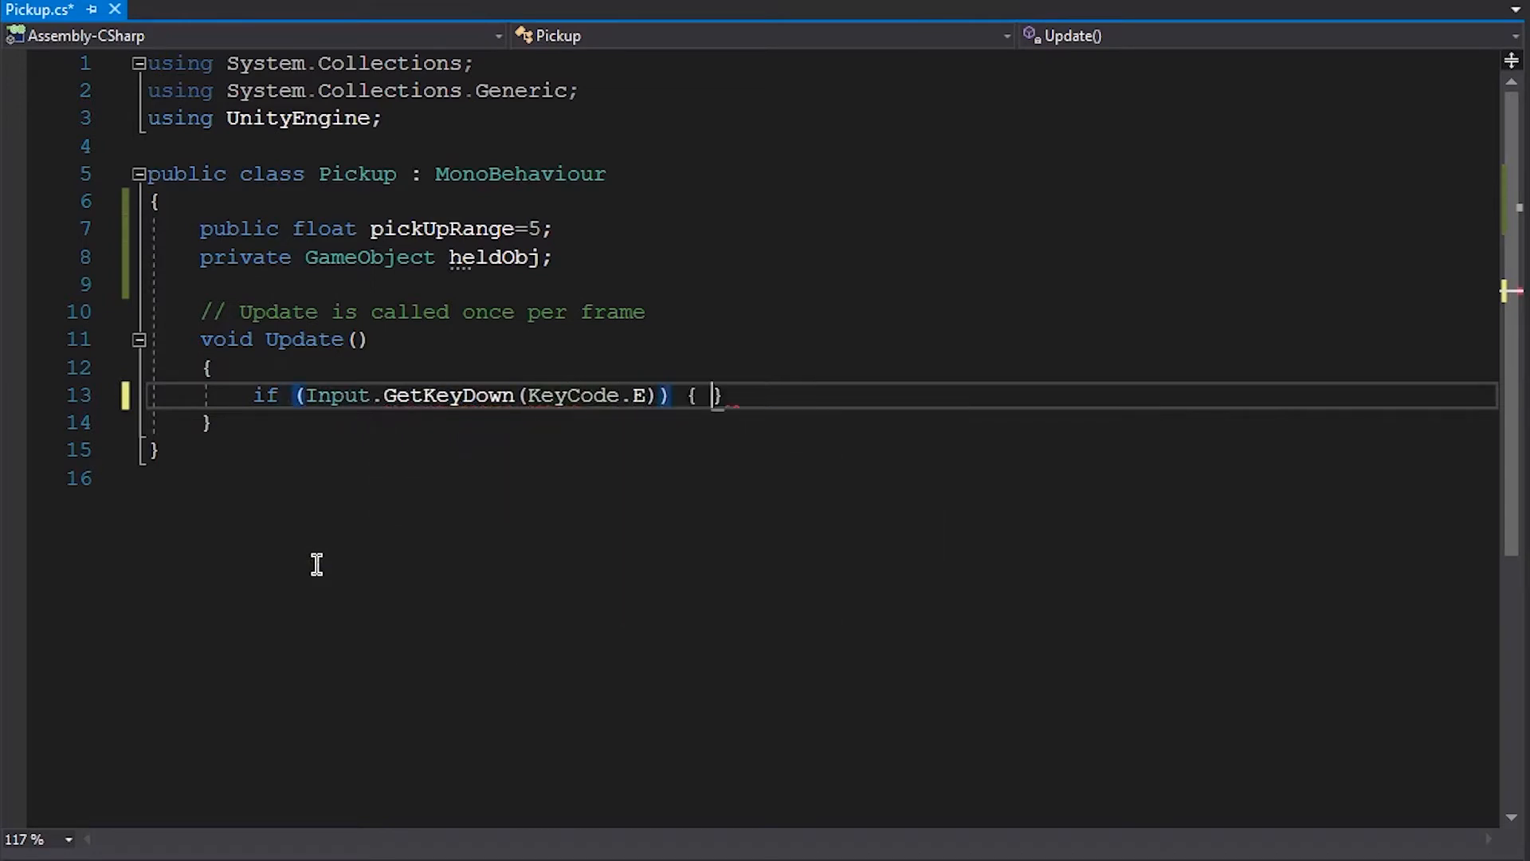
{"action": "type", "text": "ra"}
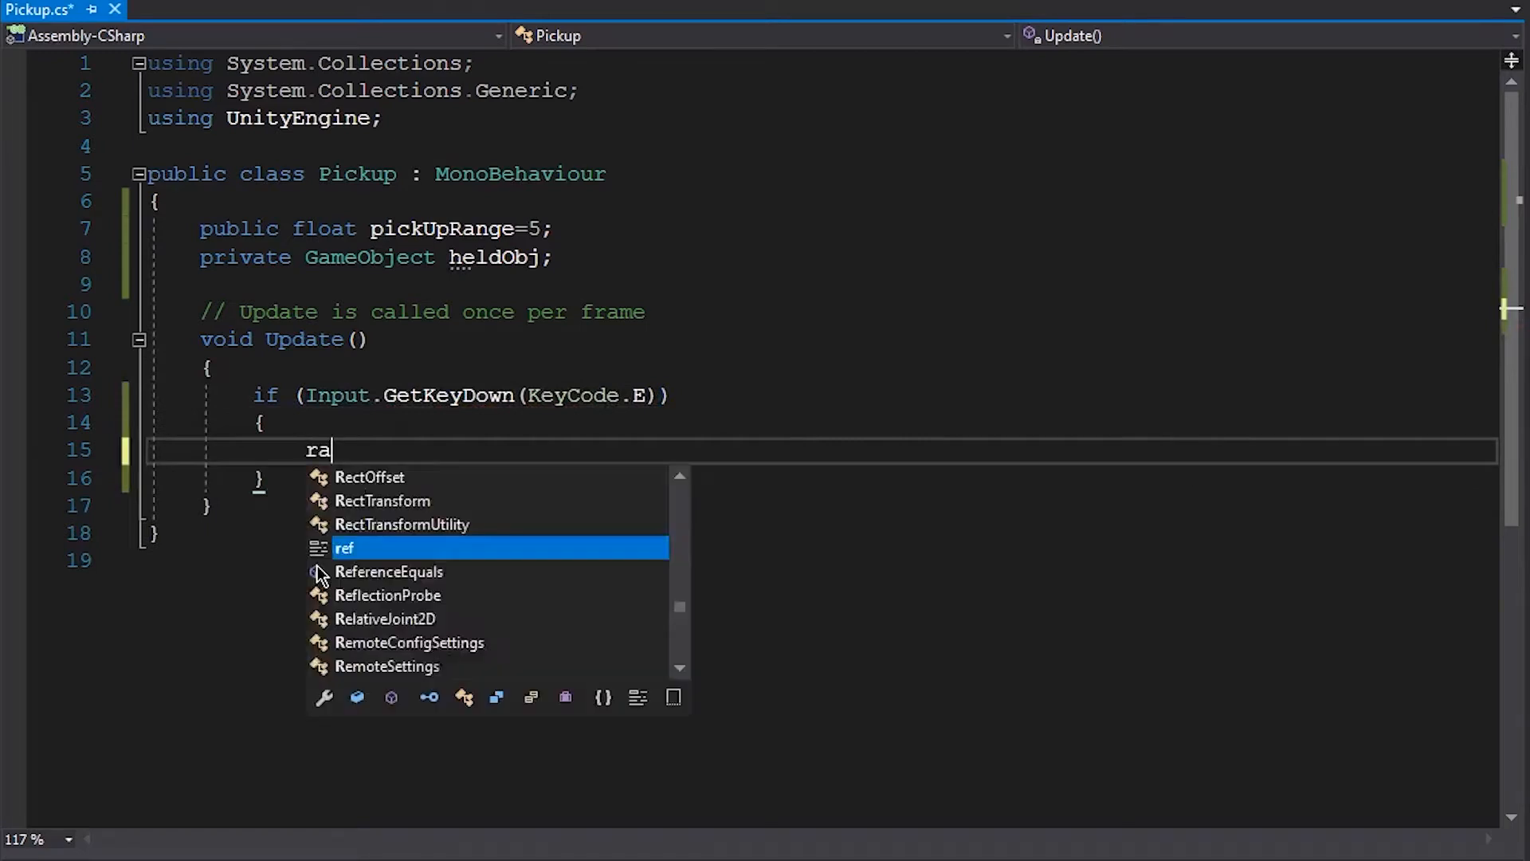
{"action": "type", "text": "RaycastHit hit;"}
{"action": "type", "text": "if(phy"}
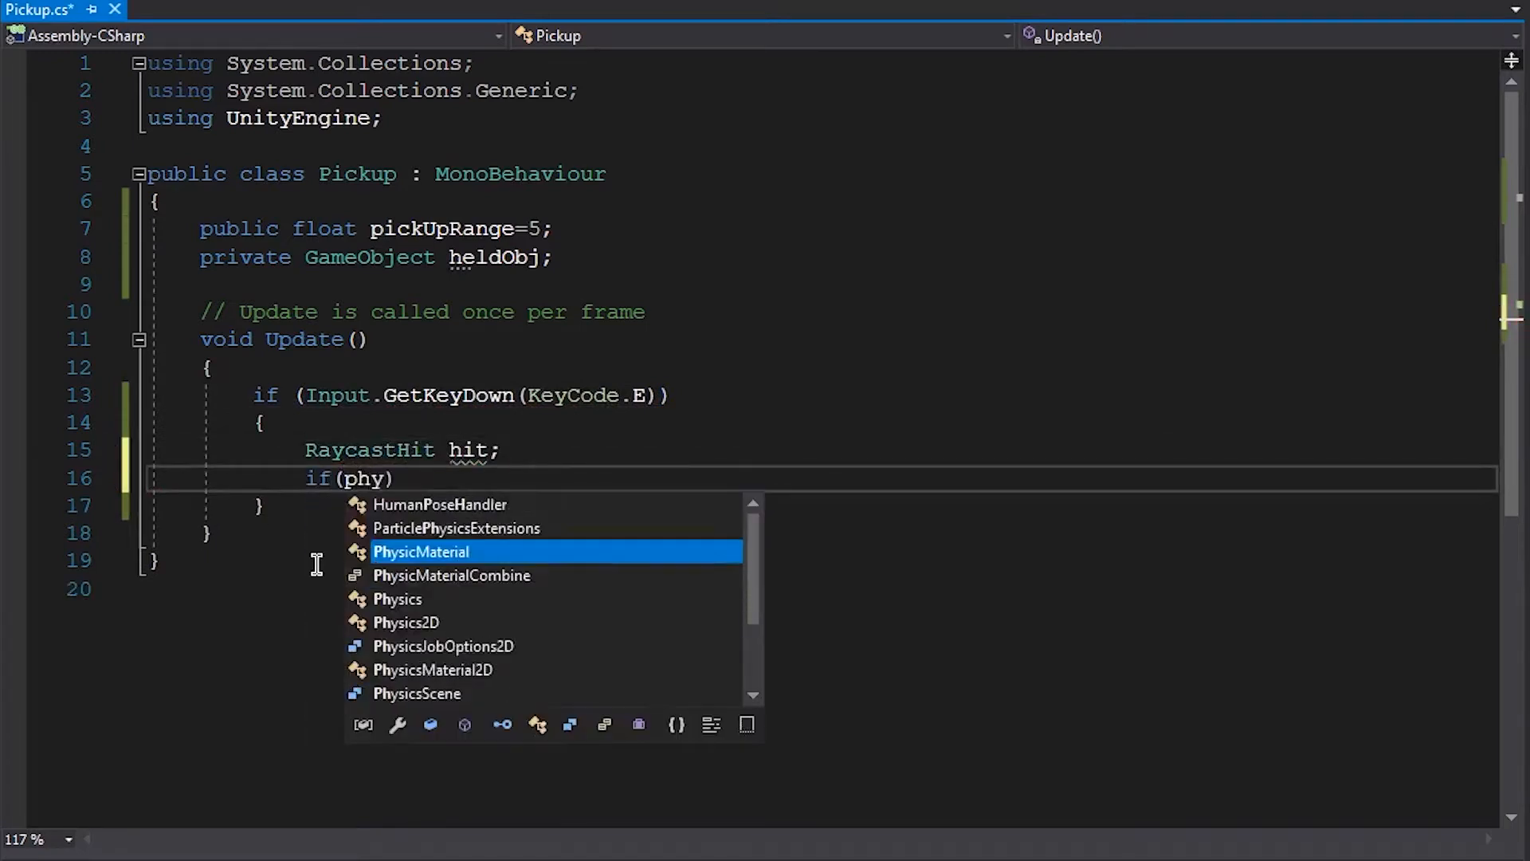
{"action": "type", "text": "sics.Raycast("}
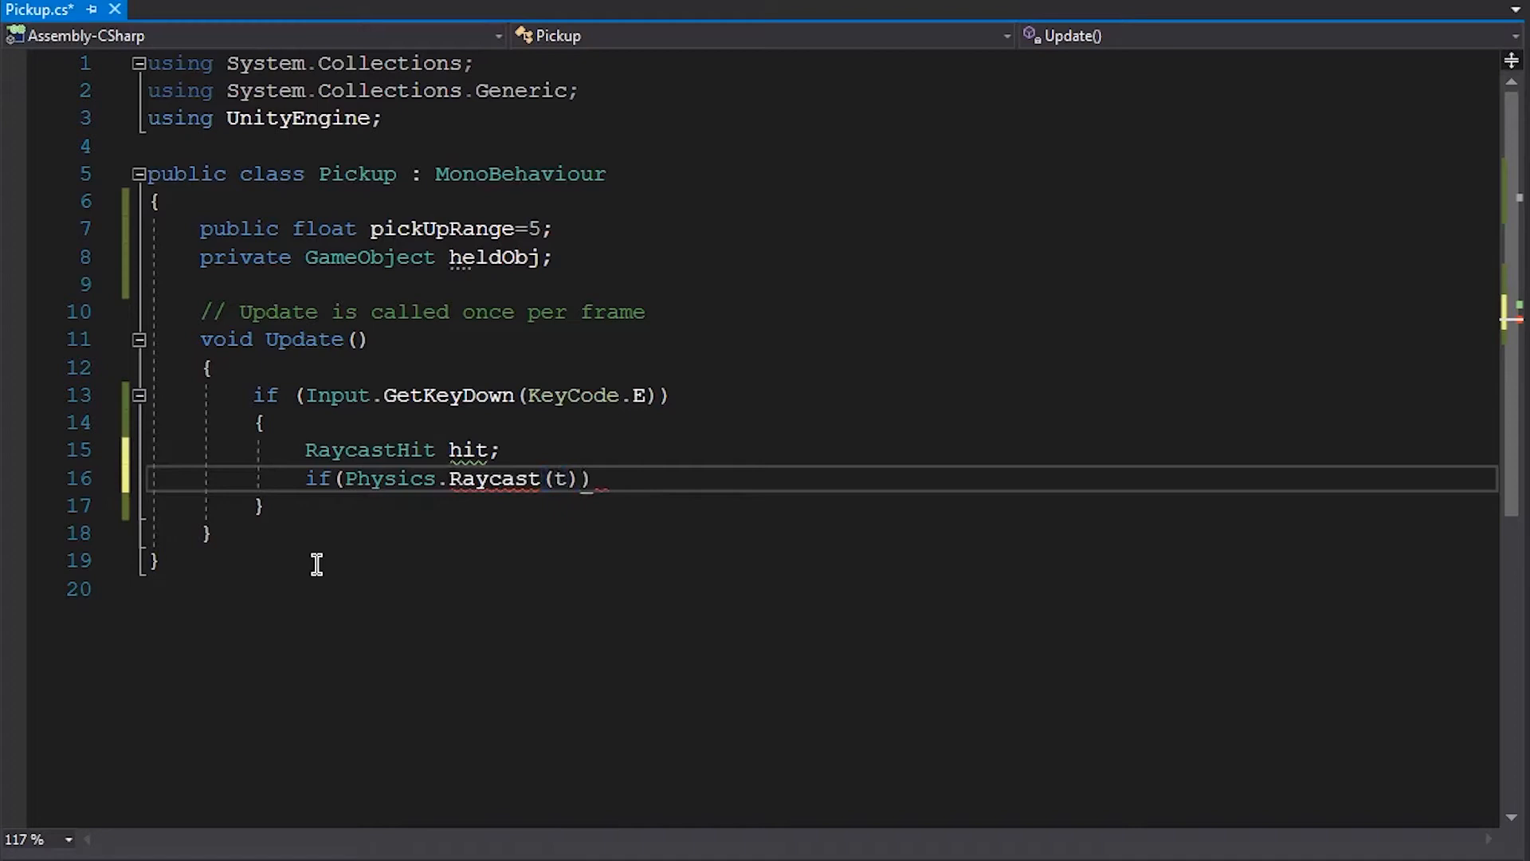
Step: Cast Physics.Raycast forward from transform.position, out hit, limited to pickUpRange
{"action": "type", "text": "transform.position,"}
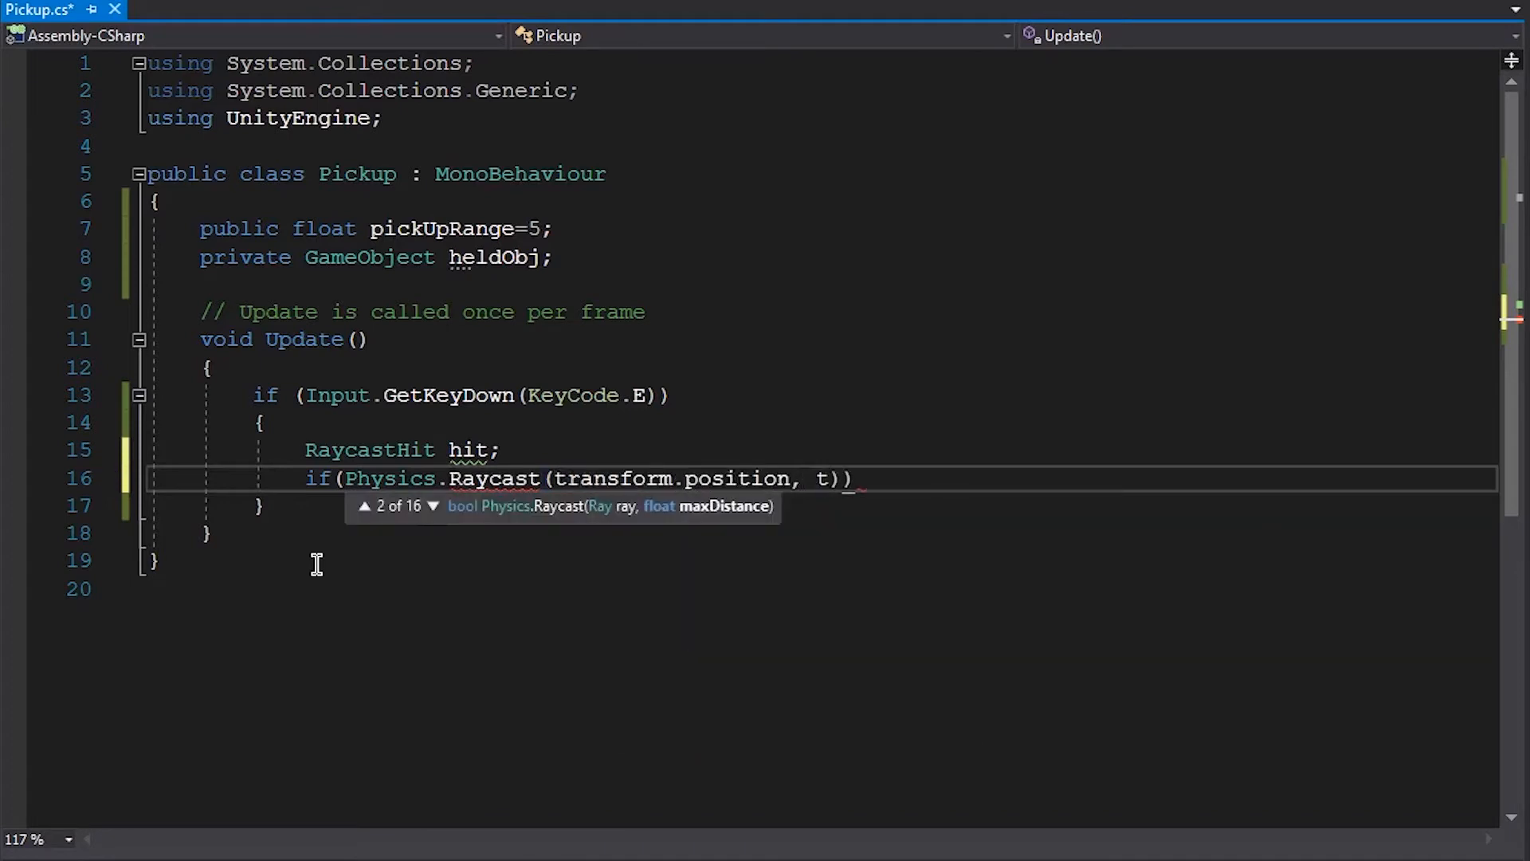
{"action": "type", "text": "transform.tran"}
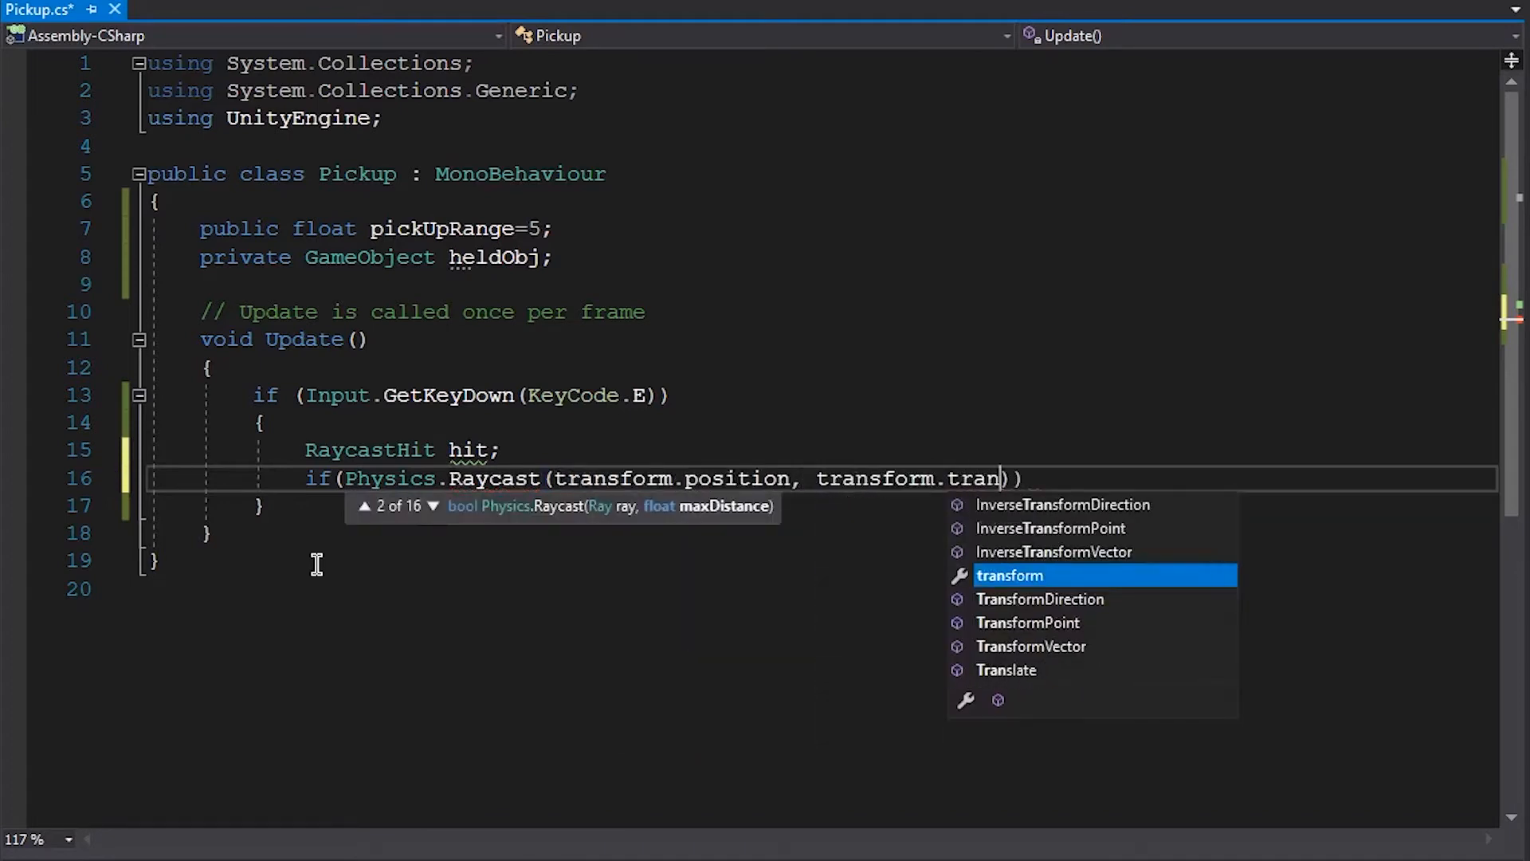
{"action": "type", "text": "TransformDirection(vector3.forward"}
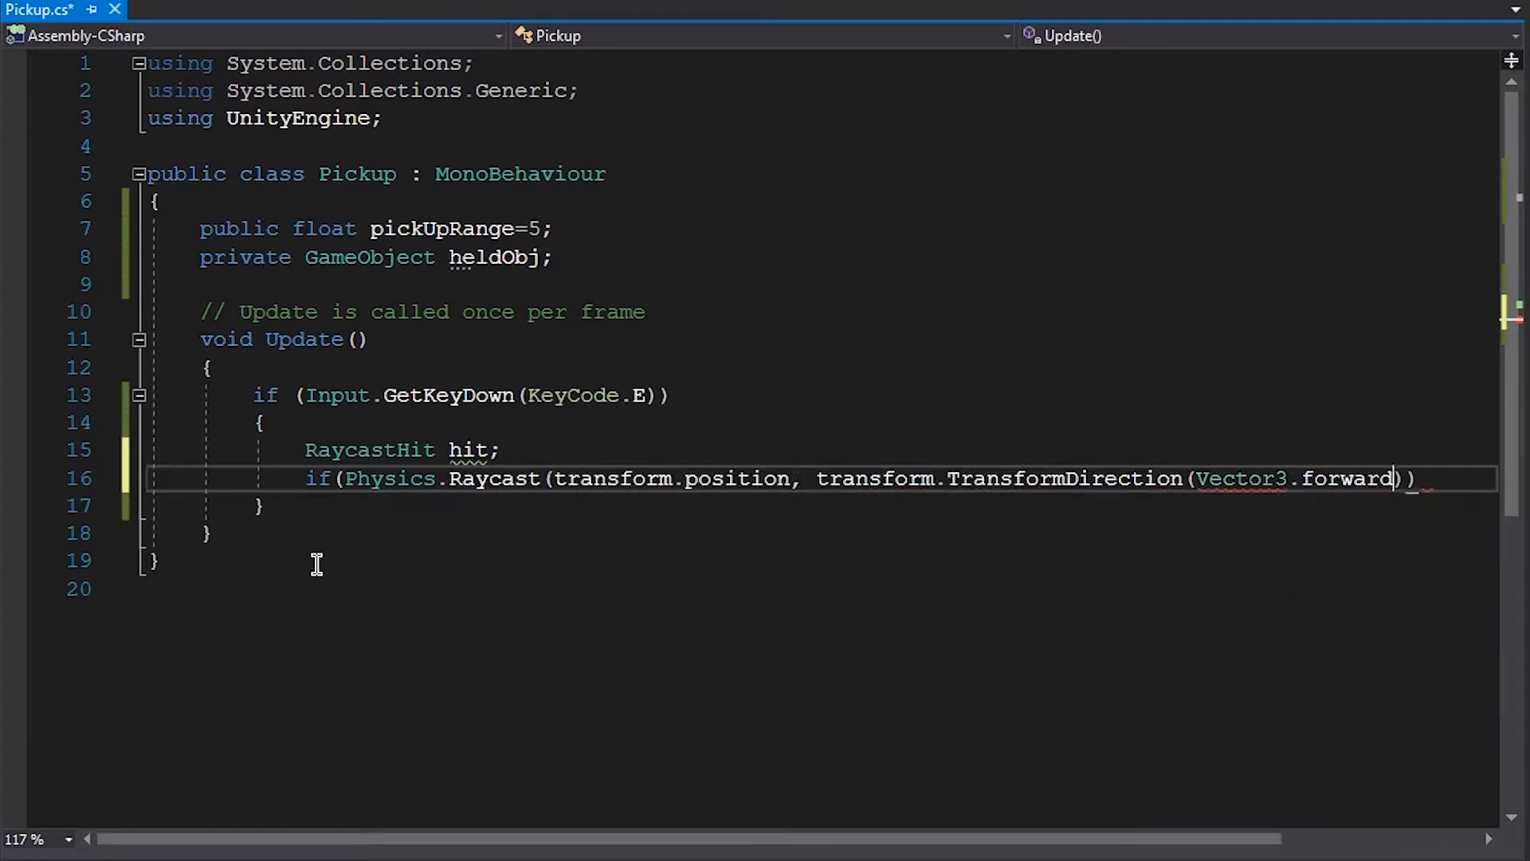
{"action": "type", "text": ",out hit"}
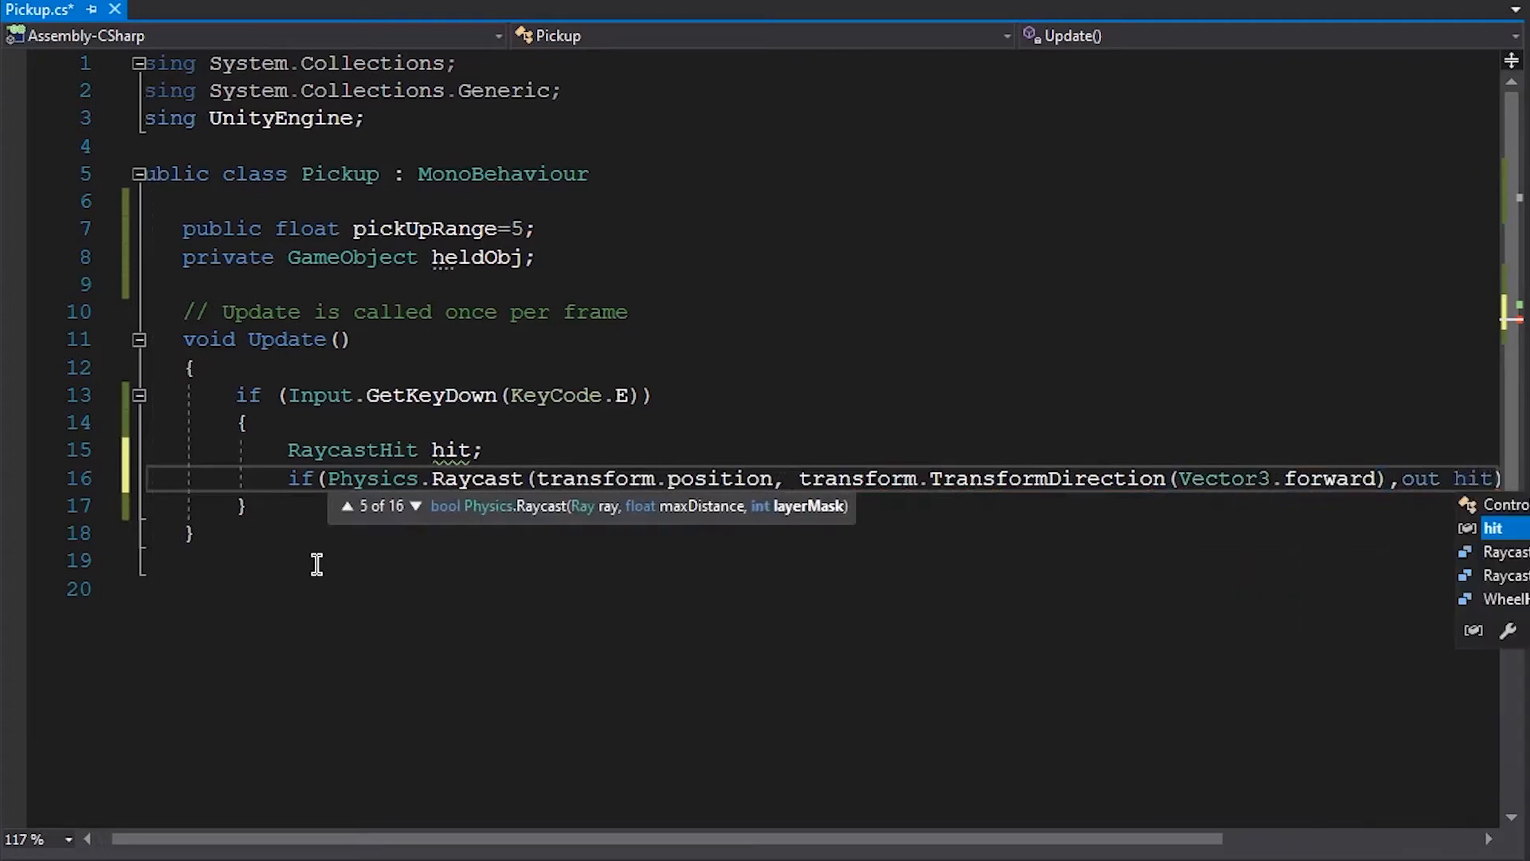
{"action": "type", "text": ", pick"}
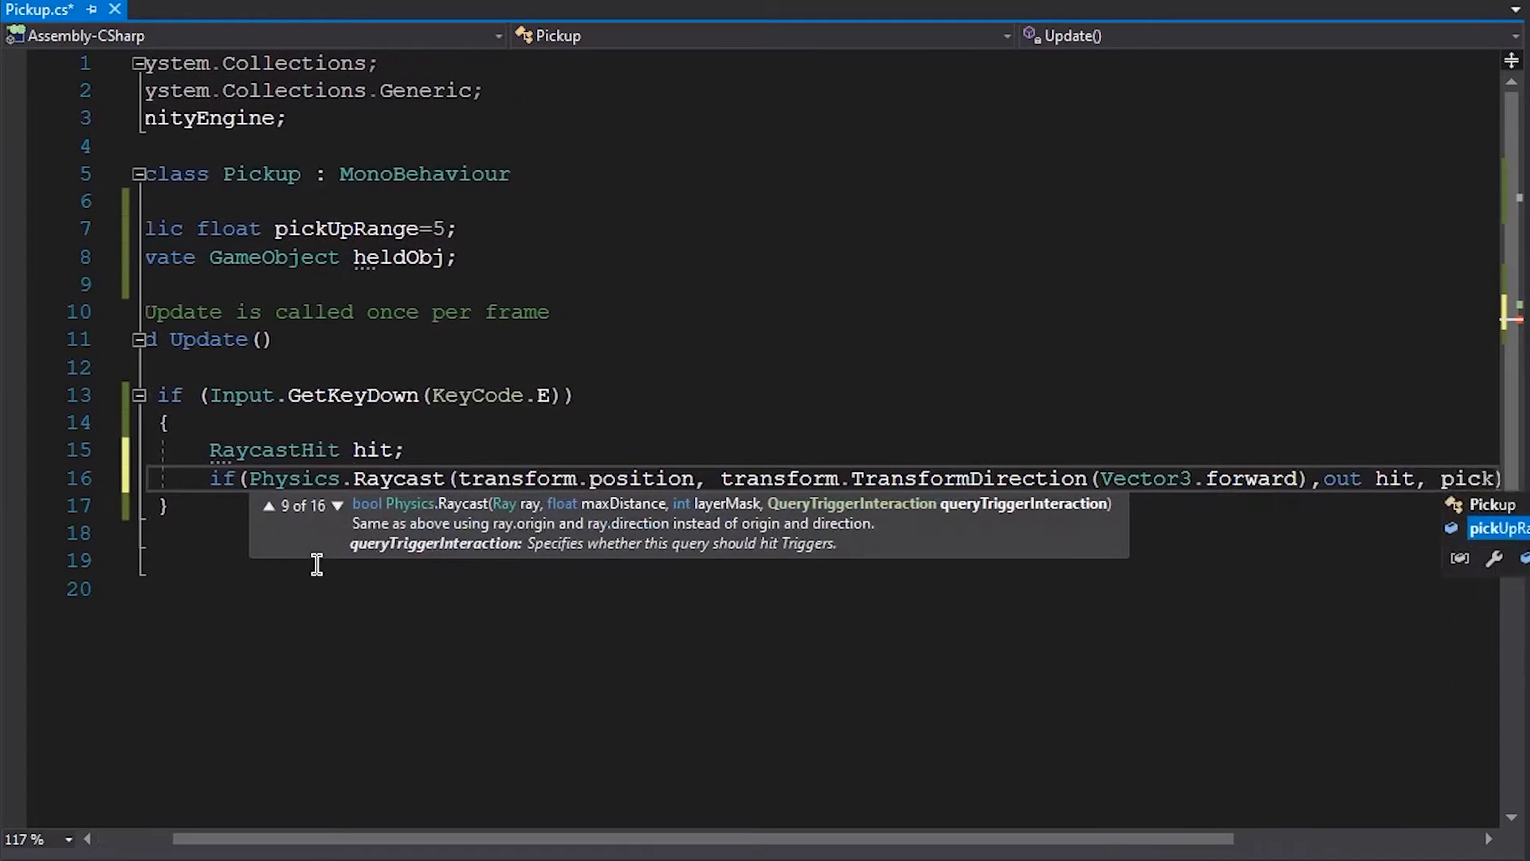
{"action": "key", "text": "enter"}
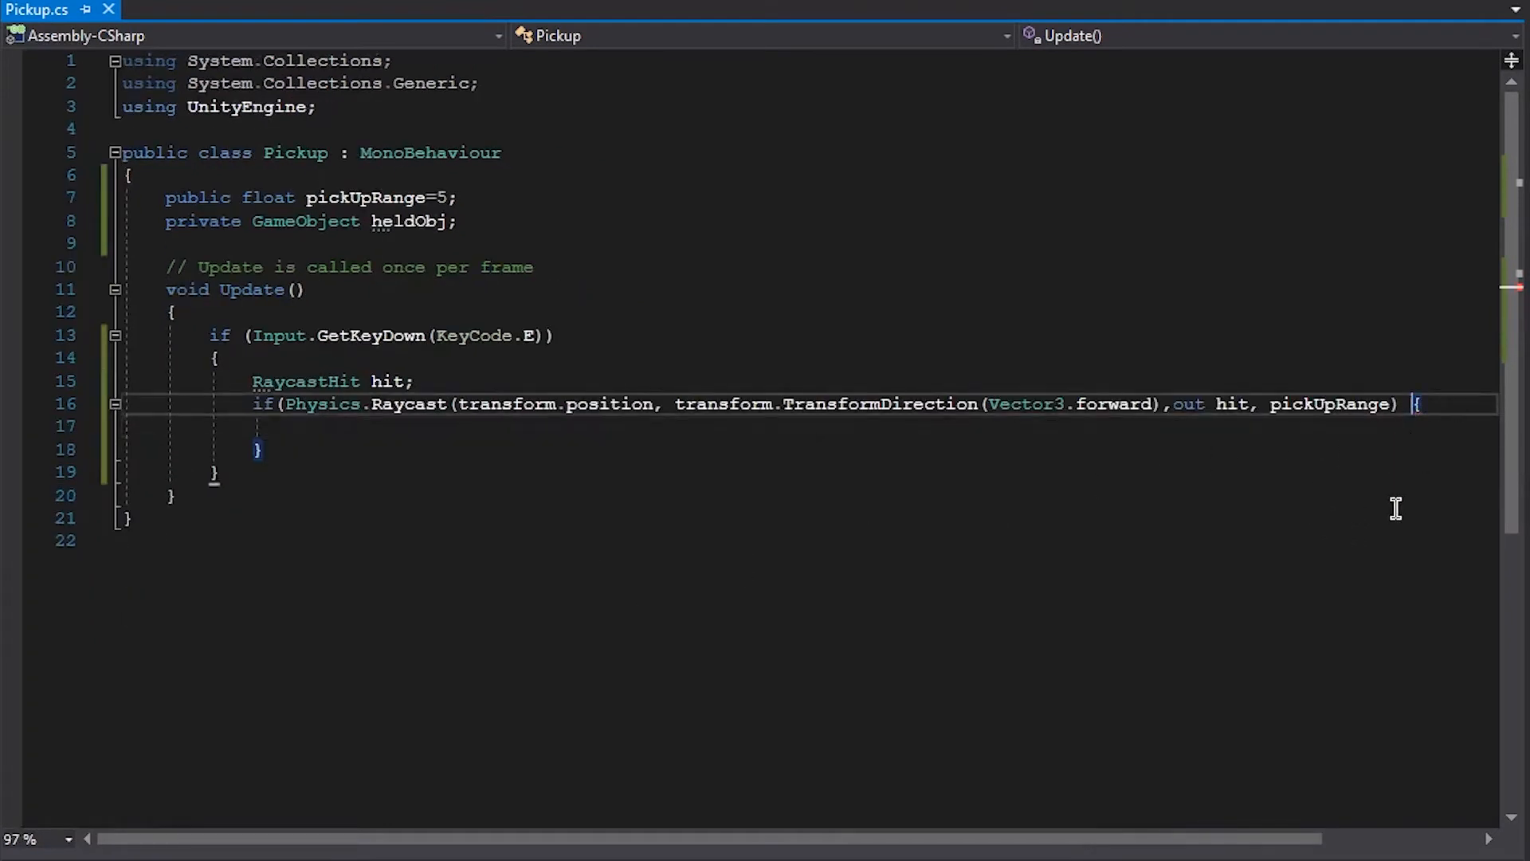
{"action": "type", "text": ")"}
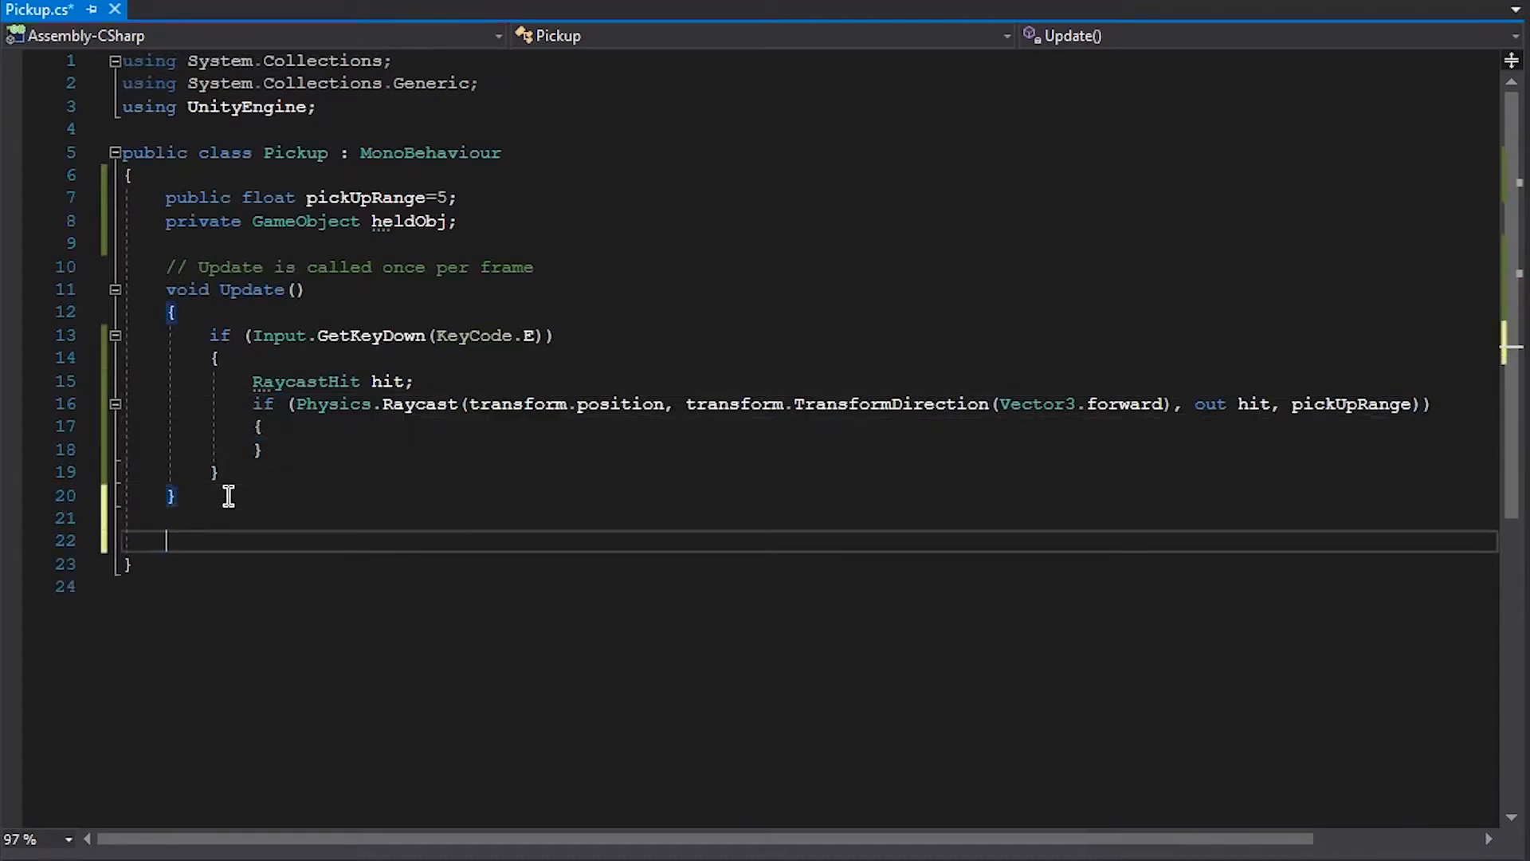
Step: Add an empty void PickupObject(GameObject pickObj) method below Update
{"action": "type", "text": "void PickupOb"}
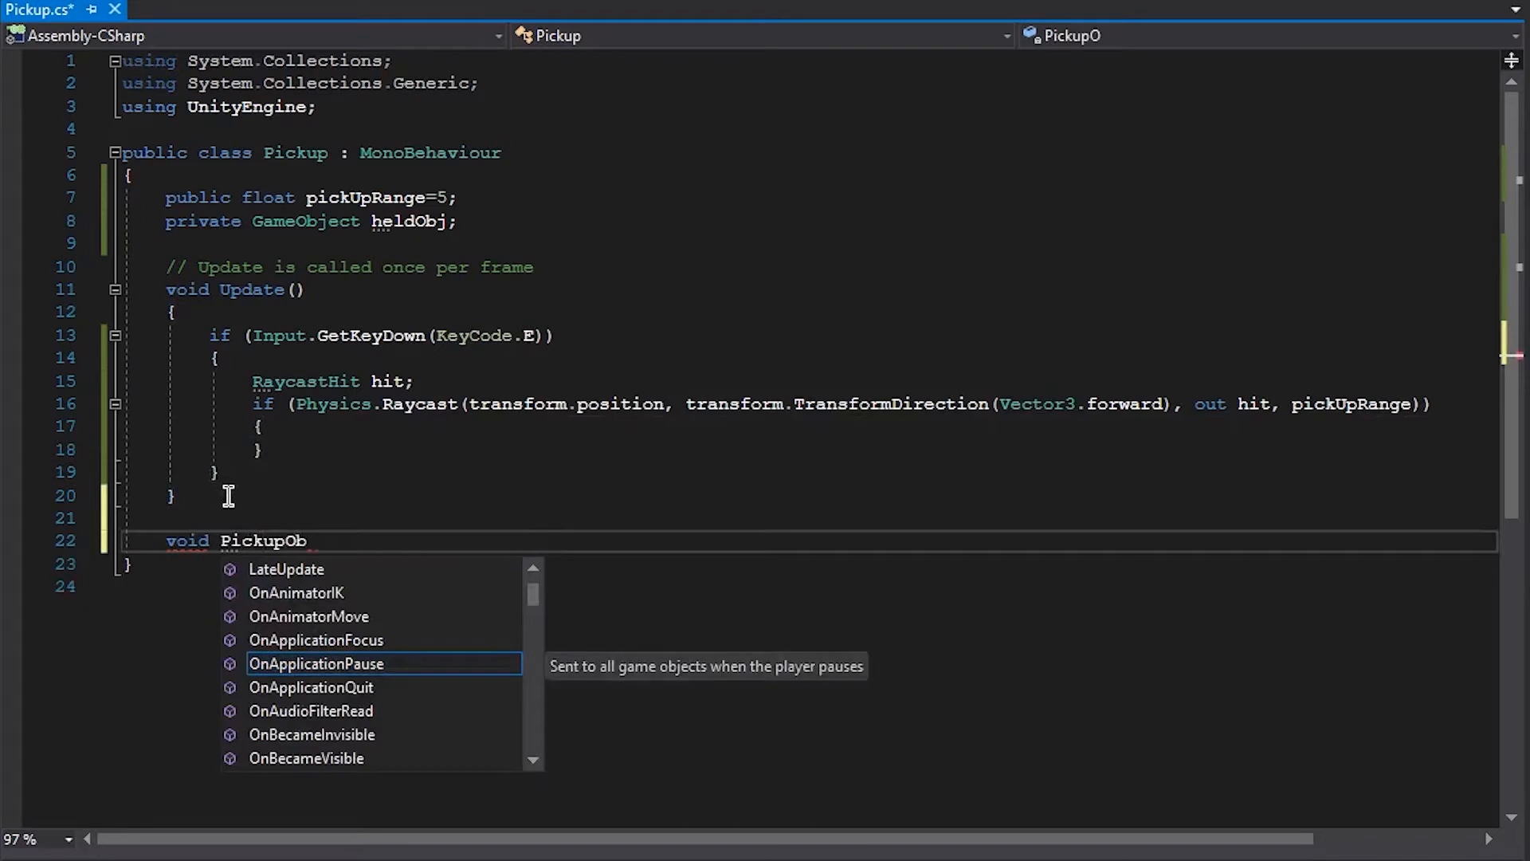
{"action": "type", "text": "ject(gameObject pickObj)"}
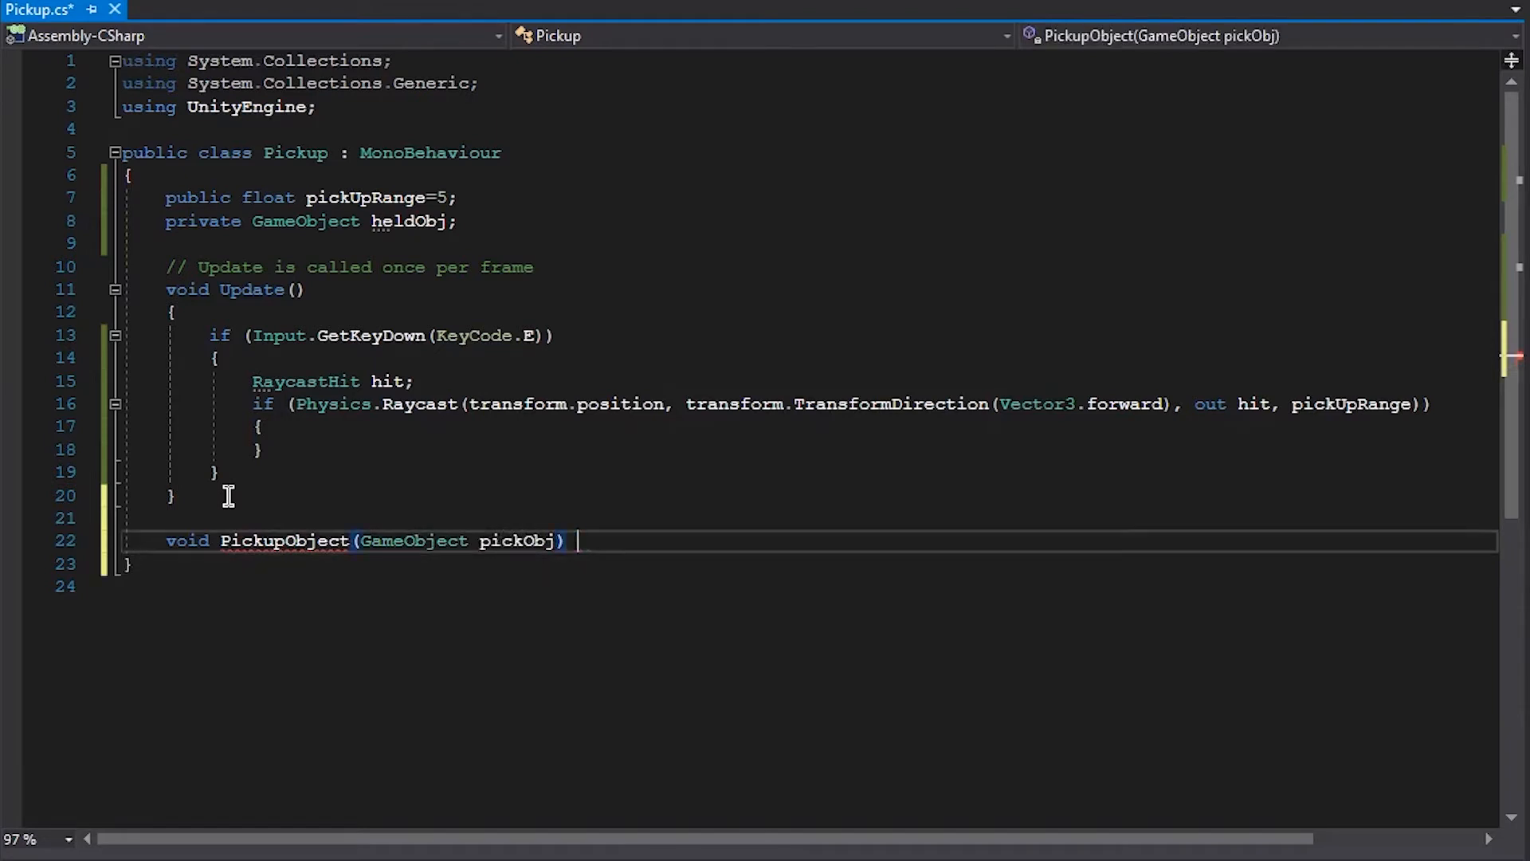
{"action": "key", "text": "enter"}
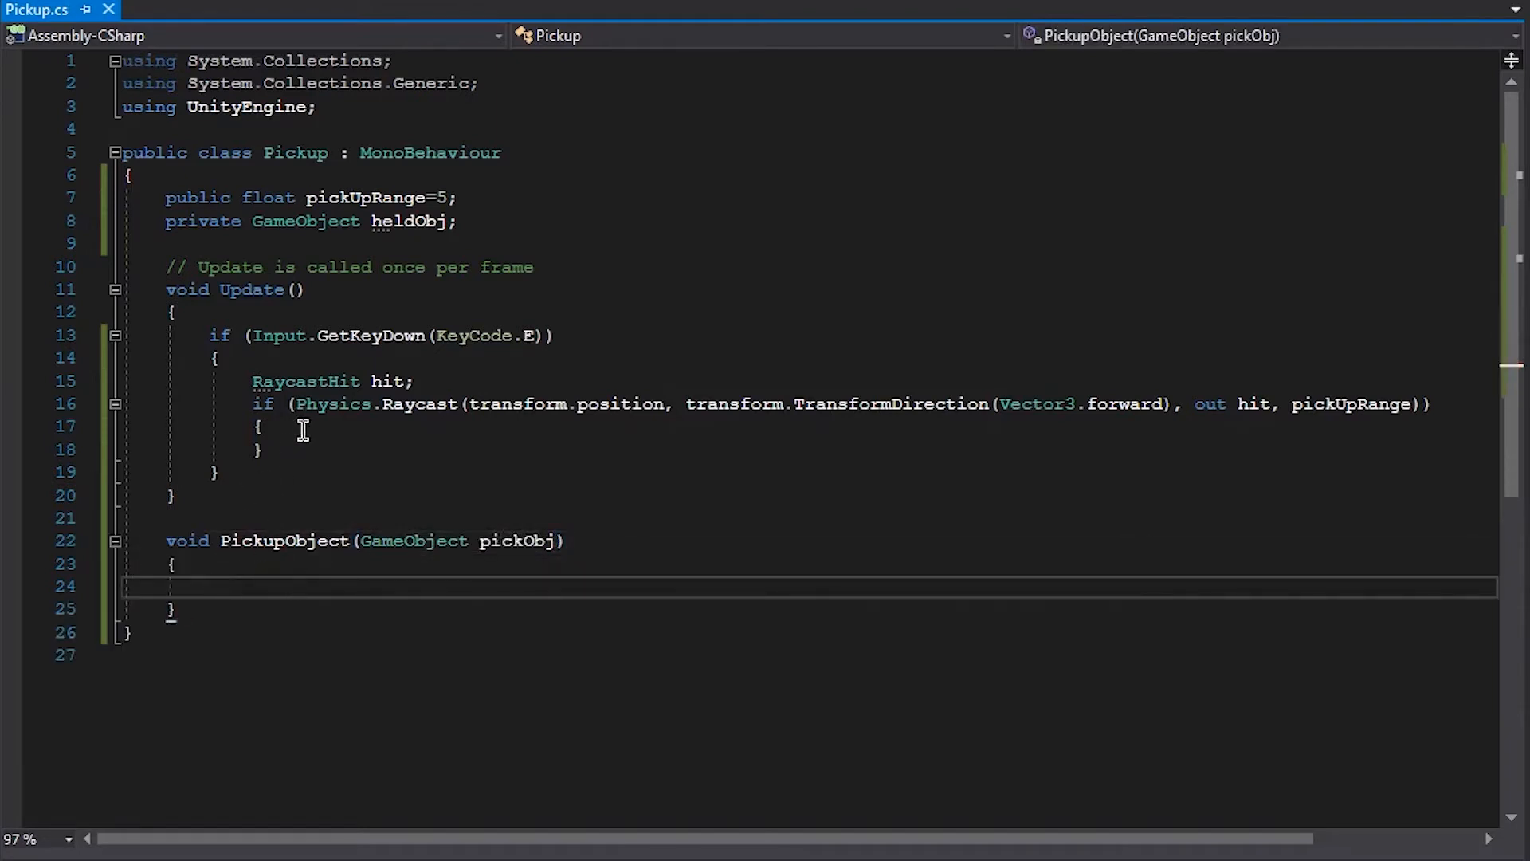
Step: Call PickupObject(hit.transform.gameObject) inside the raycast if block
{"action": "type", "text": "PickupObject("}
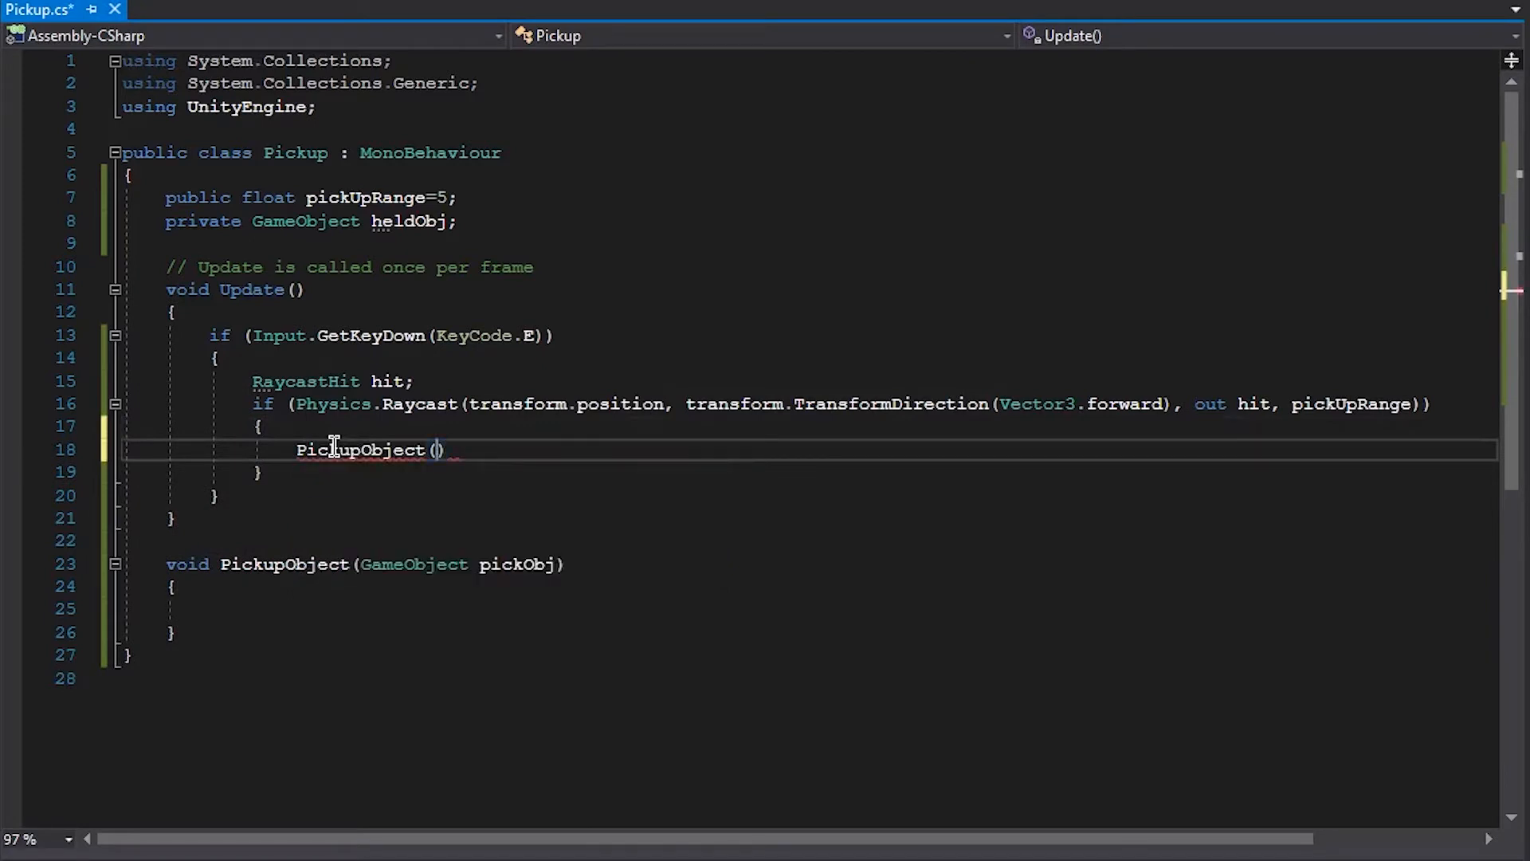
{"action": "type", "text": "hit.o"}
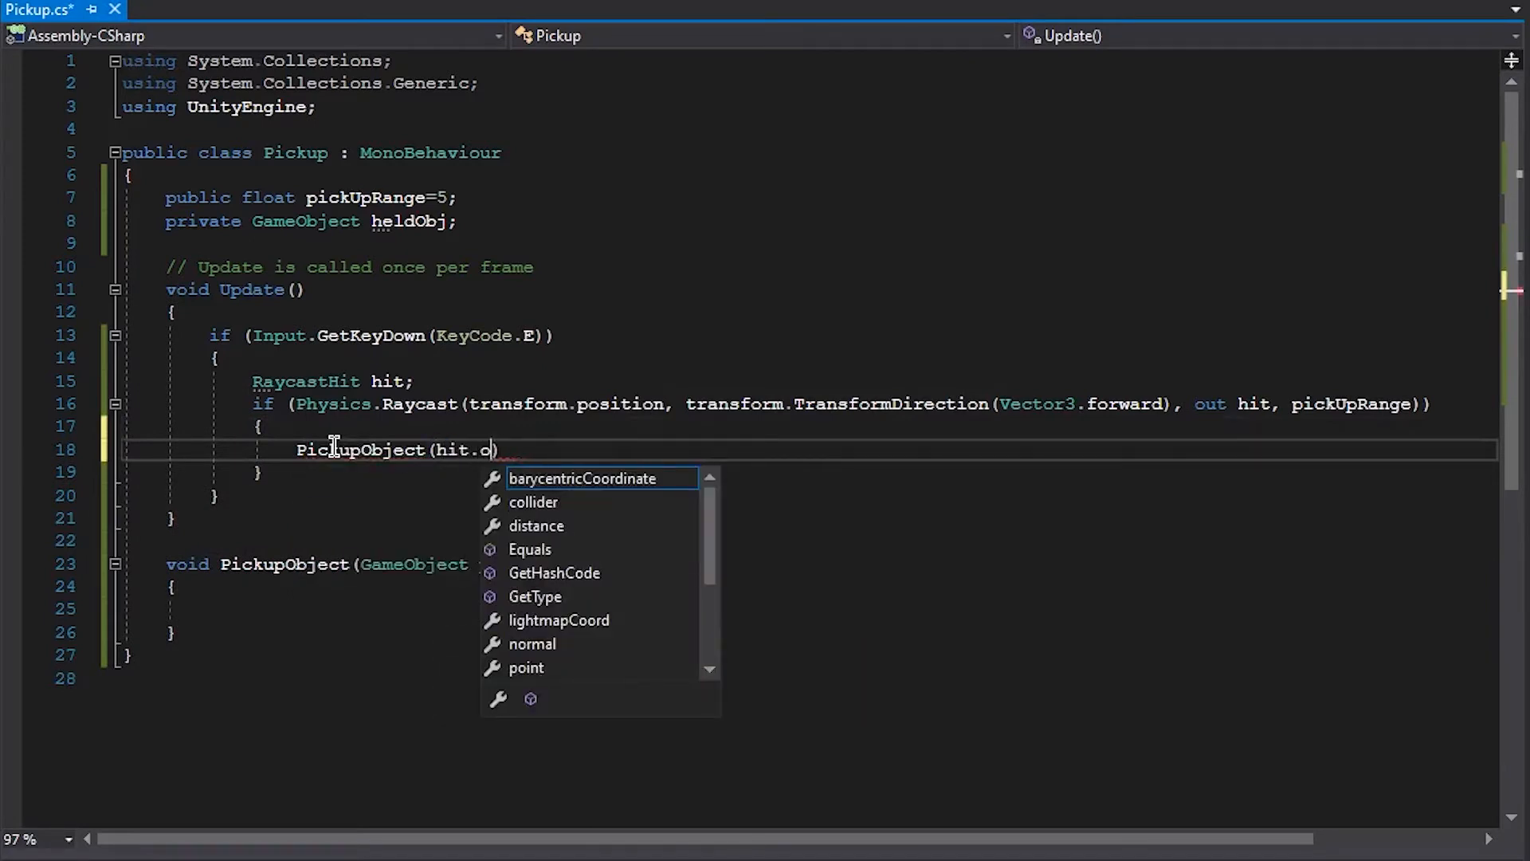
{"action": "type", "text": "transform.gameObject"}
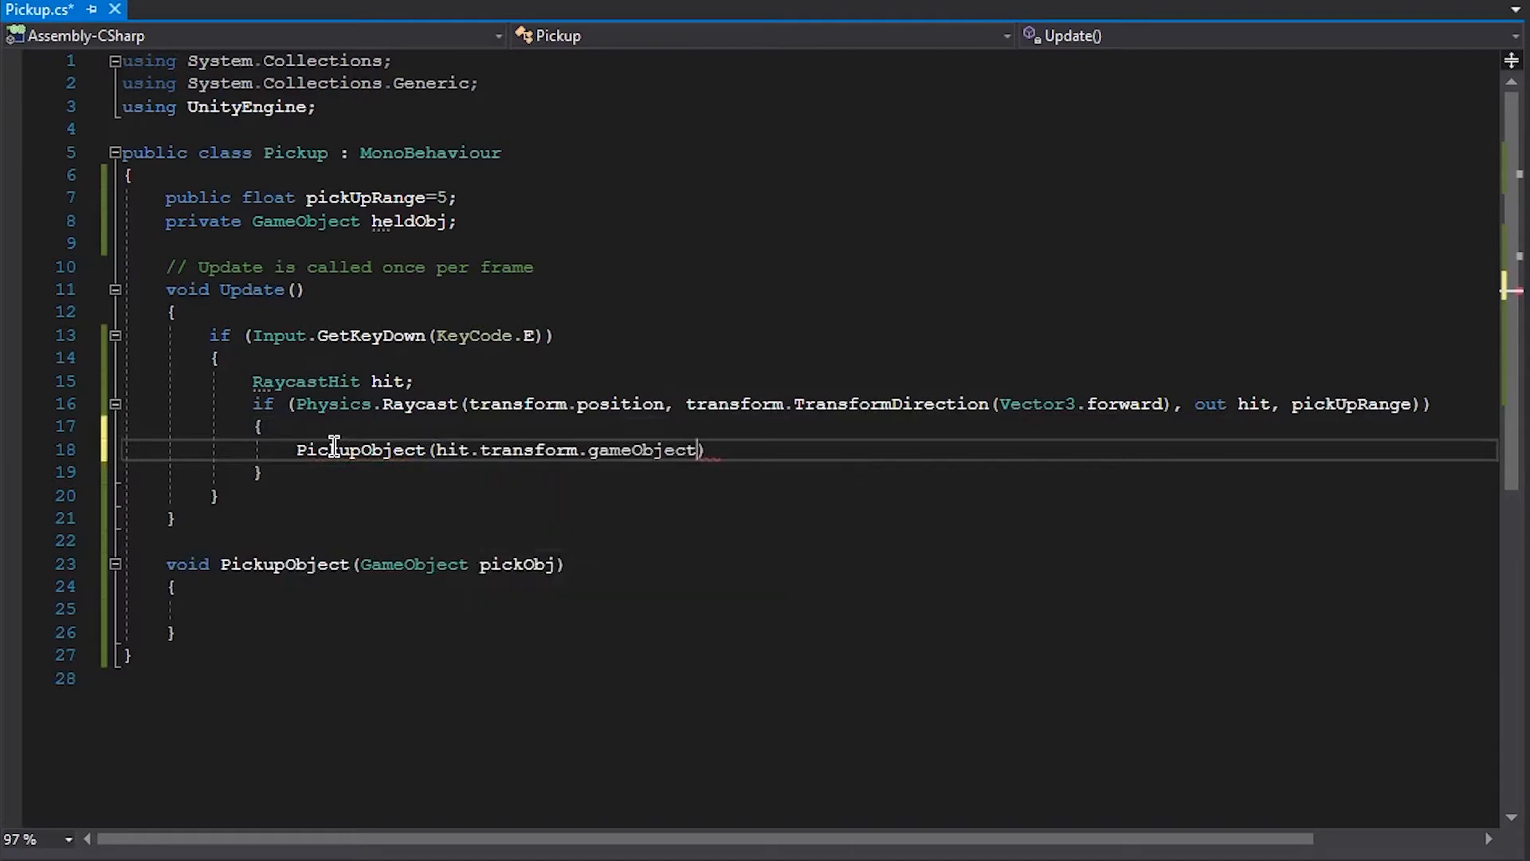
{"action": "type", "text": ";"}
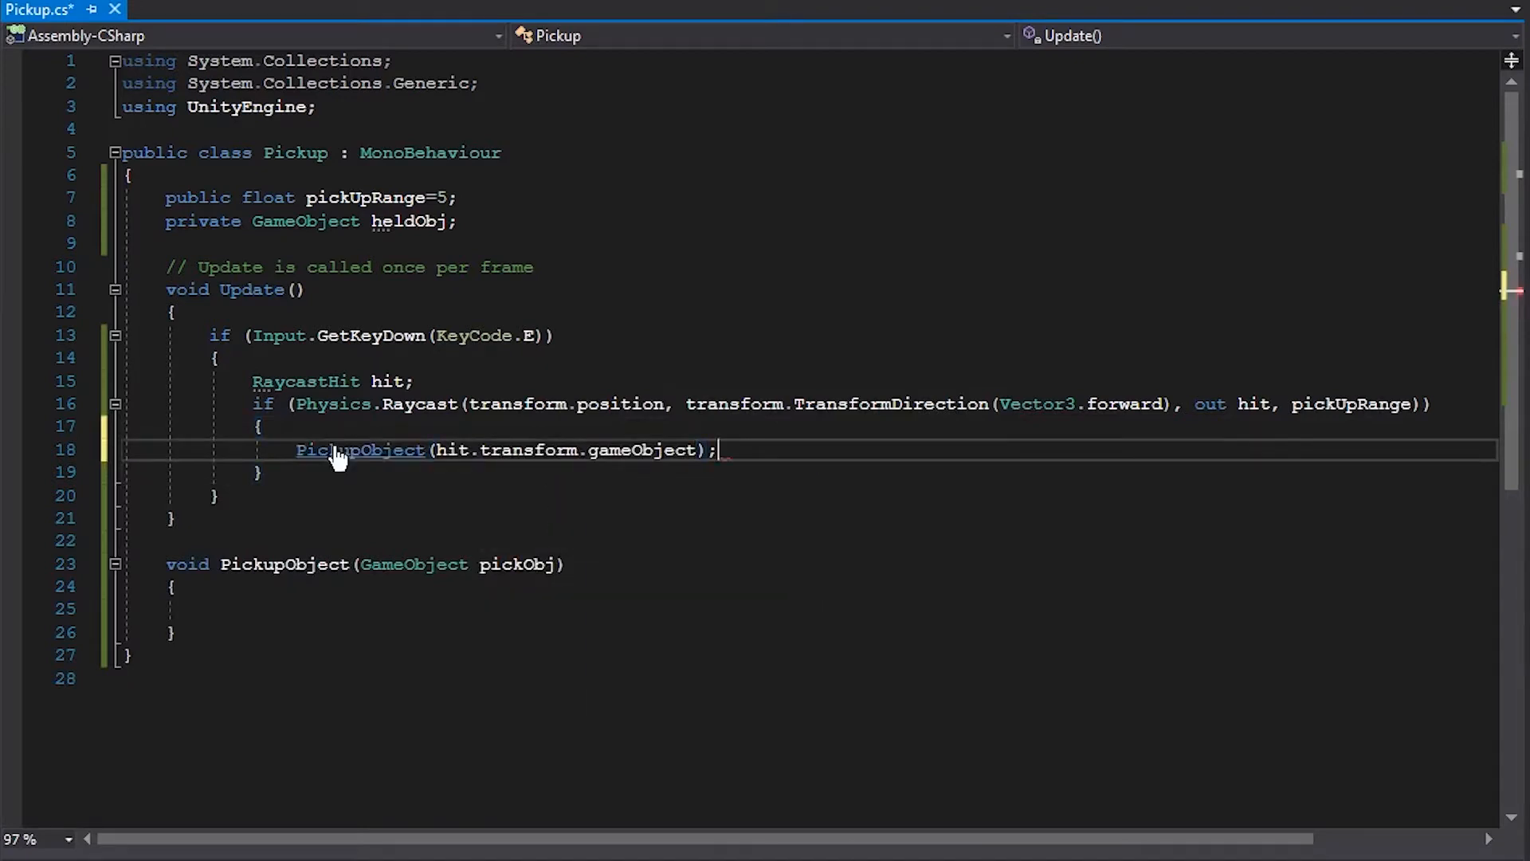
Step: In PickupObject, check pickObj.GetComponent<Rigidbody>() and store it as Rigidbody objRig, then save
{"action": "left_click", "coordinate": [208, 607]}
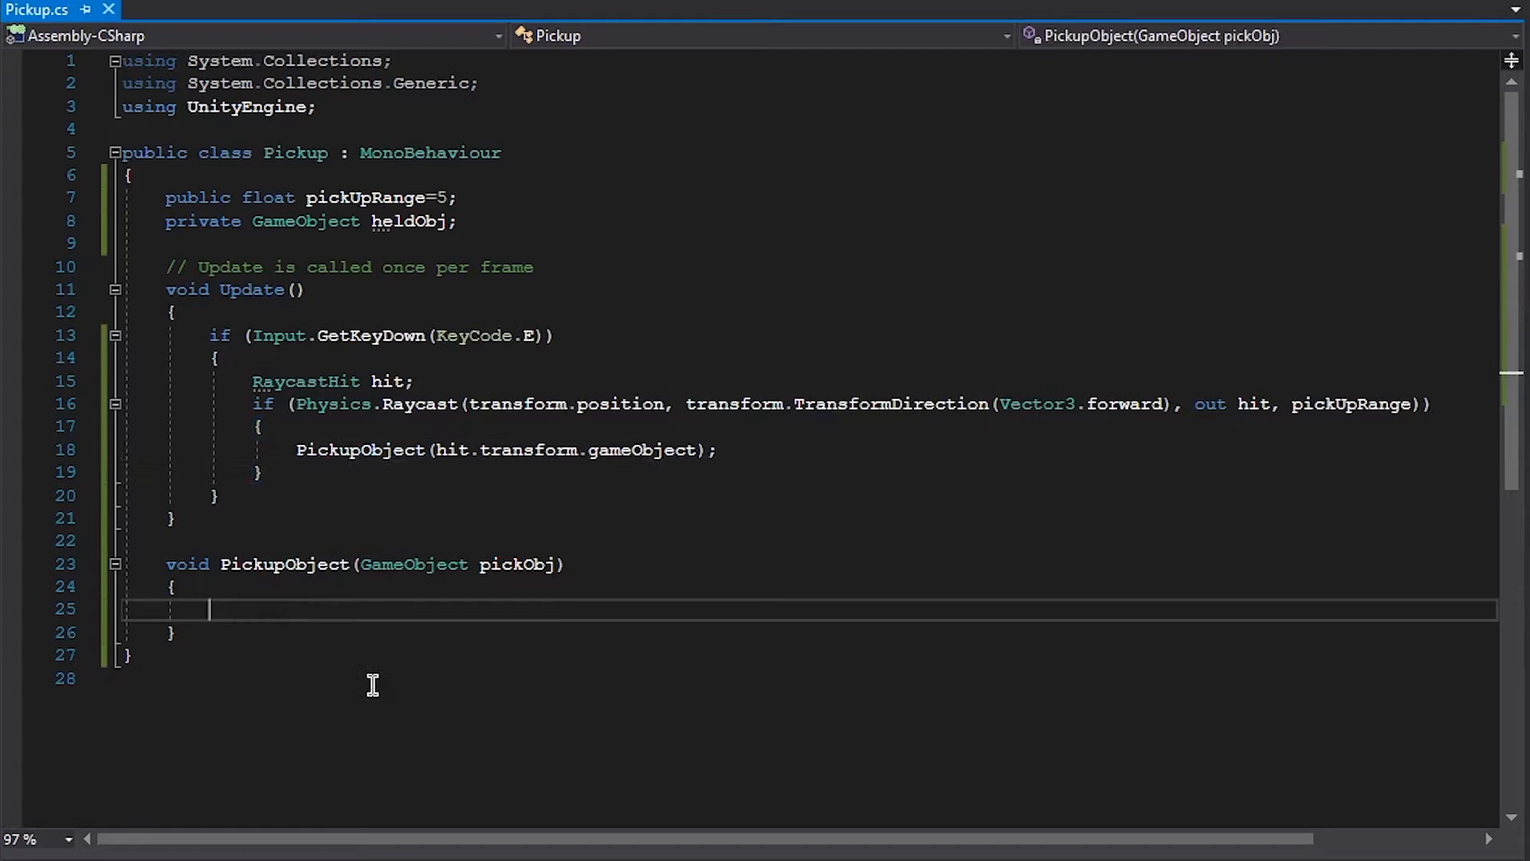
{"action": "mouse_move", "coordinate": [517, 745]}
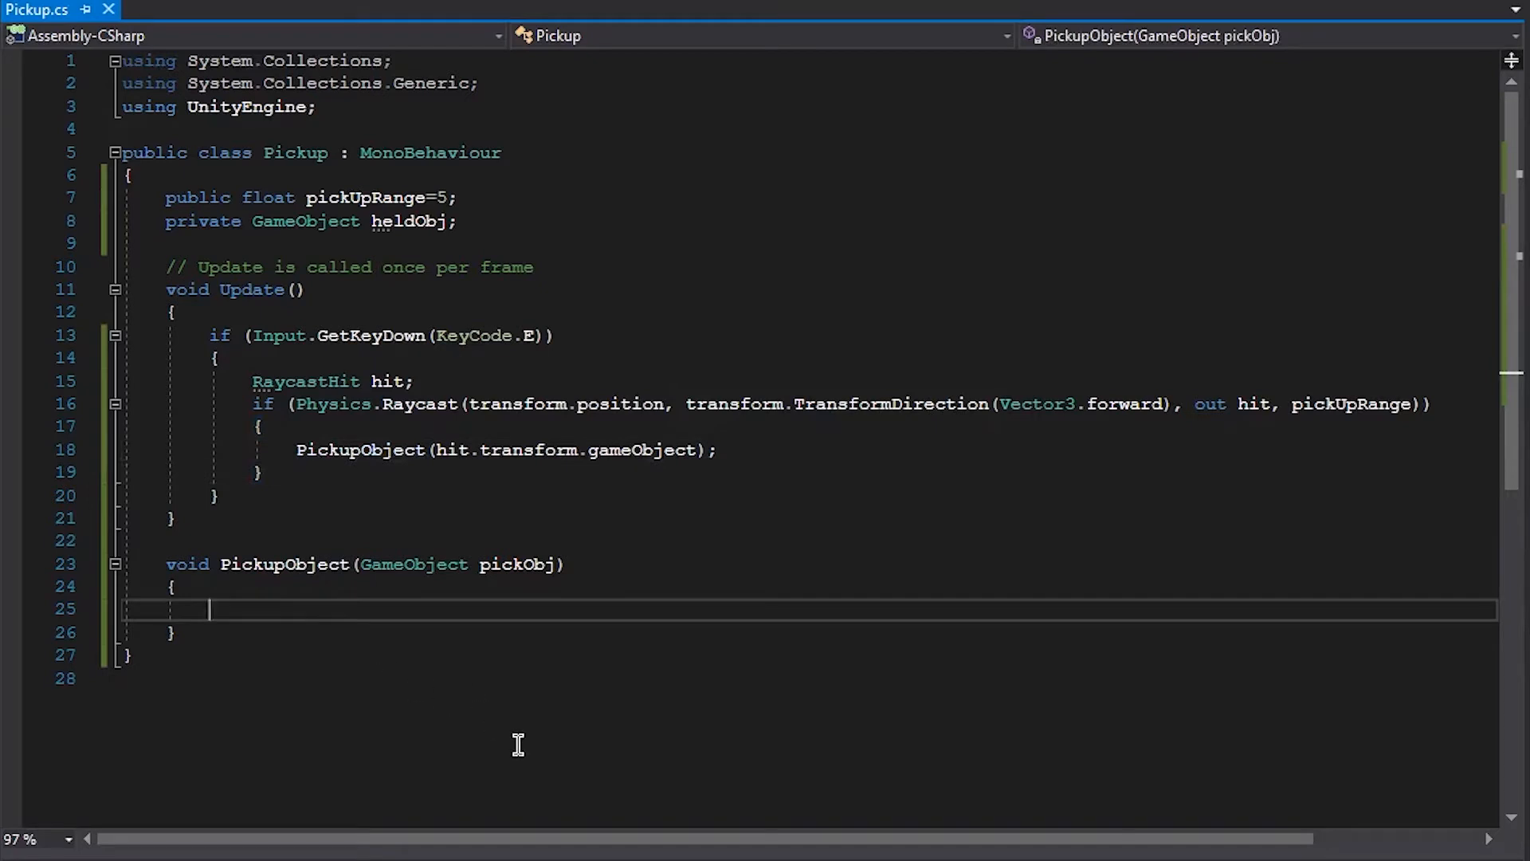
{"action": "type", "text": "if(hit"}
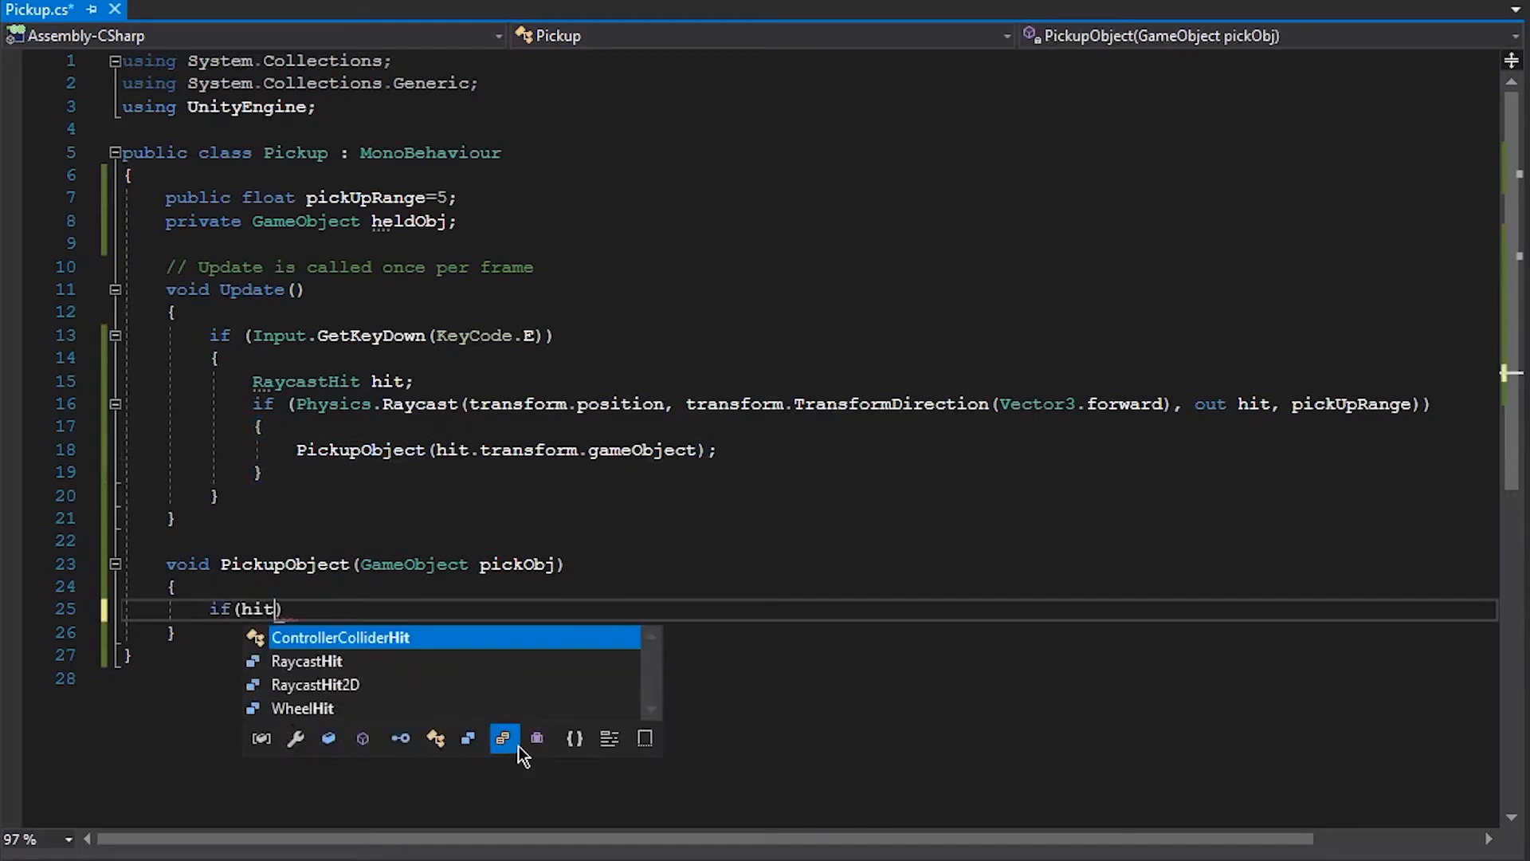
{"action": "type", "text": "pickObj.GetComponen"}
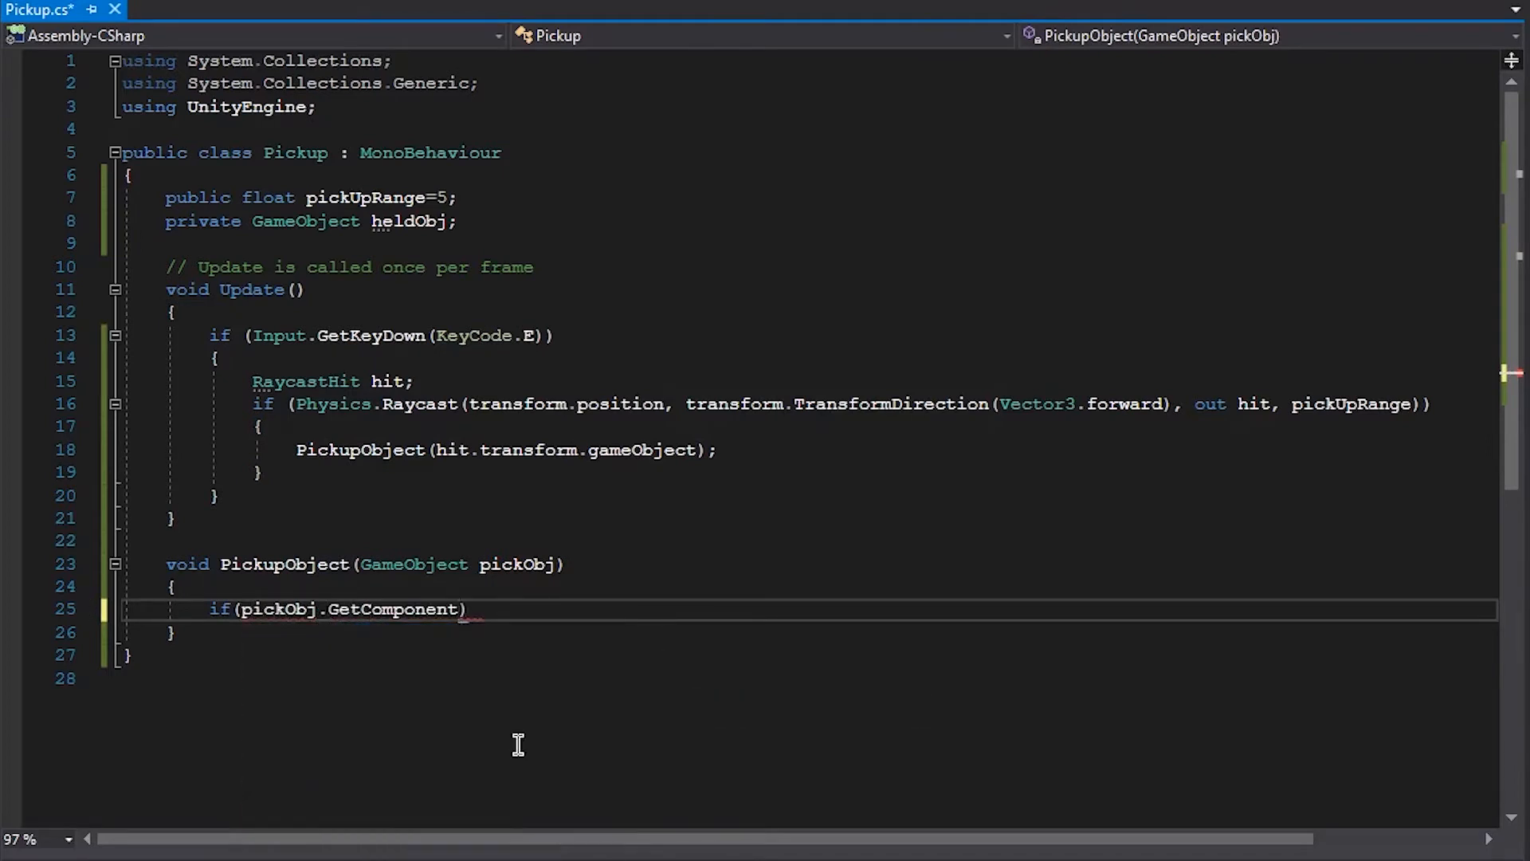
{"action": "type", "text": "<Rigidbody>("}
{"action": "type", "text": "{"}
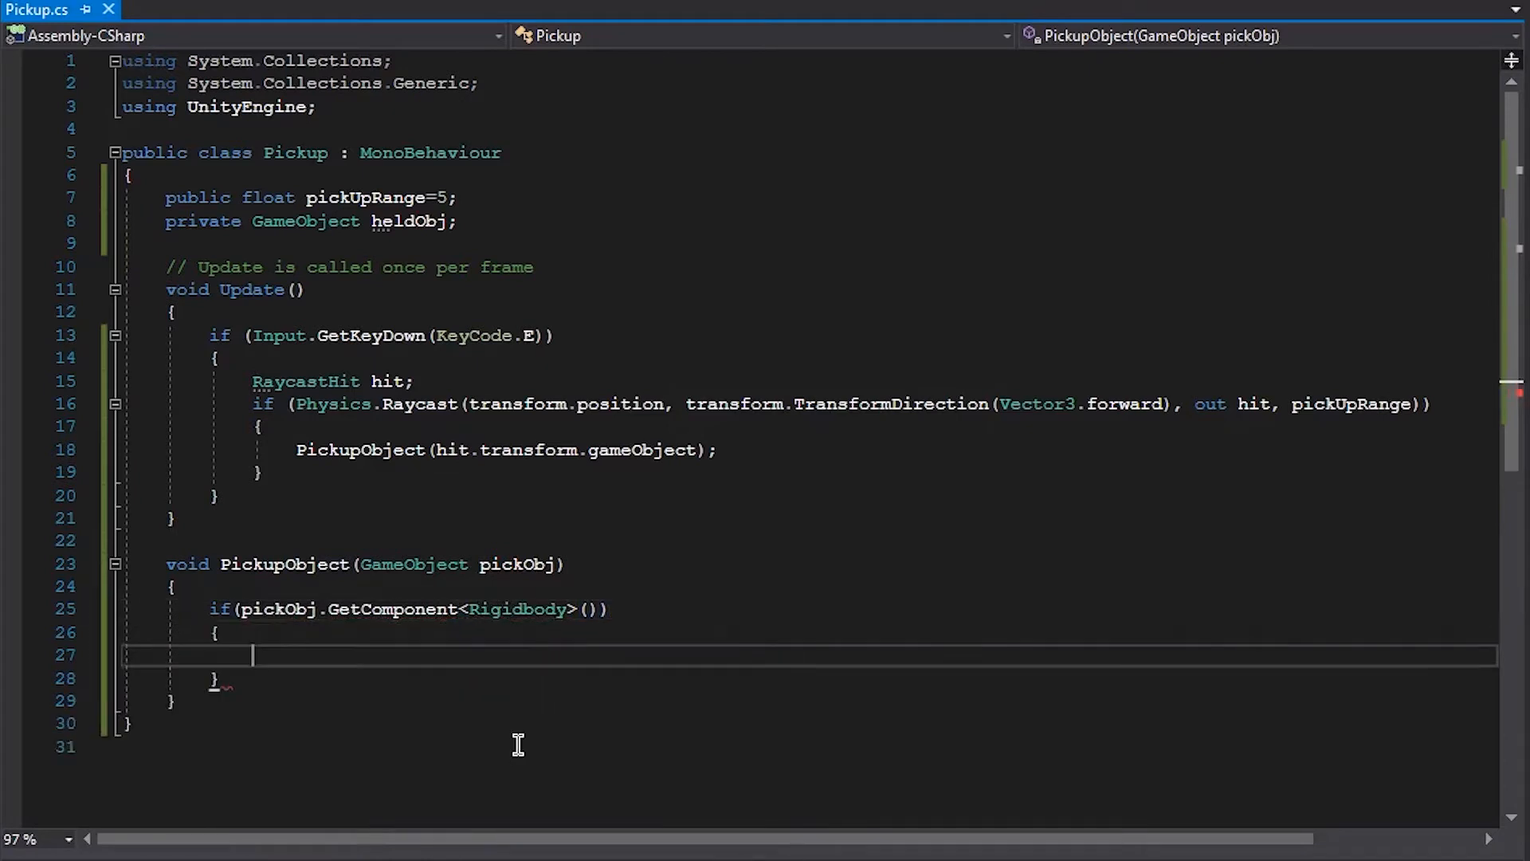
{"action": "type", "text": "objRig ="}
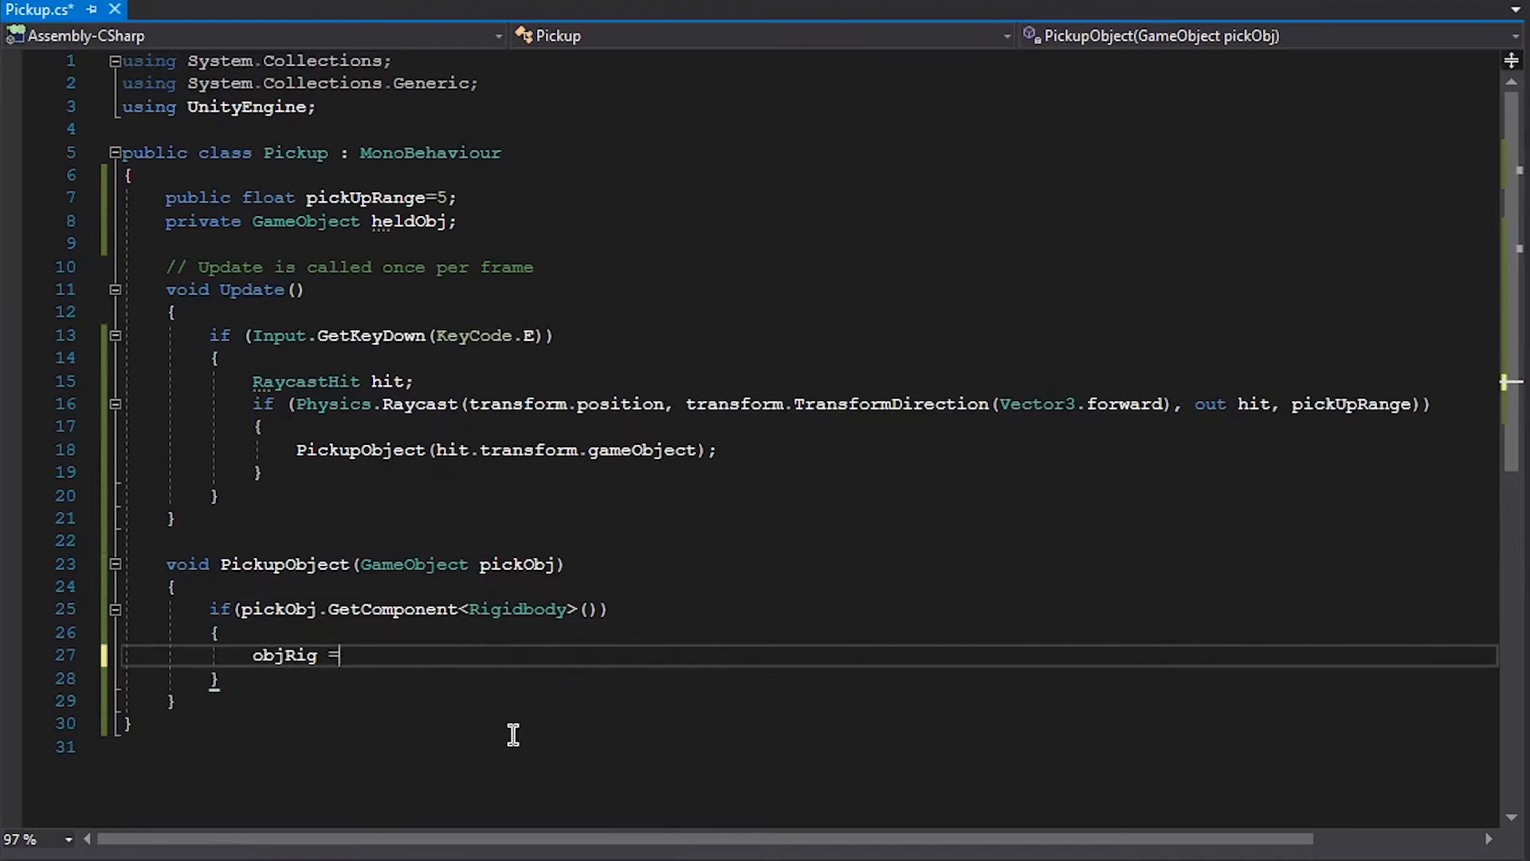
{"action": "type", "text": "pib"}
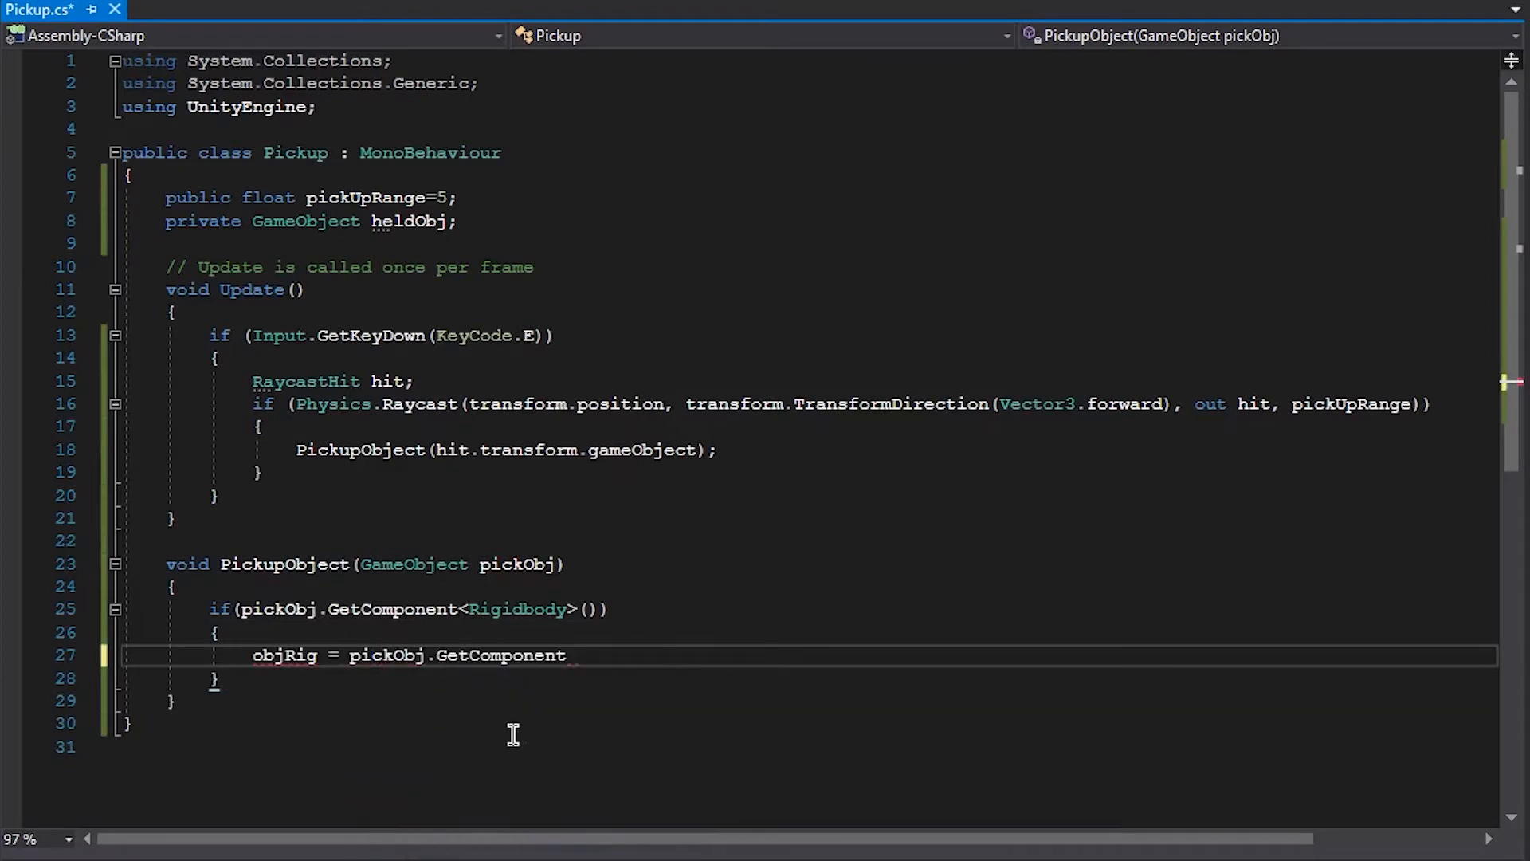
{"action": "type", "text": "<Rigidbody>"}
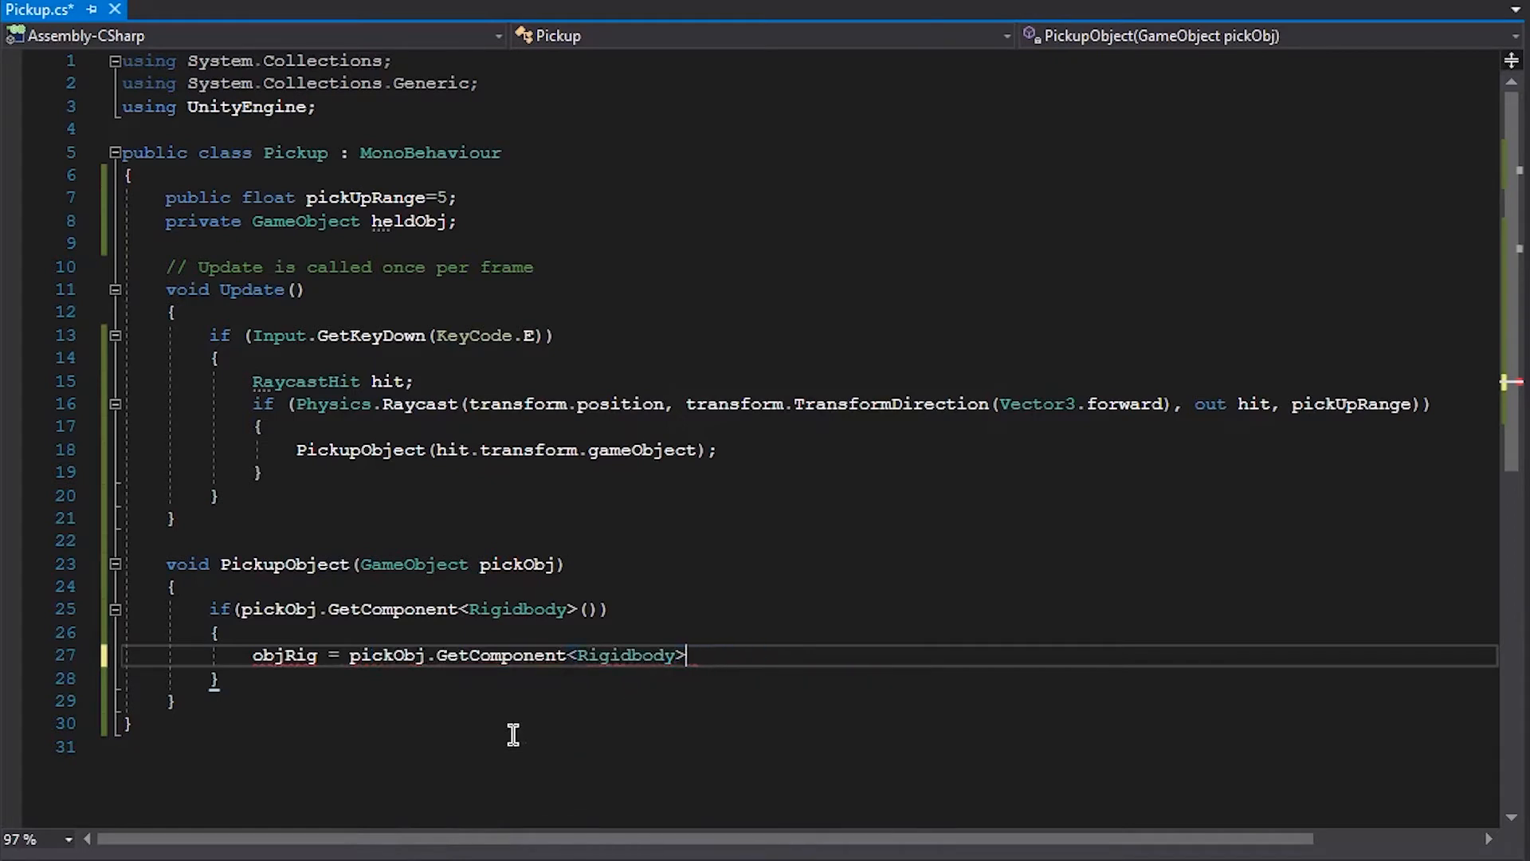
{"action": "type", "text": "();"}
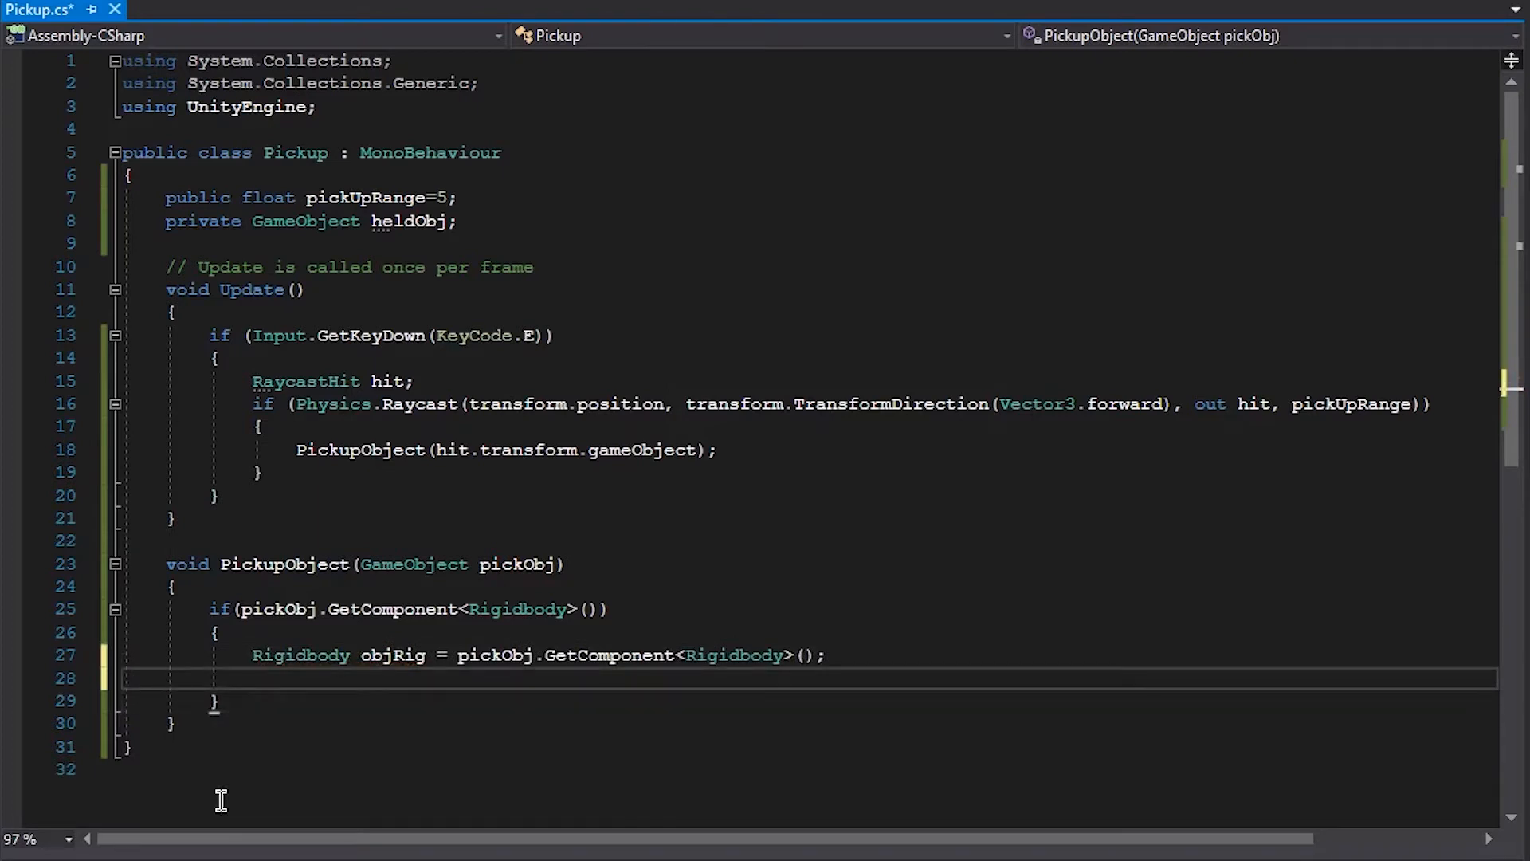
{"action": "key", "text": "ctrl+s"}
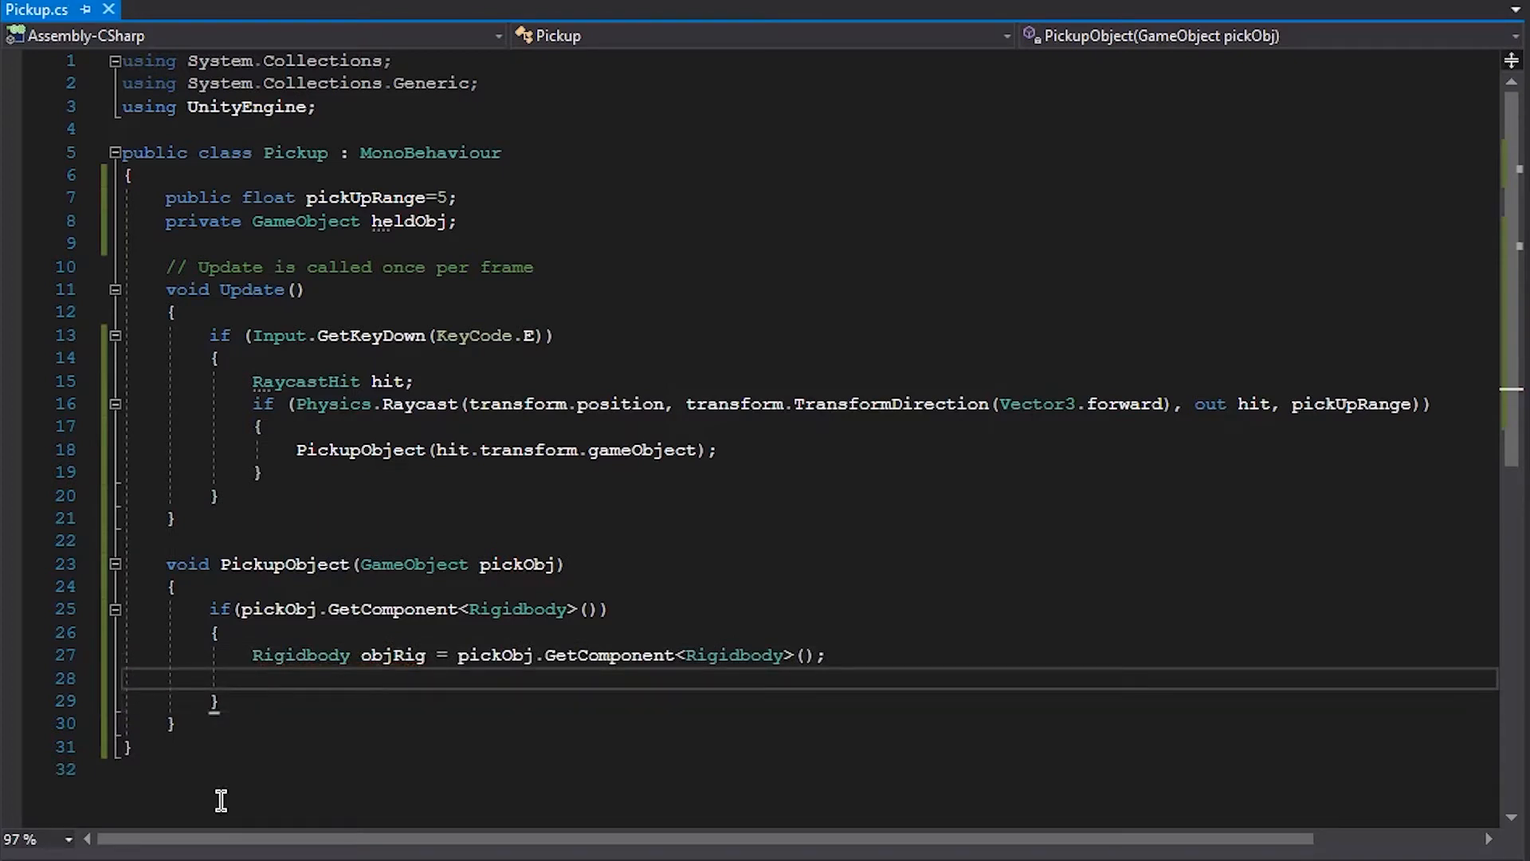
Step: Set objRig.useGravity to false and objRig.drag to 10
{"action": "type", "text": "objrig"}
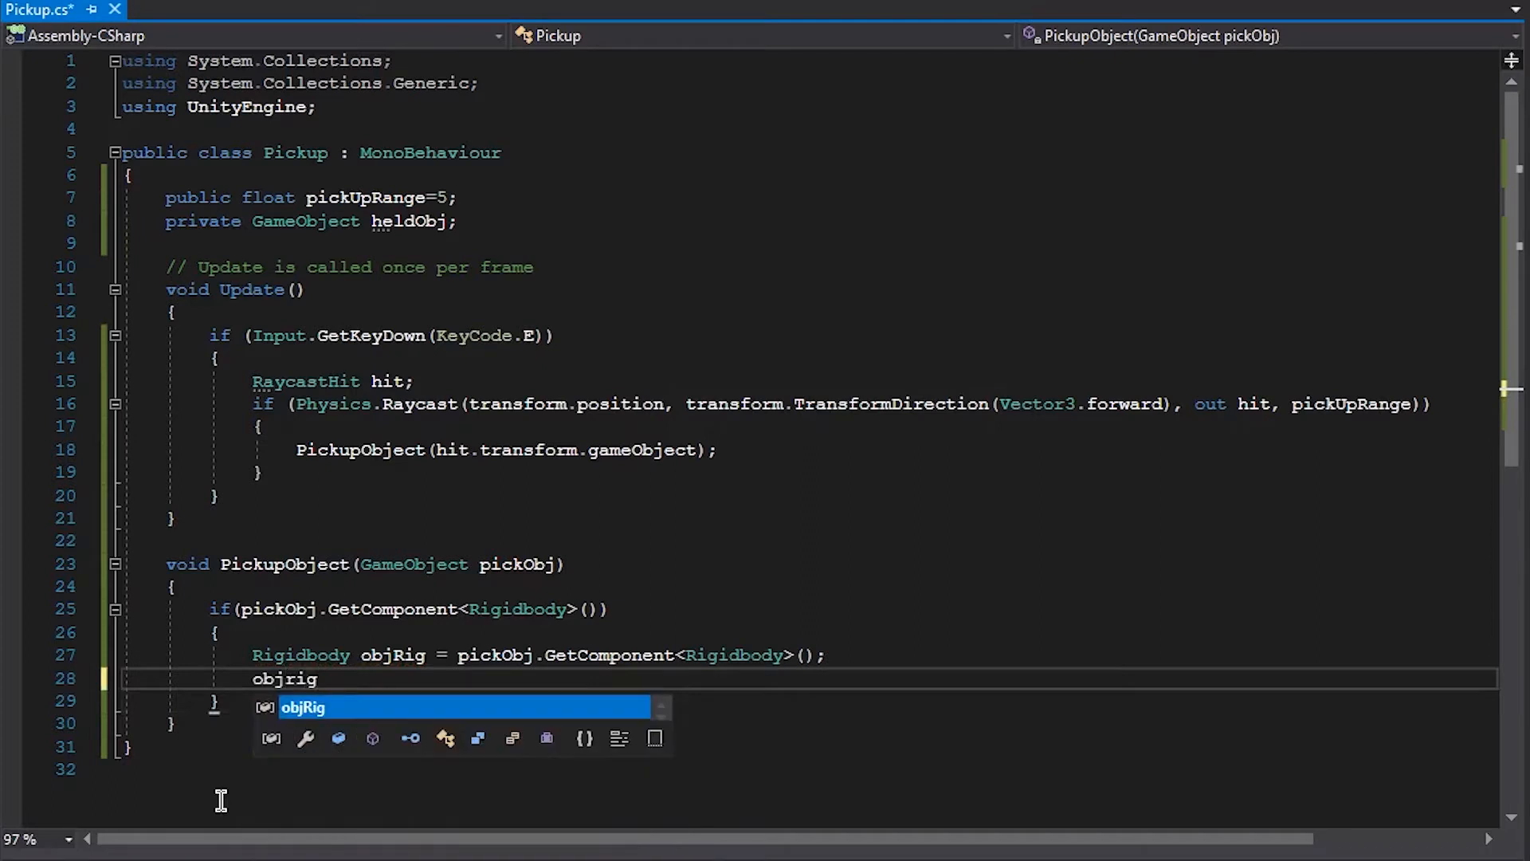
{"action": "type", "text": ".useConeFriction"}
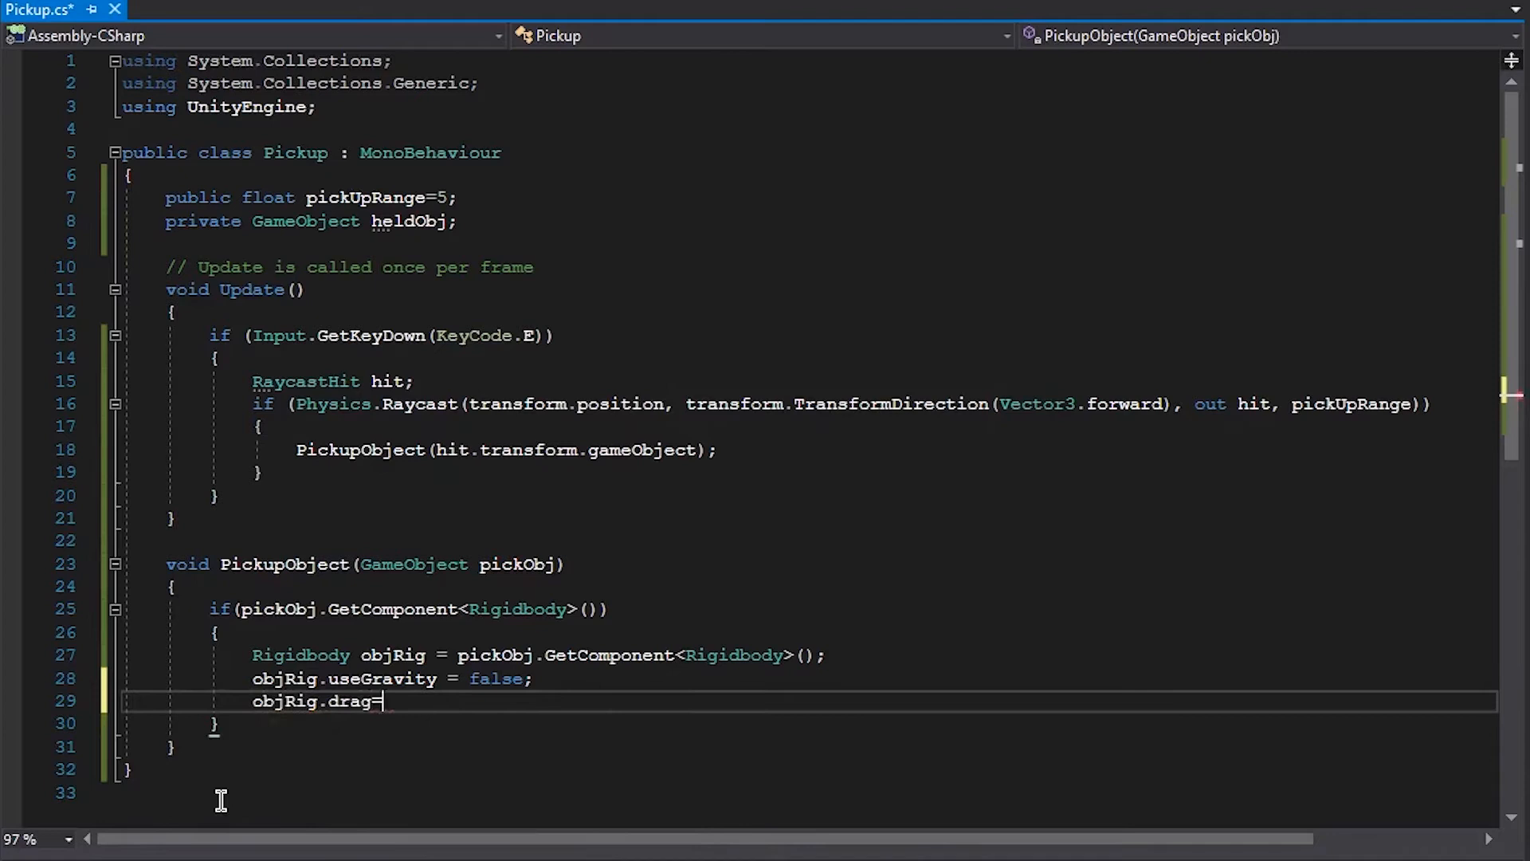
{"action": "type", "text": "= 10;"}
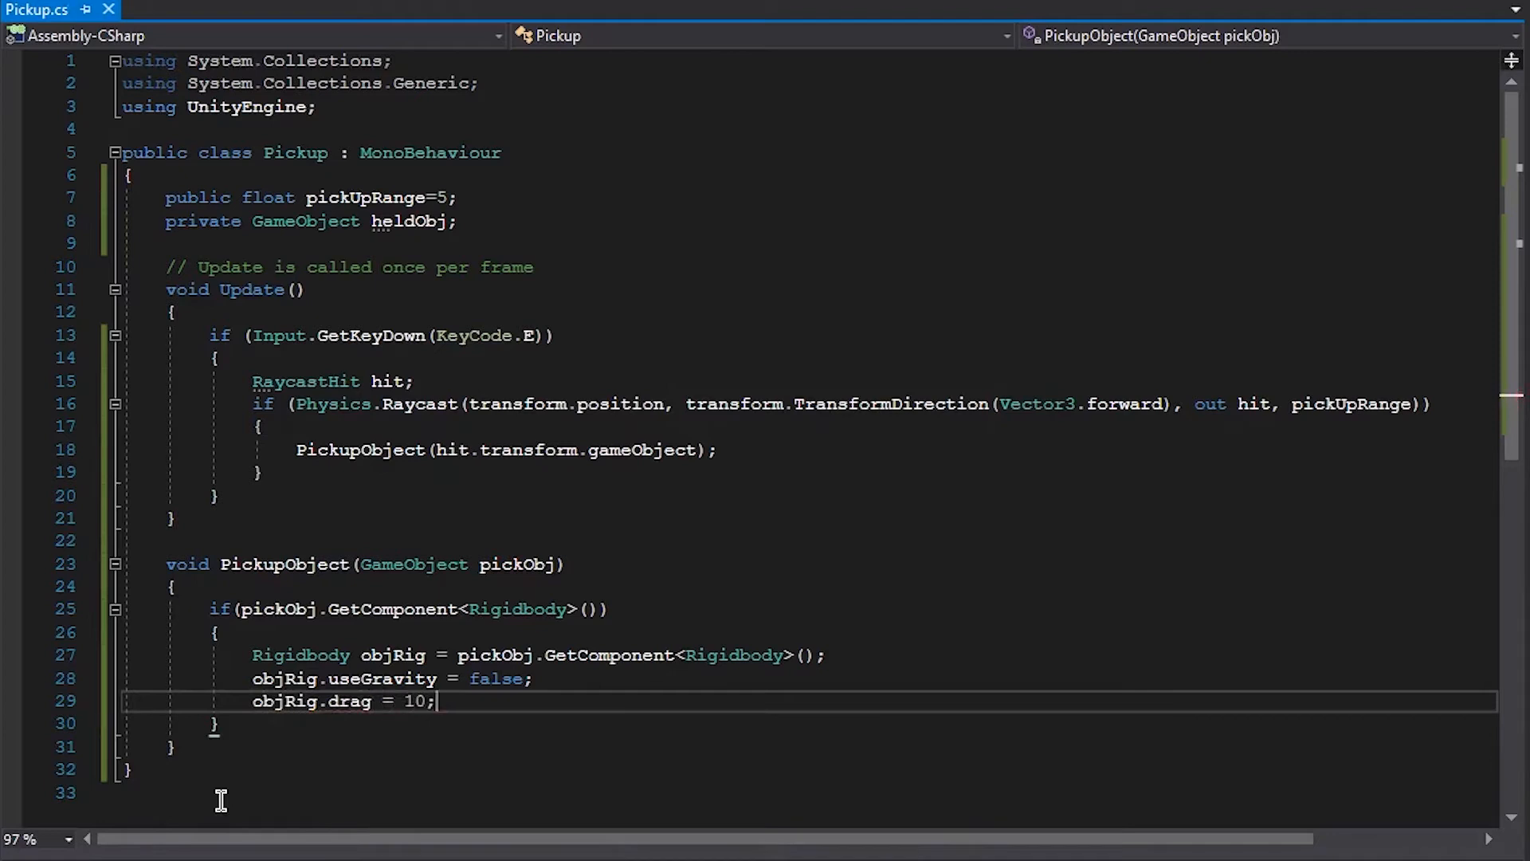
{"action": "key", "text": "Return"}
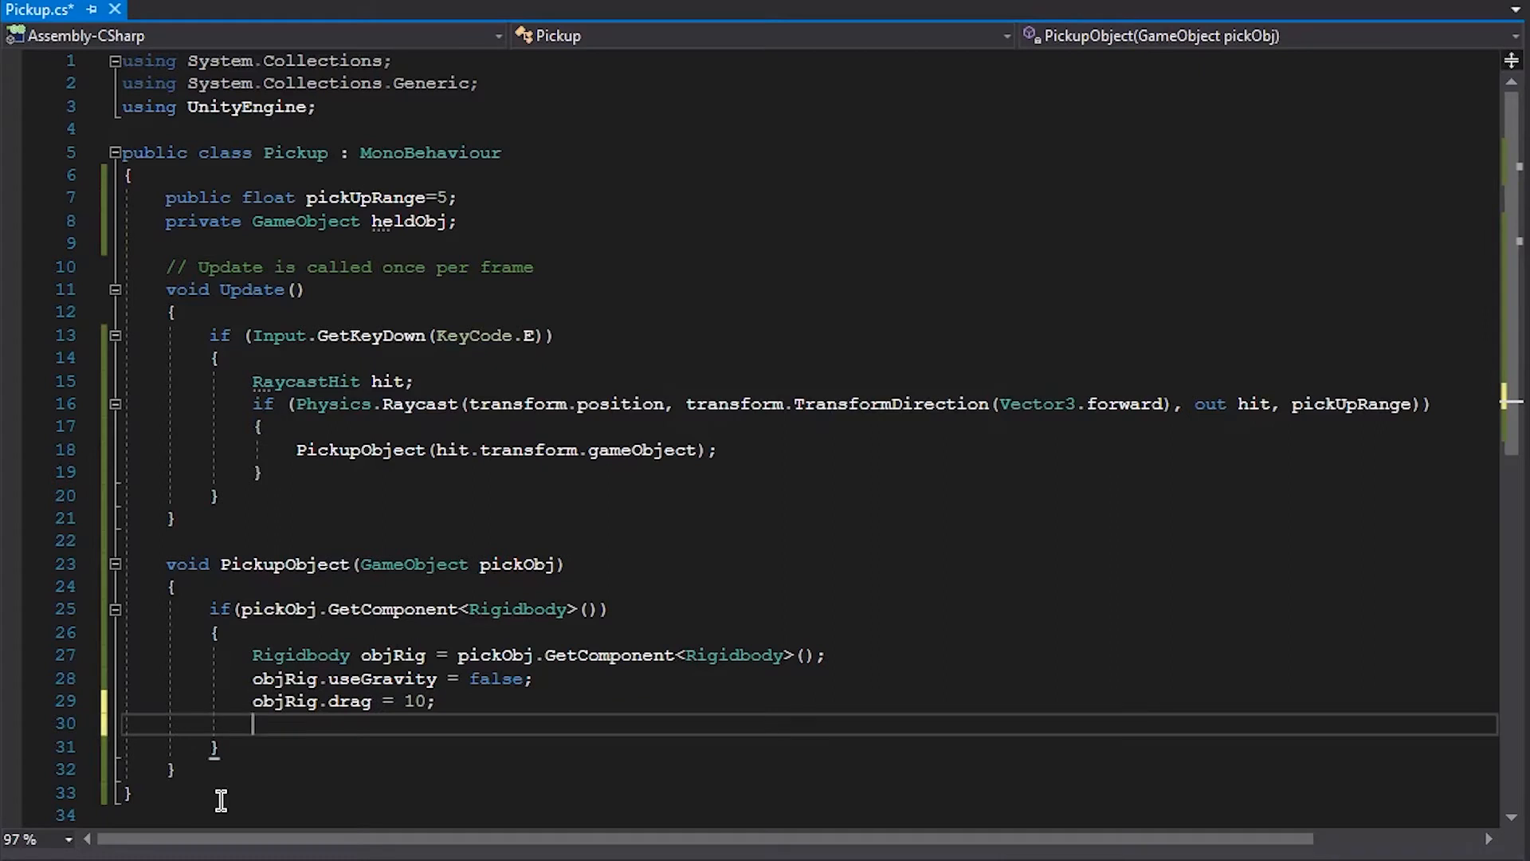
{"action": "key", "text": "enter"}
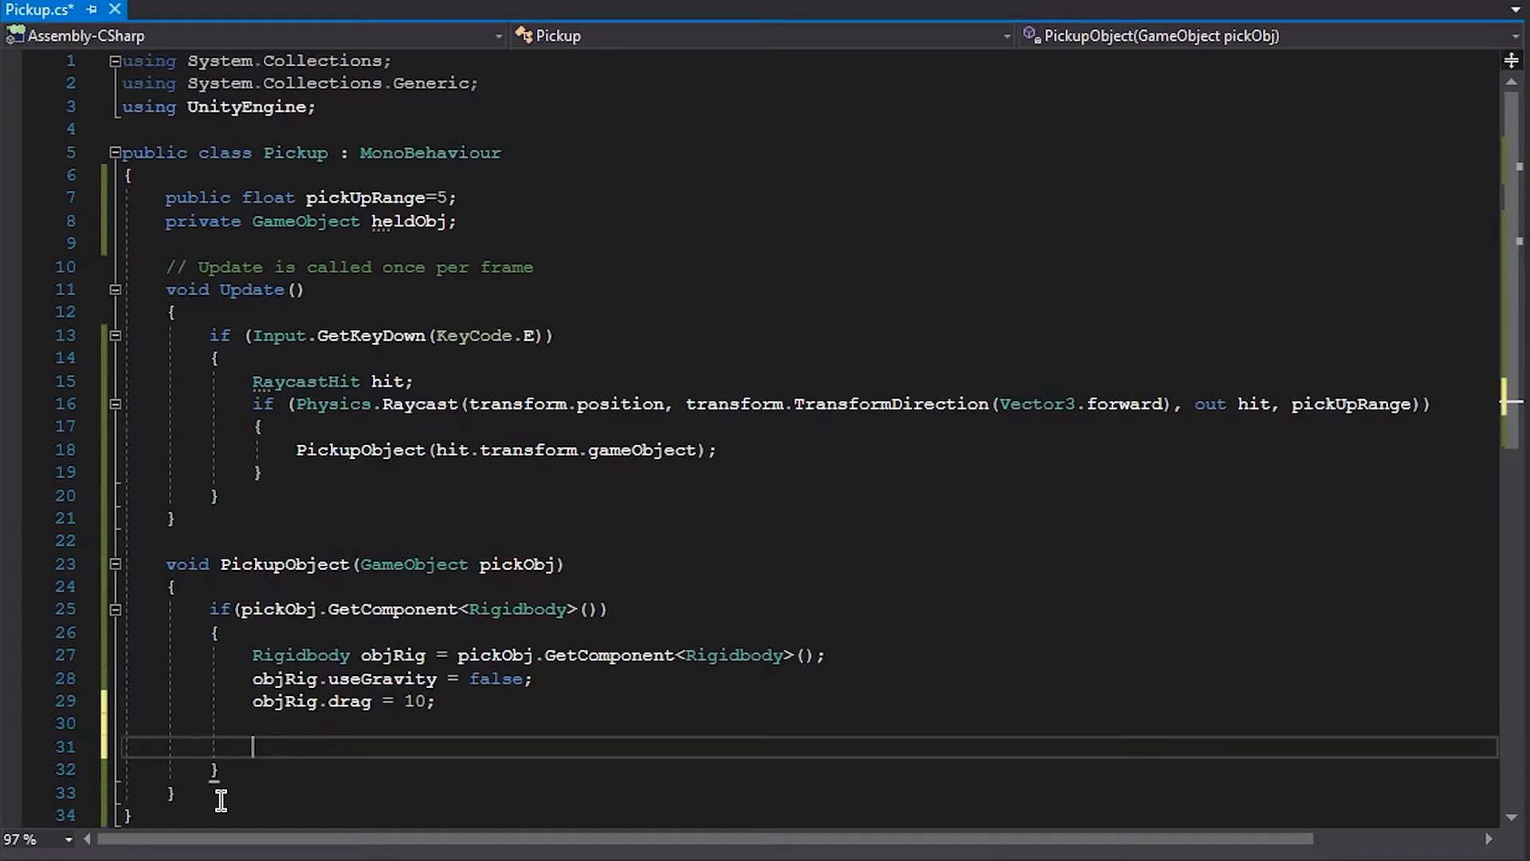
Step: Parent objRig.transform to holdParent
{"action": "type", "text": "objRig."}
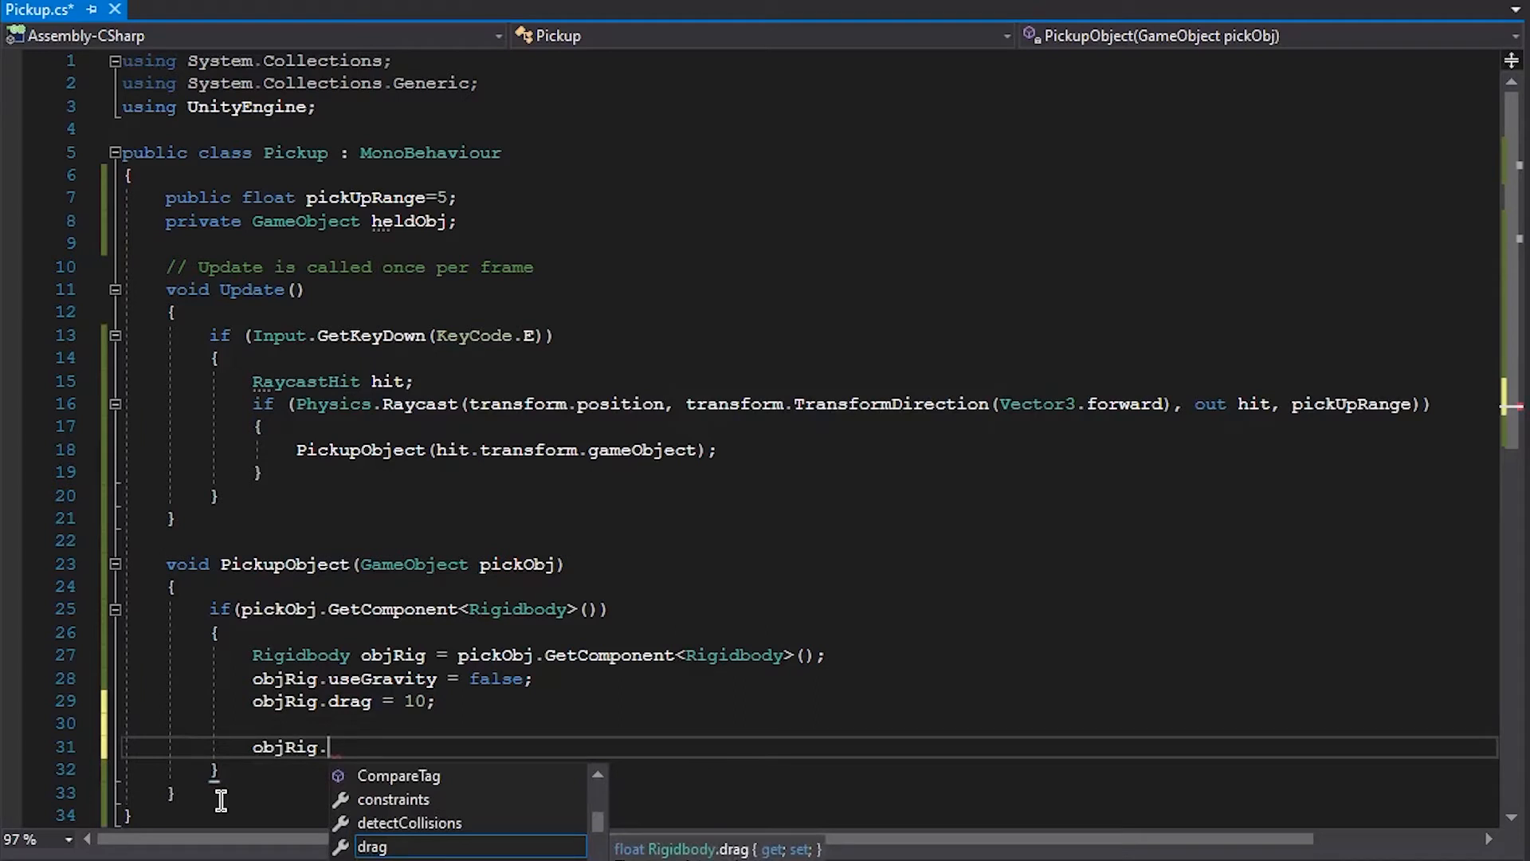
{"action": "type", "text": "transform.parent ="}
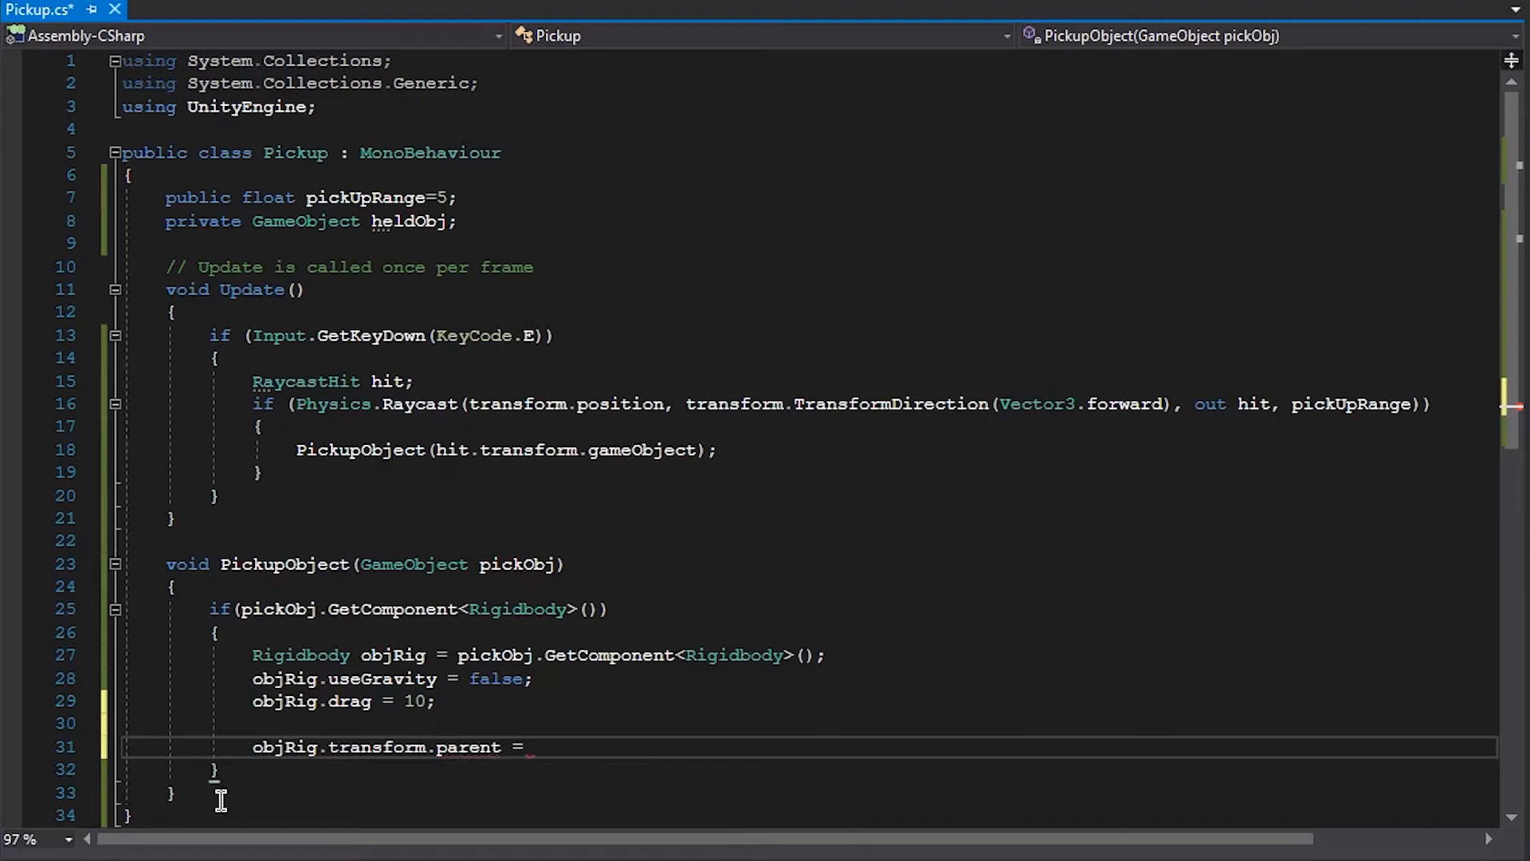
{"action": "type", "text": "parentOb"}
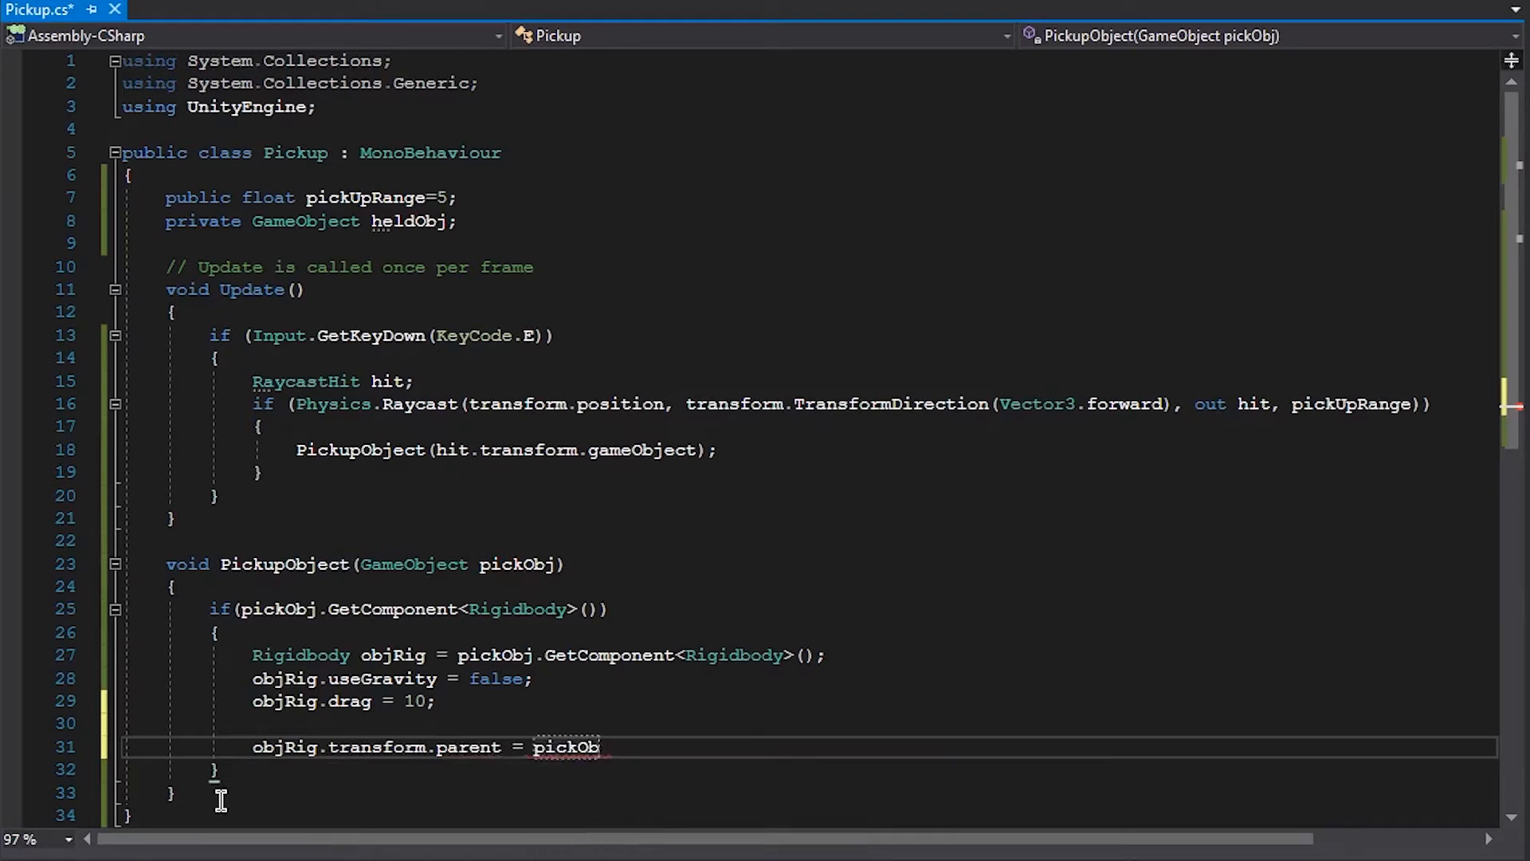
{"action": "key", "text": "Backspace"}
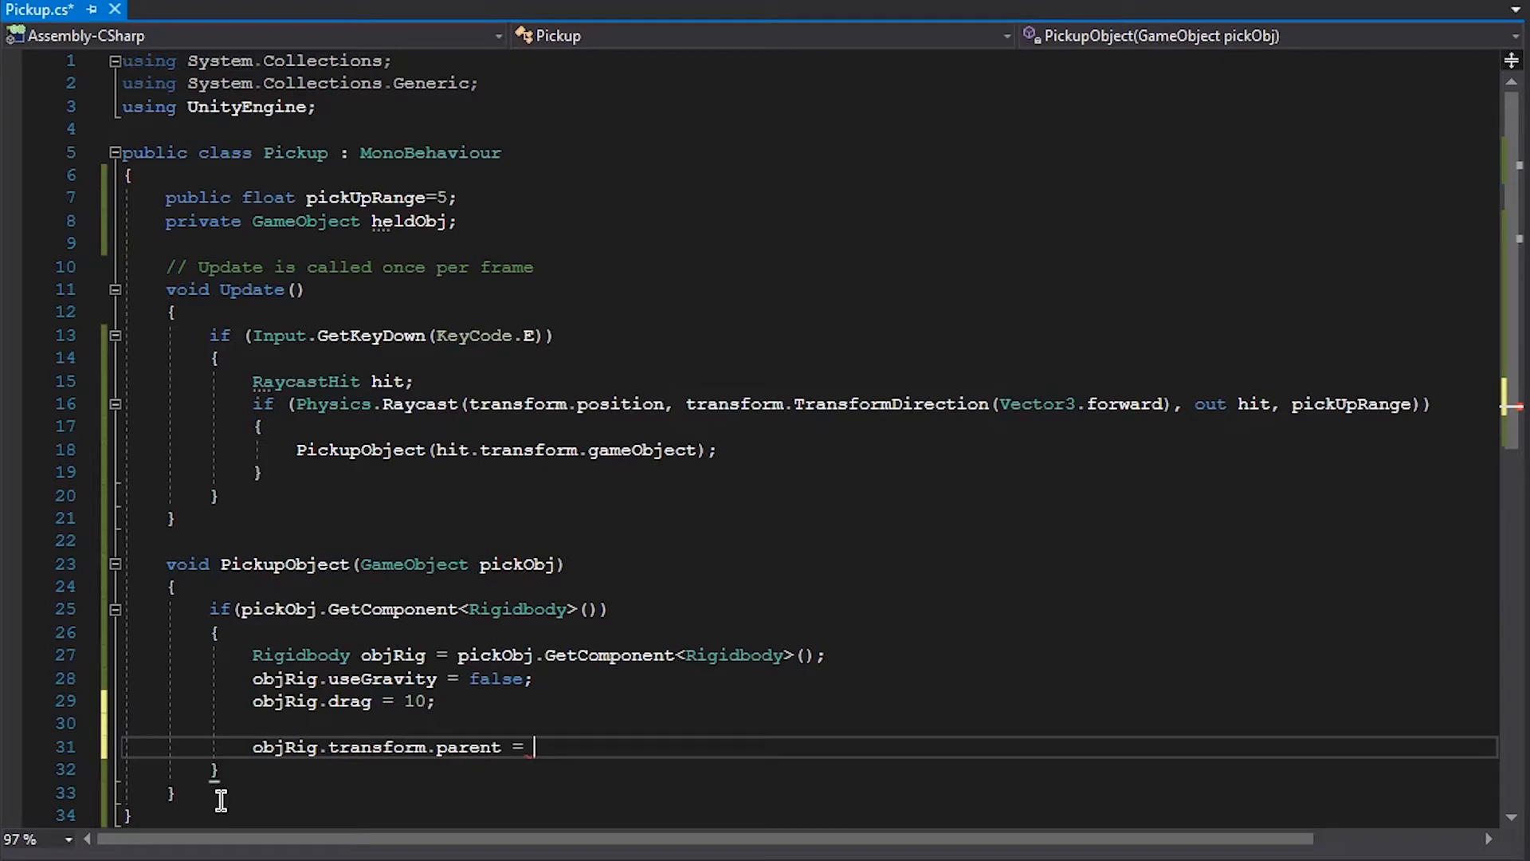
{"action": "type", "text": "hold"}
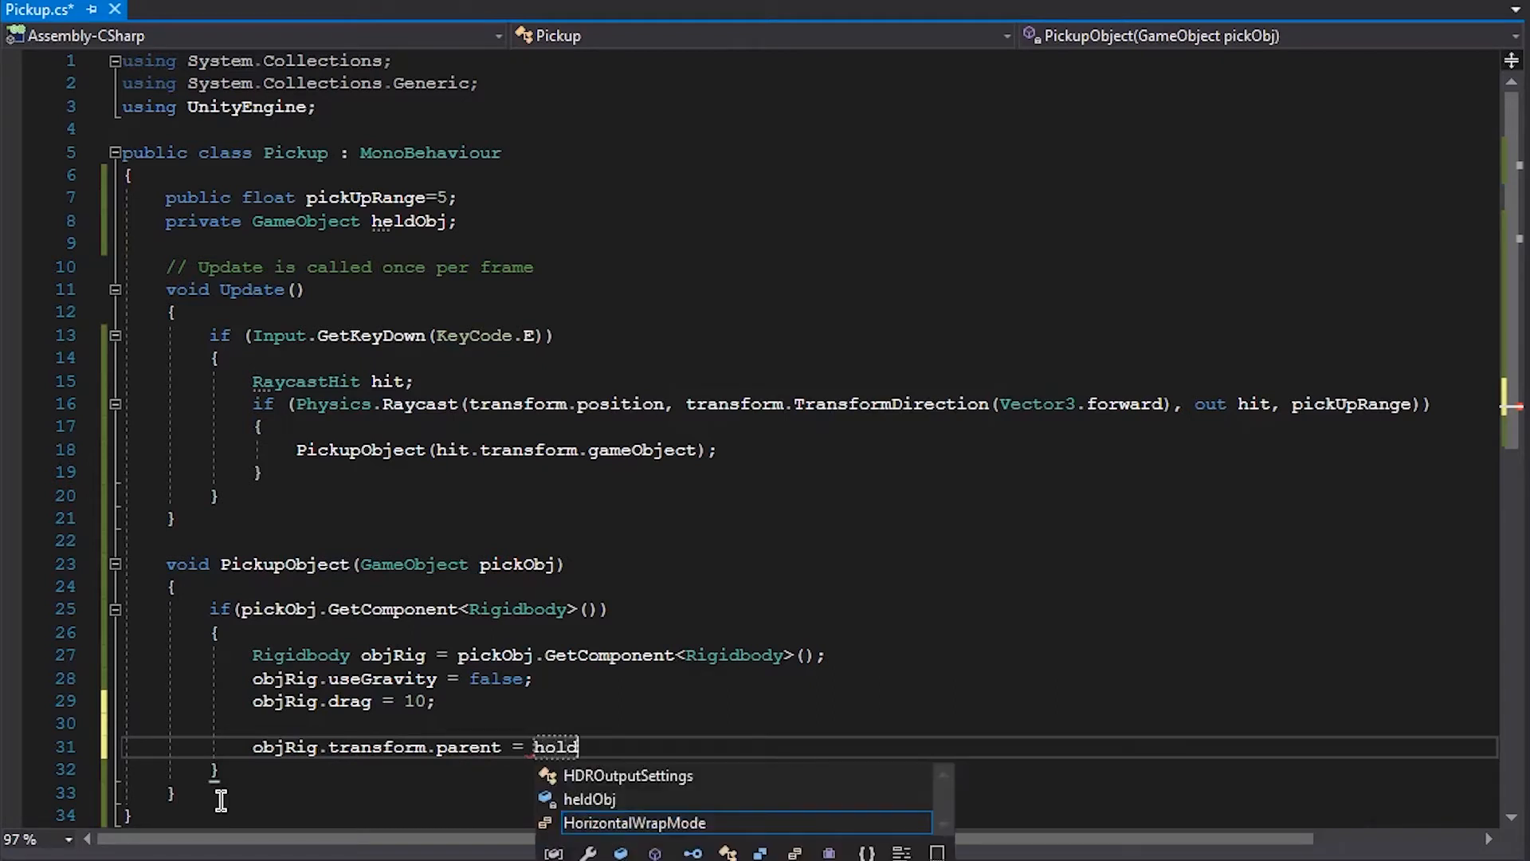
{"action": "type", "text": "Parent;"}
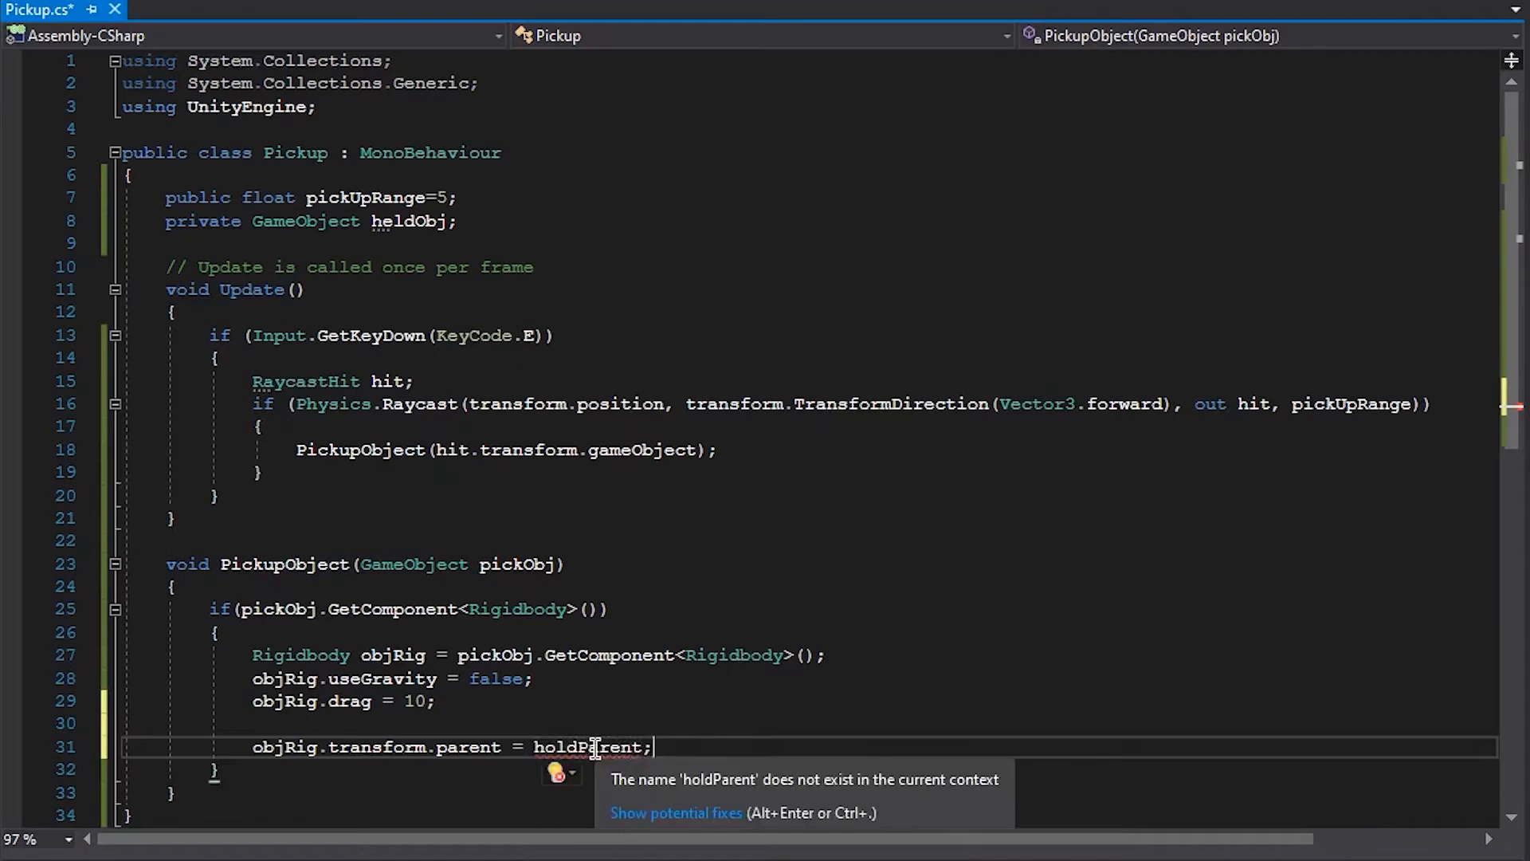
Step: Declare public Transform holdParent at the top and set heldObj = pickObj
{"action": "type", "text": "pub"}
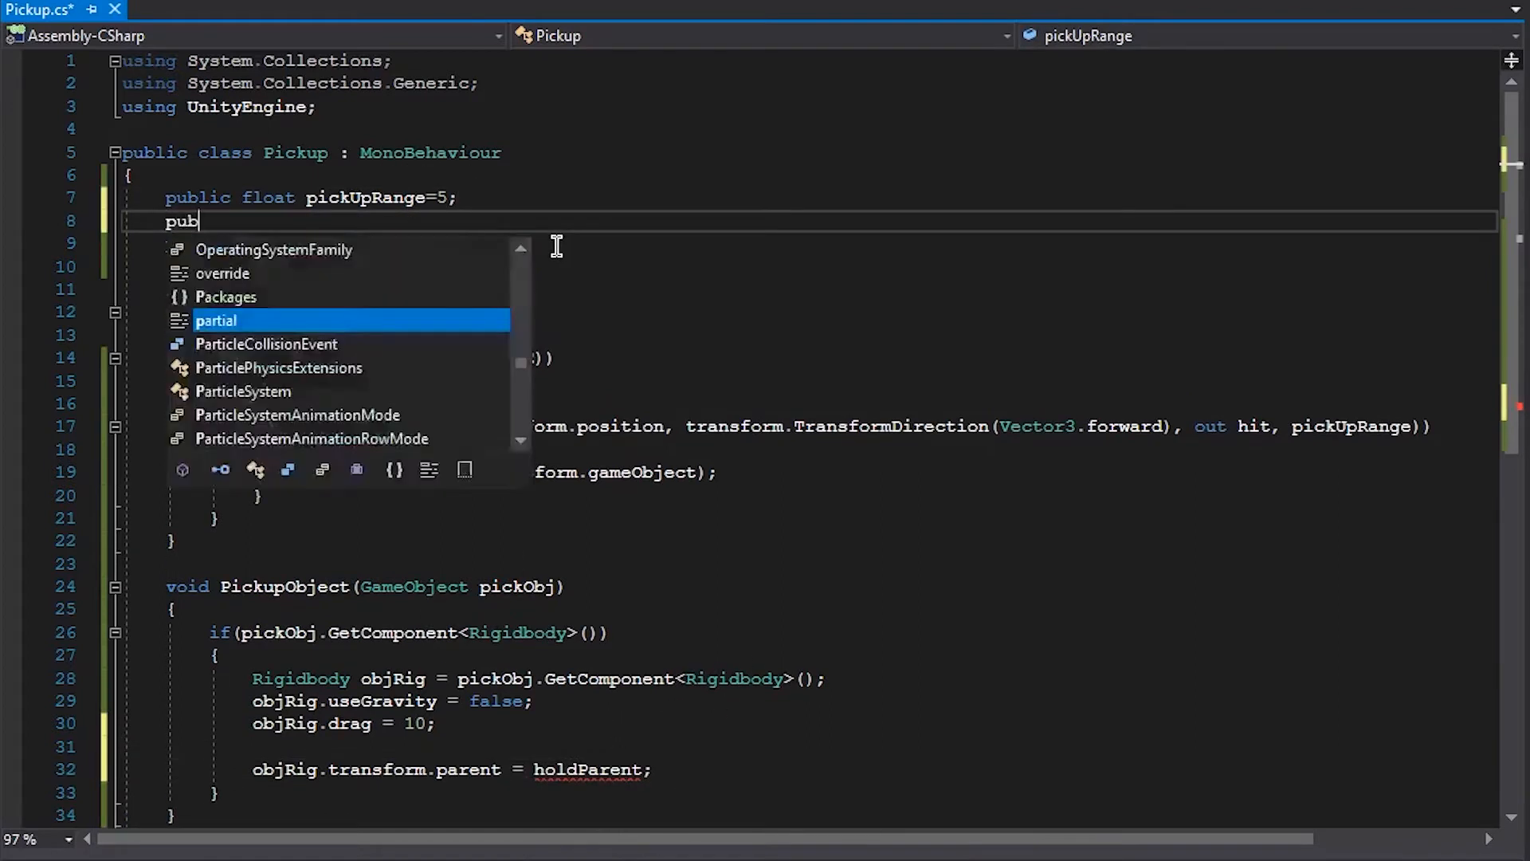
{"action": "type", "text": "lic trans"}
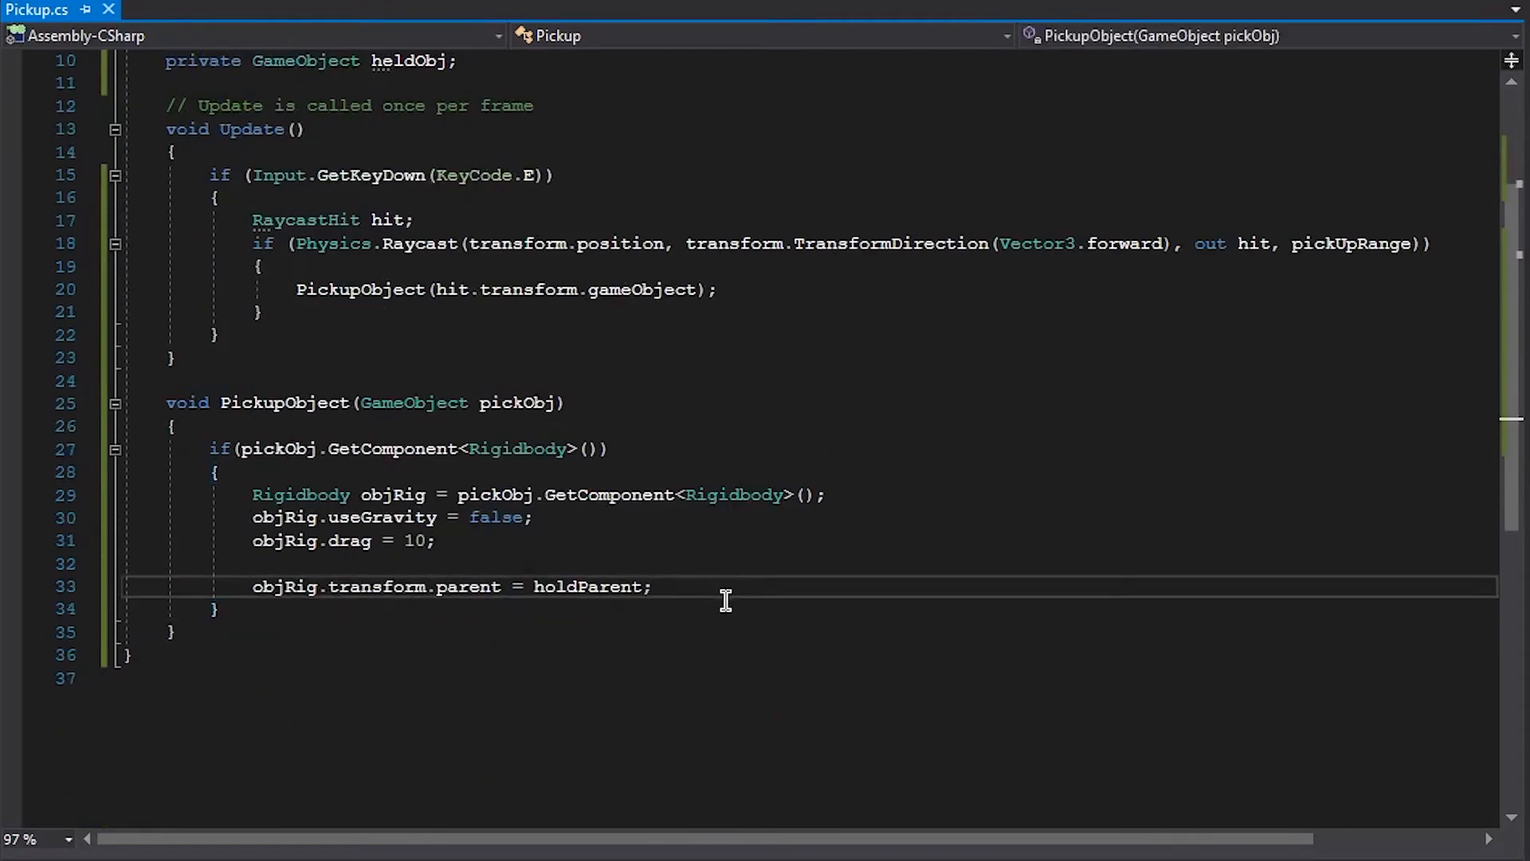
{"action": "left_click", "coordinate": [654, 586]}
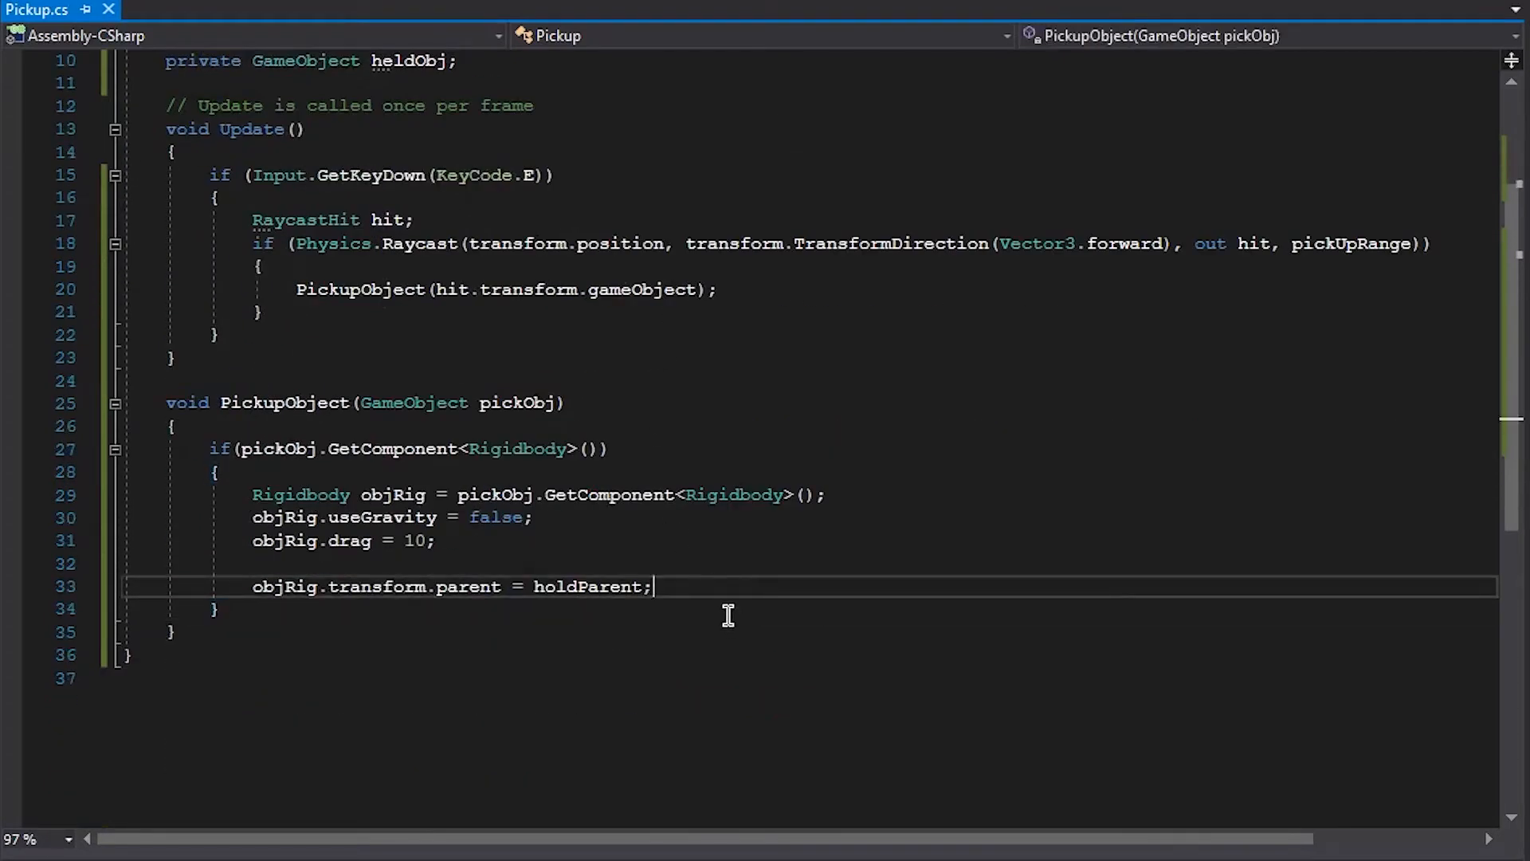
{"action": "type", "text": "he"}
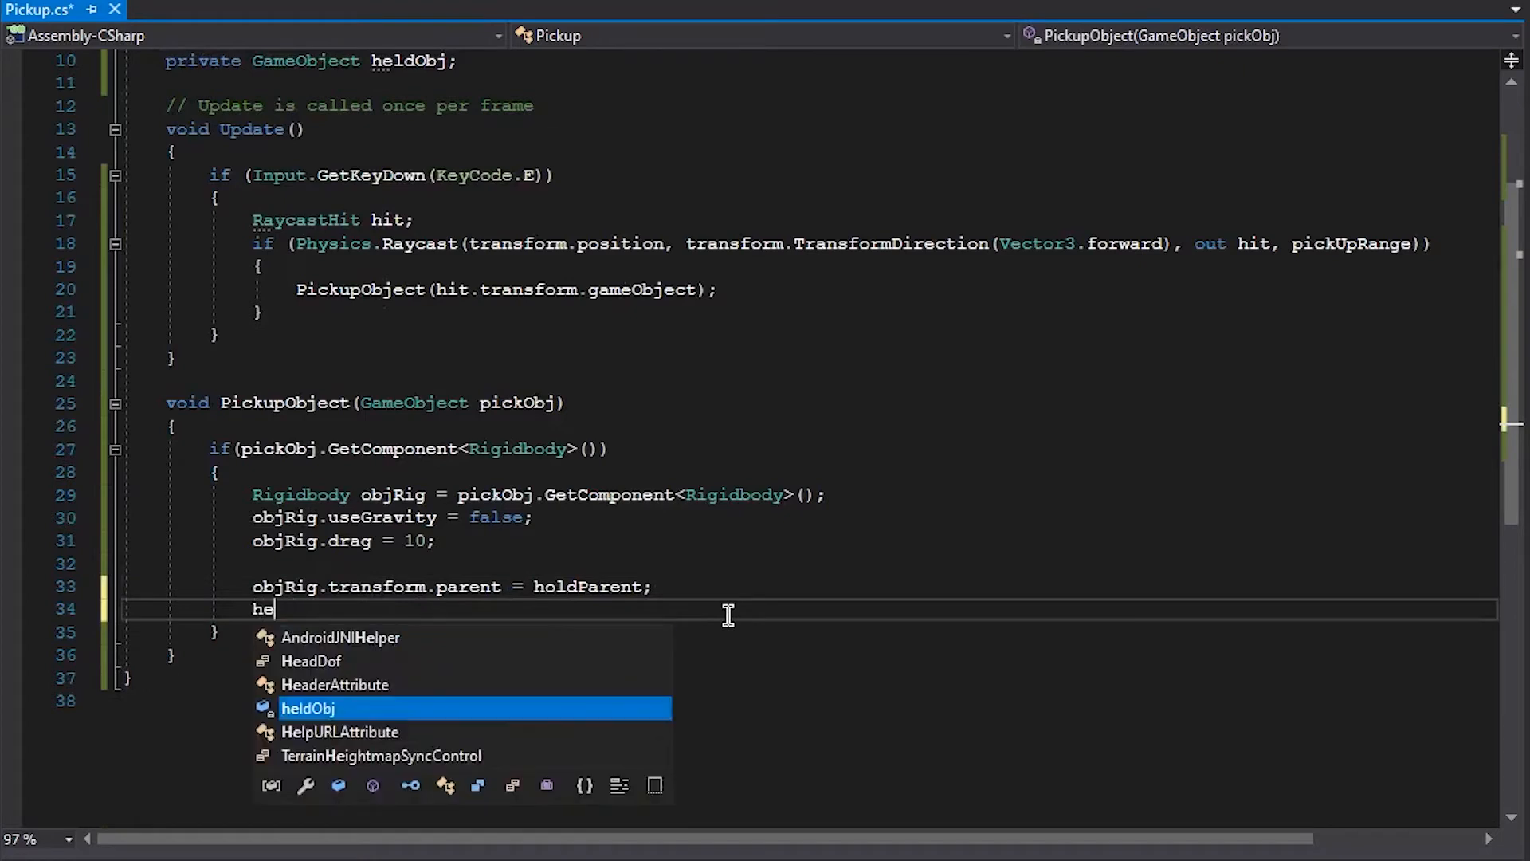
{"action": "type", "text": "ldObj = pickObj;"}
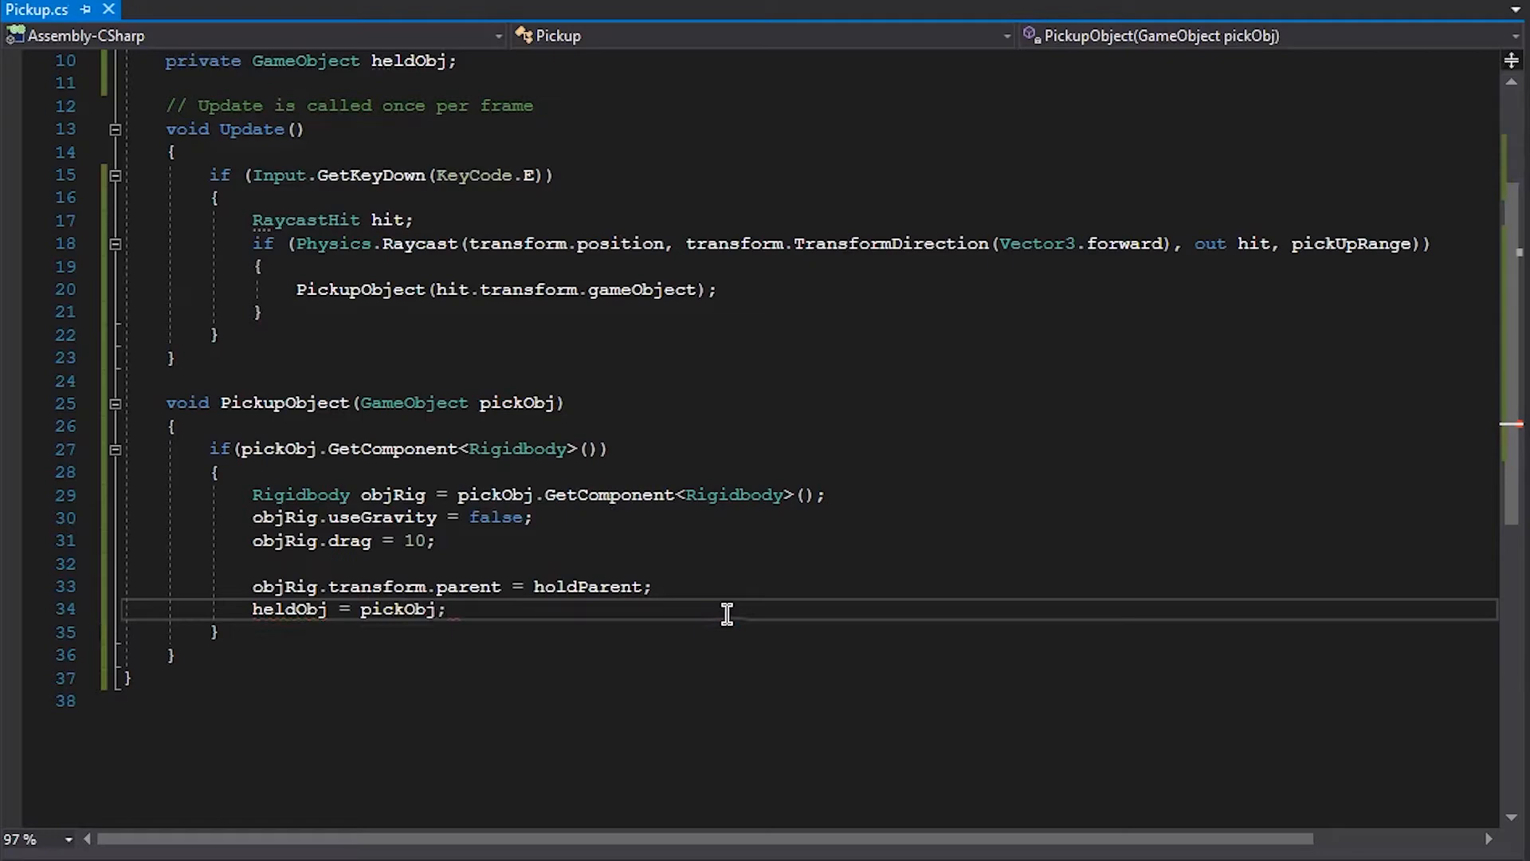
{"action": "scroll", "scroll_direction": "up", "scroll_amount": 3}
{"action": "type", "text": "if("}
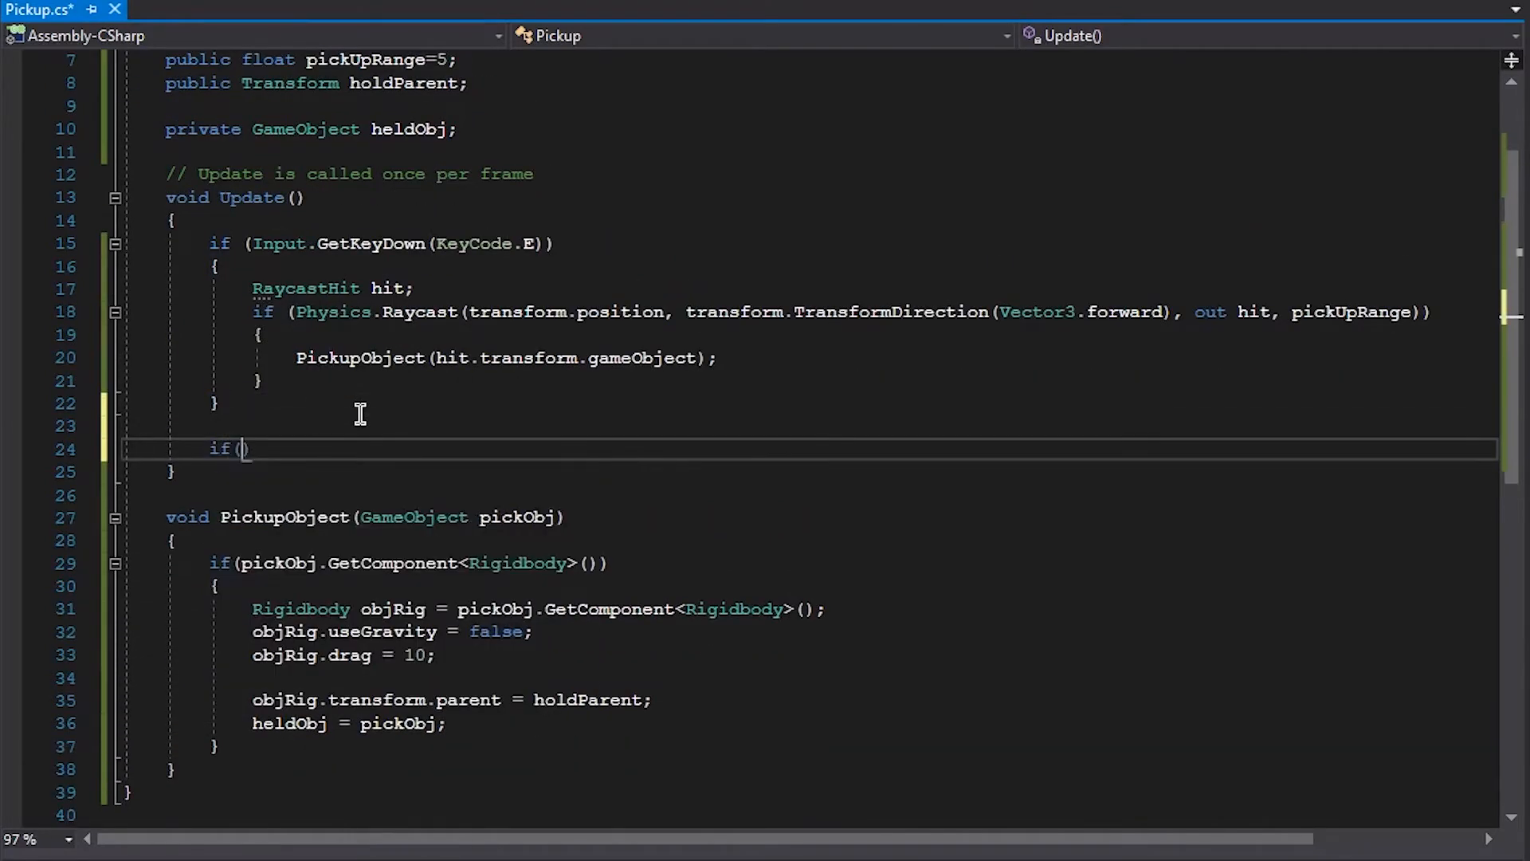
Step: Add an empty MoveObject method and call it from Update when heldObj != null
{"action": "type", "text": "heldObj !="}
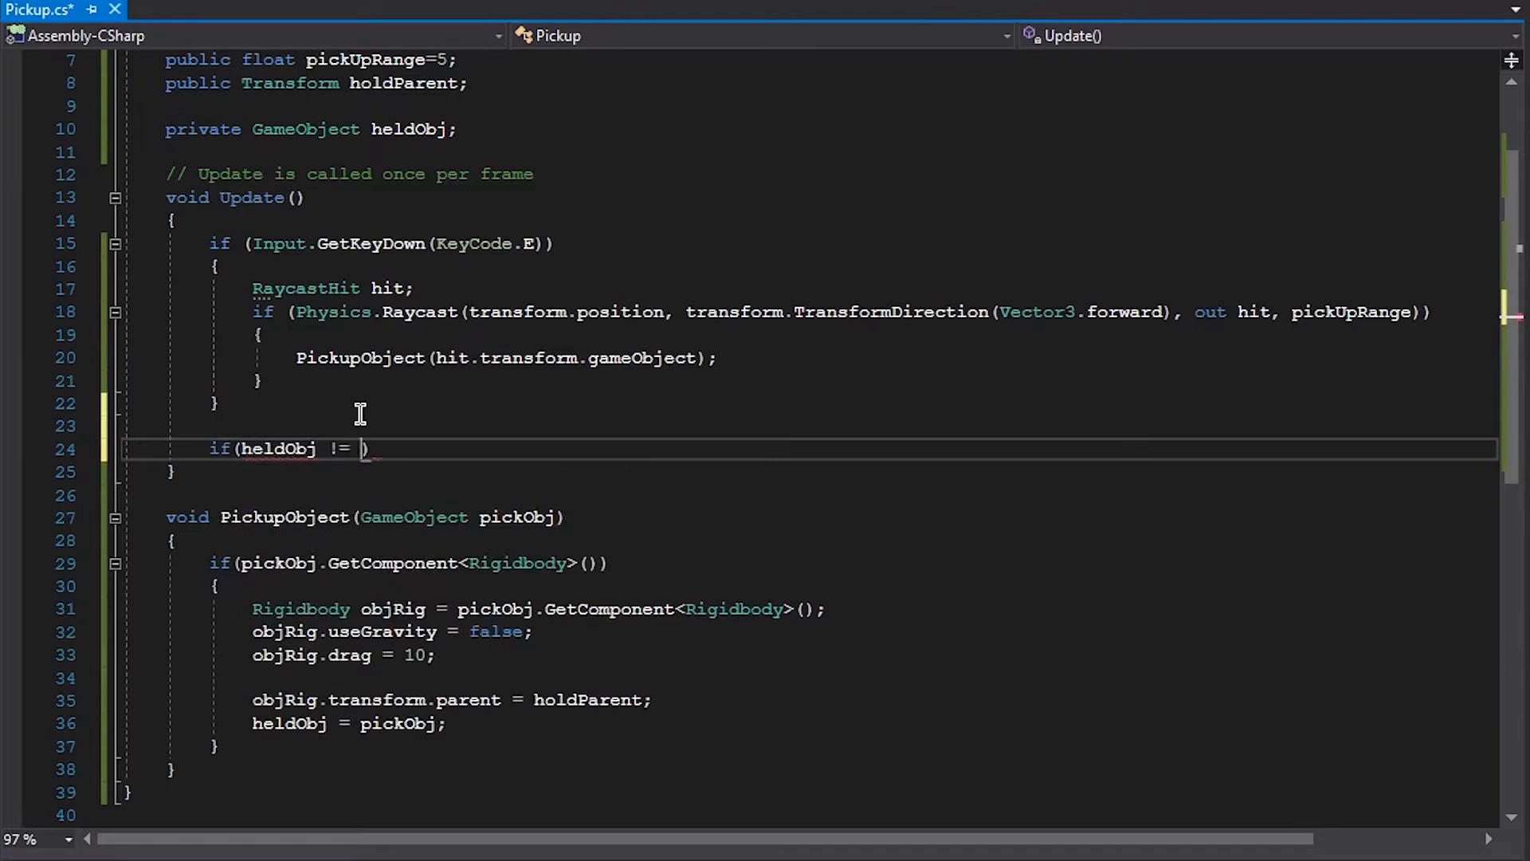
{"action": "type", "text": "null"}
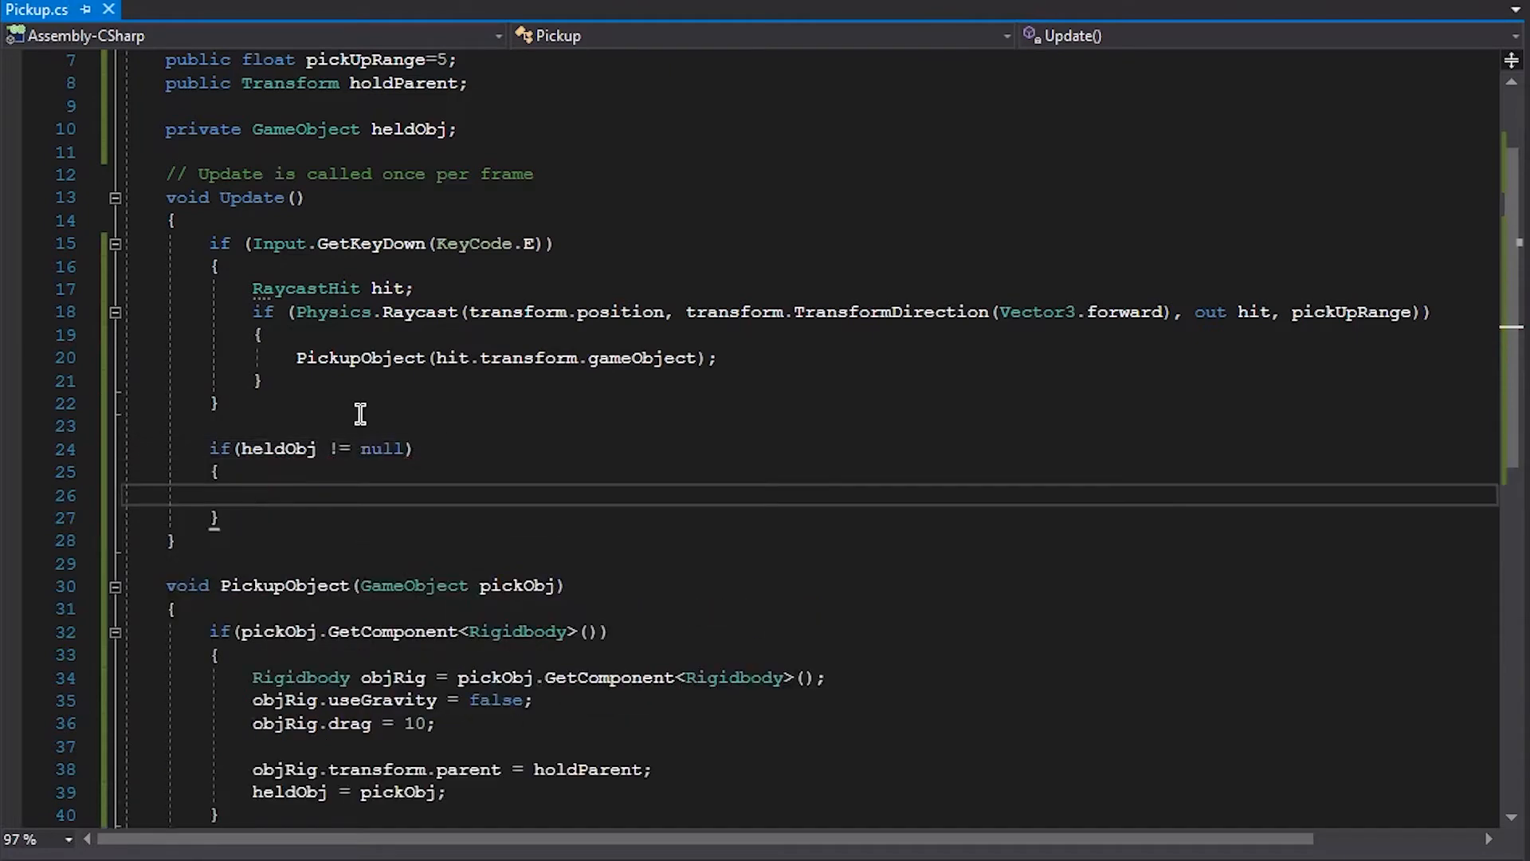
{"action": "type", "text": "void"}
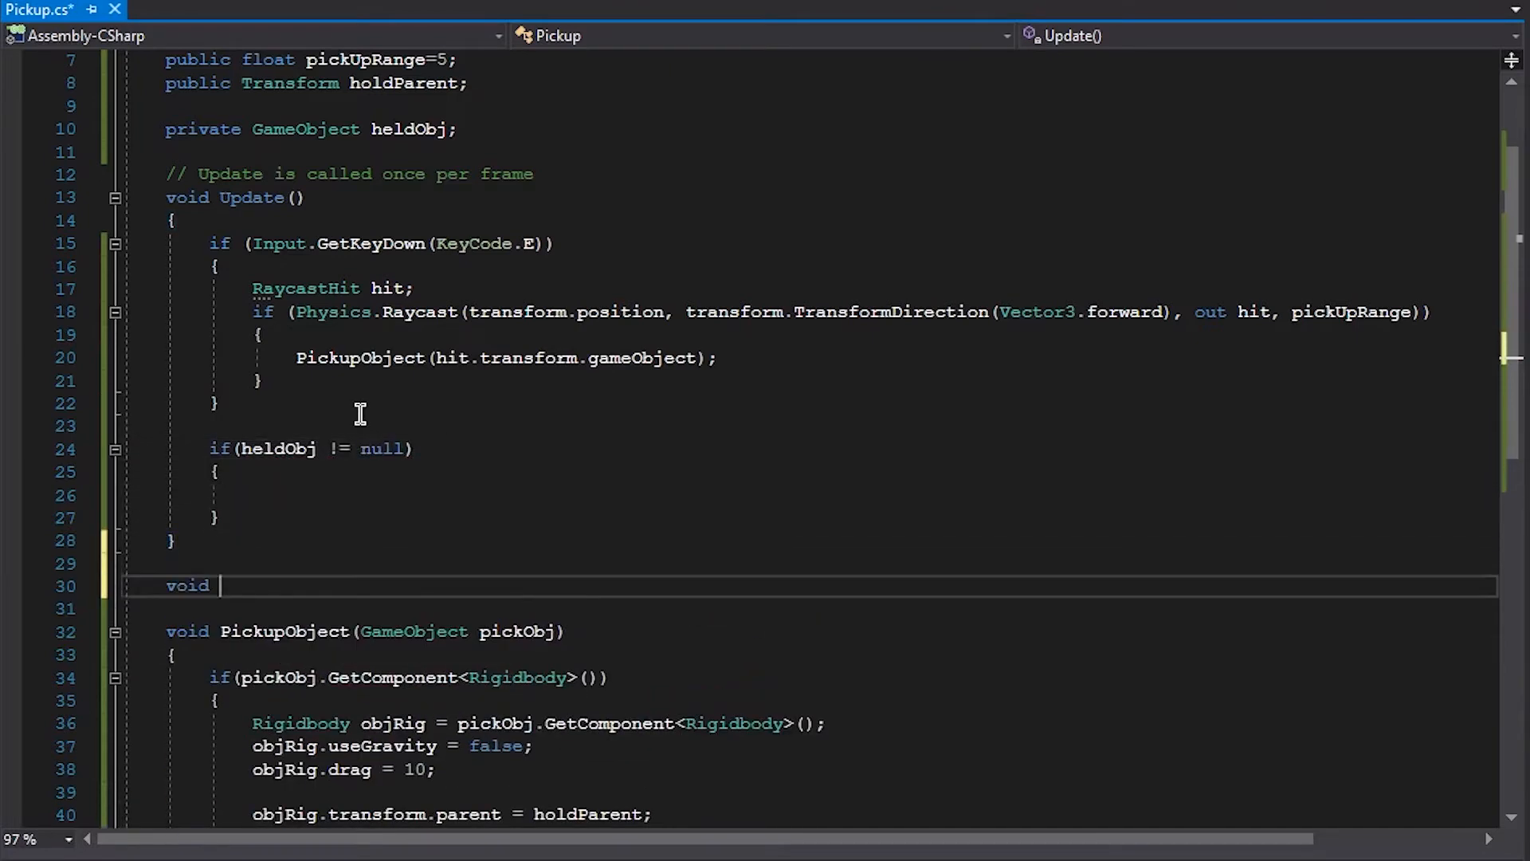
{"action": "type", "text": "MoveObject("}
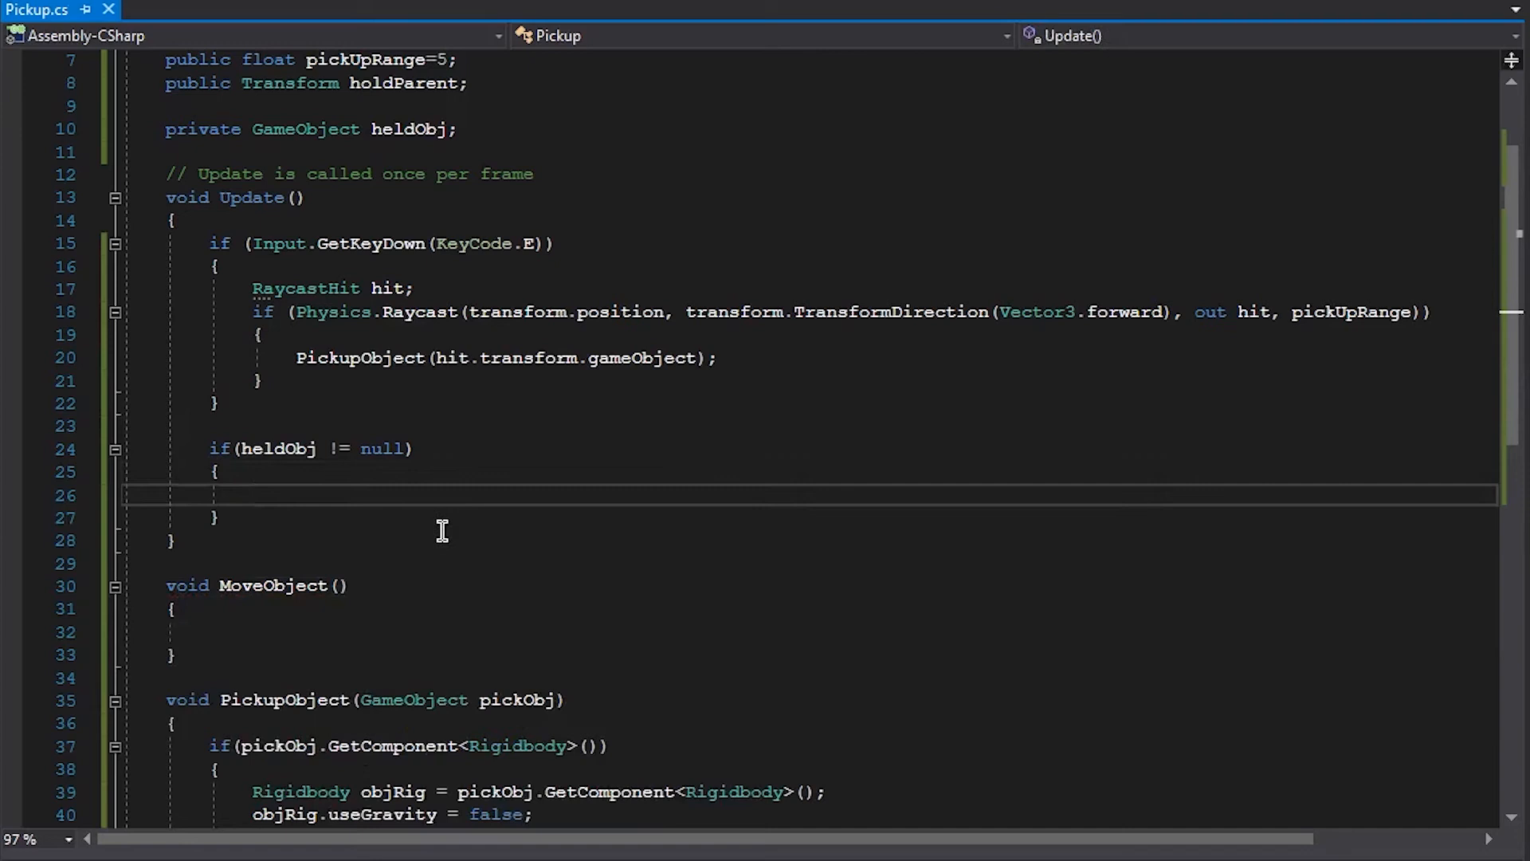
{"action": "type", "text": "MoveObject();"}
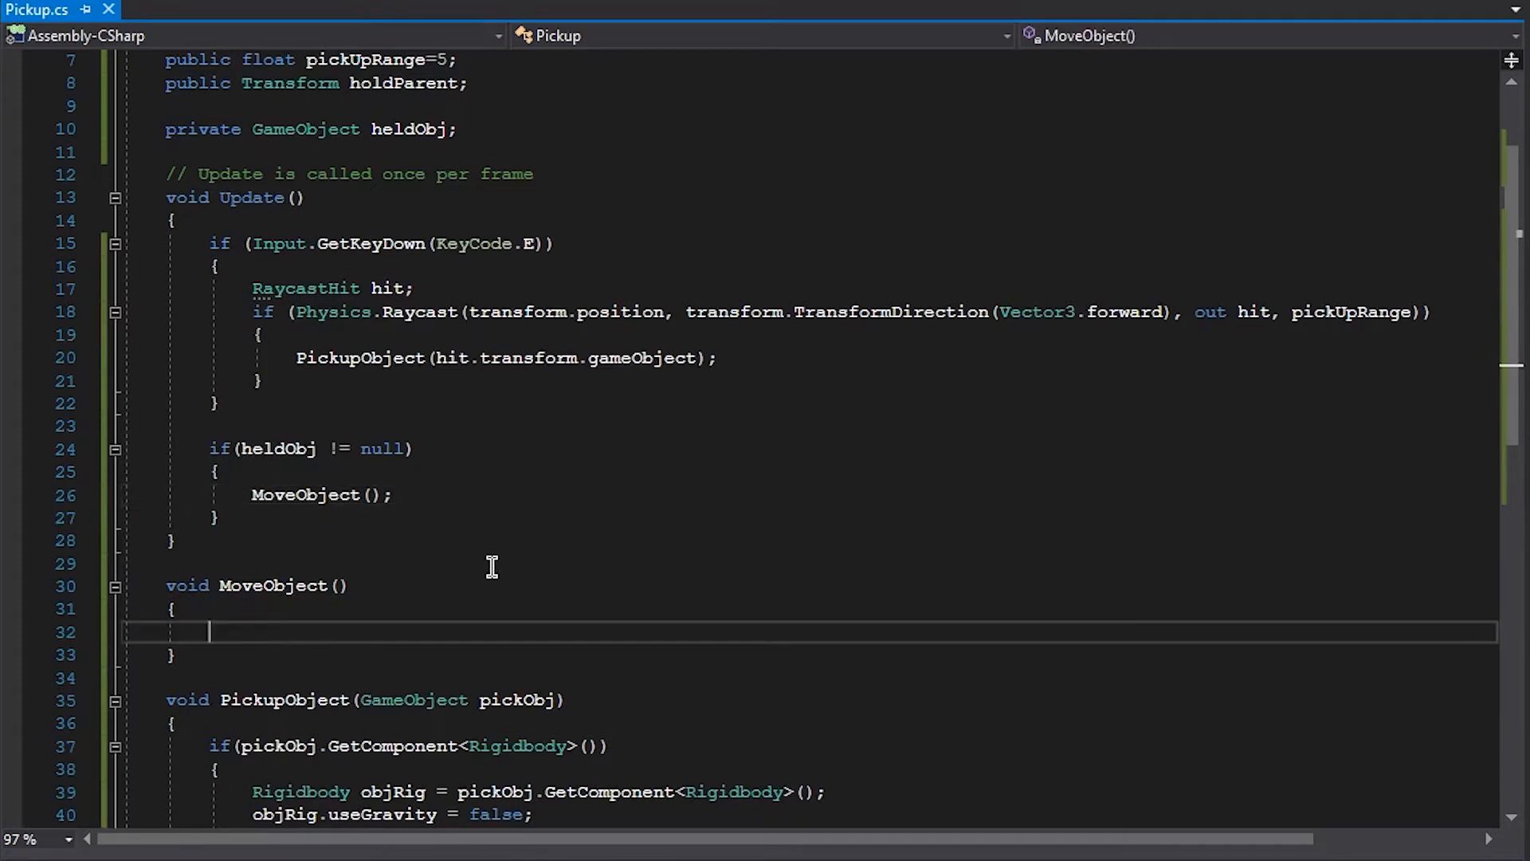
Step: Add an if checking Vector3.Distance between heldObj and holdParent exceeds 0.1f
{"action": "type", "text": "if"}
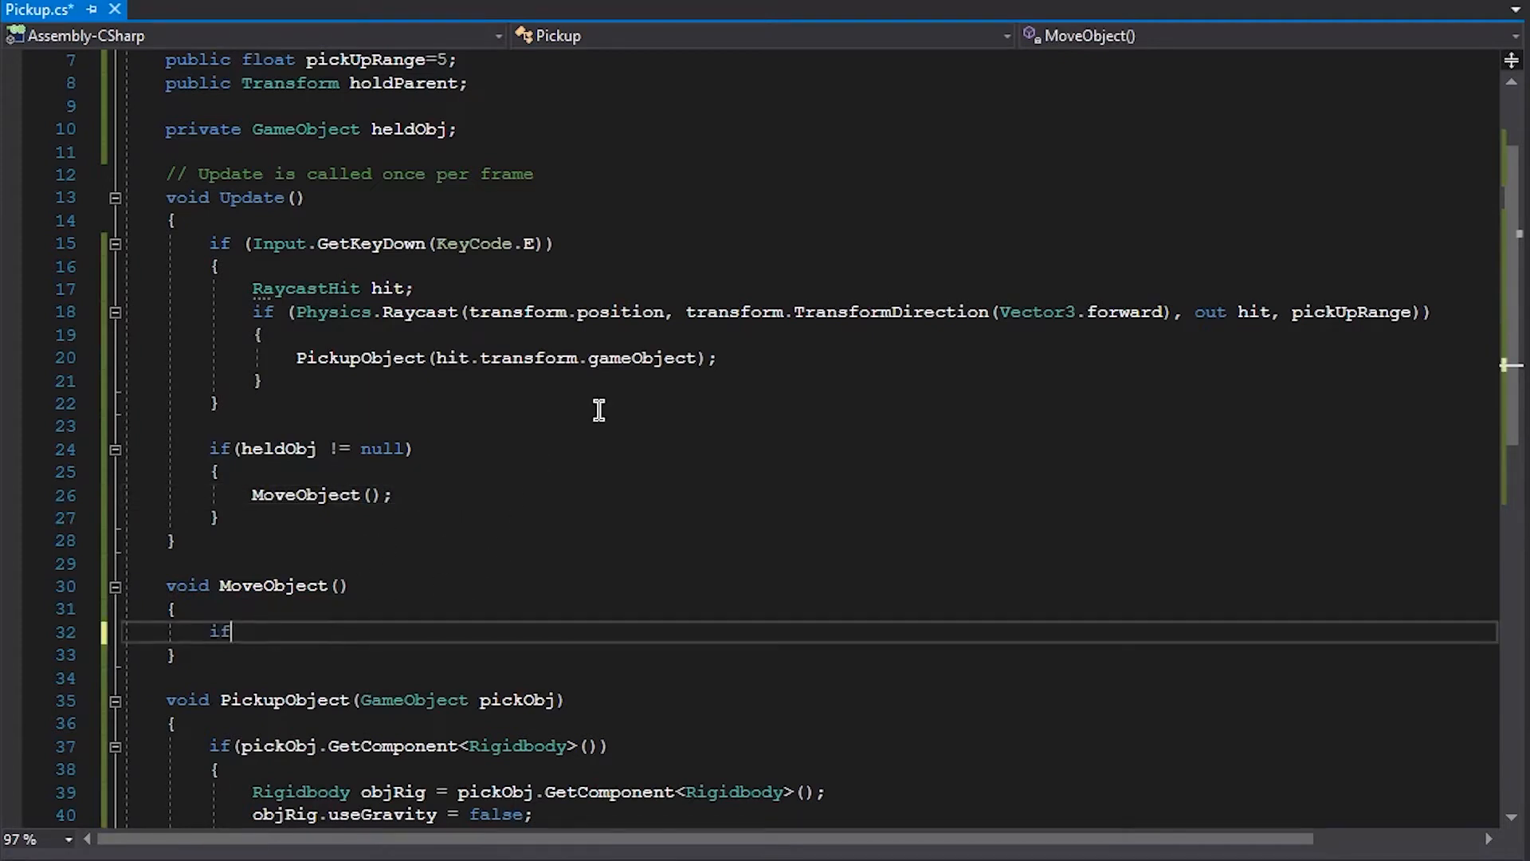
{"action": "type", "text": "(Vec"}
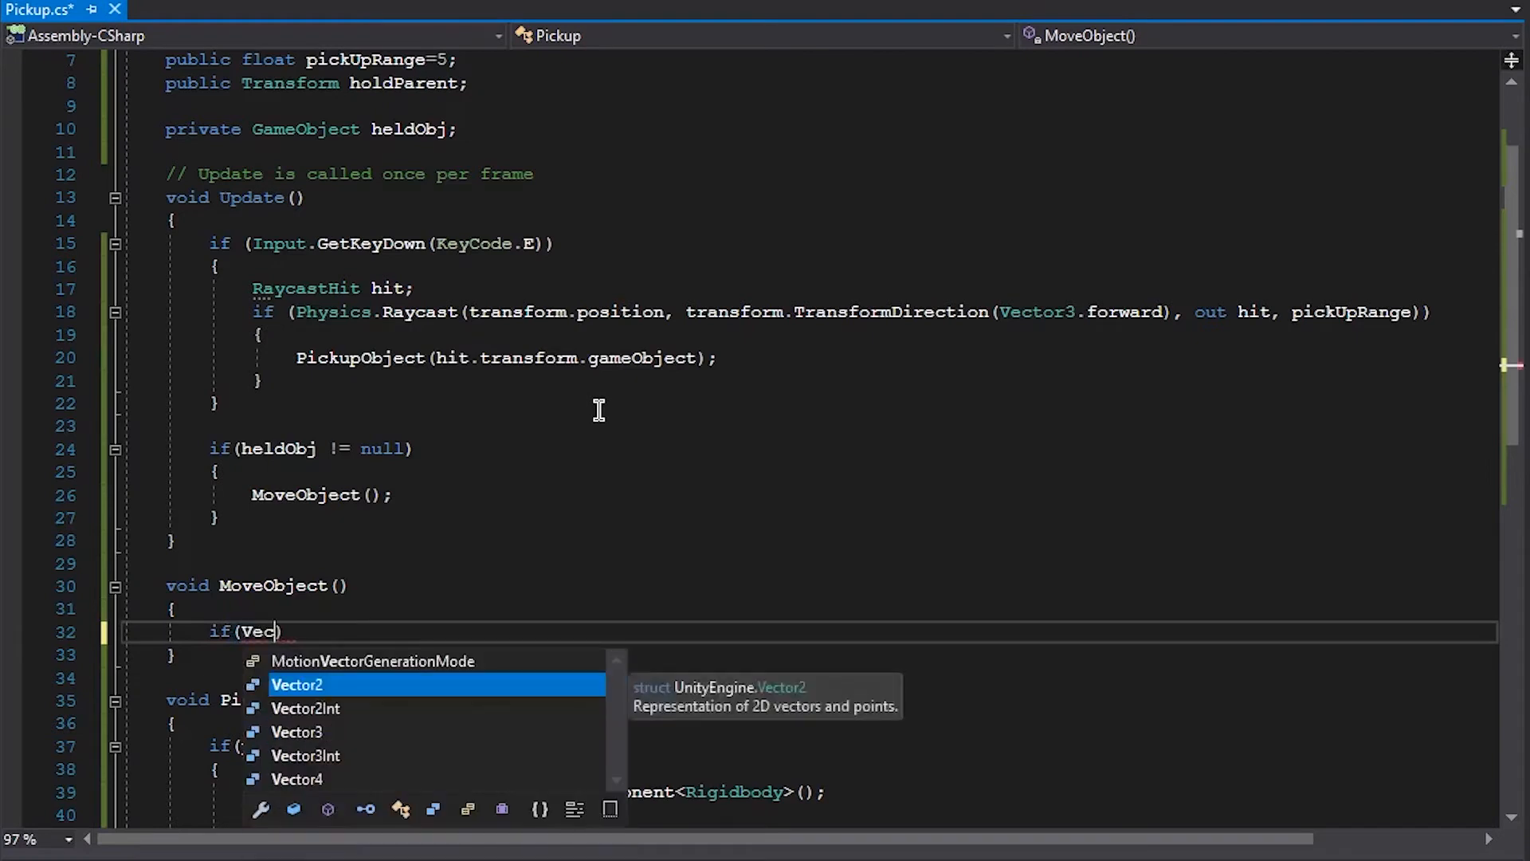
{"action": "type", "text": "Vector3.Distance("}
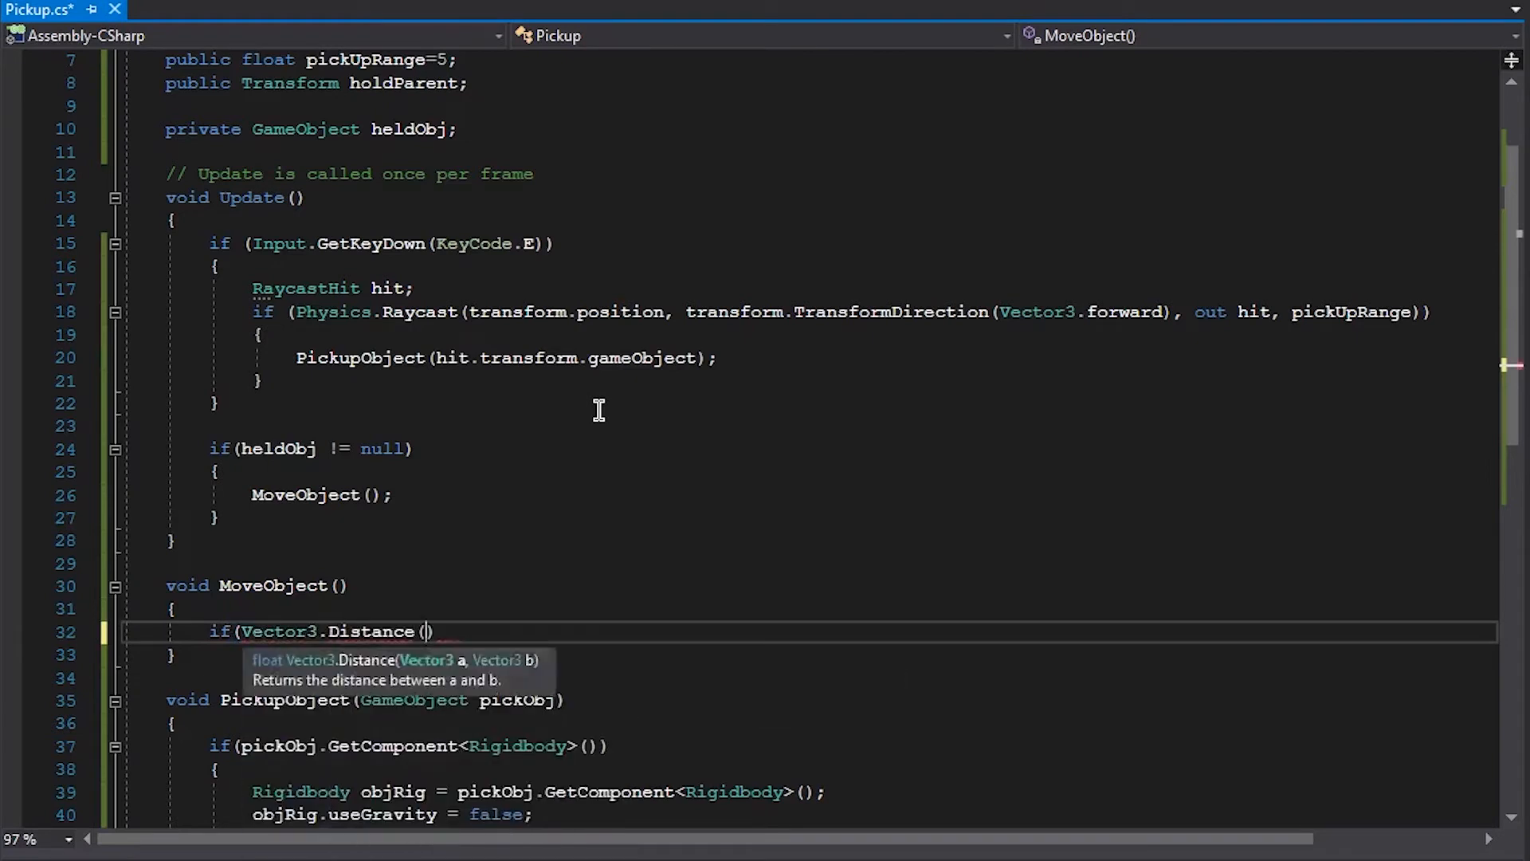
{"action": "type", "text": "heldObj.transform.p"}
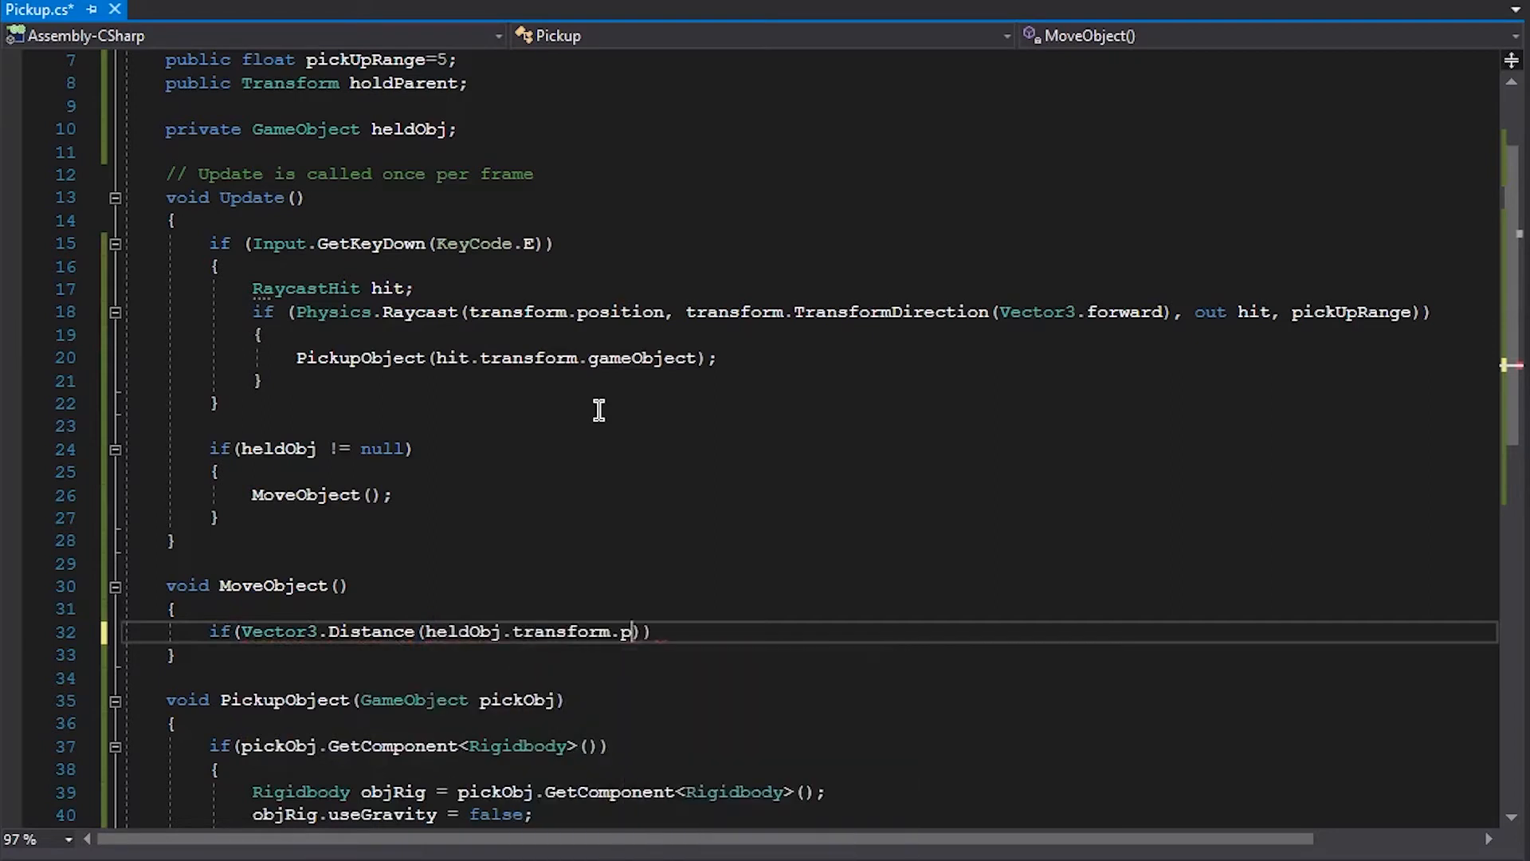
{"action": "type", "text": "osition, pare"}
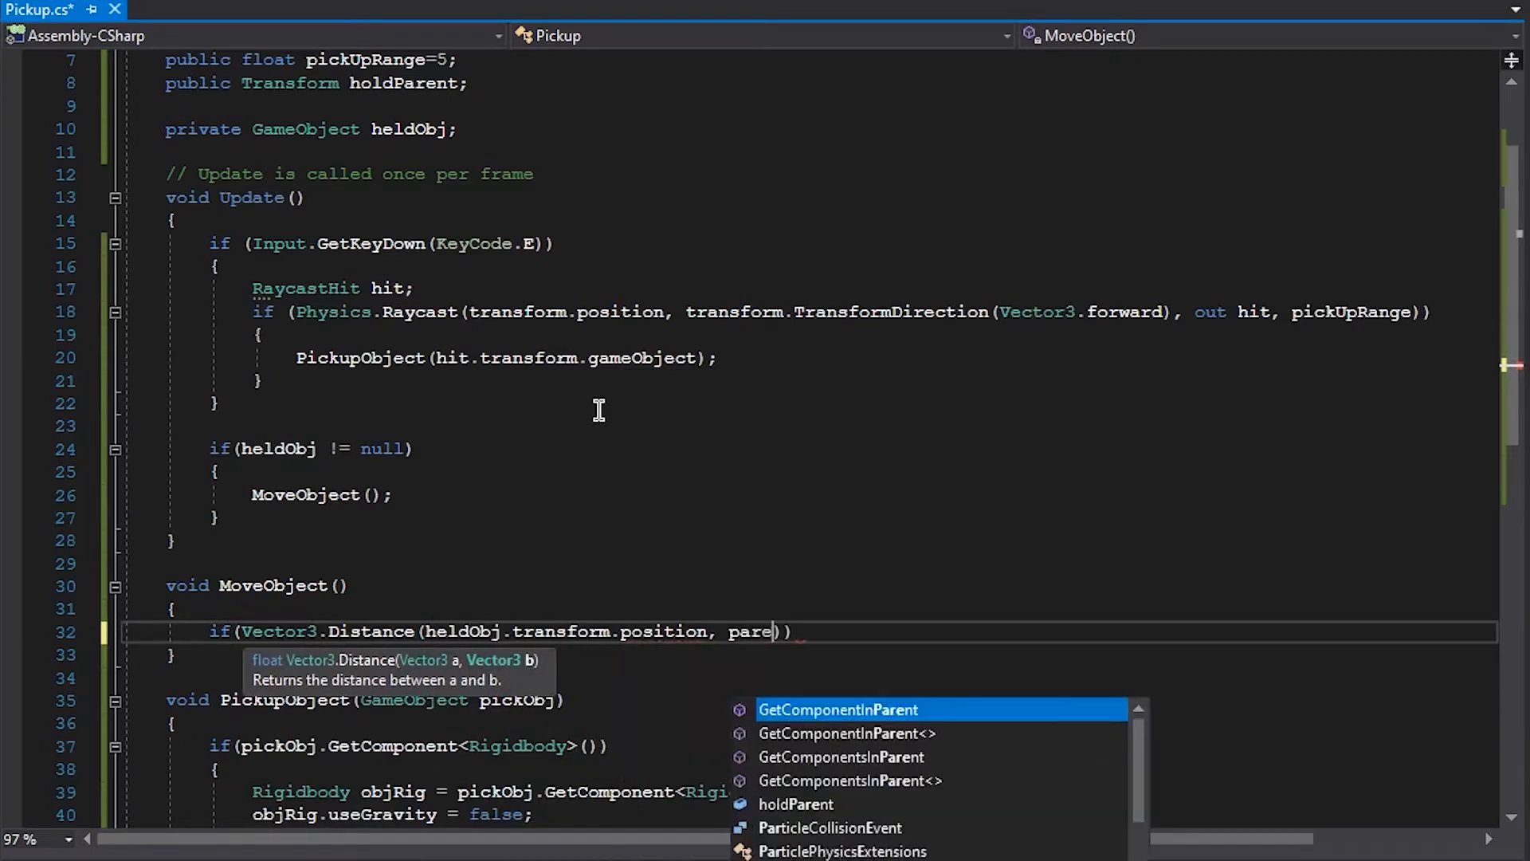
{"action": "type", "text": "holdP"}
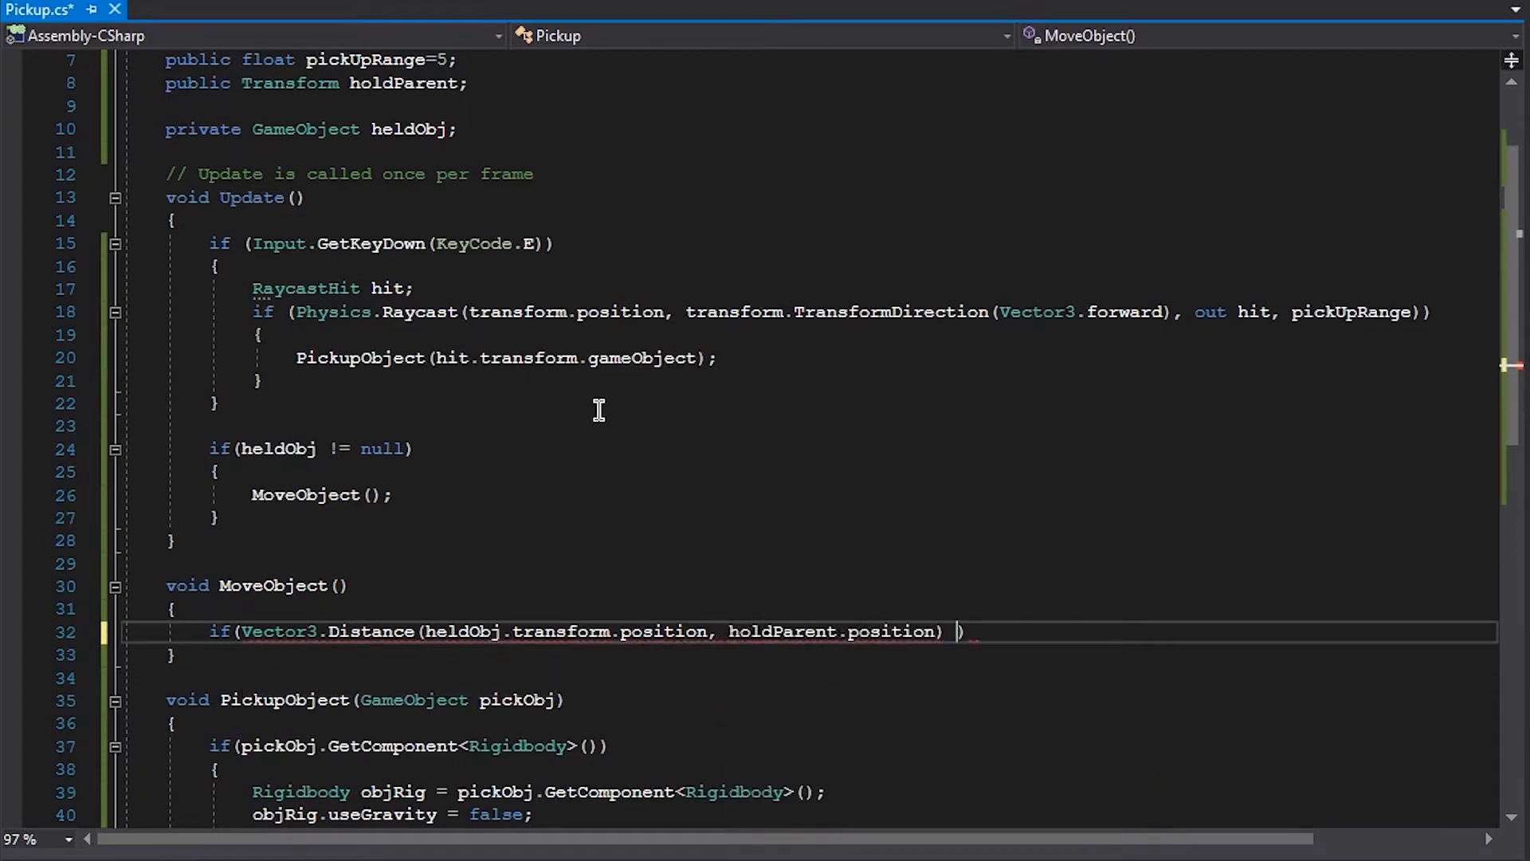
{"action": "type", "text": "> 0/"}
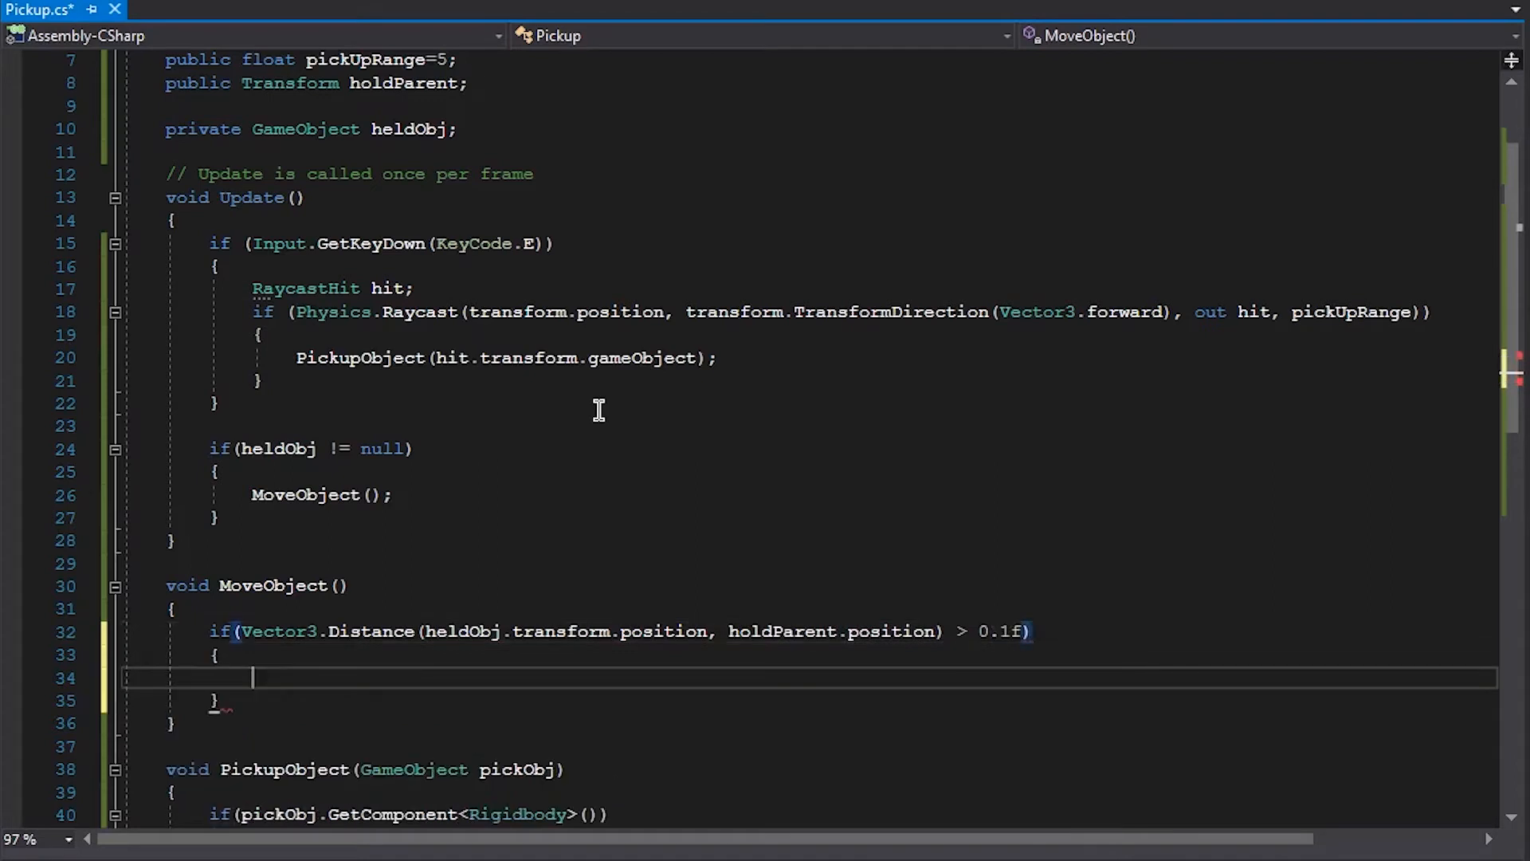
Step: Compute moveDirection as holdParent.position minus heldObj.transform.position
{"action": "type", "text": "Vector3 moveD"}
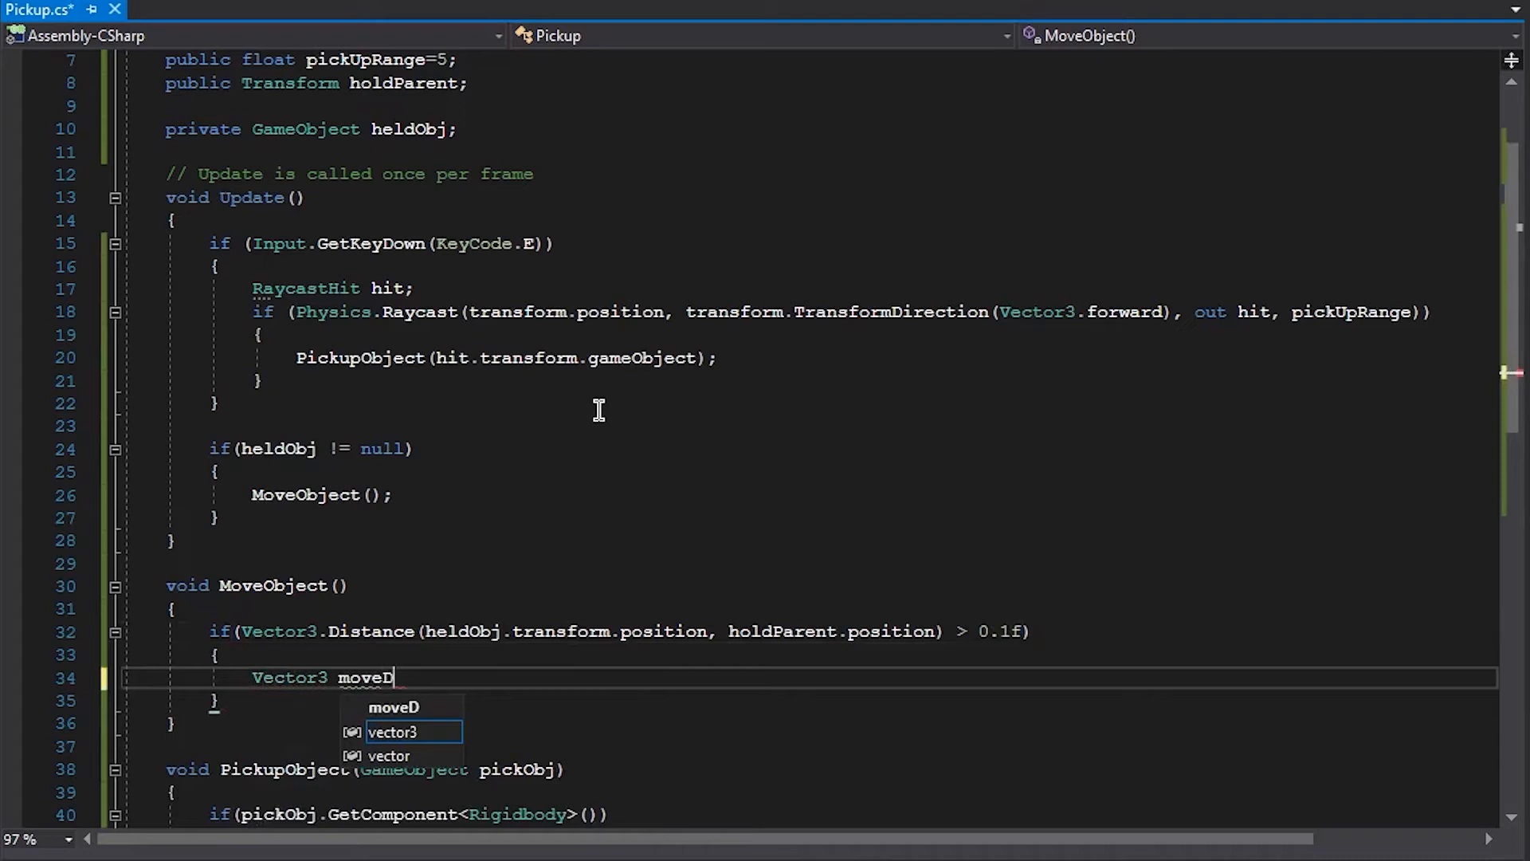
{"action": "type", "text": "irection = ("}
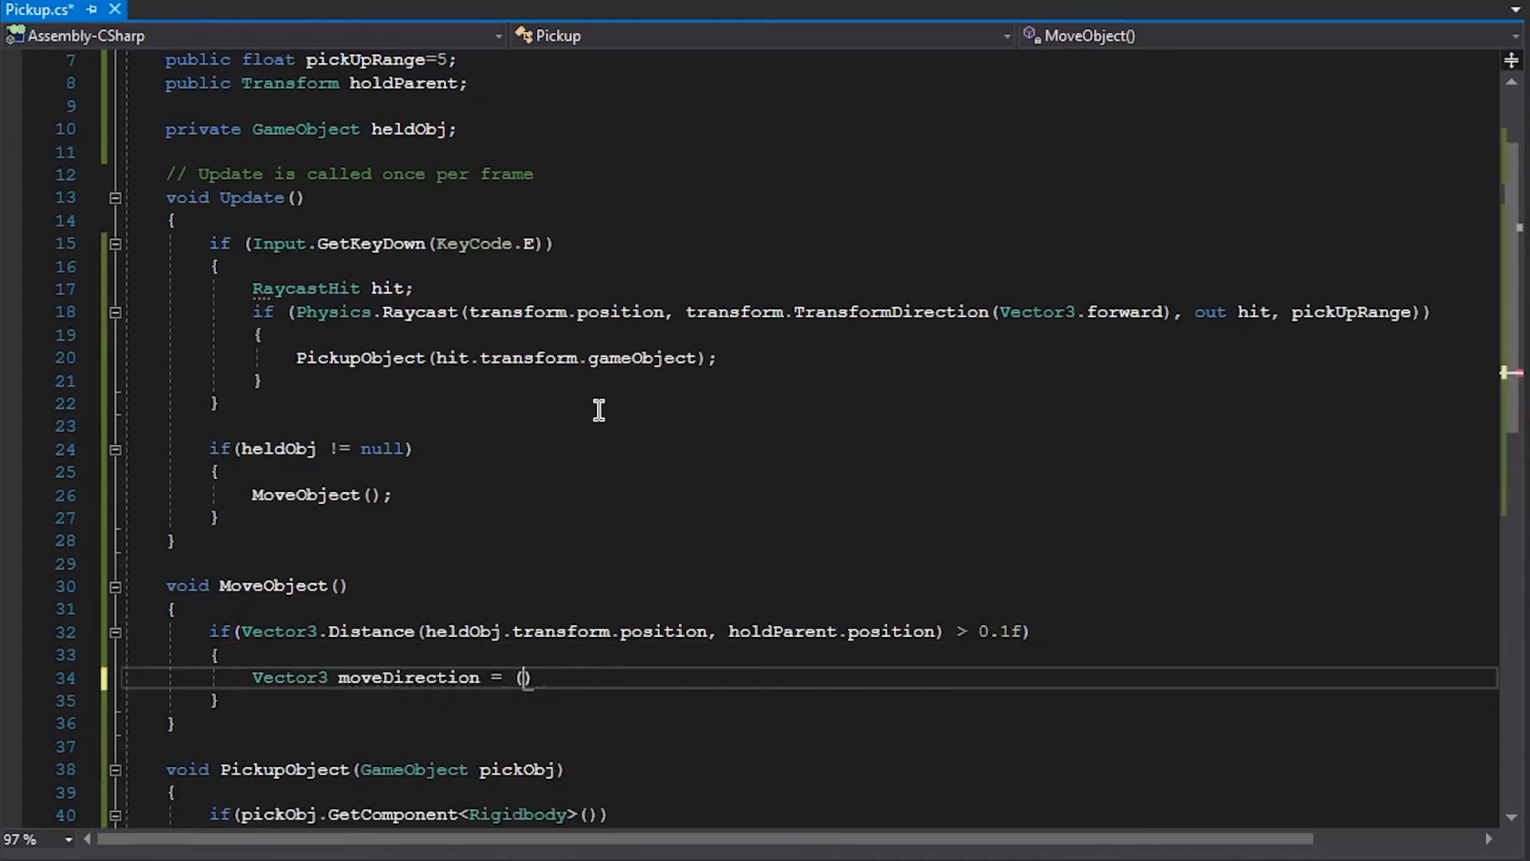
{"action": "type", "text": "parent.position -"}
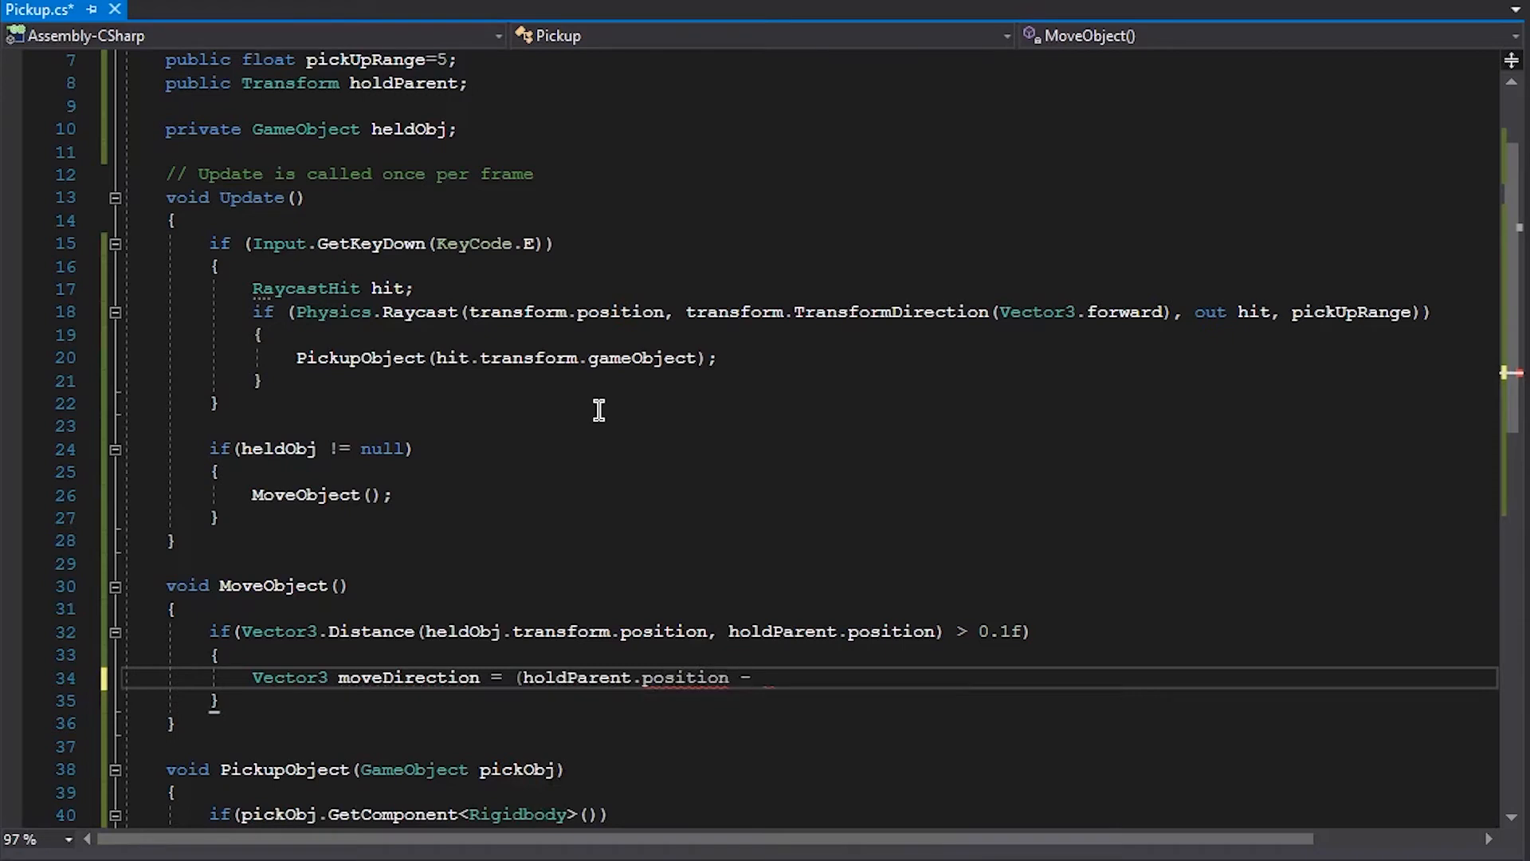
{"action": "type", "text": "heldObj."}
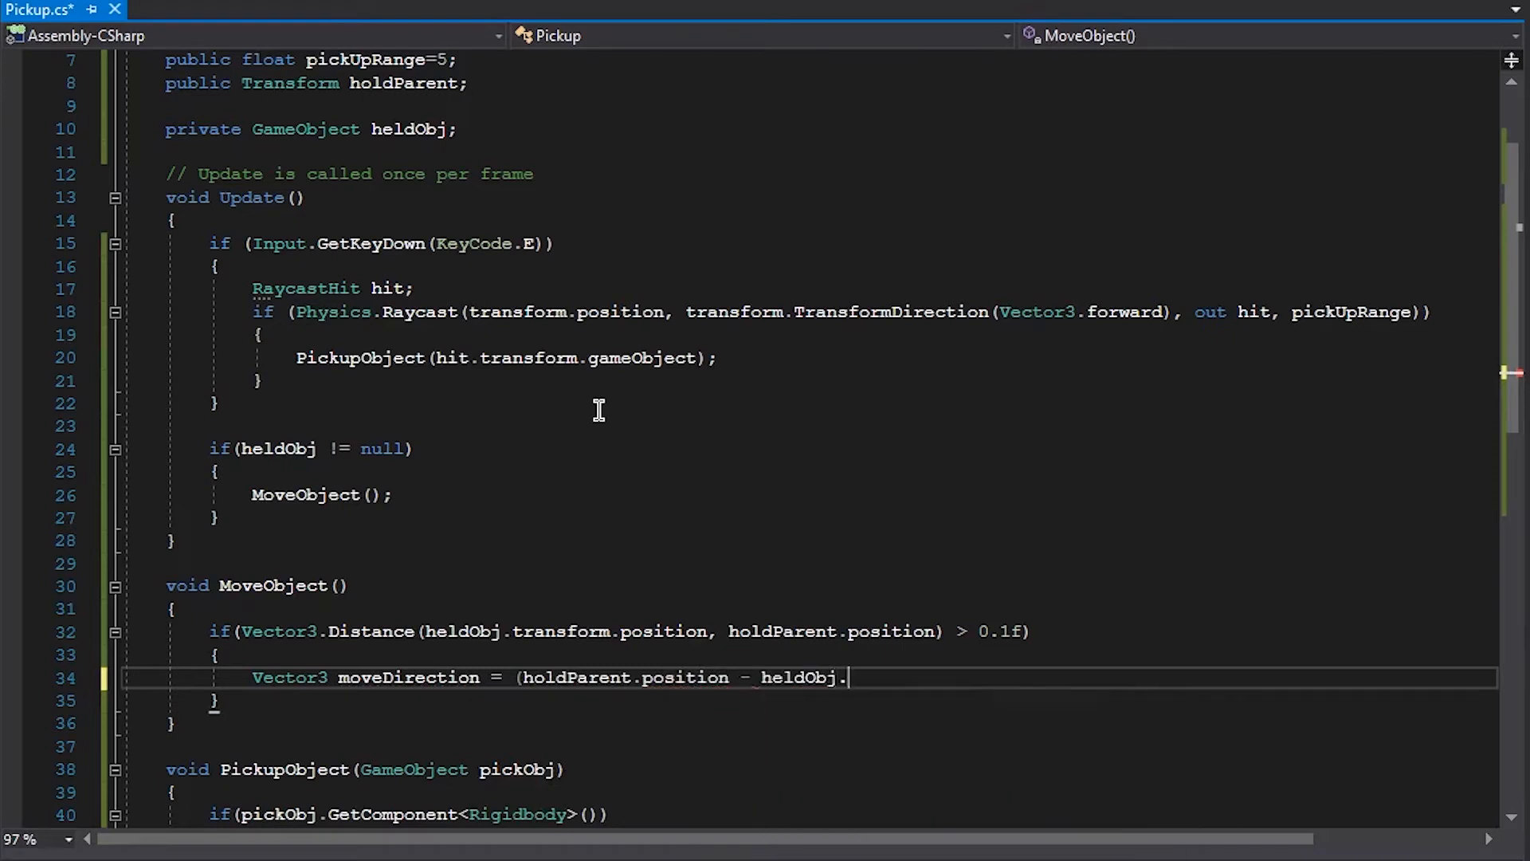
{"action": "type", "text": "transform.position);"}
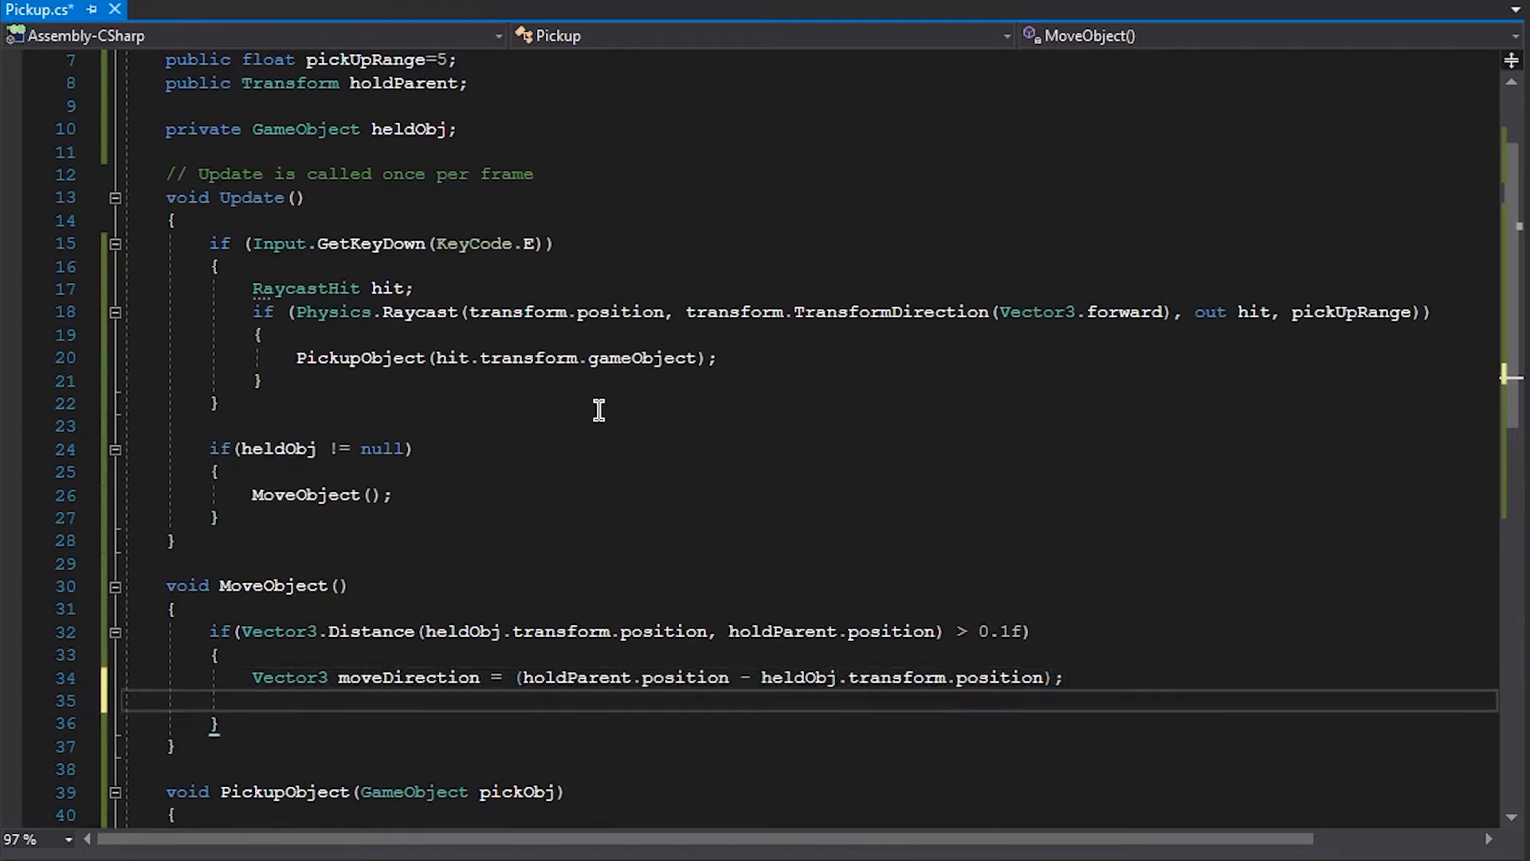
Step: Call heldObj's Rigidbody AddForce(moveDirection * moveForce) and begin declaring the moveForce field
{"action": "type", "text": "heldObj.gte"}
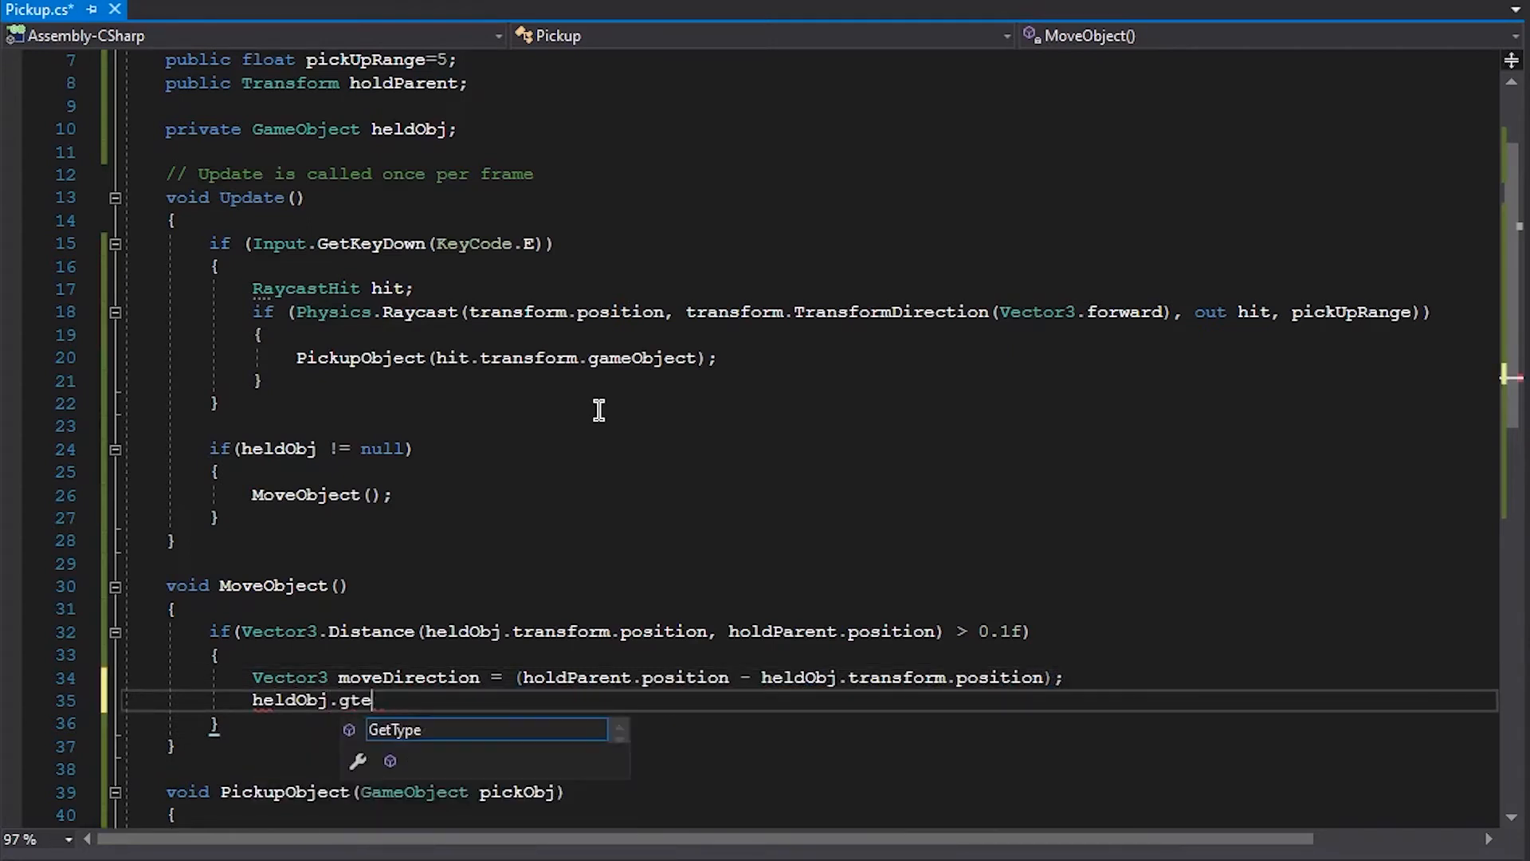
{"action": "type", "text": "GetComponent,"}
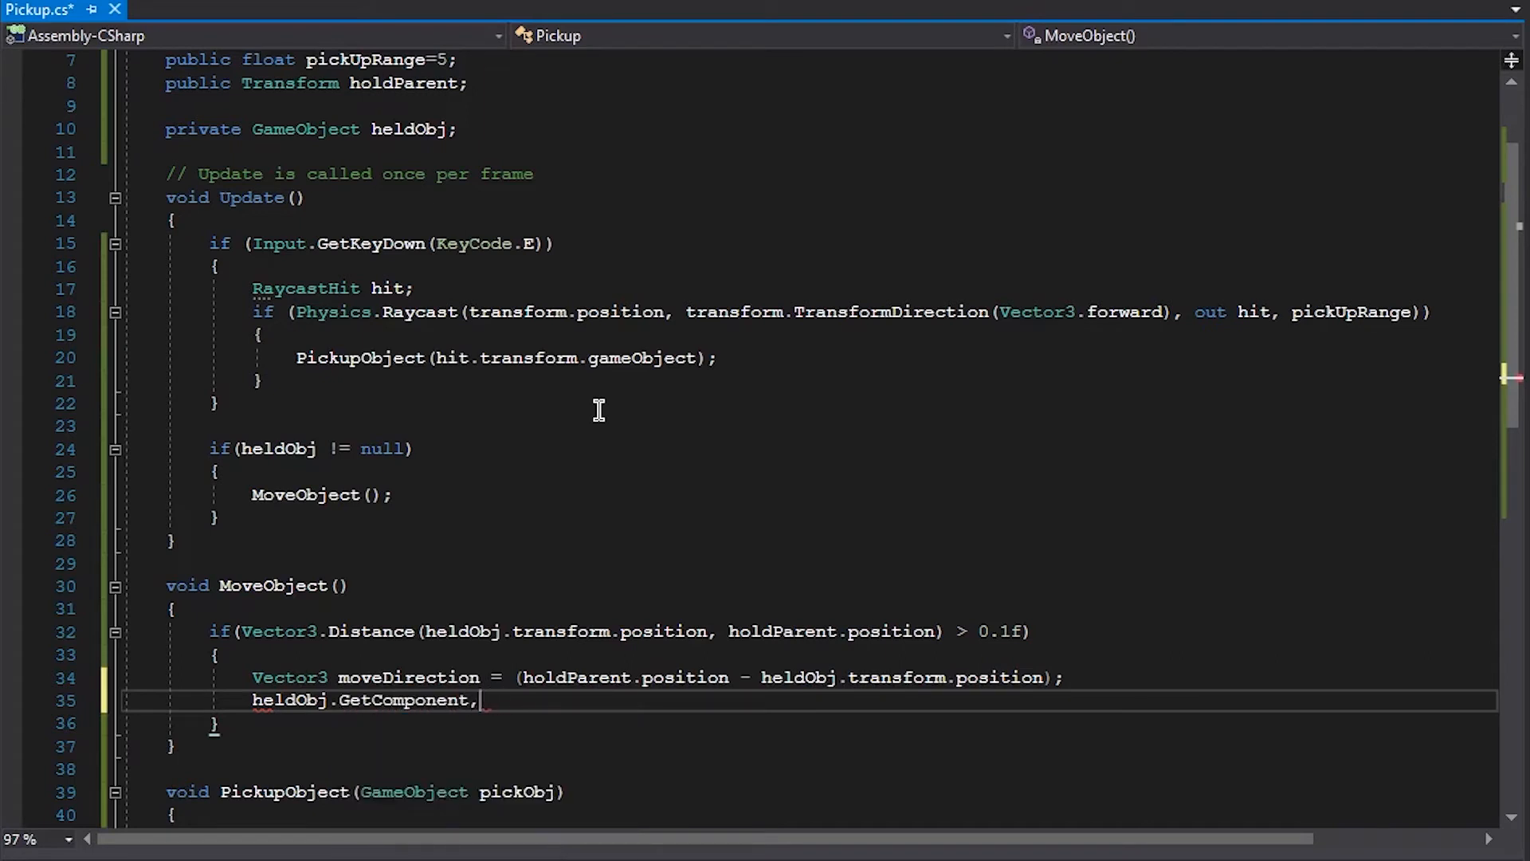
{"action": "type", "text": "<Rigidbody>().a"}
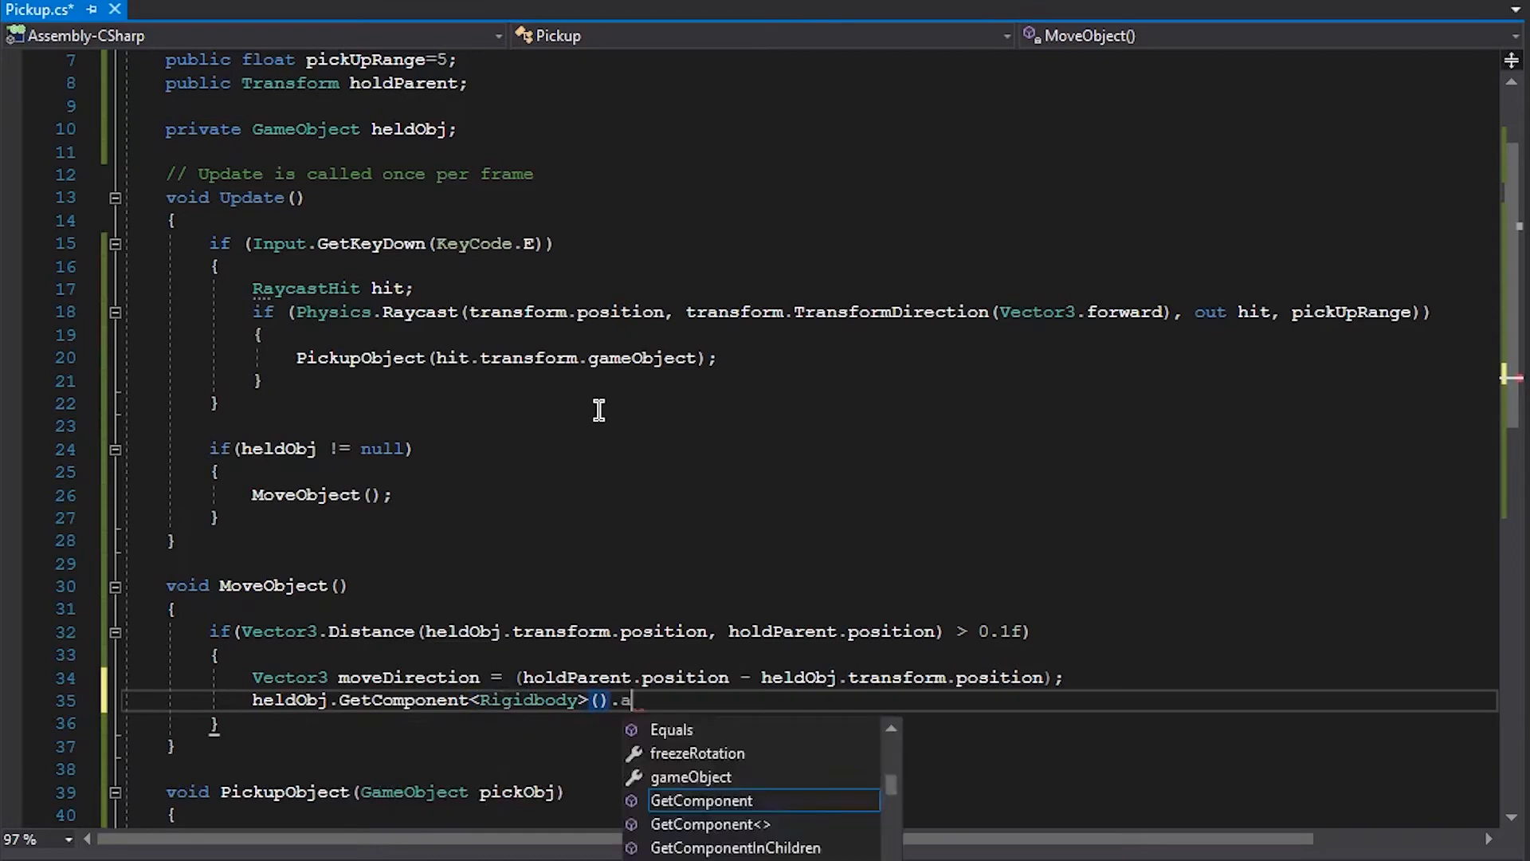
{"action": "type", "text": "ddForce"}
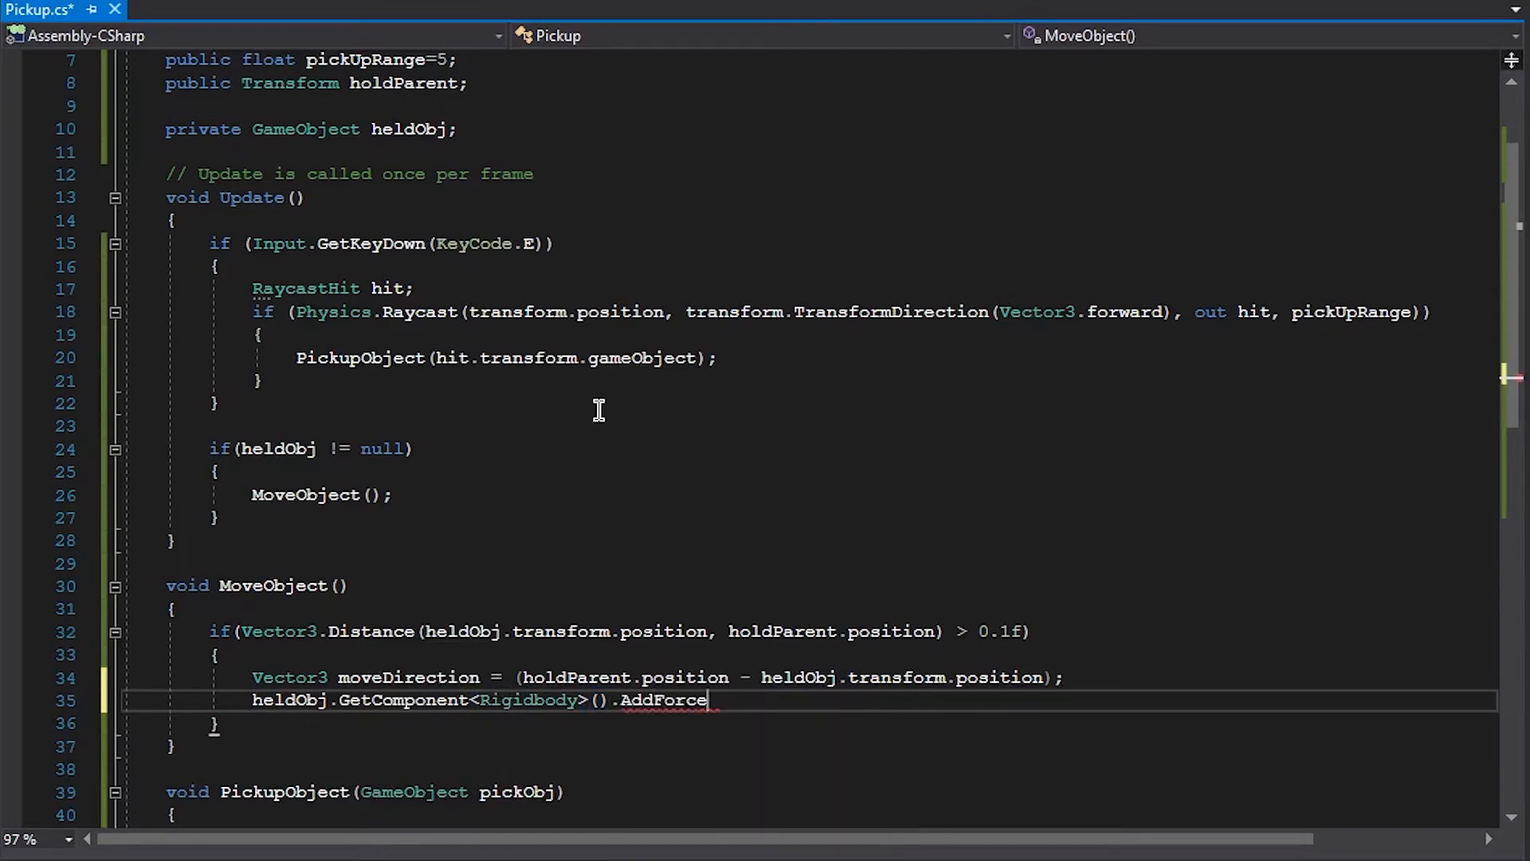
{"action": "type", "text": "(moveDirection *"}
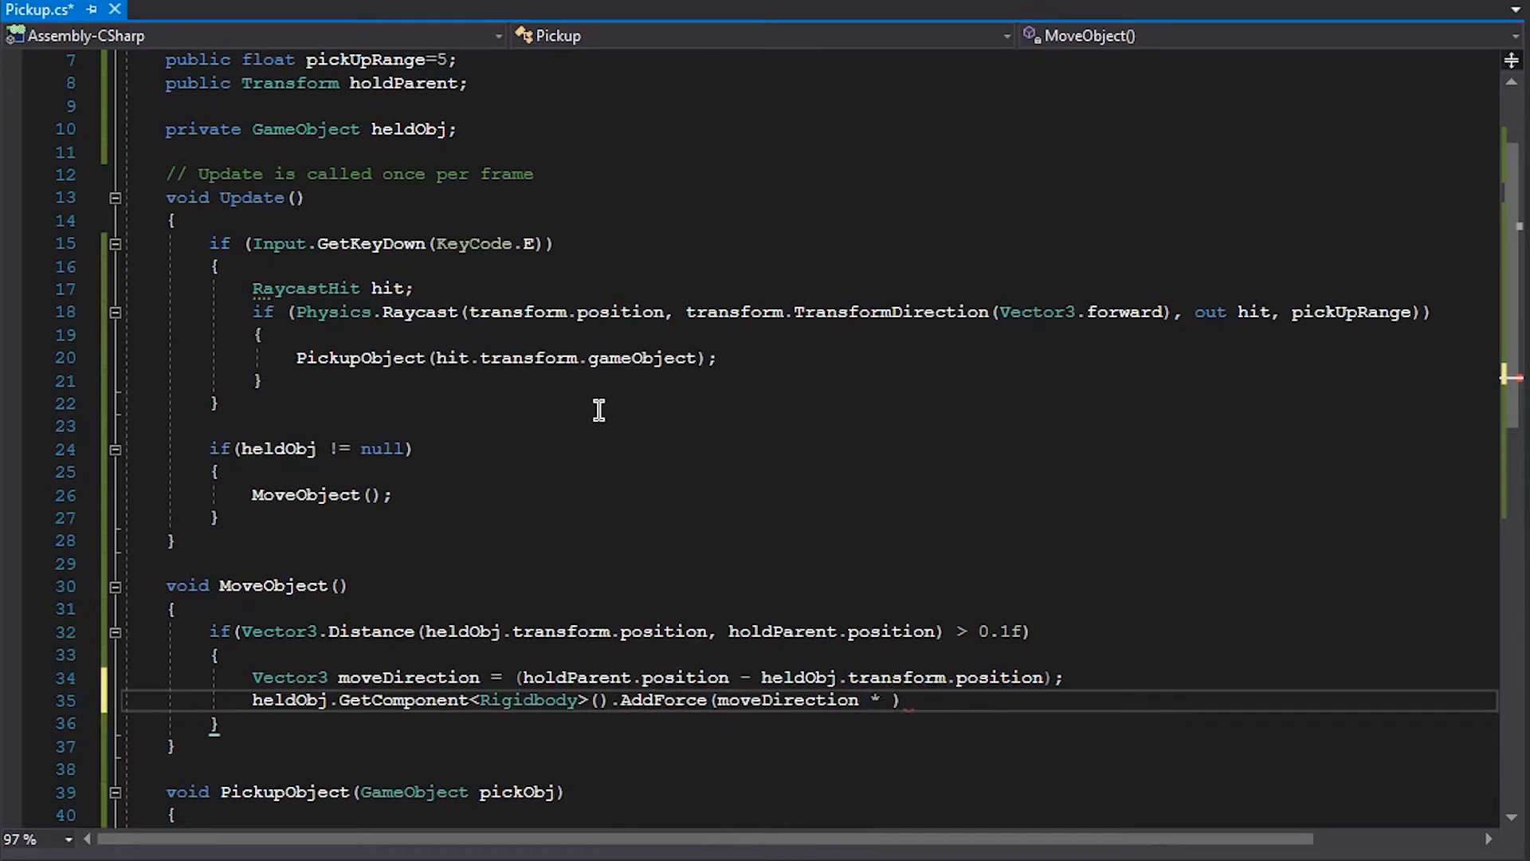
{"action": "type", "text": "veForce"}
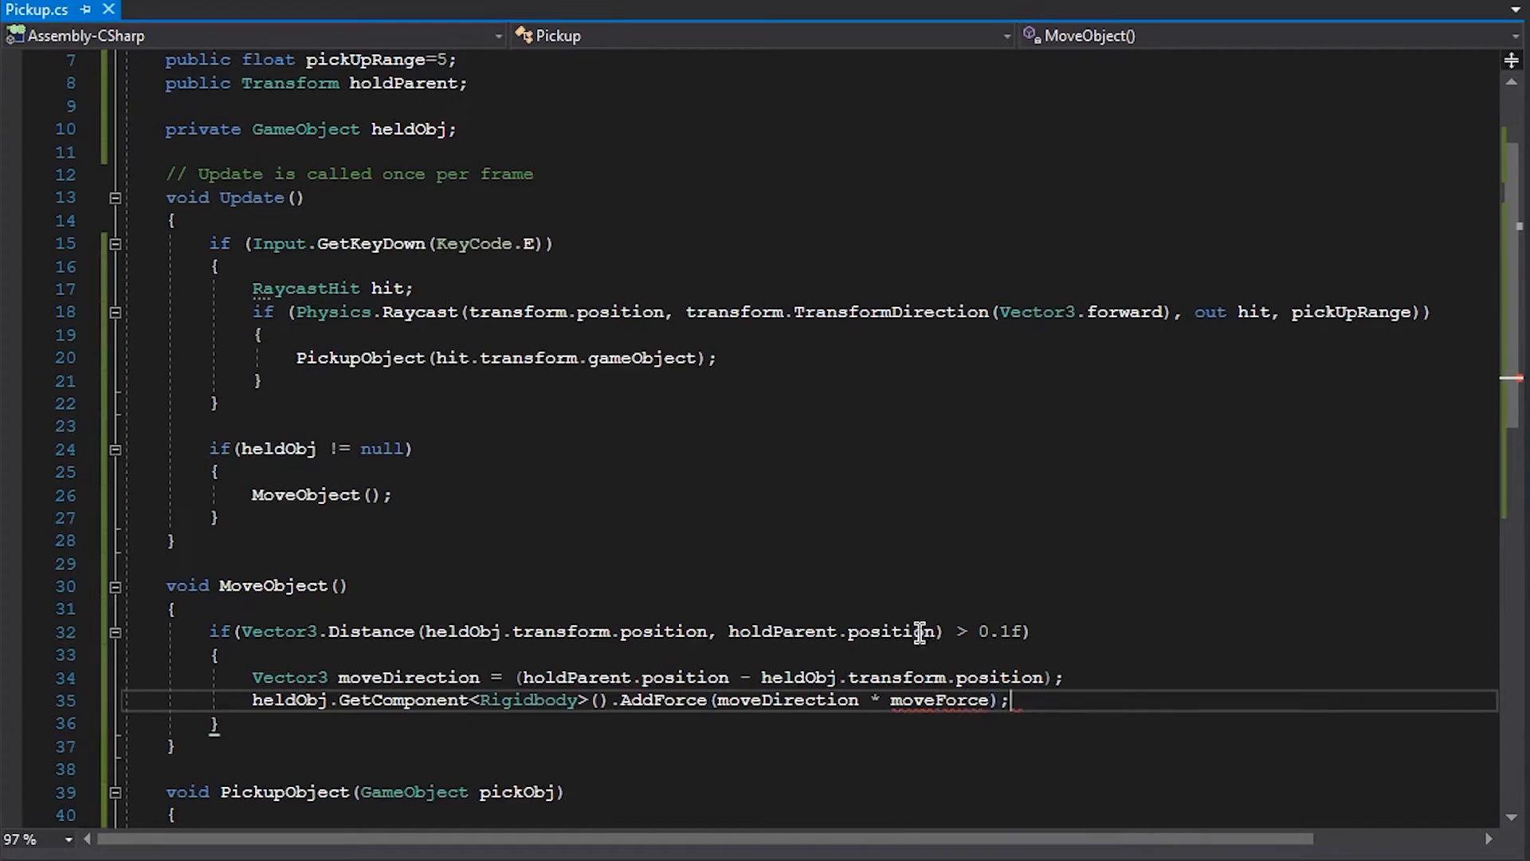
{"action": "type", "text": "public float move"}
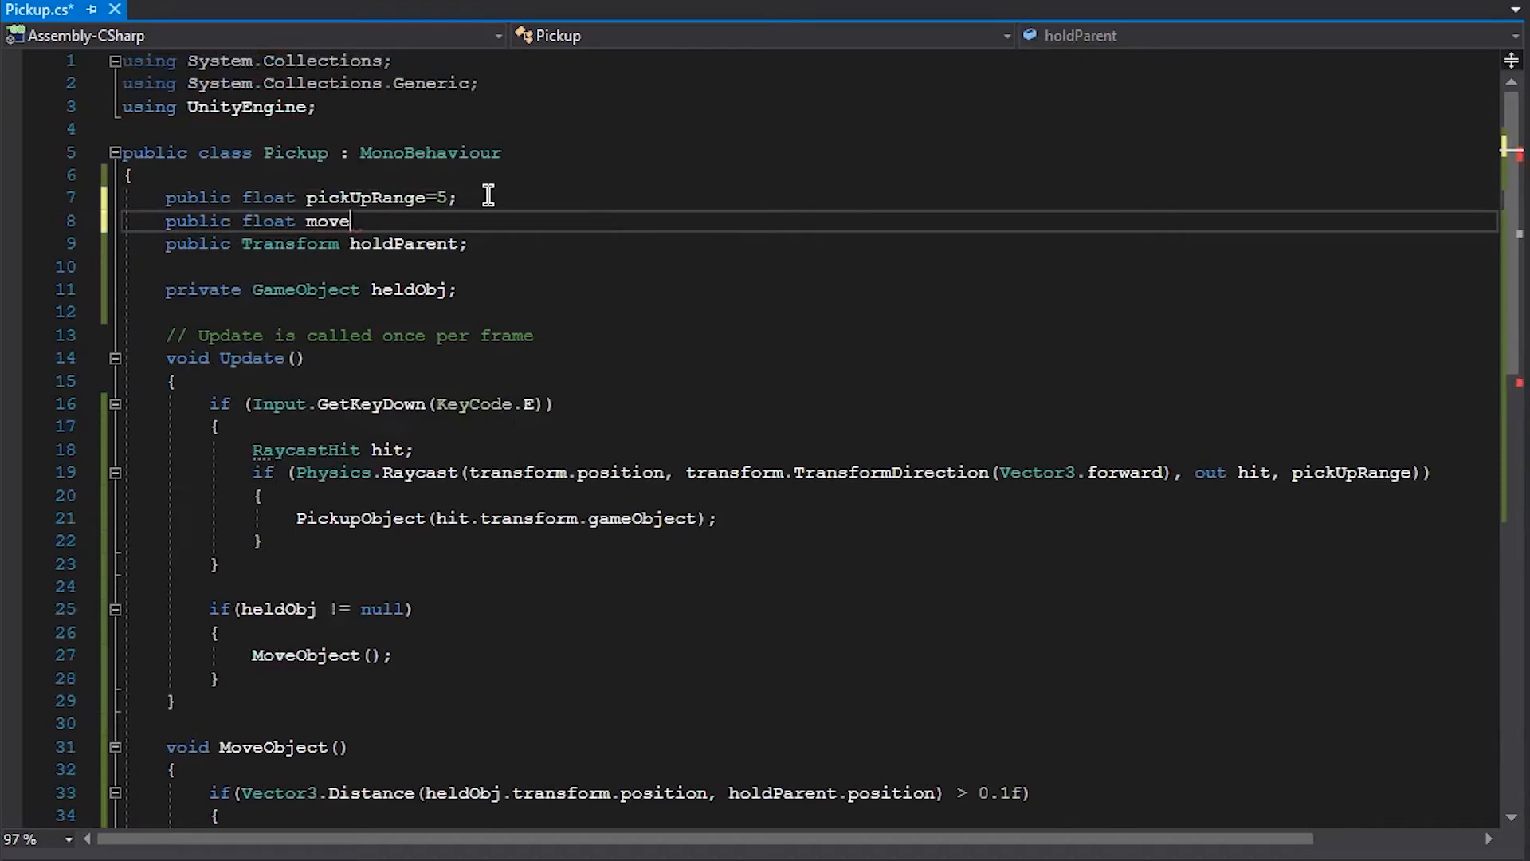
Step: Declare public float moveForce = 250 under pickUpRange and save the script
{"action": "type", "text": "Force ="}
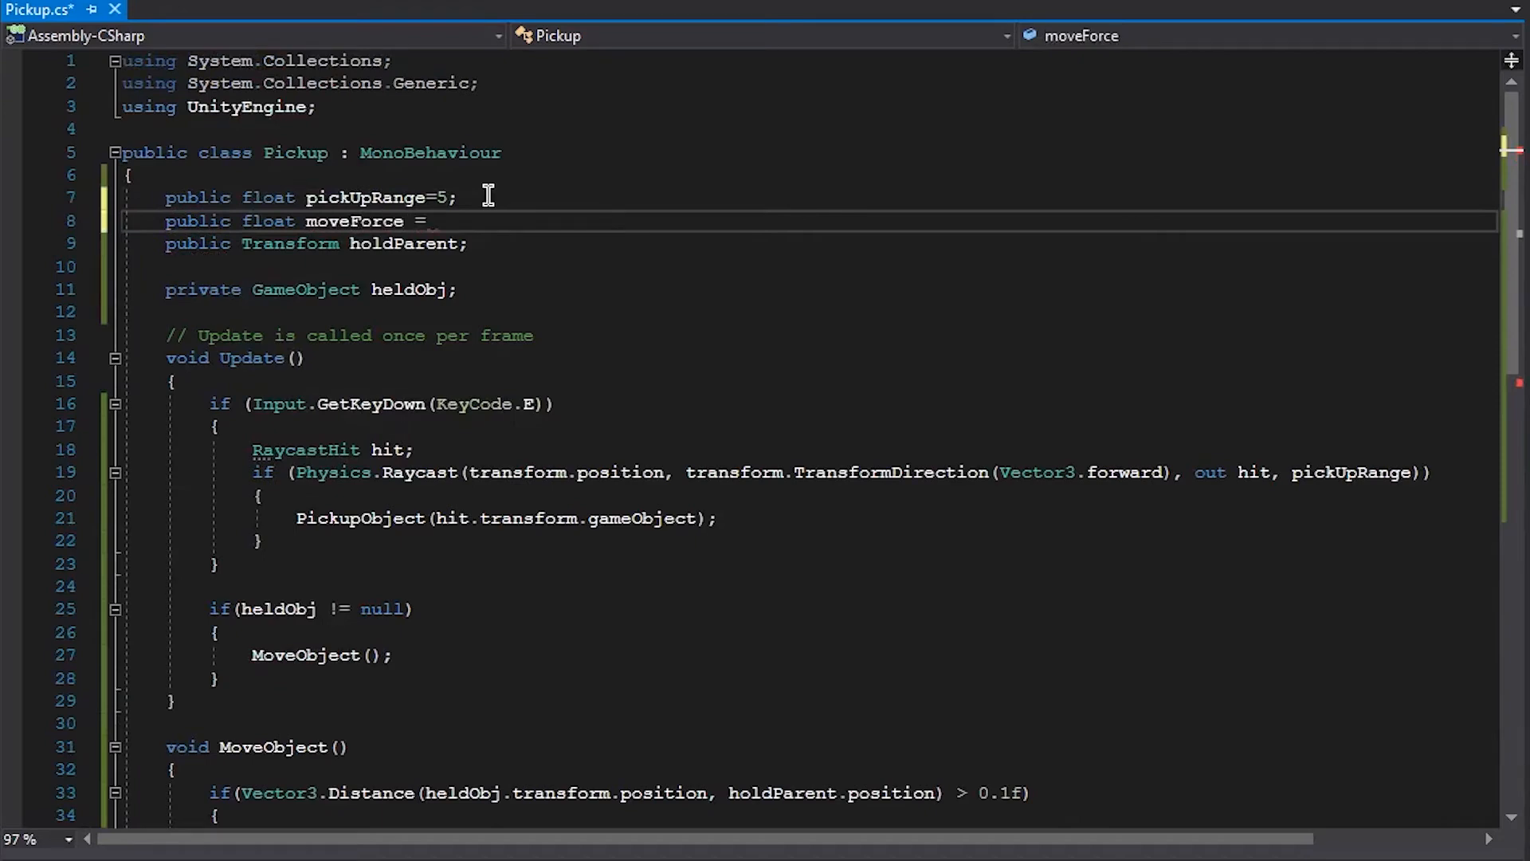
{"action": "type", "text": "250;"}
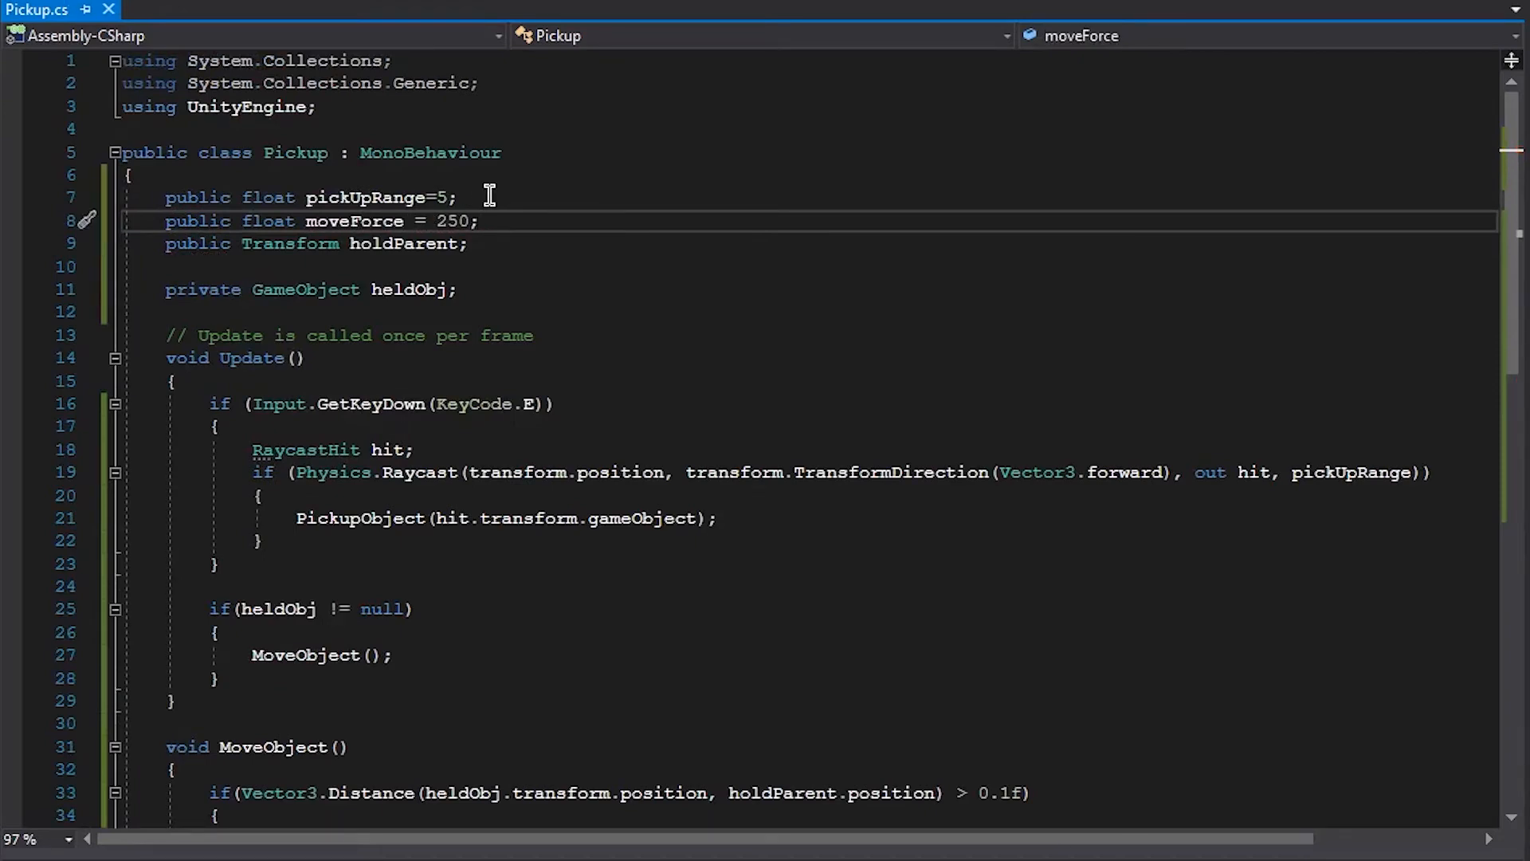
{"action": "scroll", "scroll_direction": "down", "scroll_amount": 3}
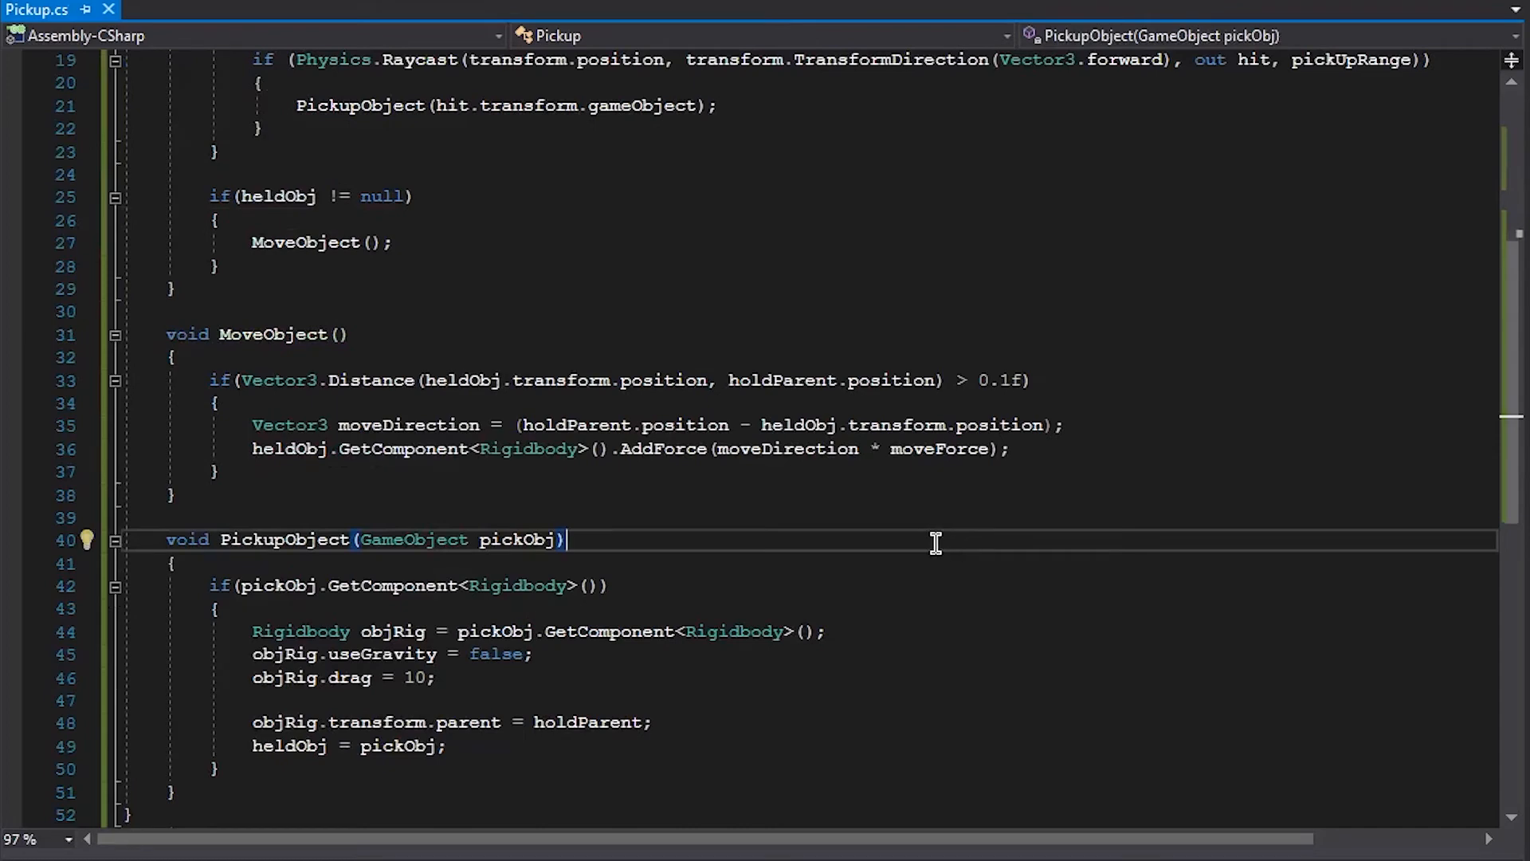
{"action": "scroll", "scroll_direction": "up", "scroll_amount": 3}
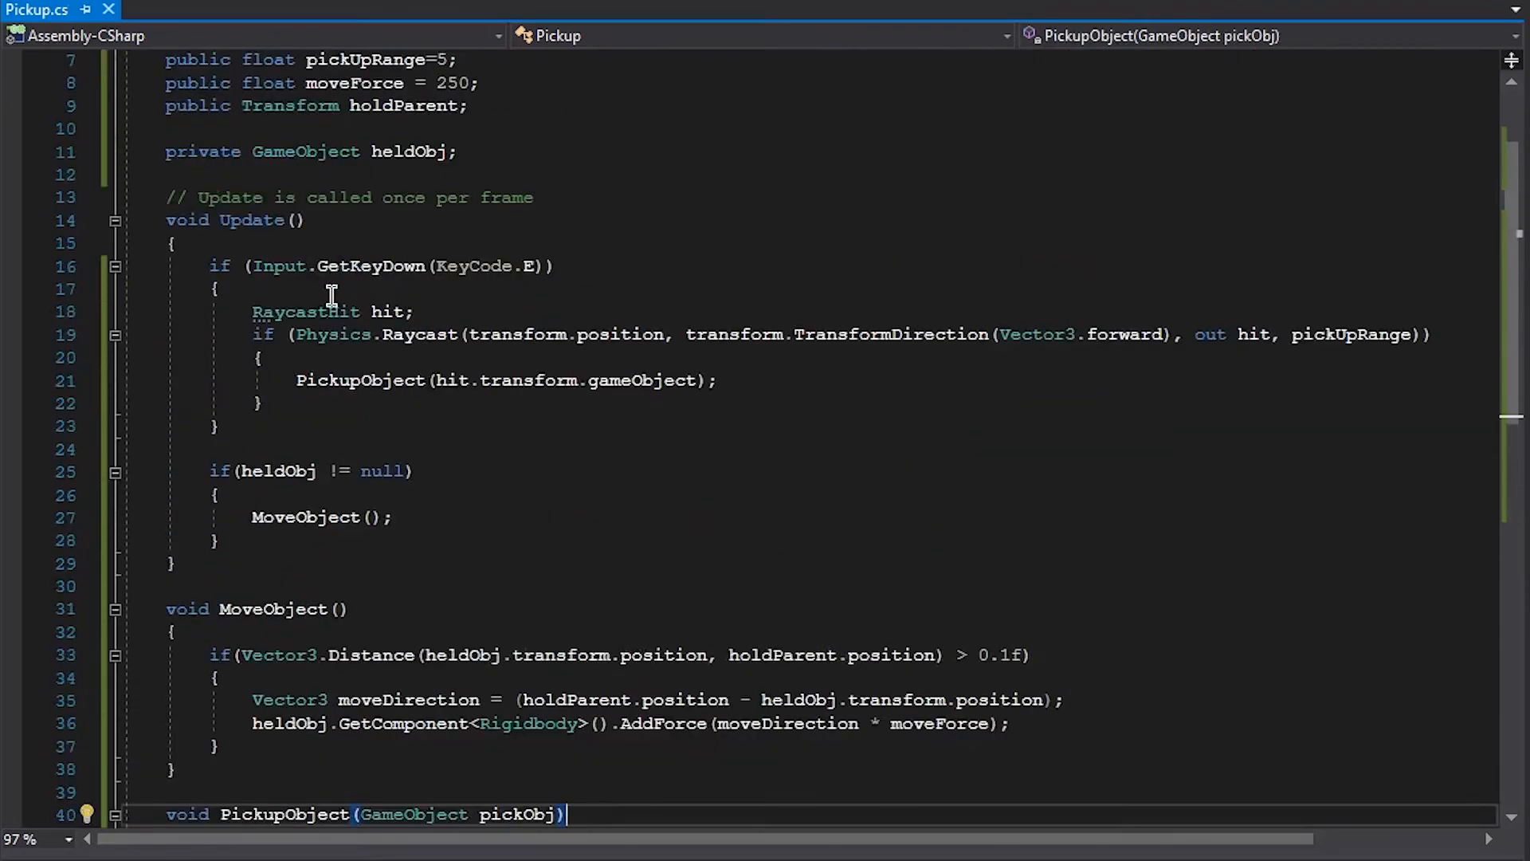
Step: Wrap the E-key raycast in if (heldObj != null) with an empty else block and save
{"action": "left_click", "coordinate": [219, 288]}
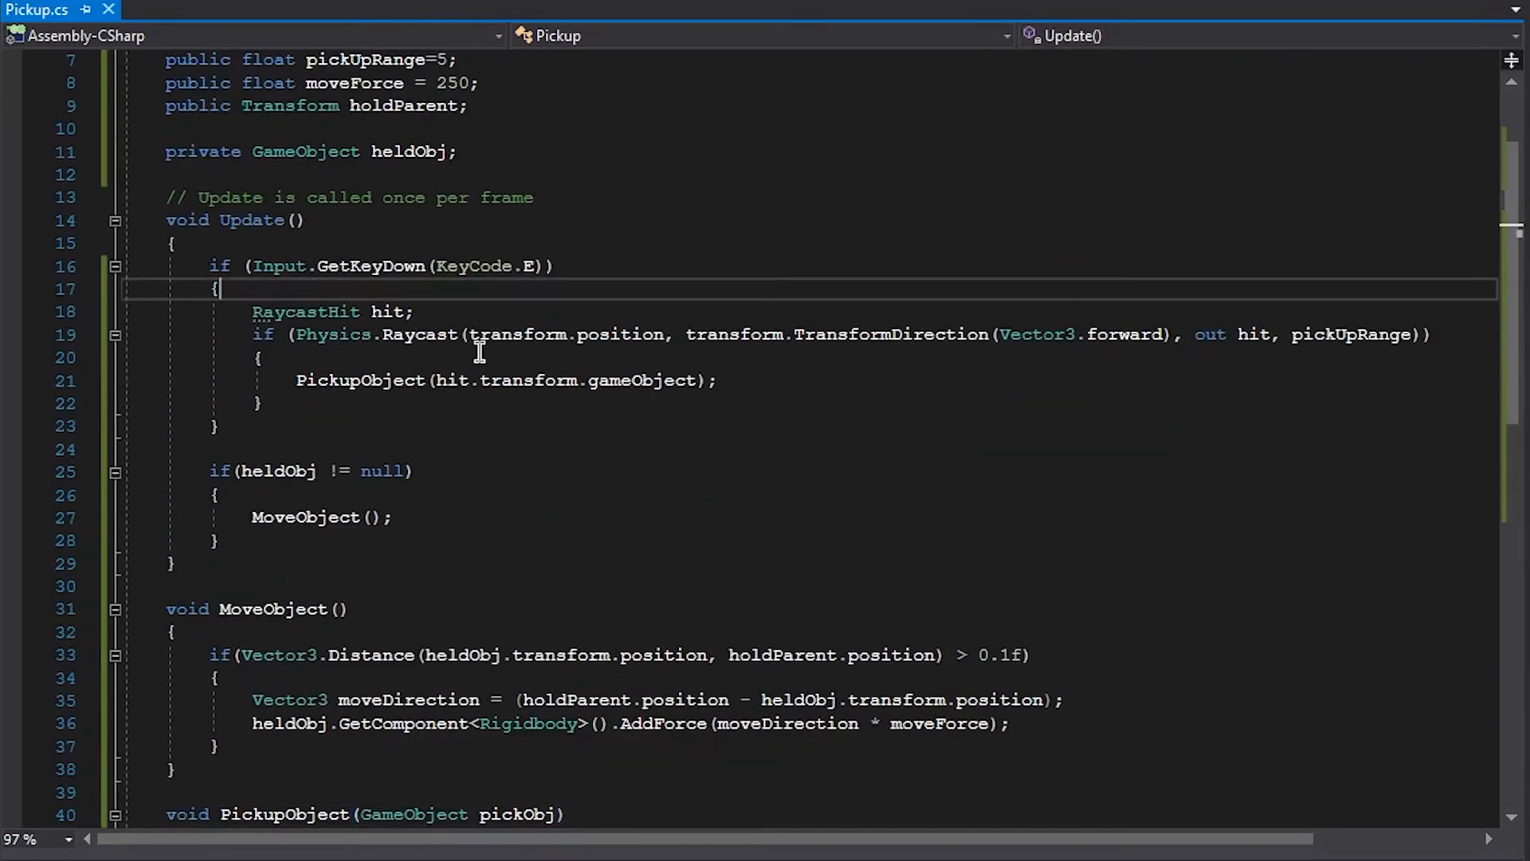
{"action": "type", "text": "if("}
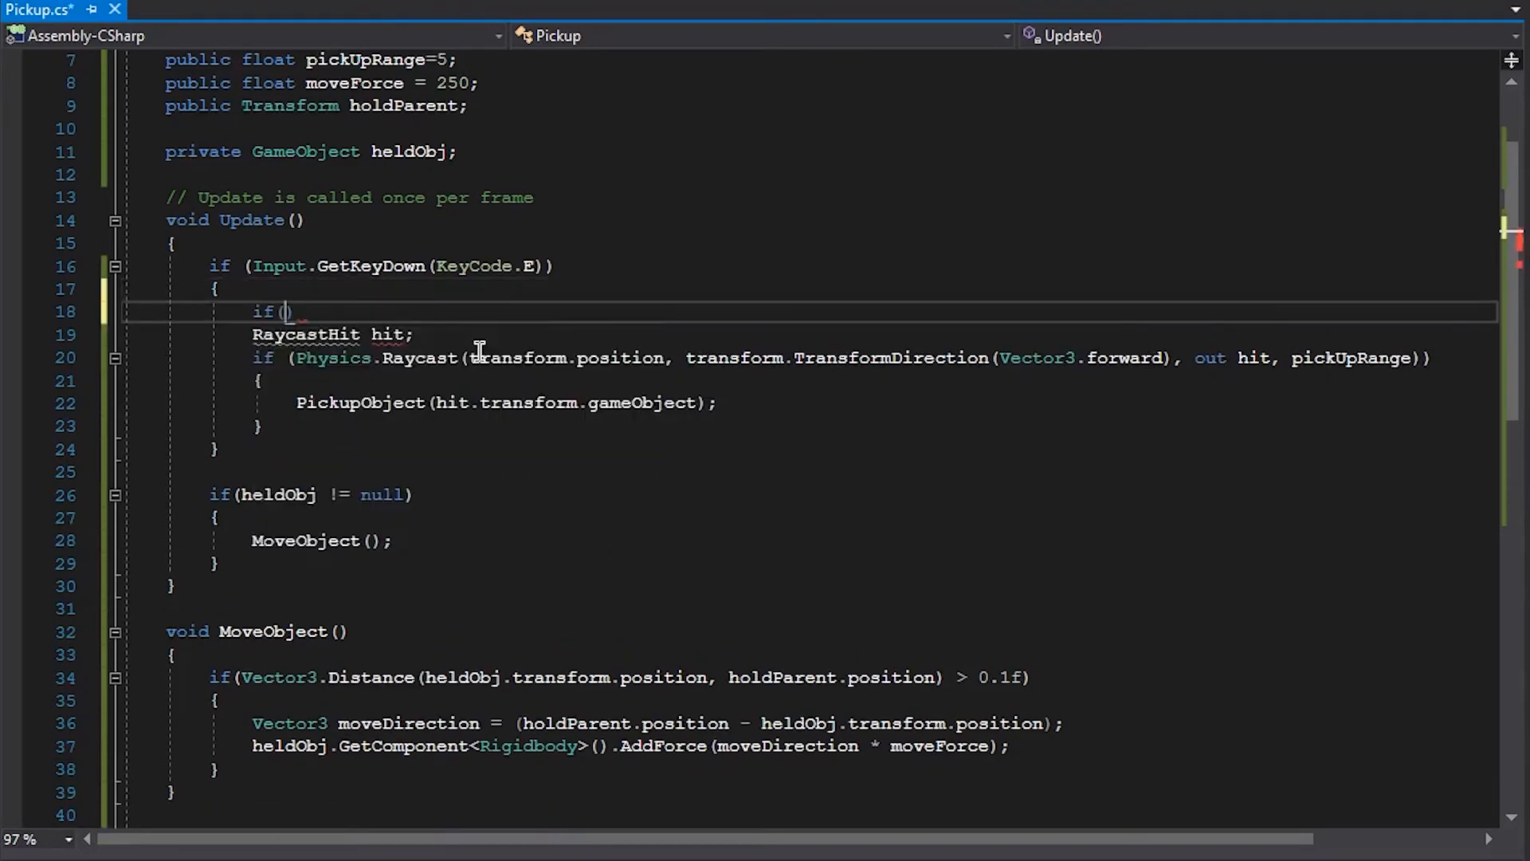
{"action": "type", "text": "heldObj"}
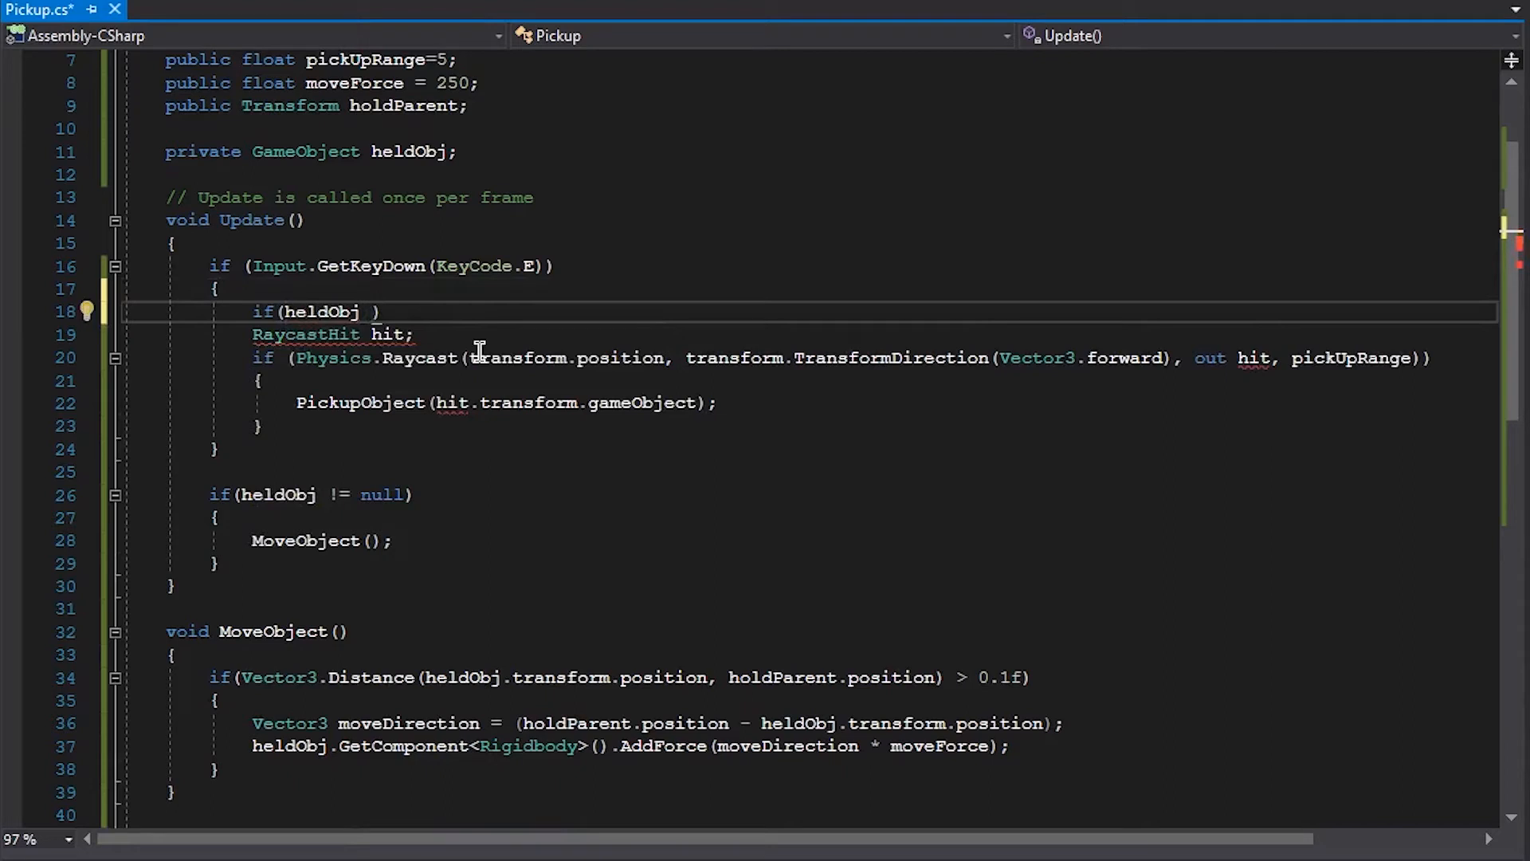
{"action": "type", "text": "!= null"}
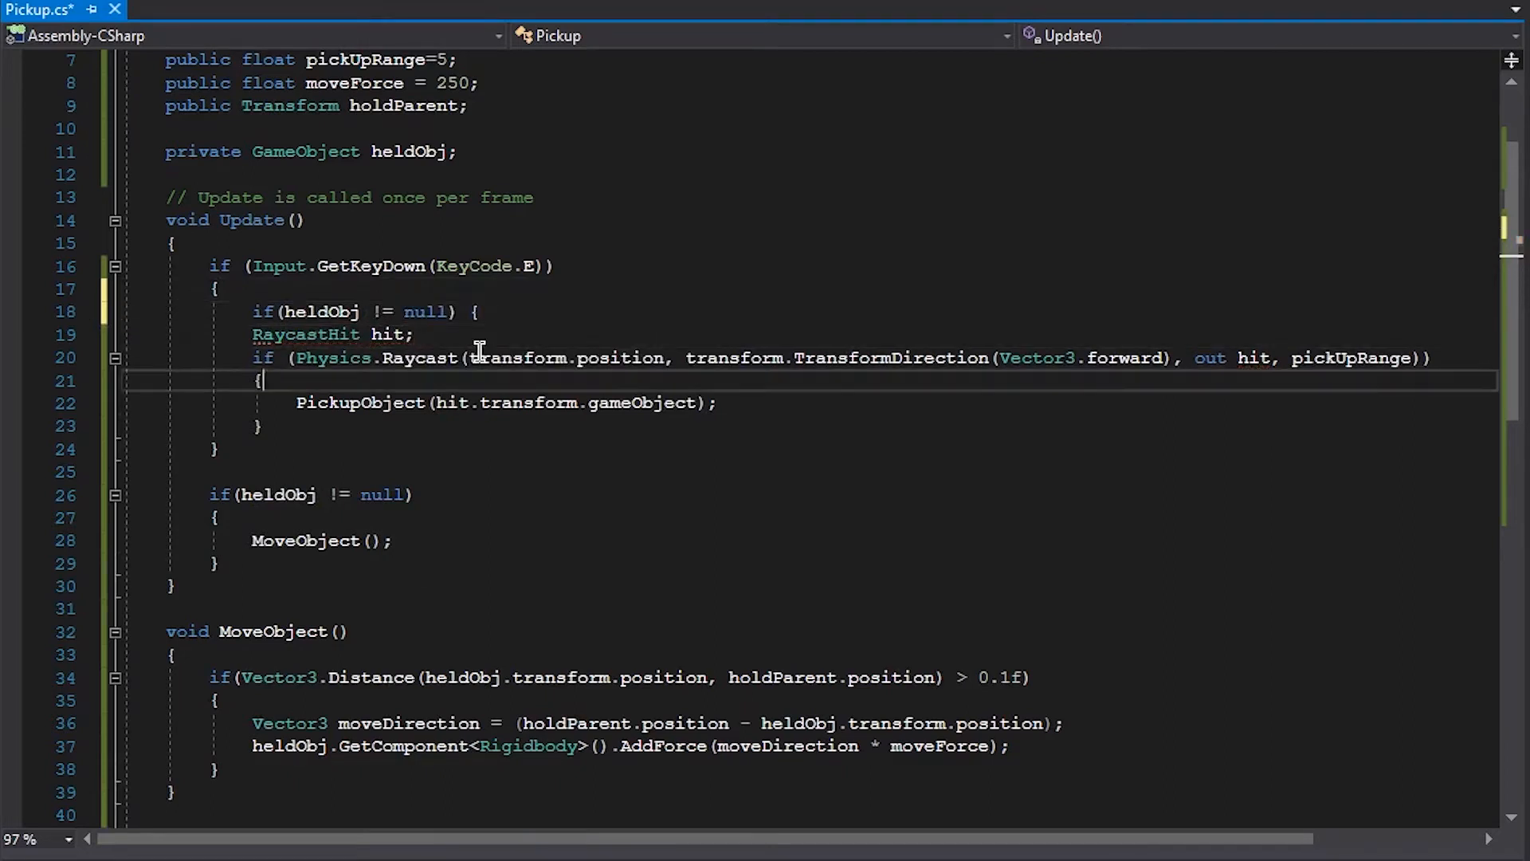
{"action": "type", "text": "else"}
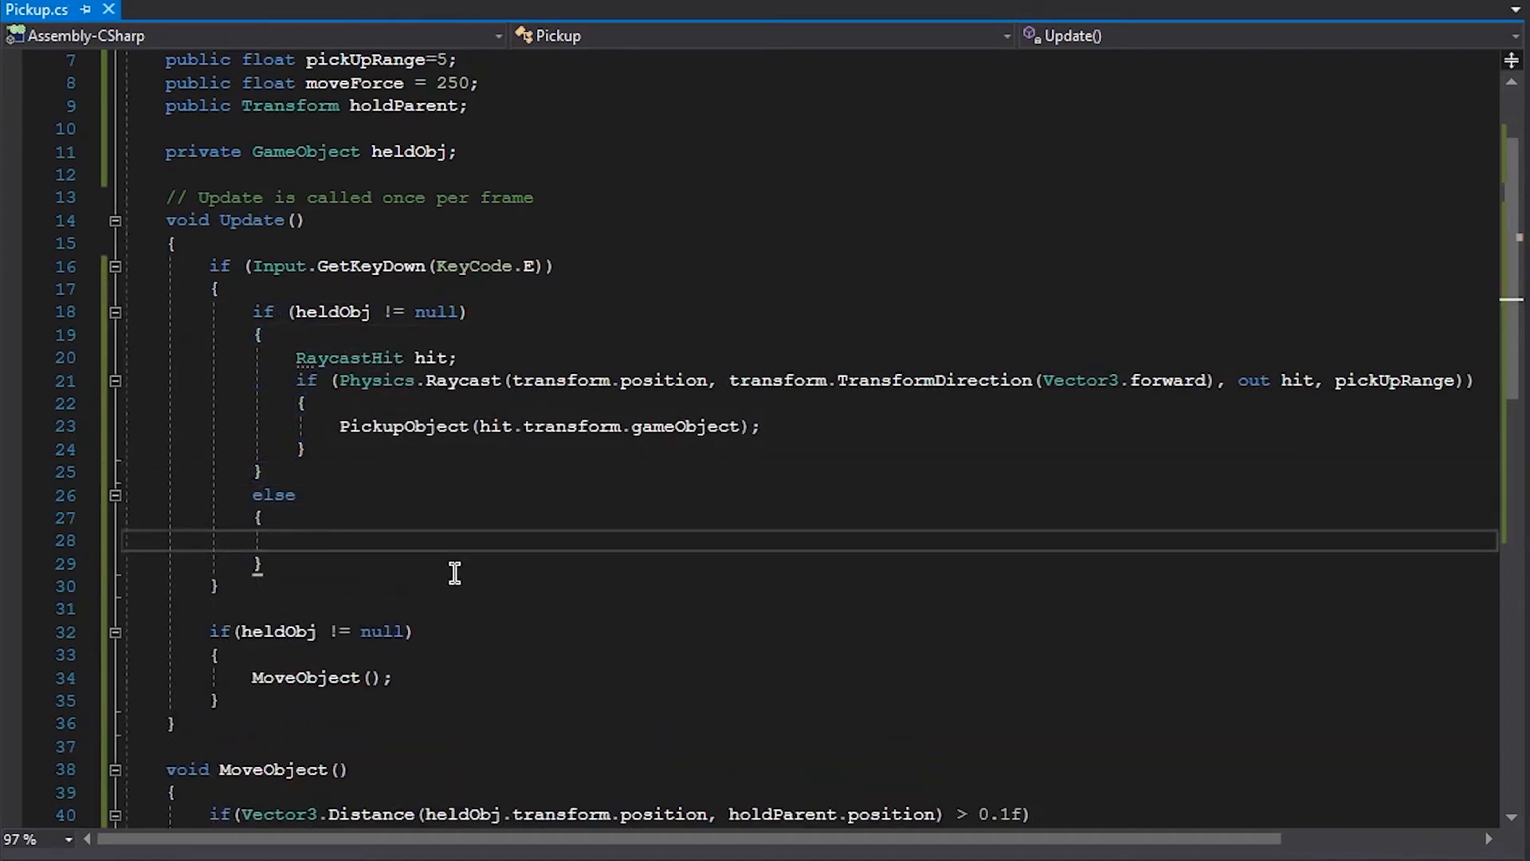
{"action": "scroll", "scroll_direction": "down", "scroll_amount": 3}
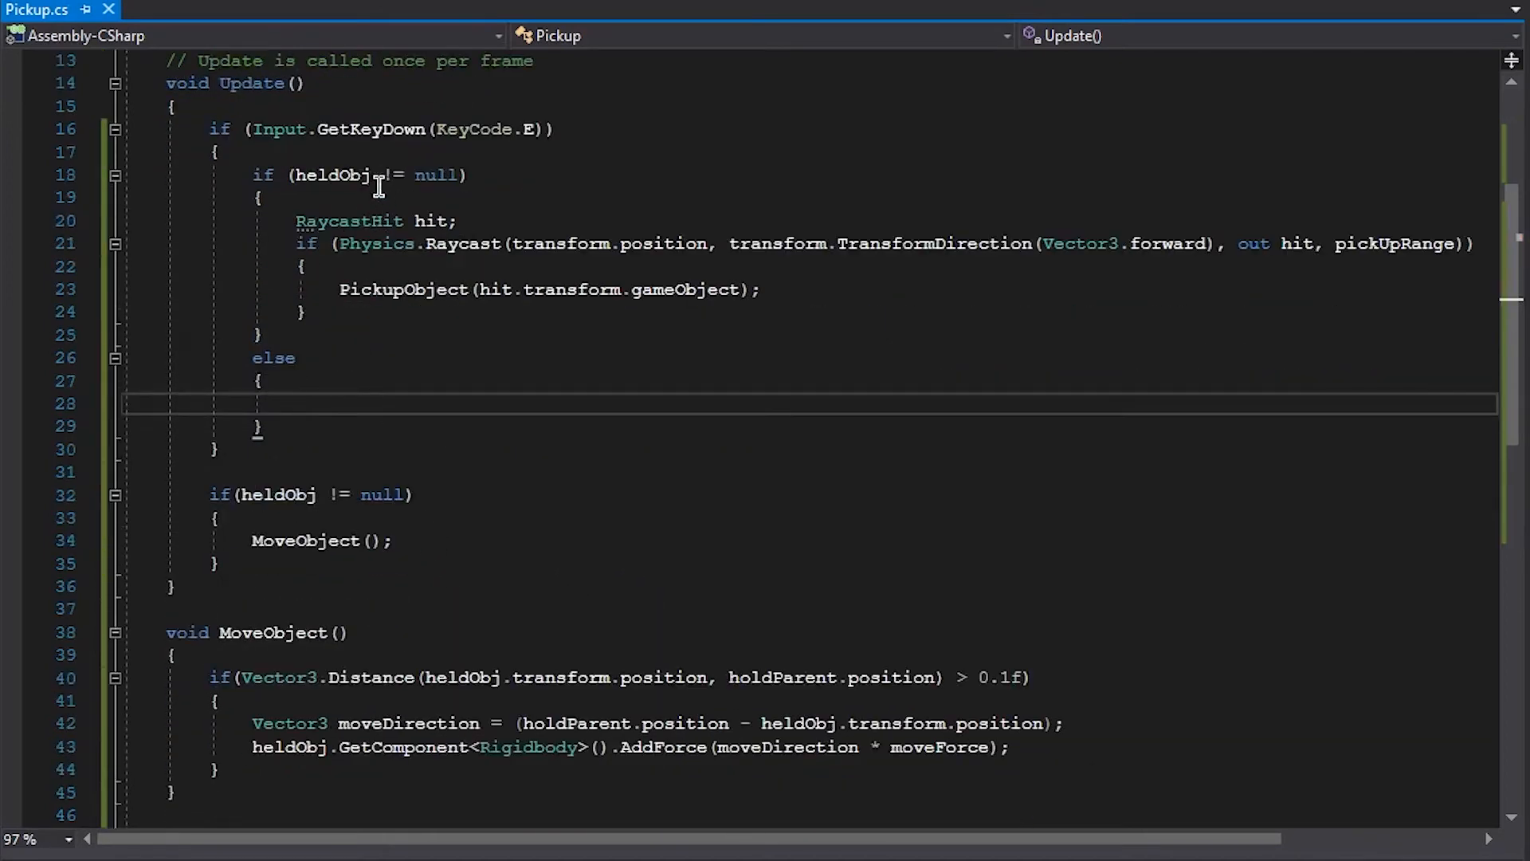
{"action": "scroll", "scroll_direction": "down", "scroll_amount": 3}
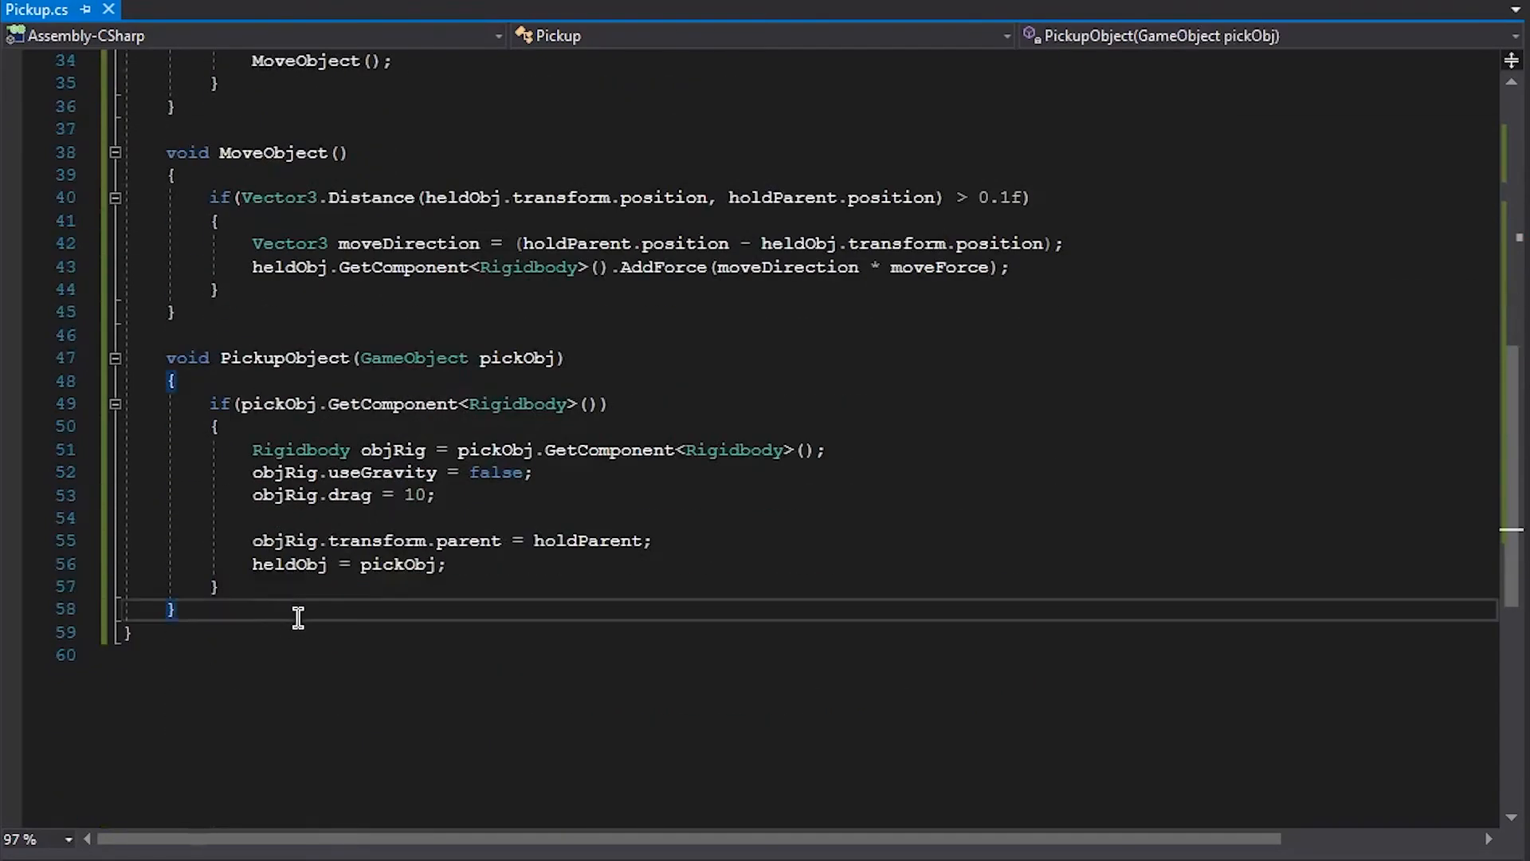
Step: Add an empty void DropObject() method and call DropObject() from the else branch
{"action": "type", "text": "void DropO"}
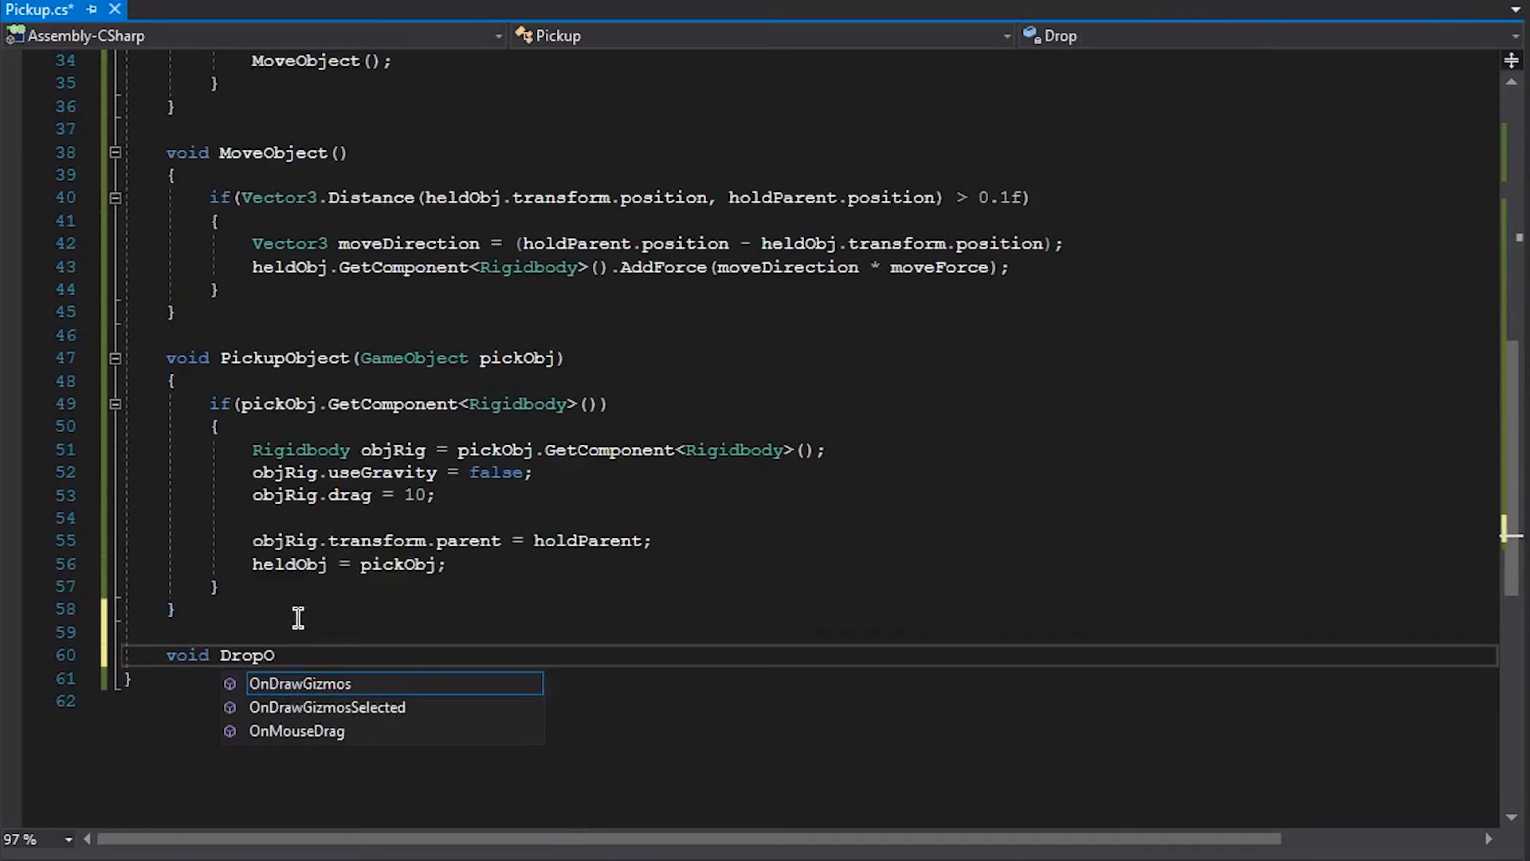
{"action": "type", "text": "bject()"}
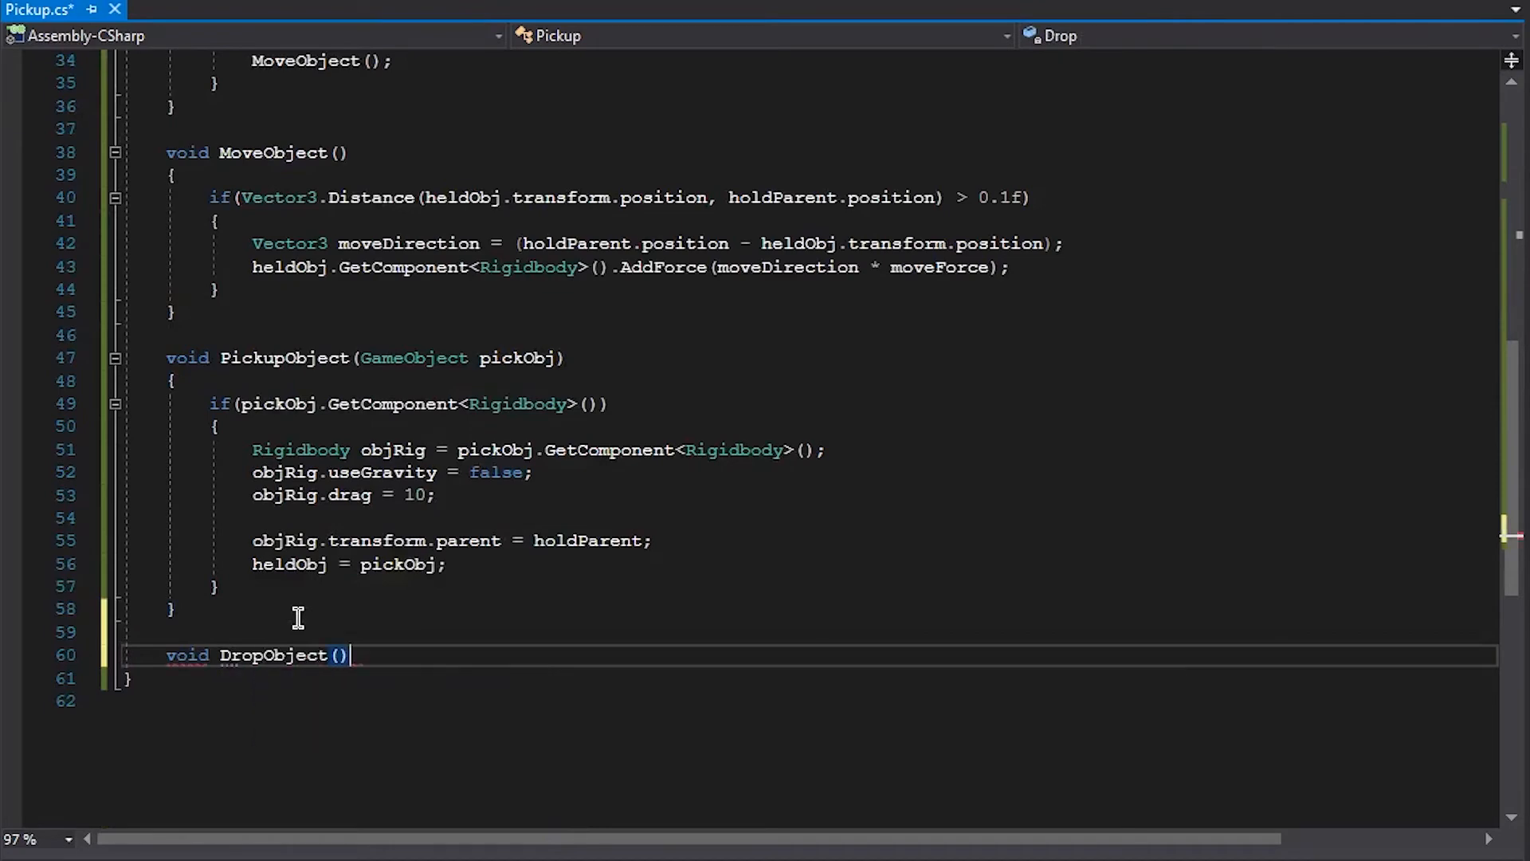
{"action": "scroll", "scroll_direction": "up", "scroll_amount": 3}
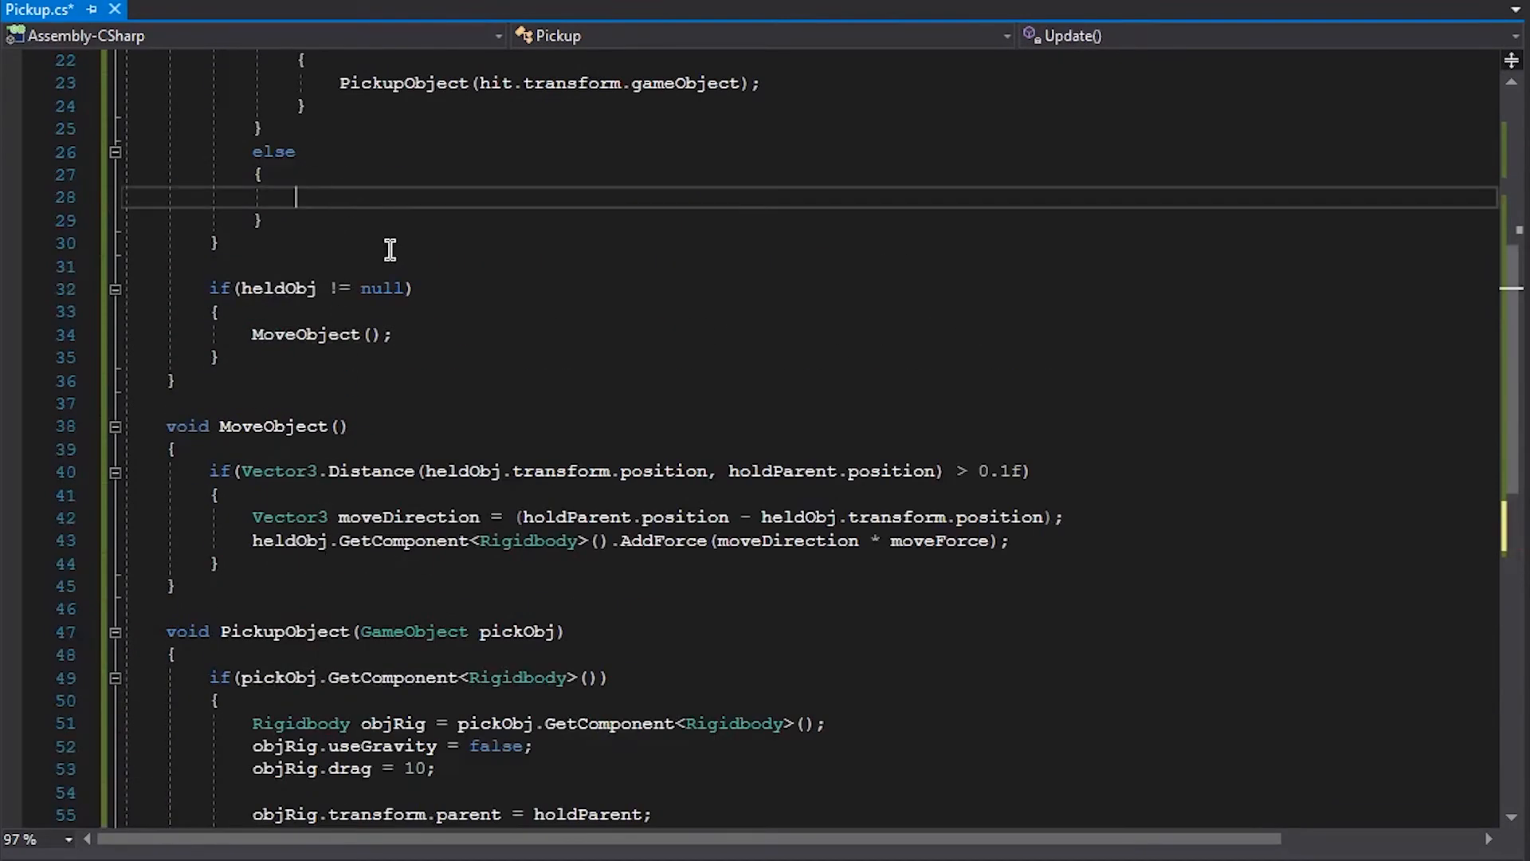
{"action": "type", "text": "DropObject90;"}
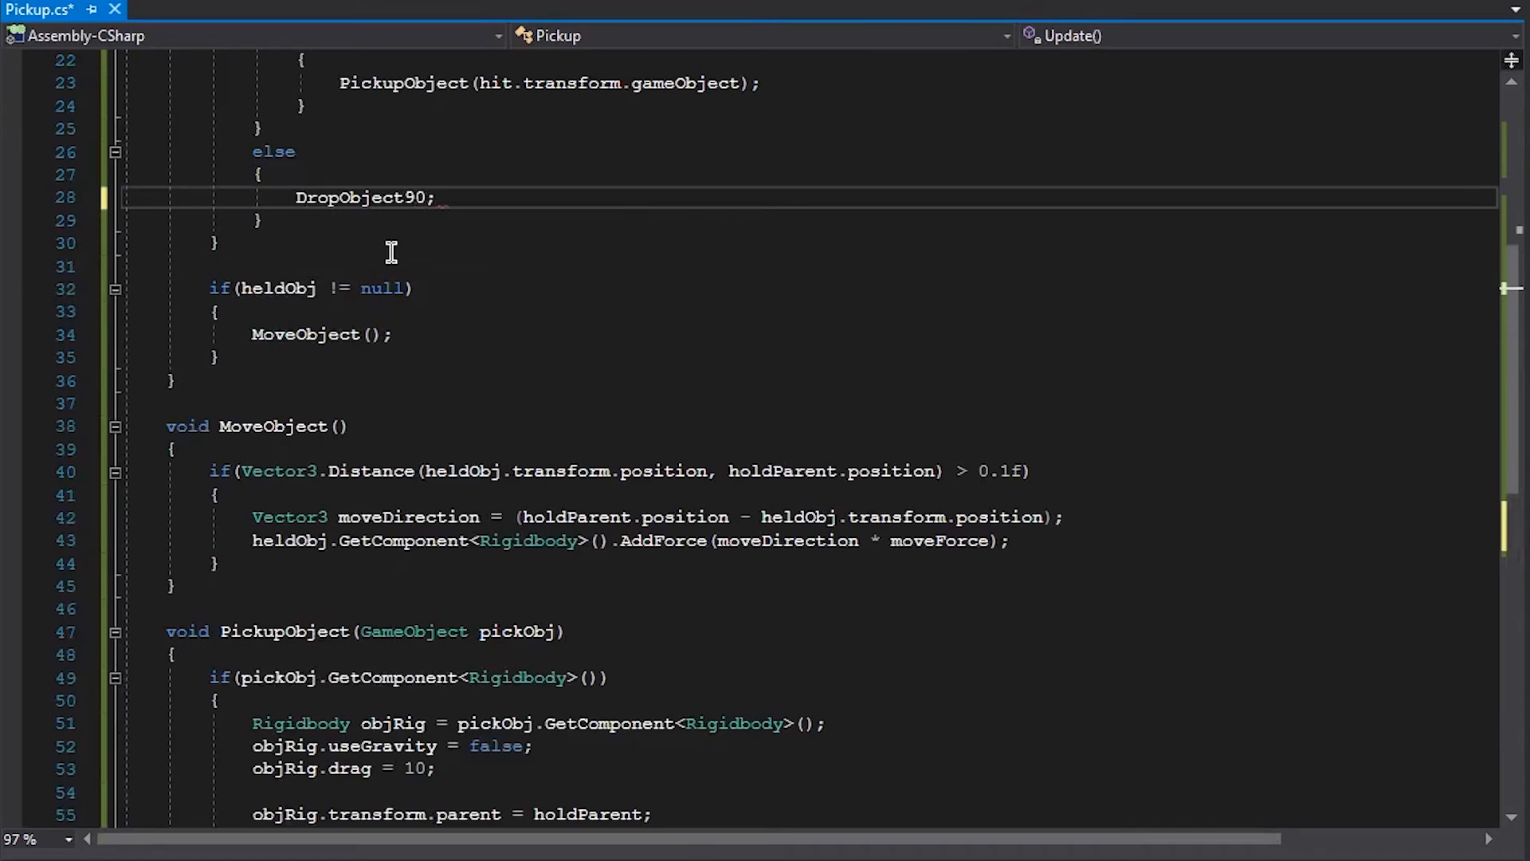
{"action": "scroll", "scroll_direction": "down", "scroll_amount": 3}
{"action": "type", "text": "void DropObject("}
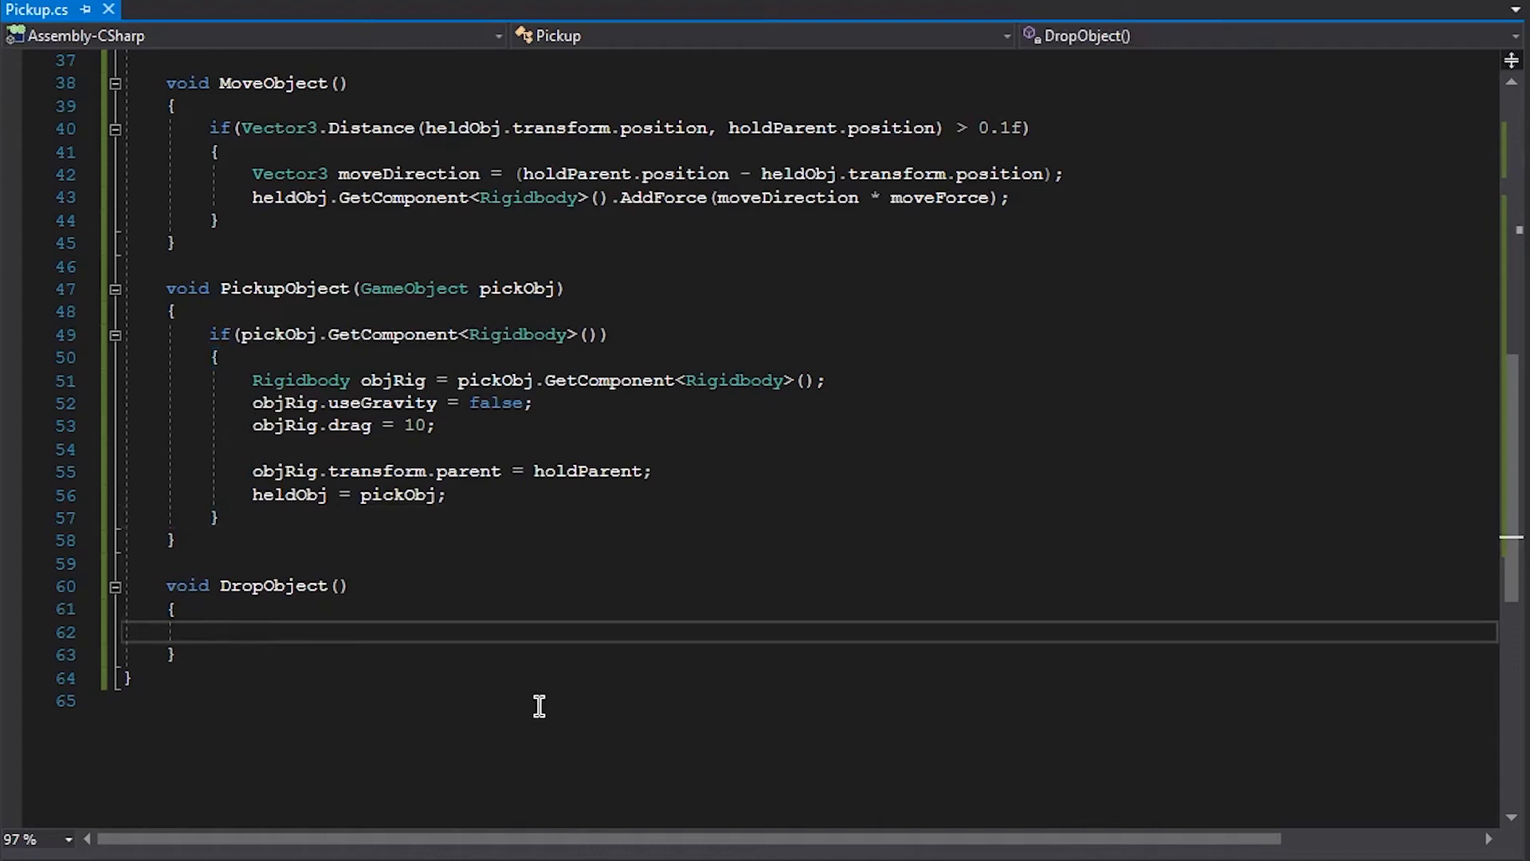
Step: In DropObject set heldObj's Rigidbody useGravity back to true
{"action": "type", "text": "j"}
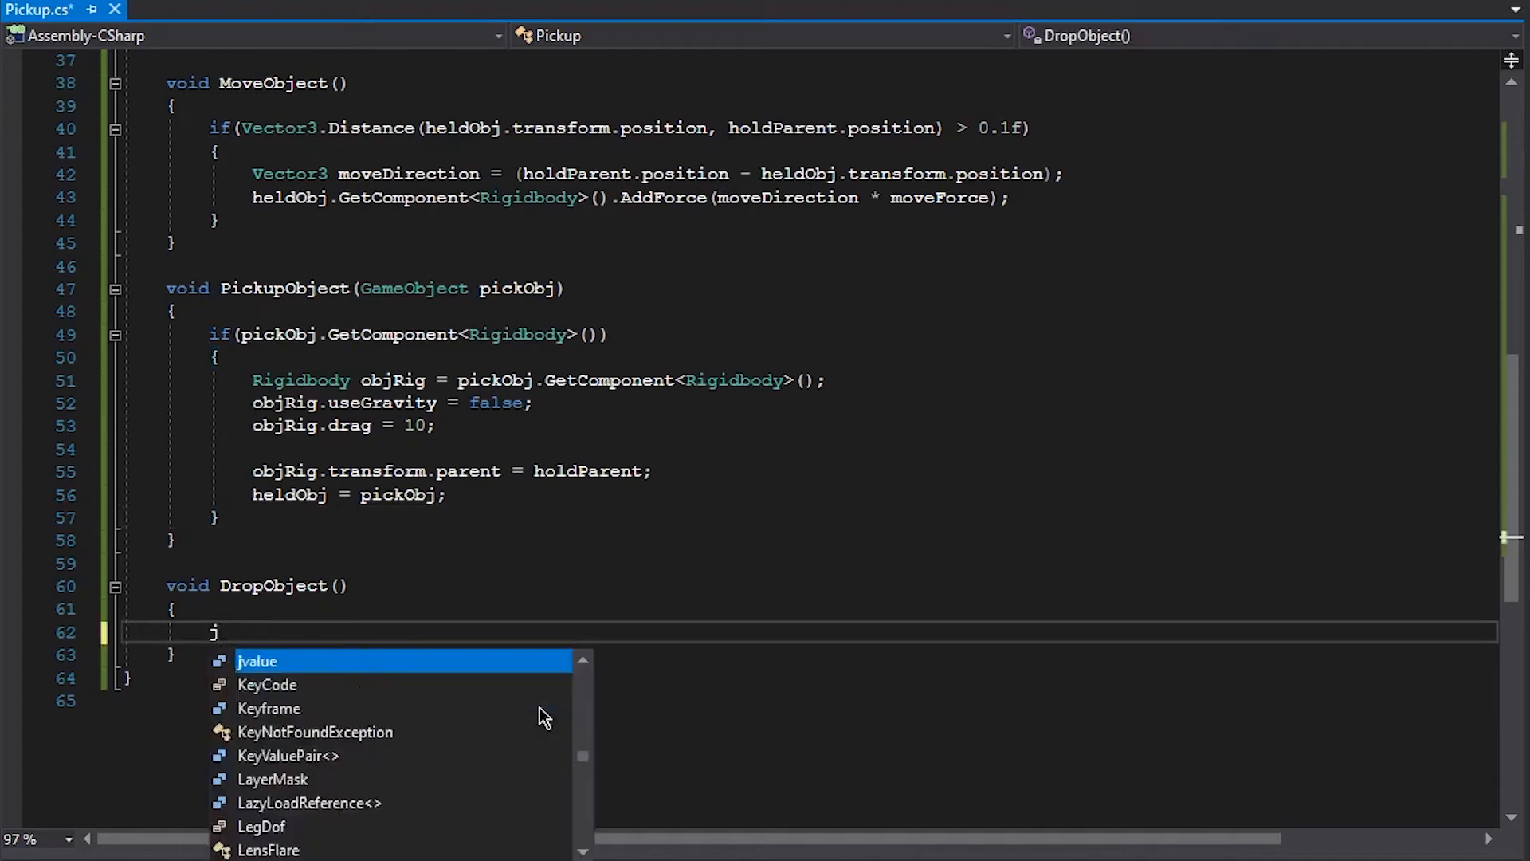
{"action": "type", "text": "heldObj."}
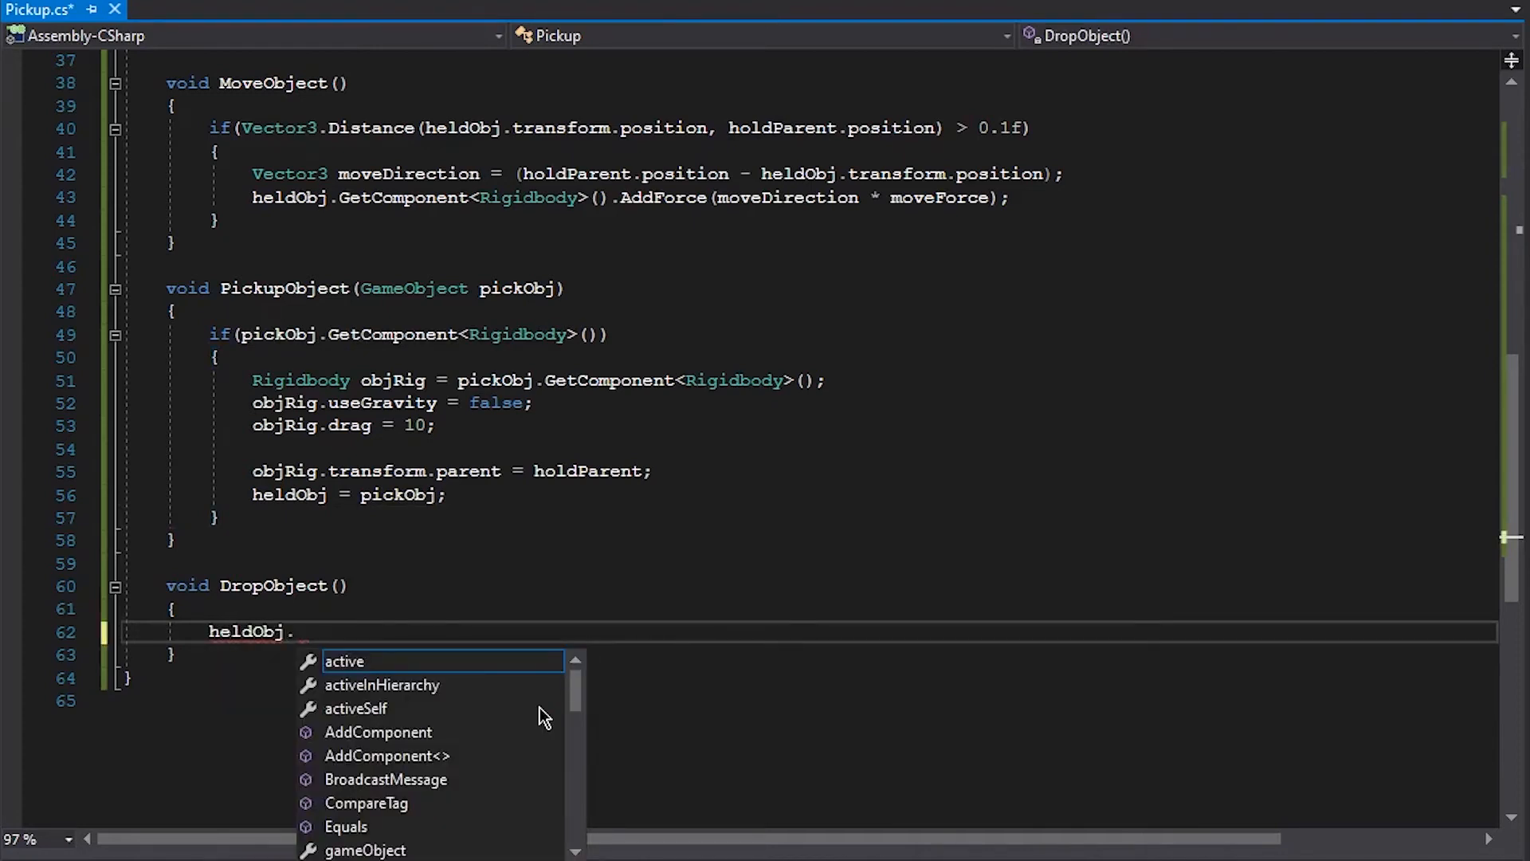
{"action": "type", "text": "GetComponent<>"}
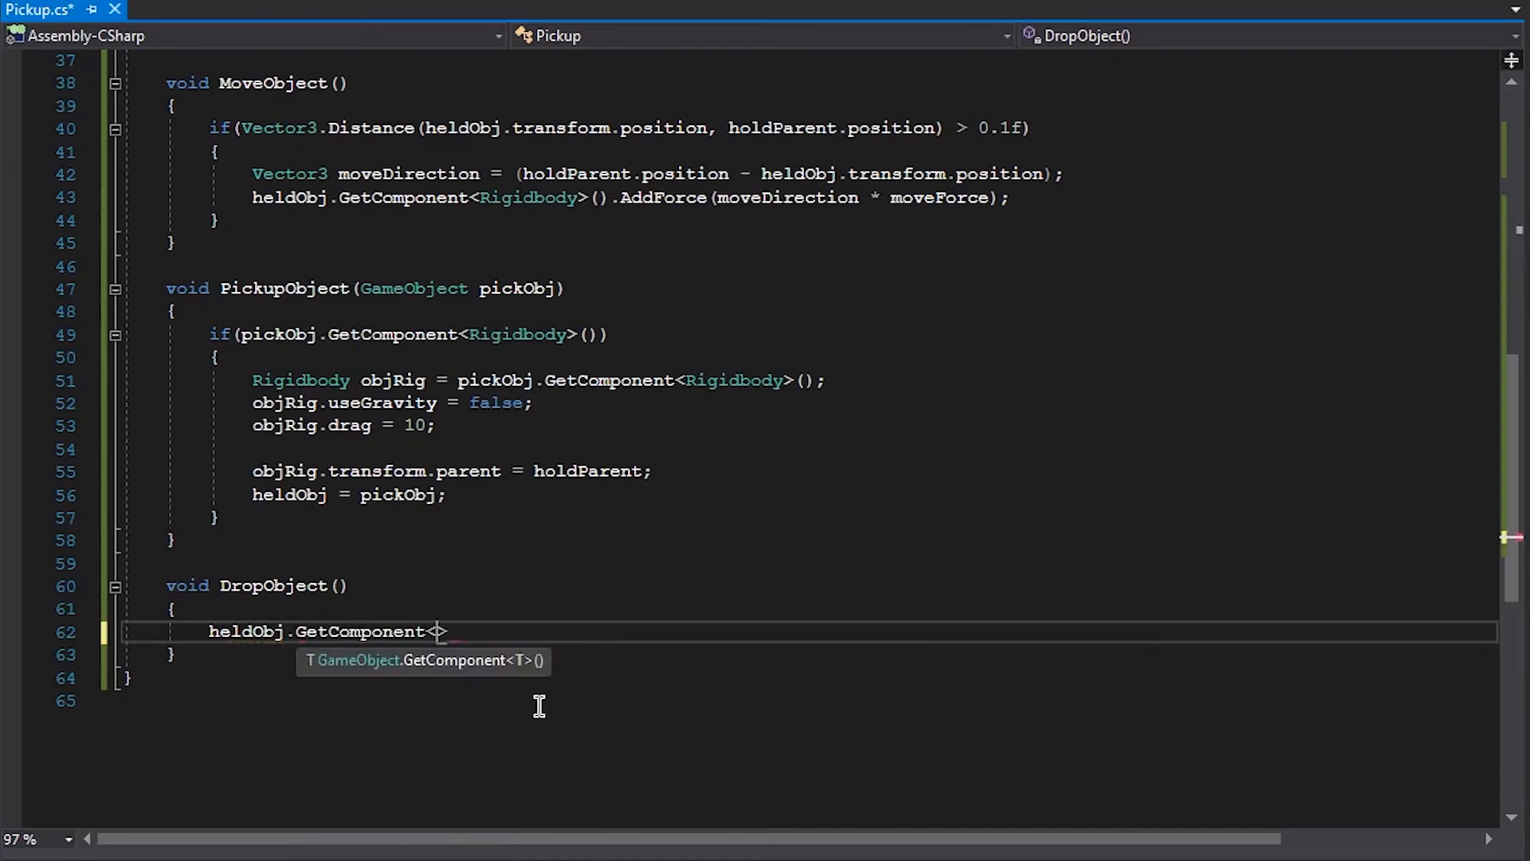
{"action": "type", "text": "Rigidbody>()"}
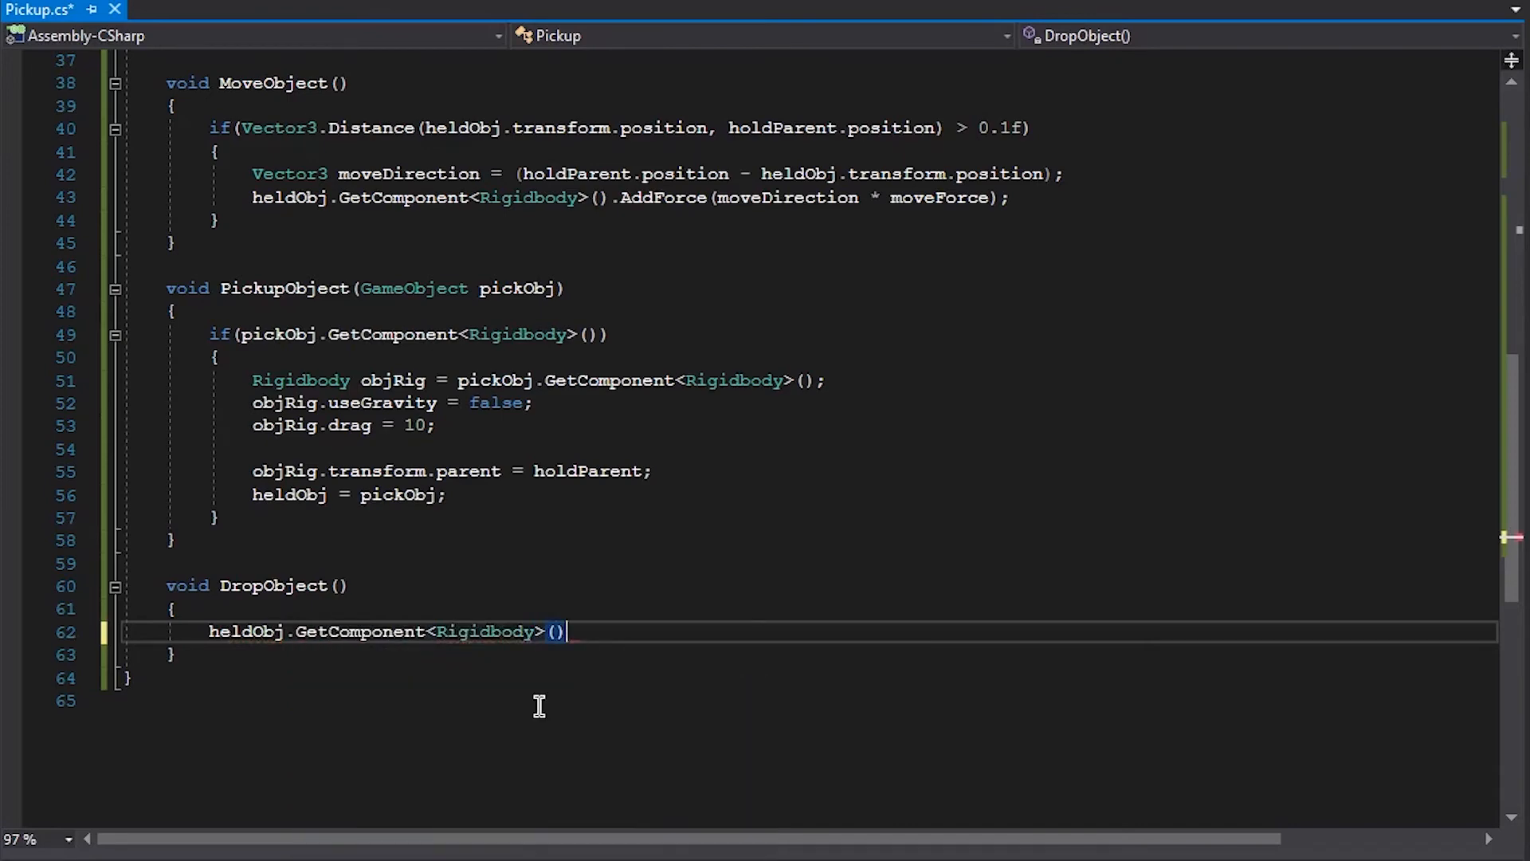
{"action": "type", "text": ".useGravity=t"}
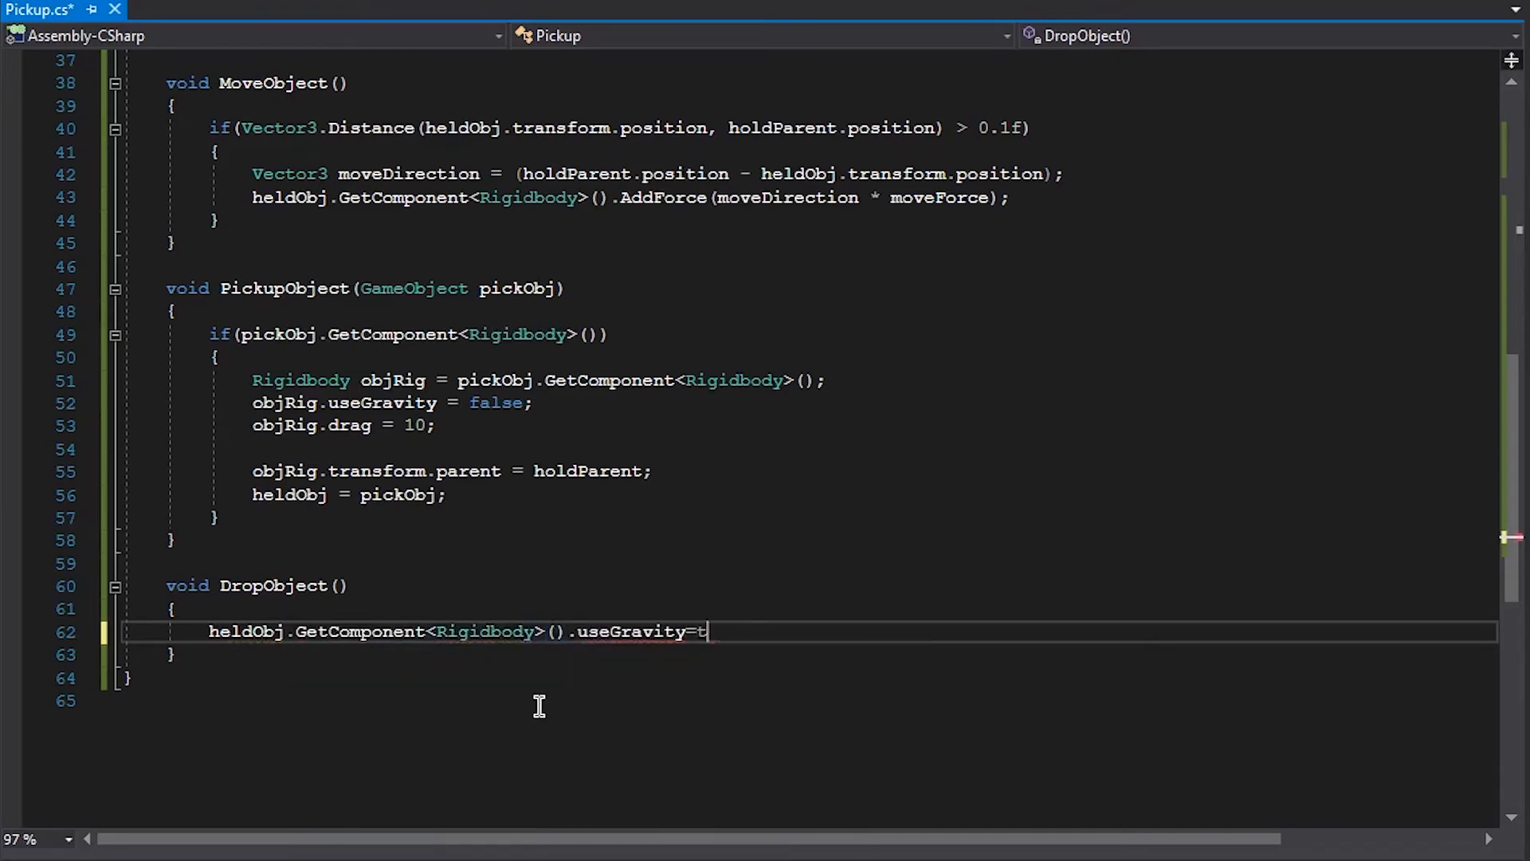
{"action": "type", "text": "rue;"}
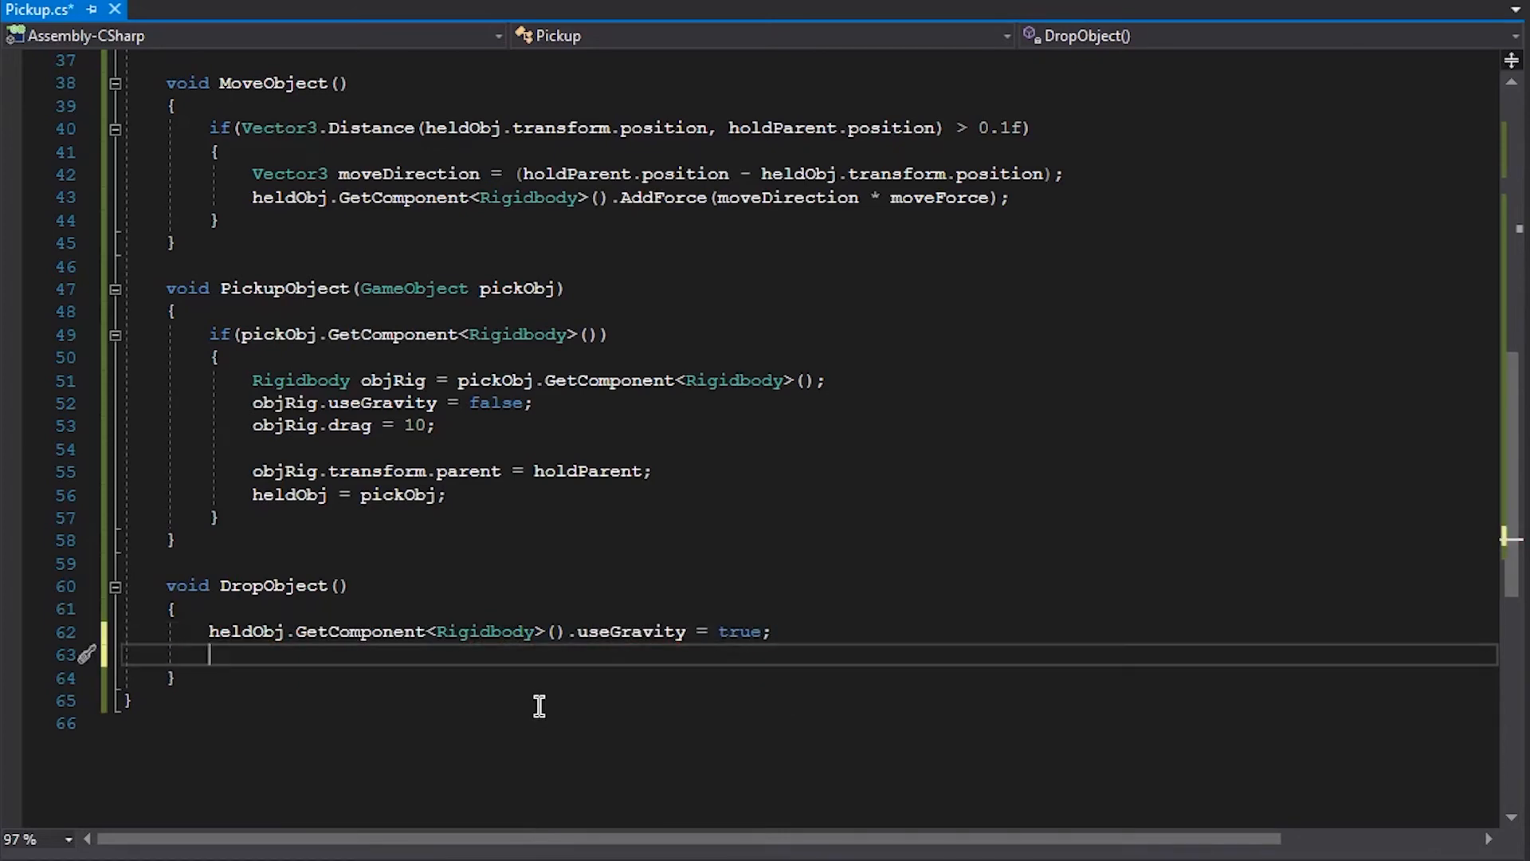
Step: Reset the held object's Rigidbody drag to 1
{"action": "type", "text": "heldObj."}
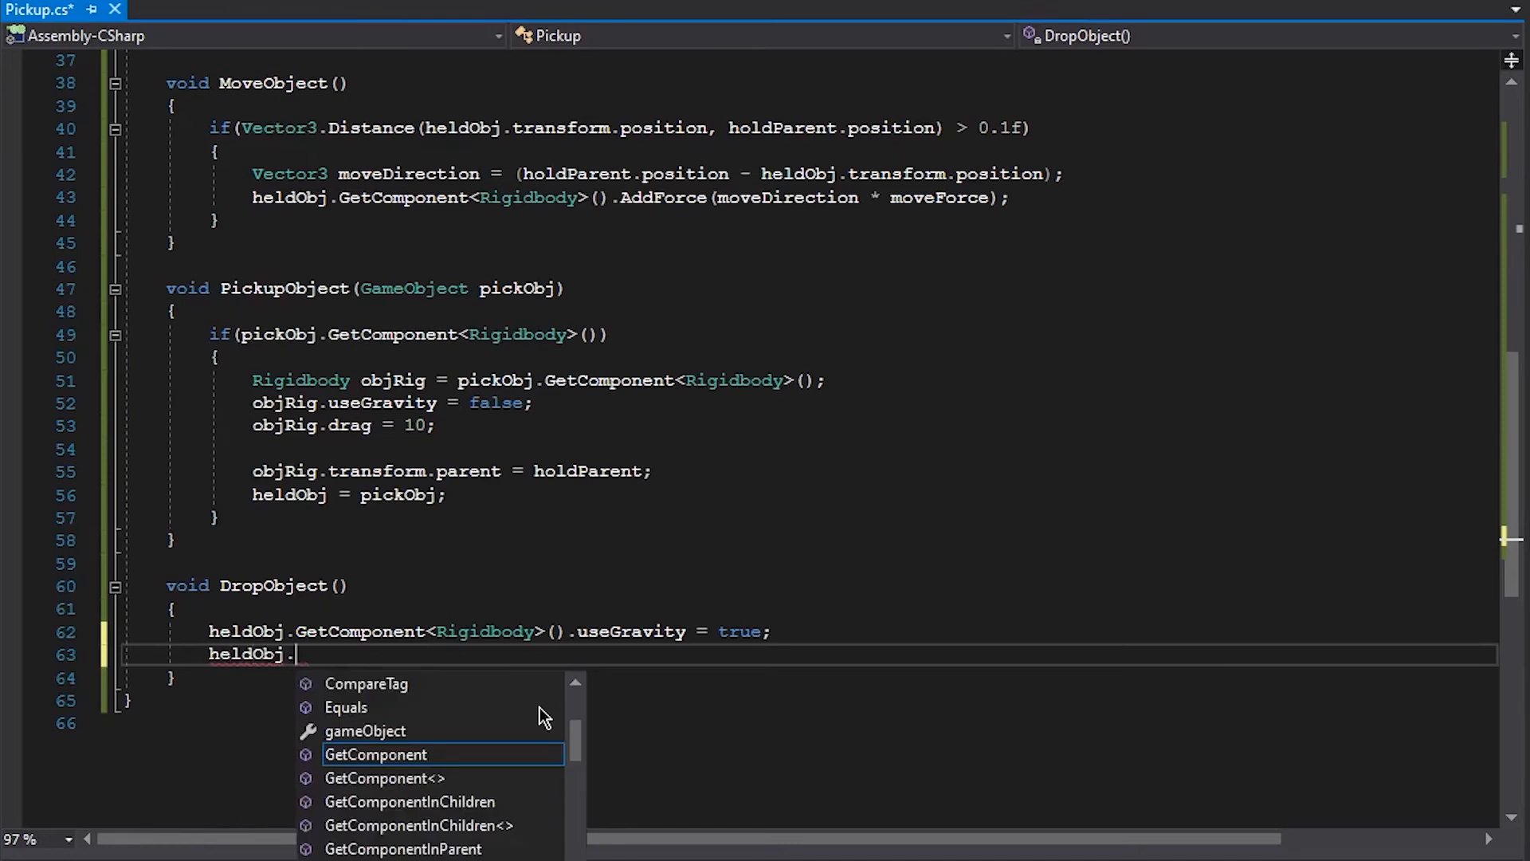
{"action": "type", "text": "ge"}
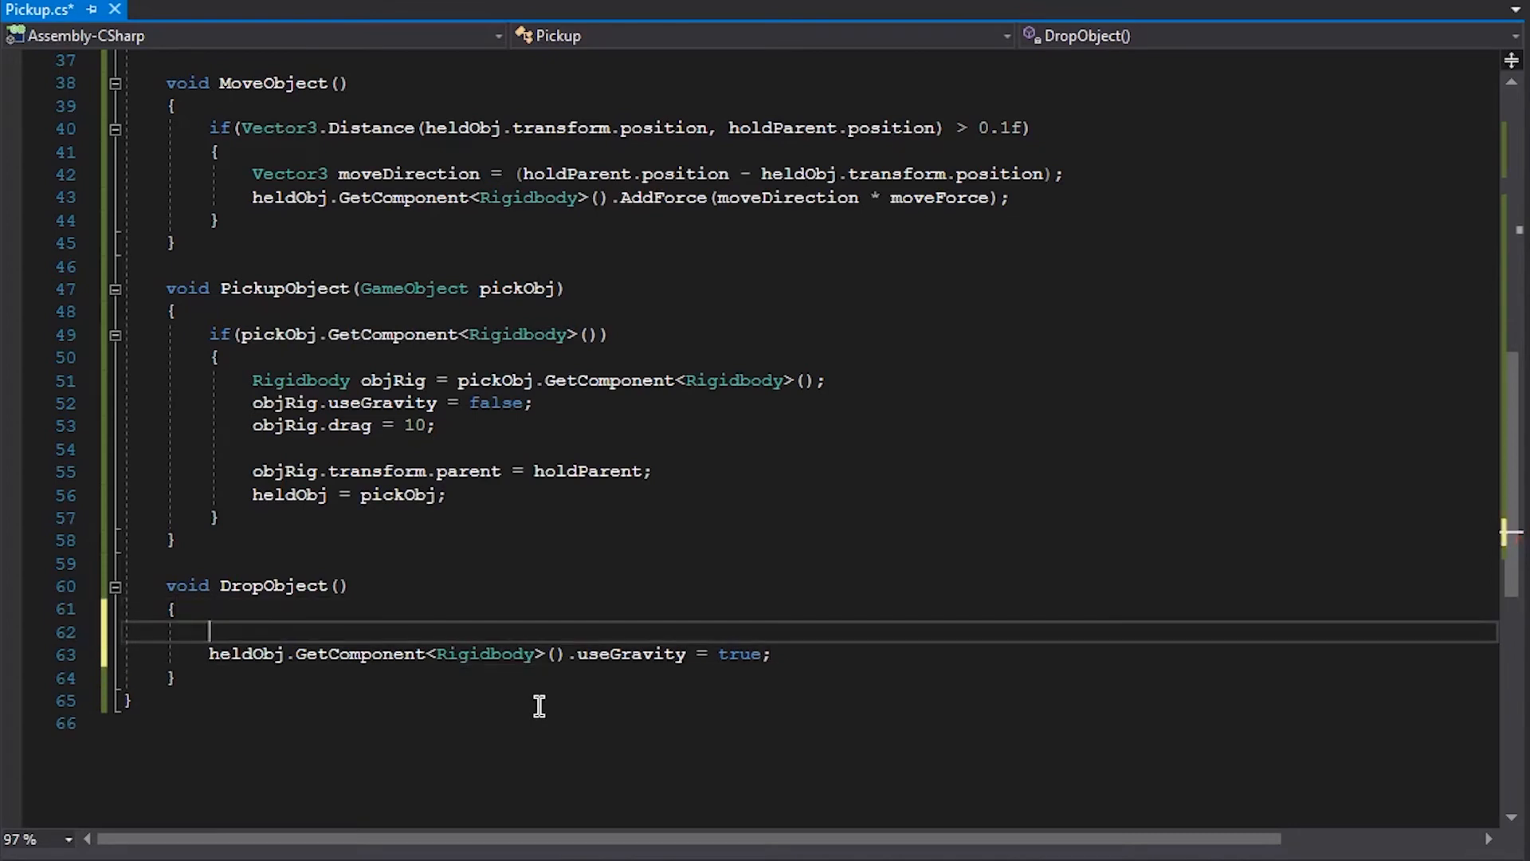
{"action": "type", "text": "Rigidbody heldRig  ="}
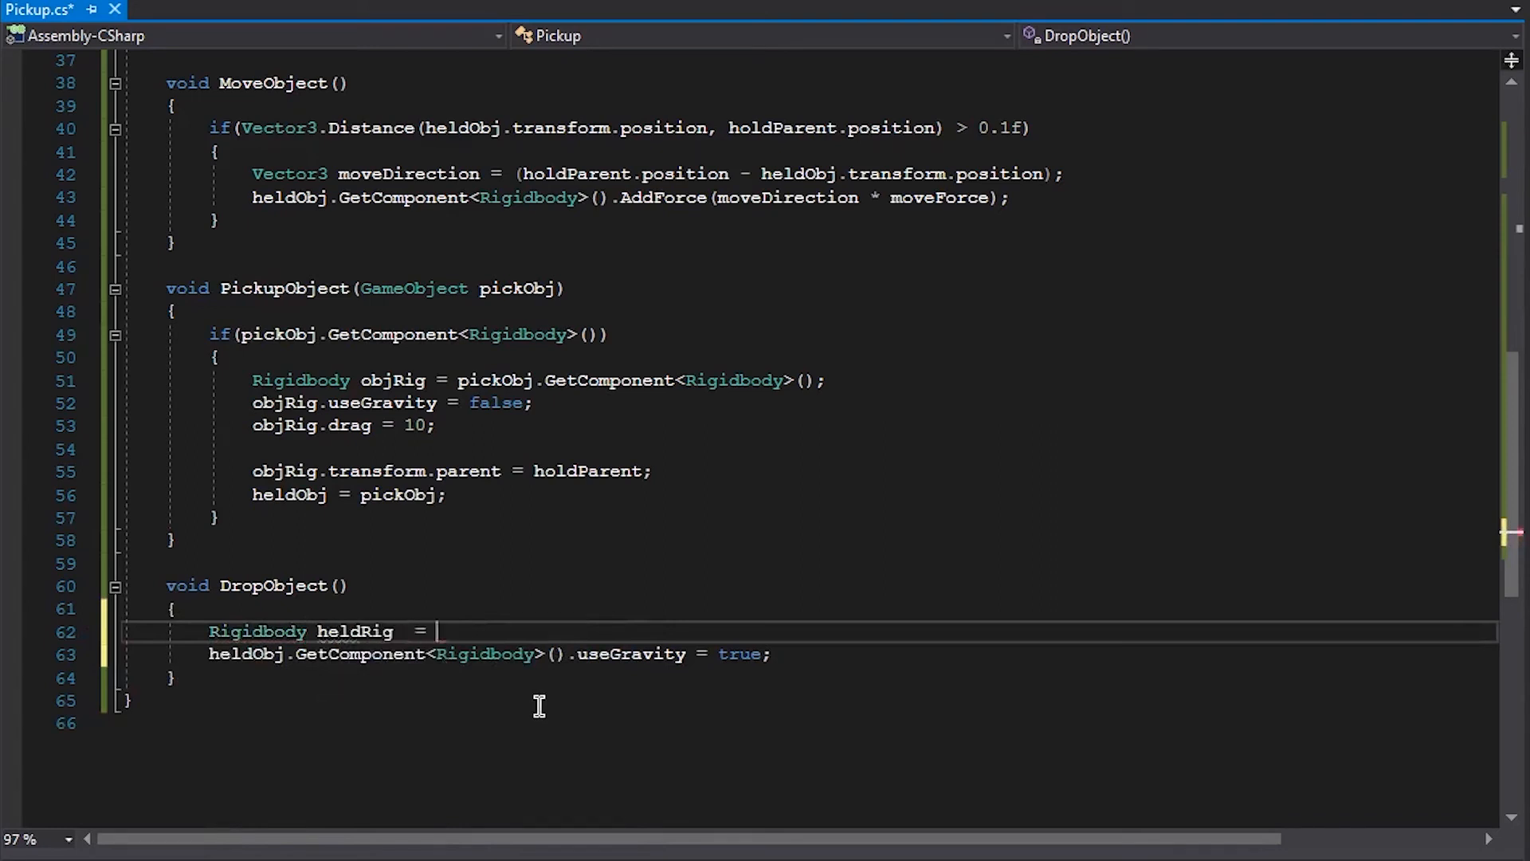
{"action": "type", "text": "heldObj.GetComponent<Rigidbody>();"}
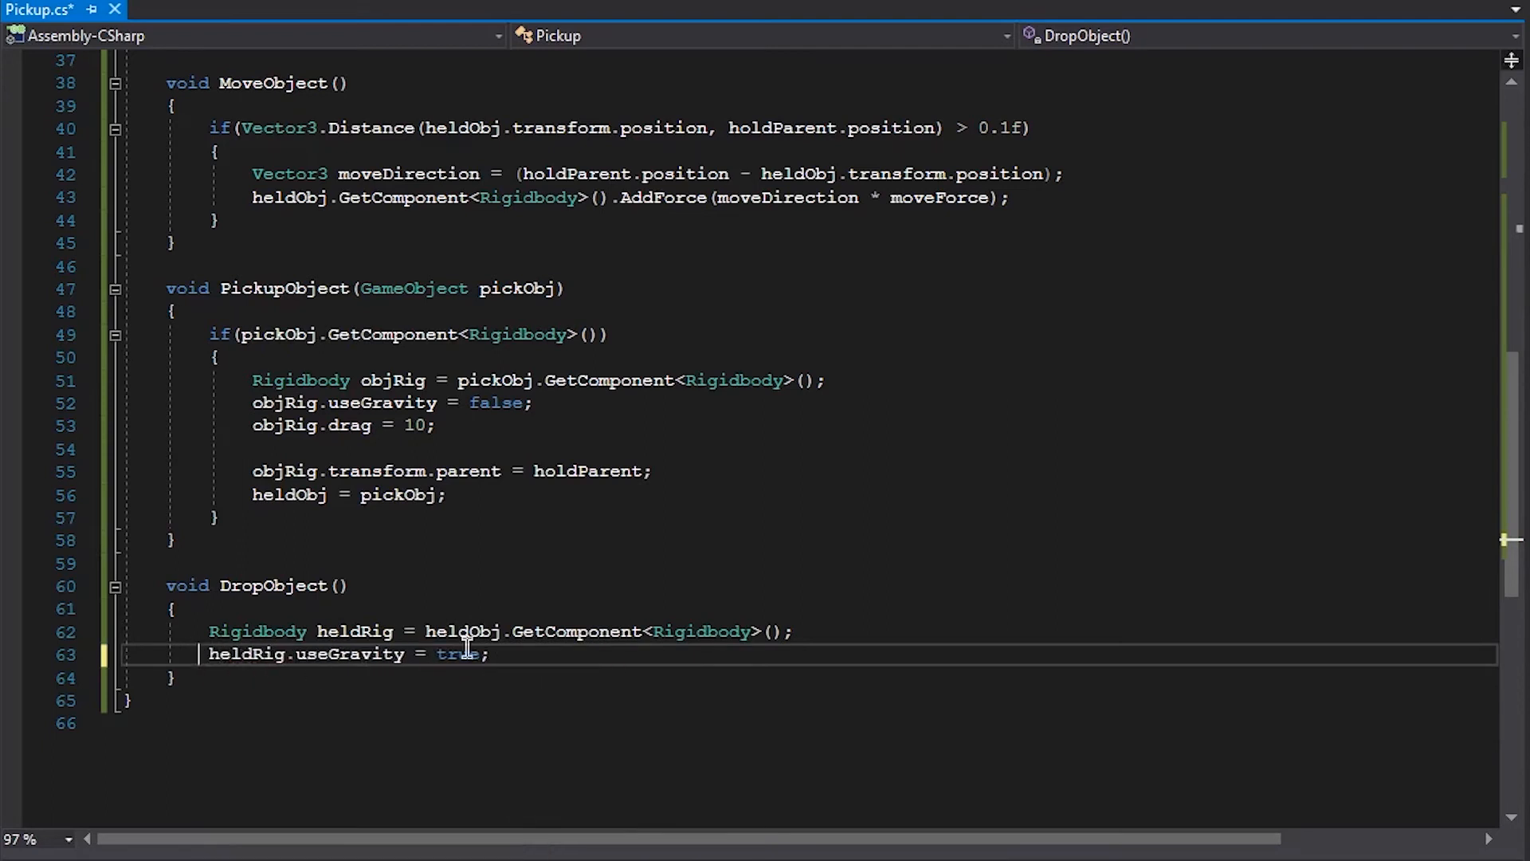
{"action": "type", "text": "held"}
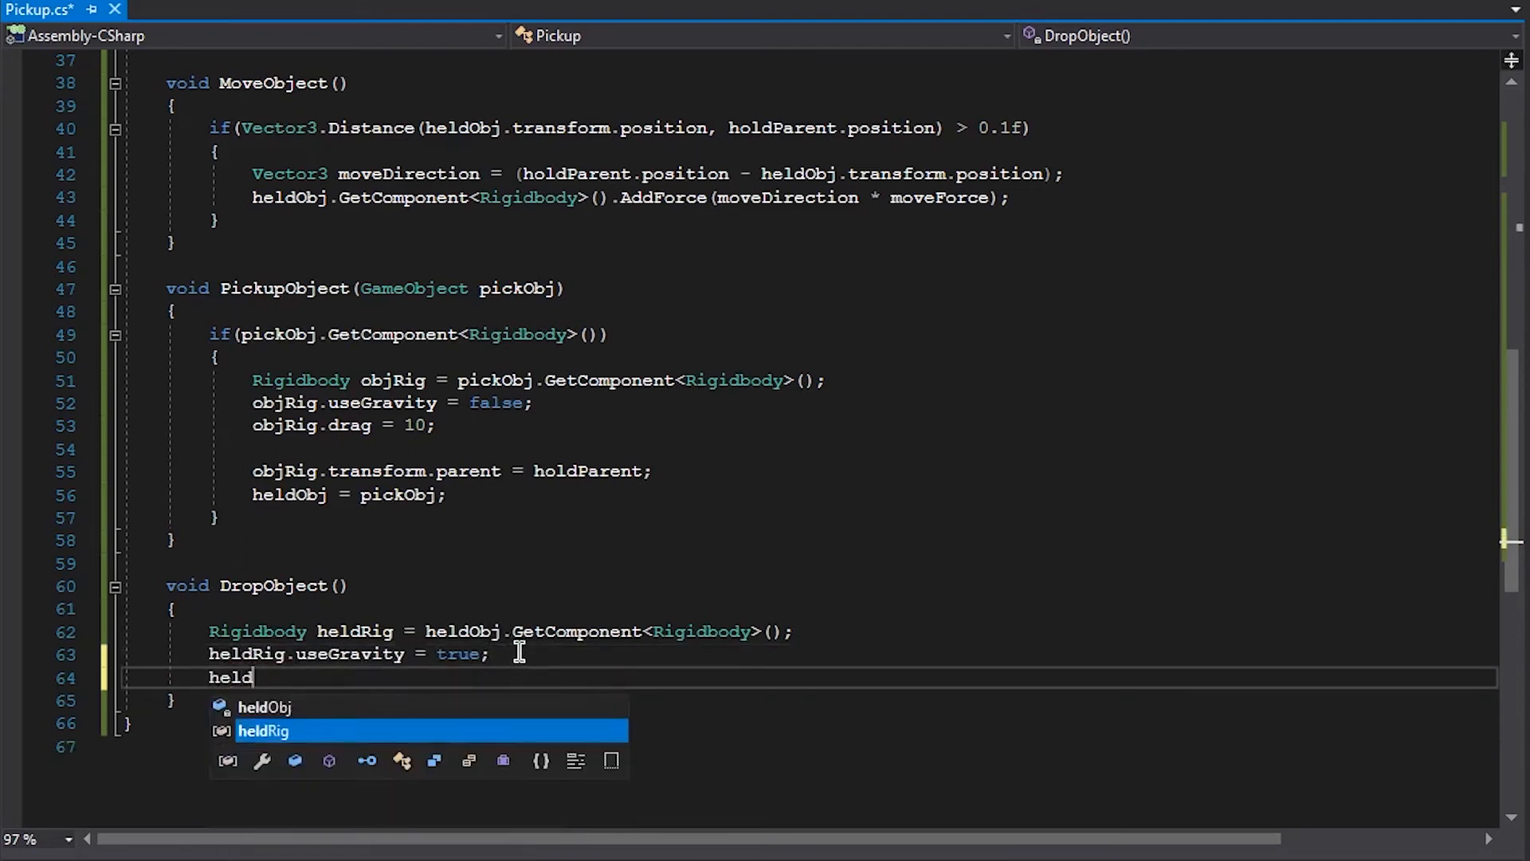
{"action": "type", "text": "Rig.drag = 1;"}
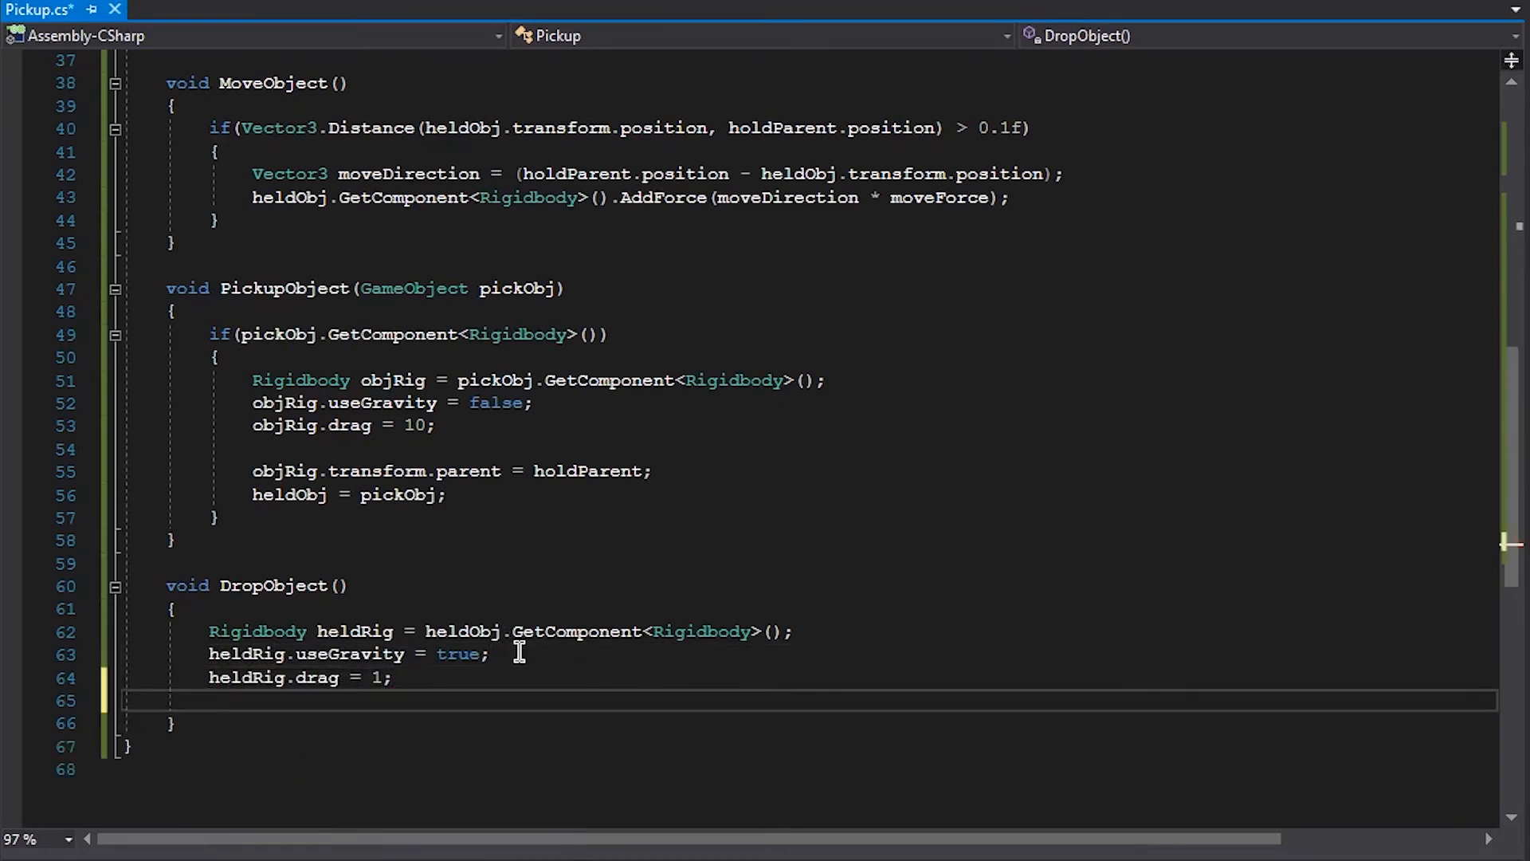
Step: Set heldObj's transform parent to null and save Pickup.cs
{"action": "type", "text": "held"}
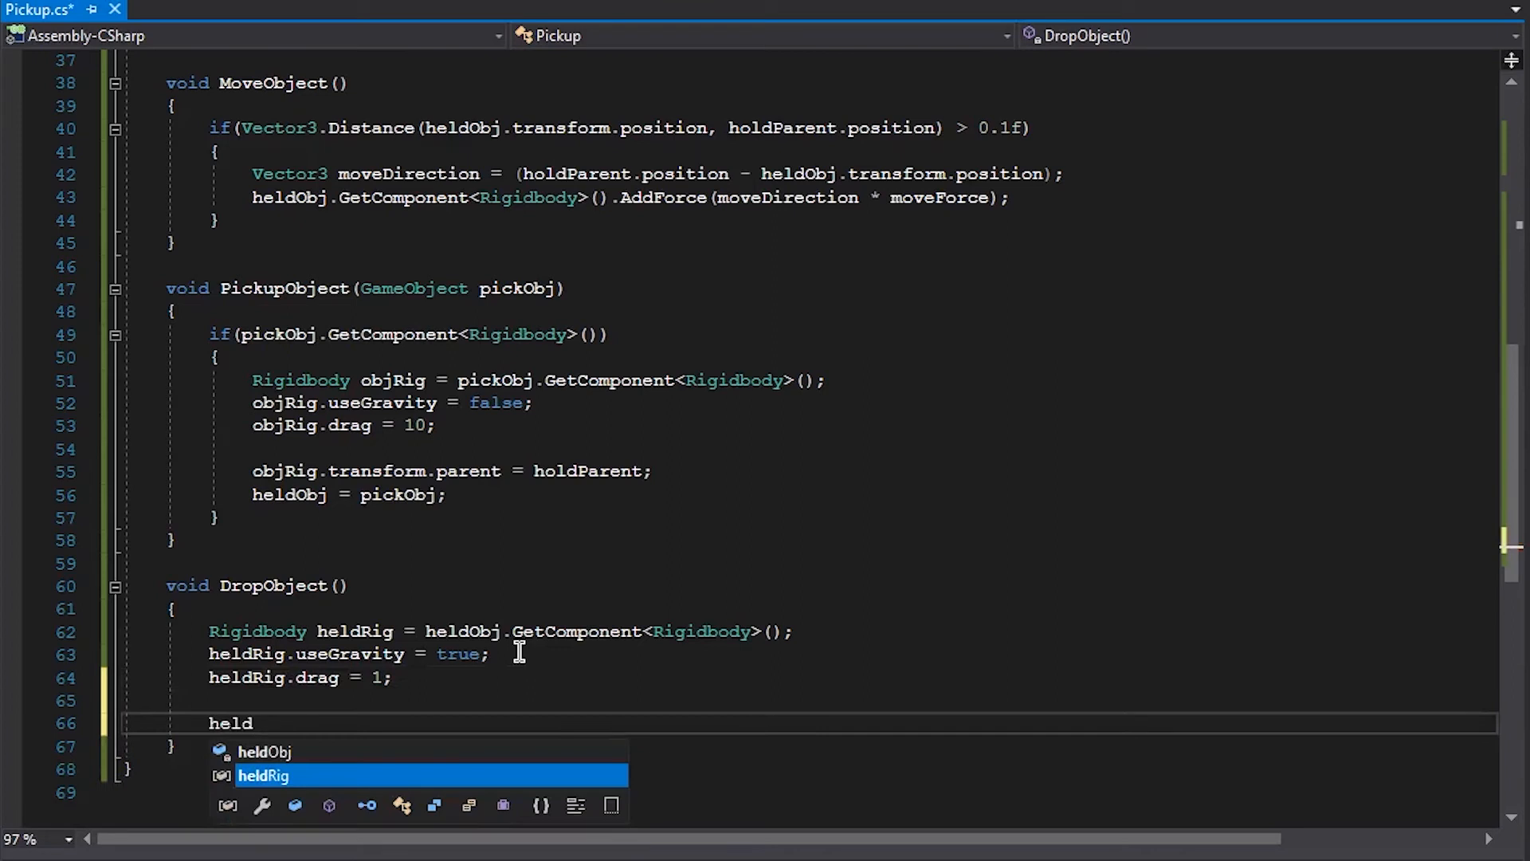
{"action": "type", "text": "Obj.transform."}
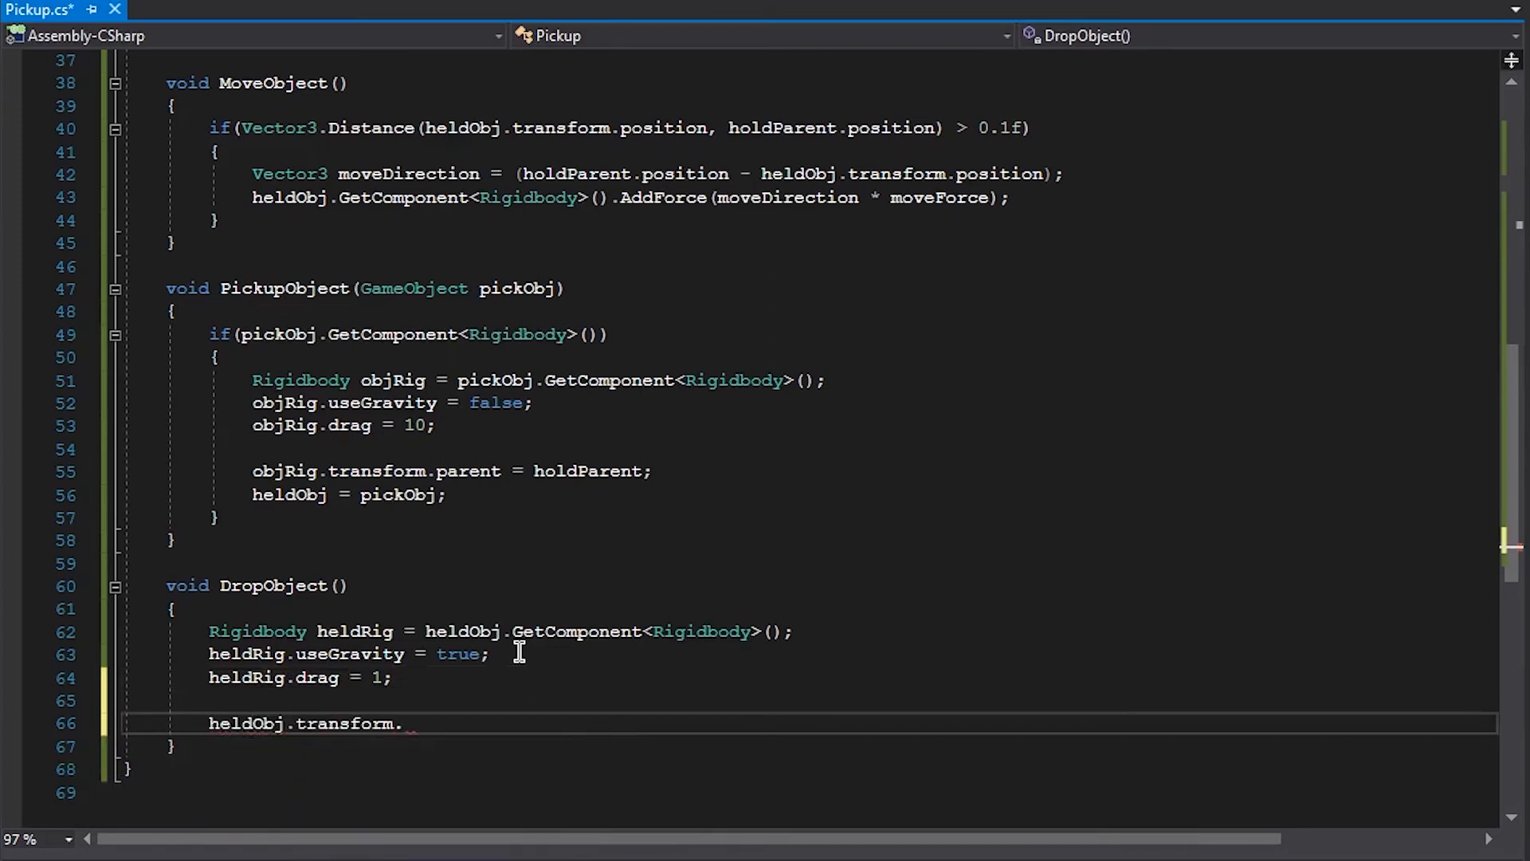
{"action": "type", "text": "position"}
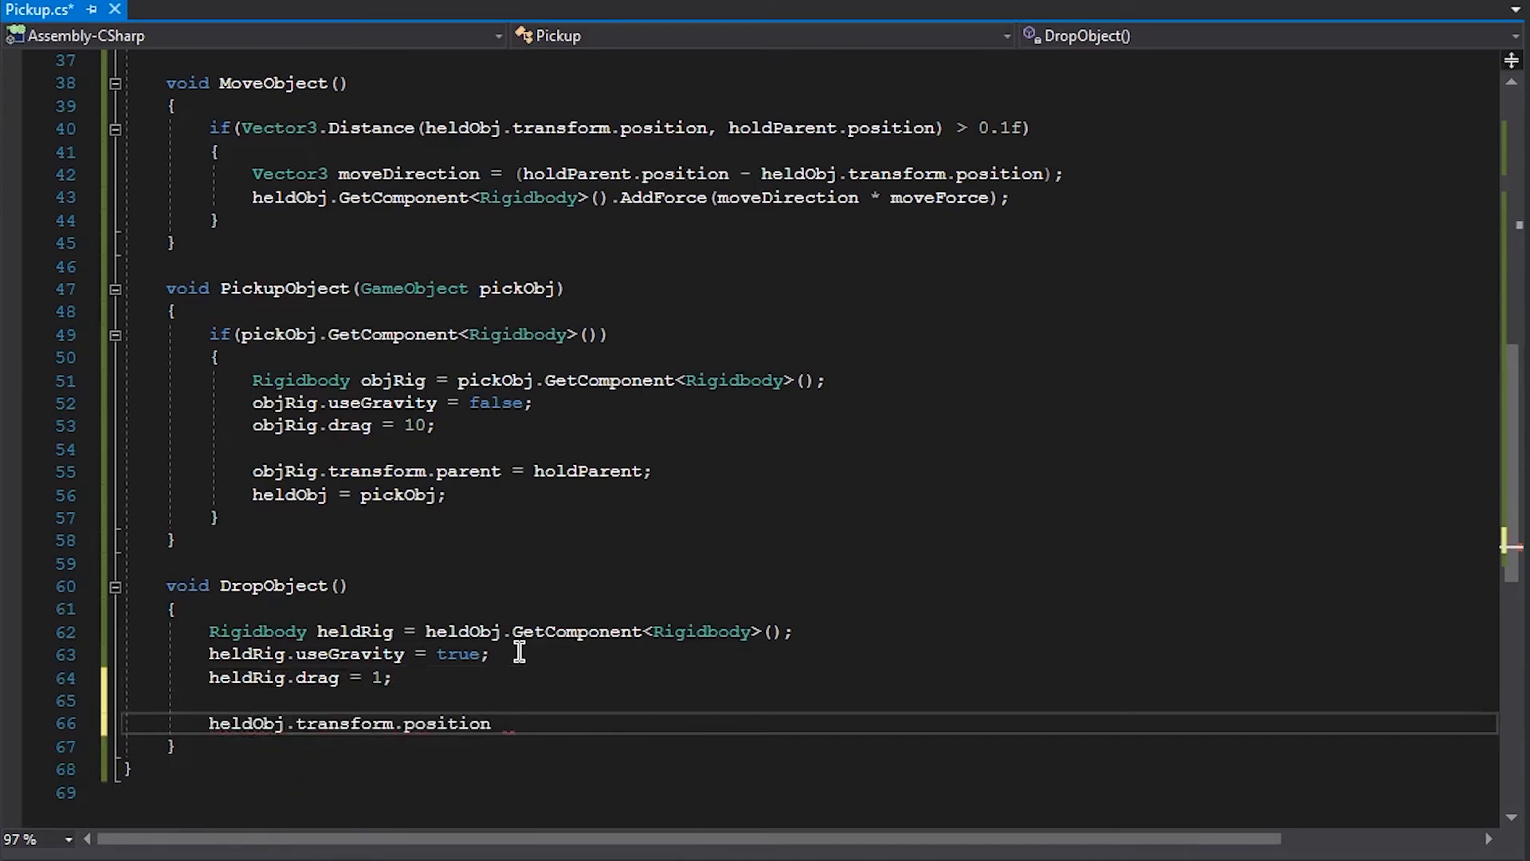
{"action": "type", "text": ".parent ="}
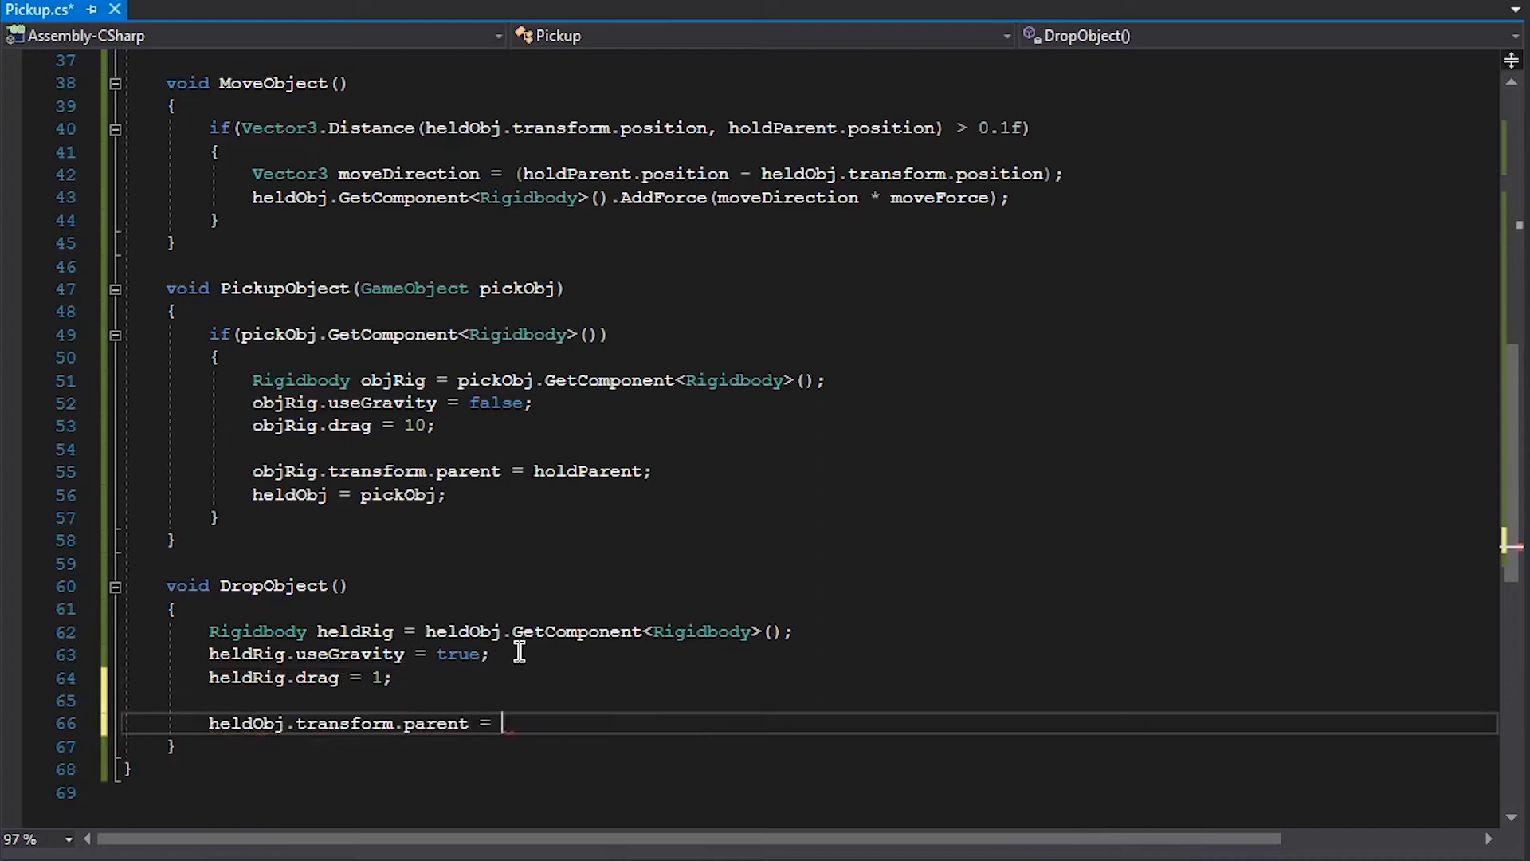
{"action": "type", "text": "null;"}
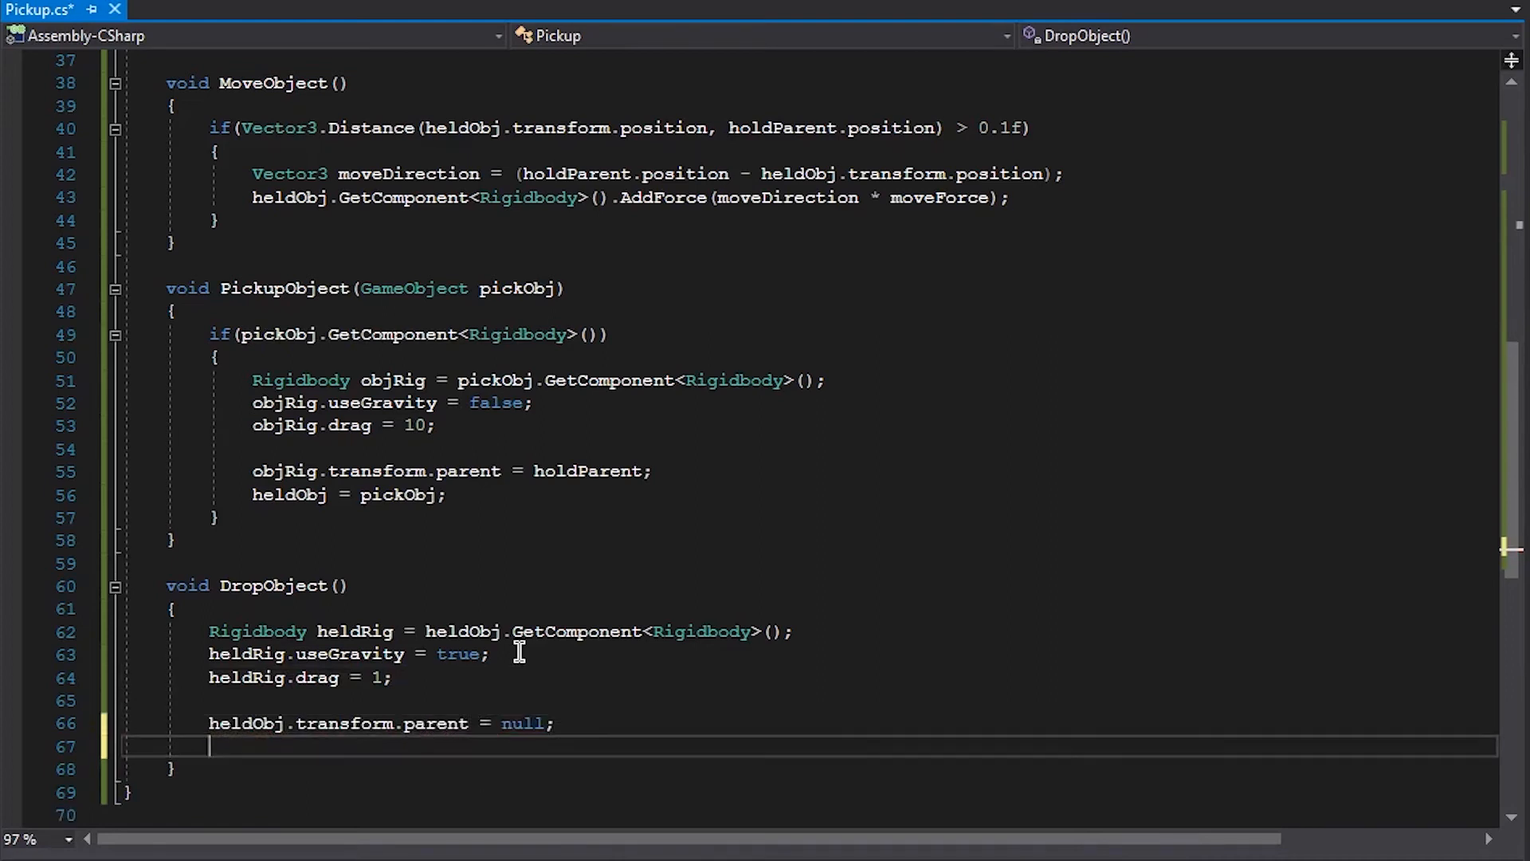
{"action": "type", "text": "hel"}
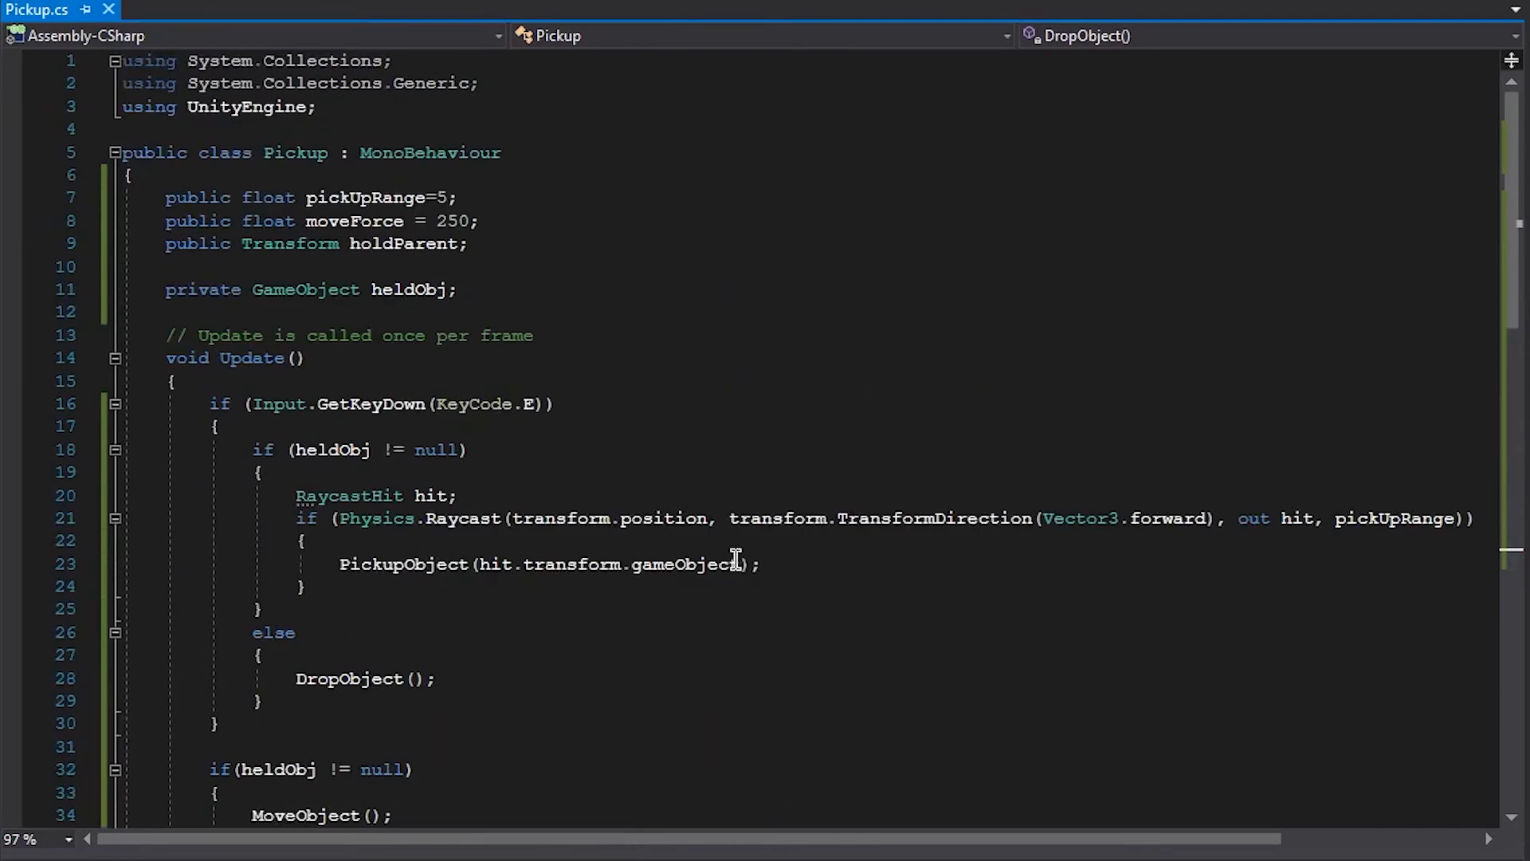
{"action": "scroll", "scroll_direction": "down", "scroll_amount": 3}
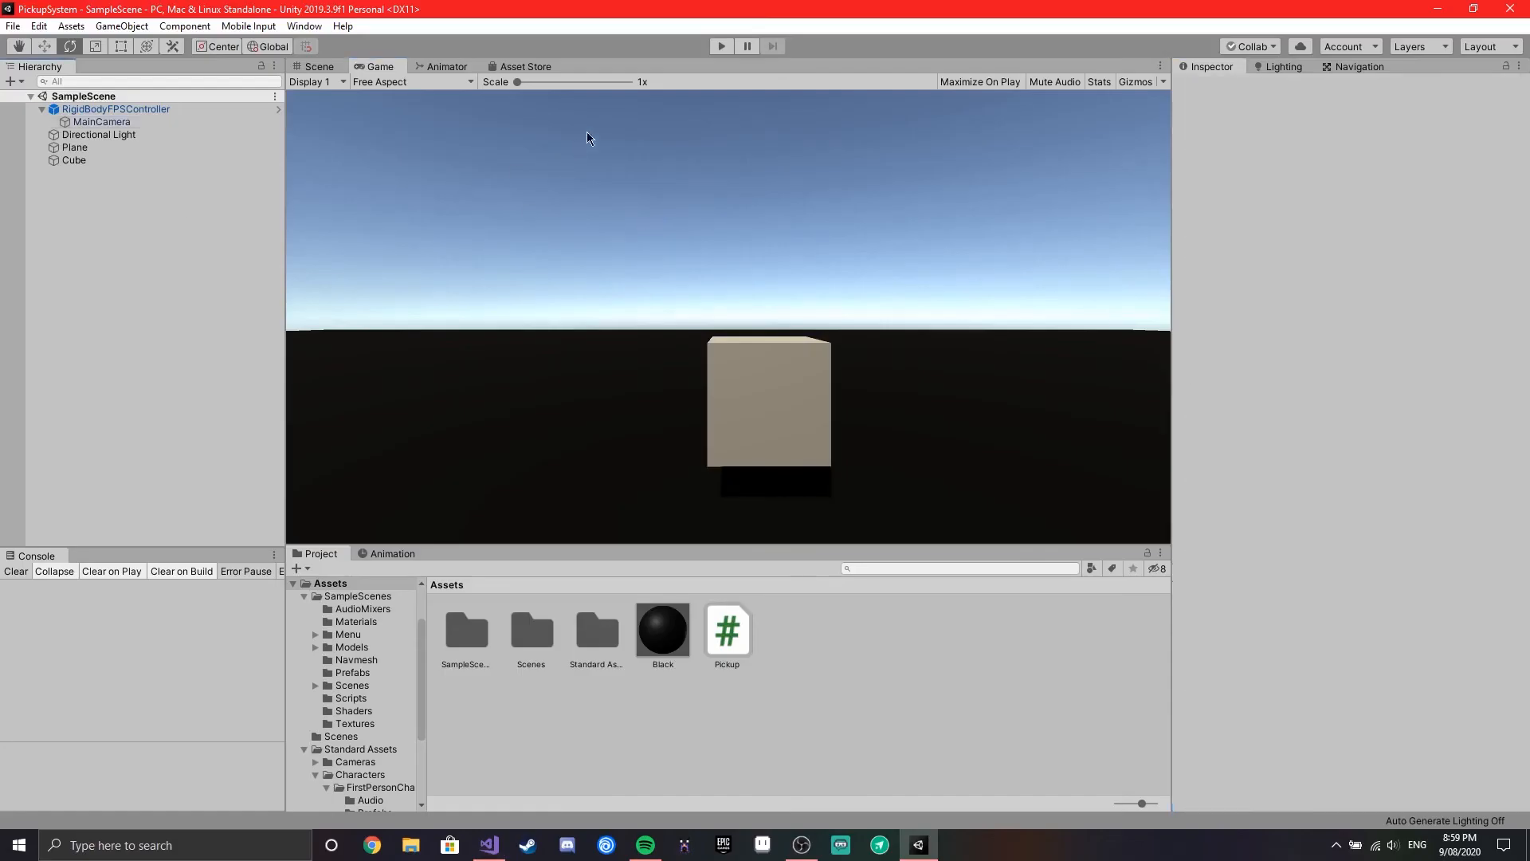
Step: Play-test pressing E, which logs a NullReferenceException from DropObject, then stop and inspect the camera's Pickup component
{"action": "left_click", "coordinate": [720, 46]}
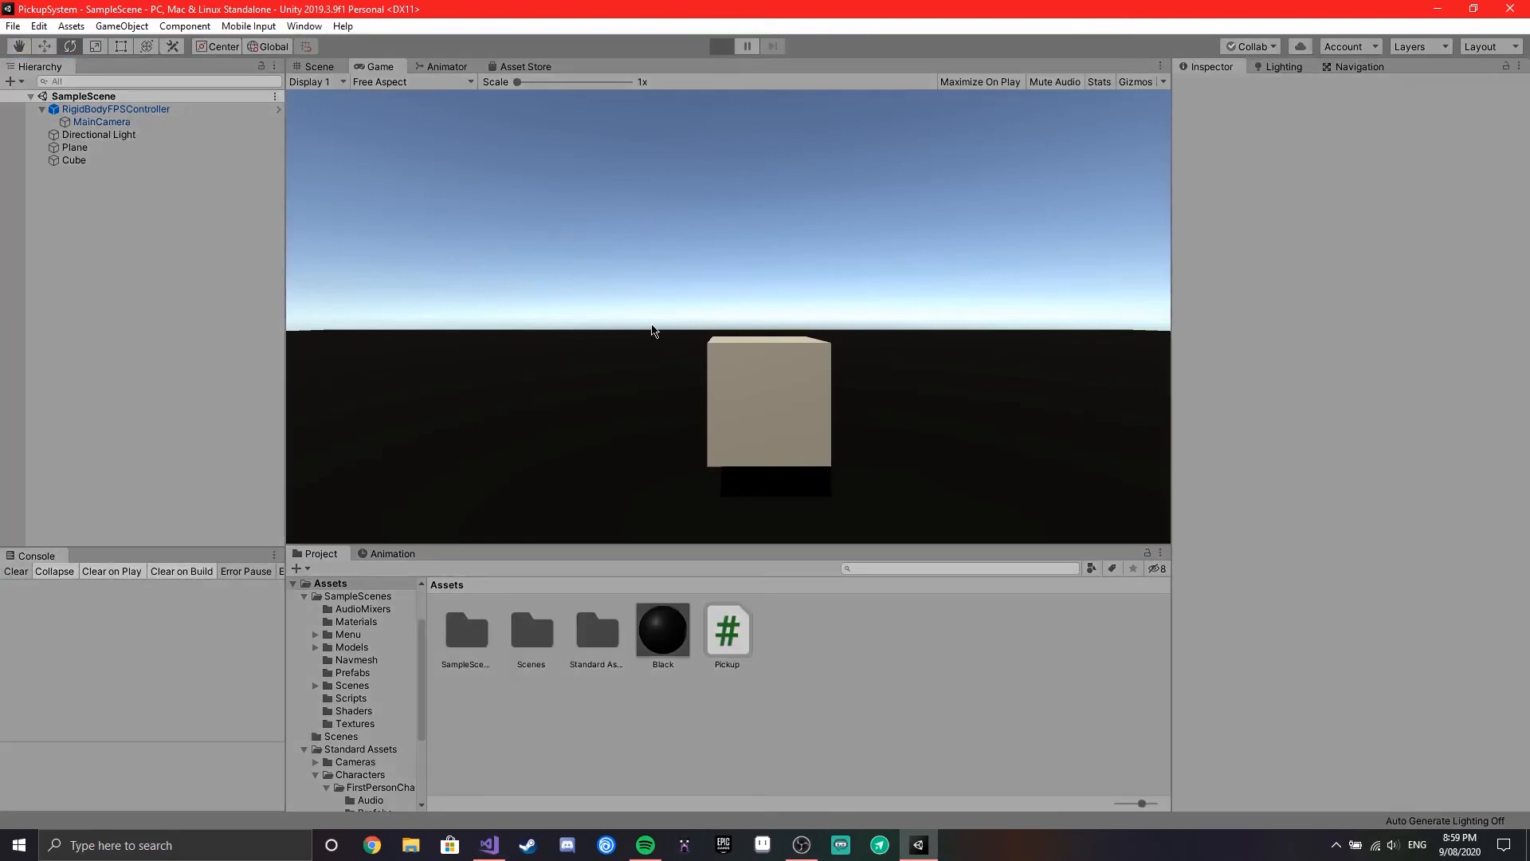
{"action": "left_click", "coordinate": [720, 46]}
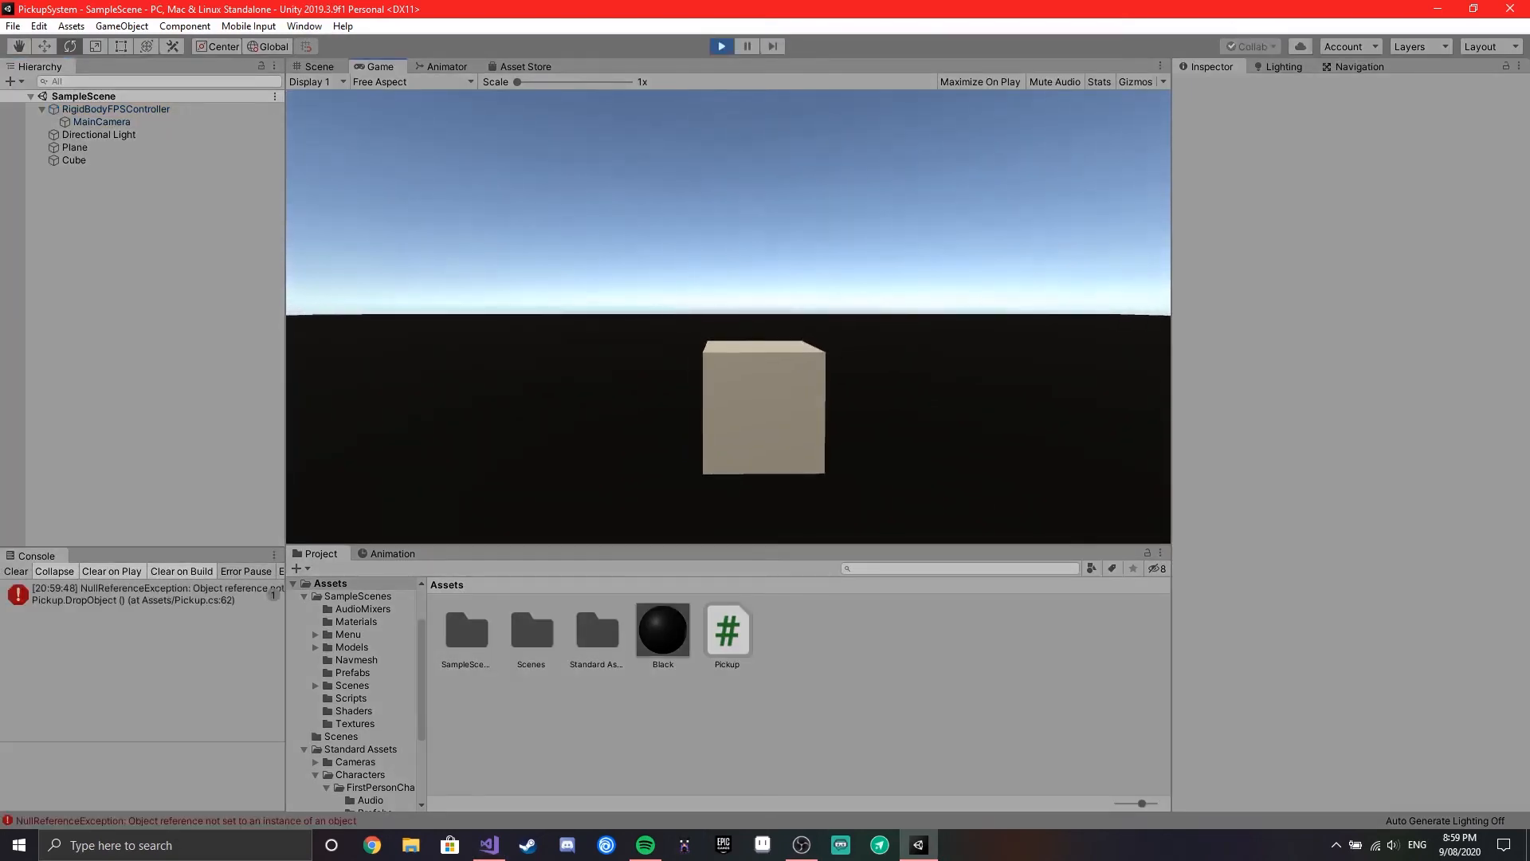
{"action": "left_click", "coordinate": [102, 121]}
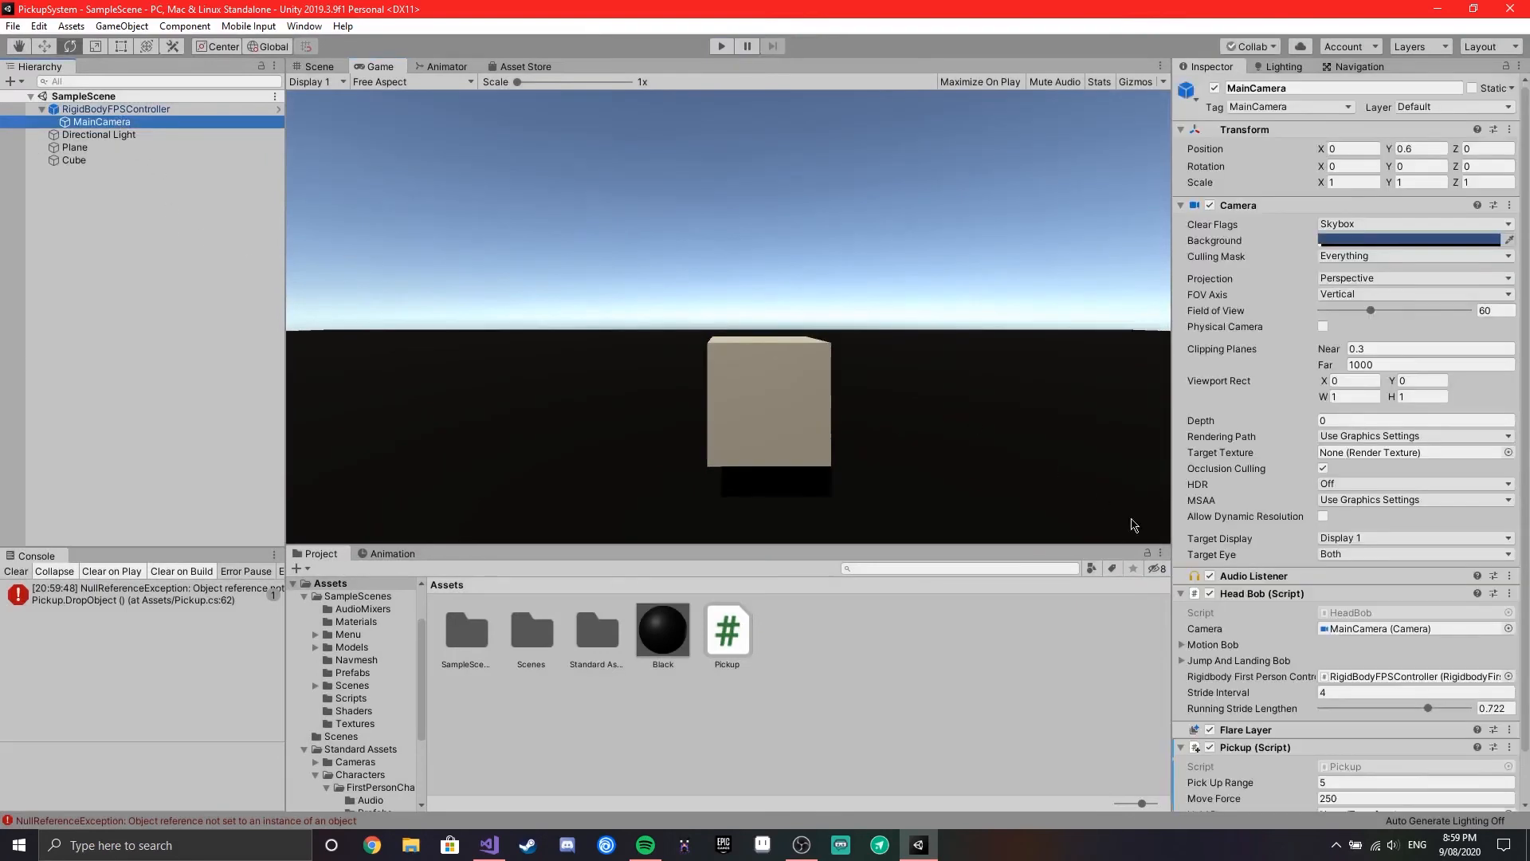
{"action": "scroll", "scroll_direction": "down", "scroll_amount": 3}
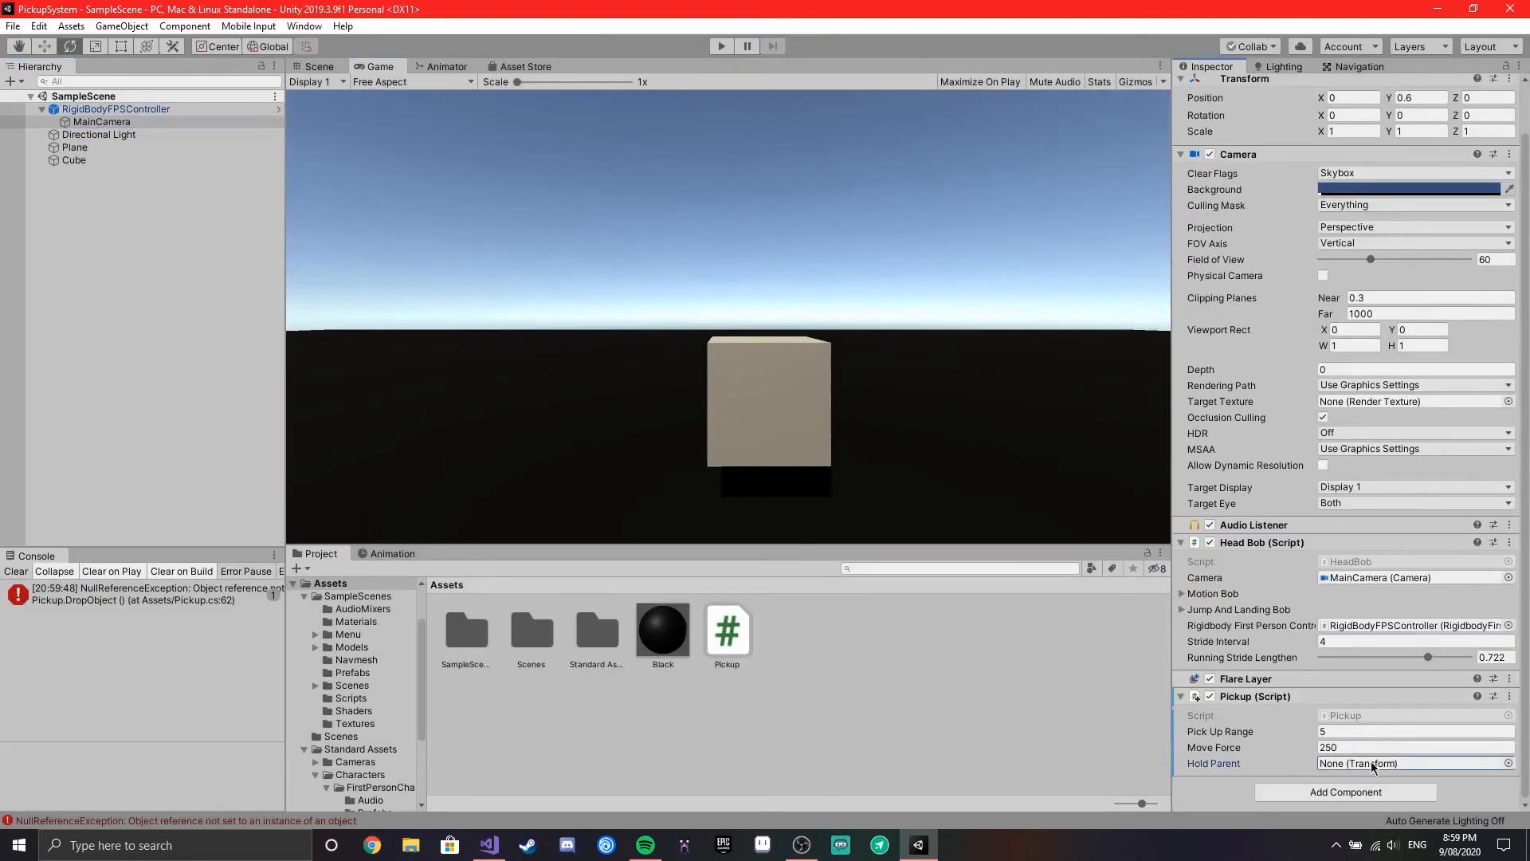
Step: Create an empty child ObjectHolder under MainCamera positioned 1.75 units in front
{"action": "left_click", "coordinate": [201, 301]}
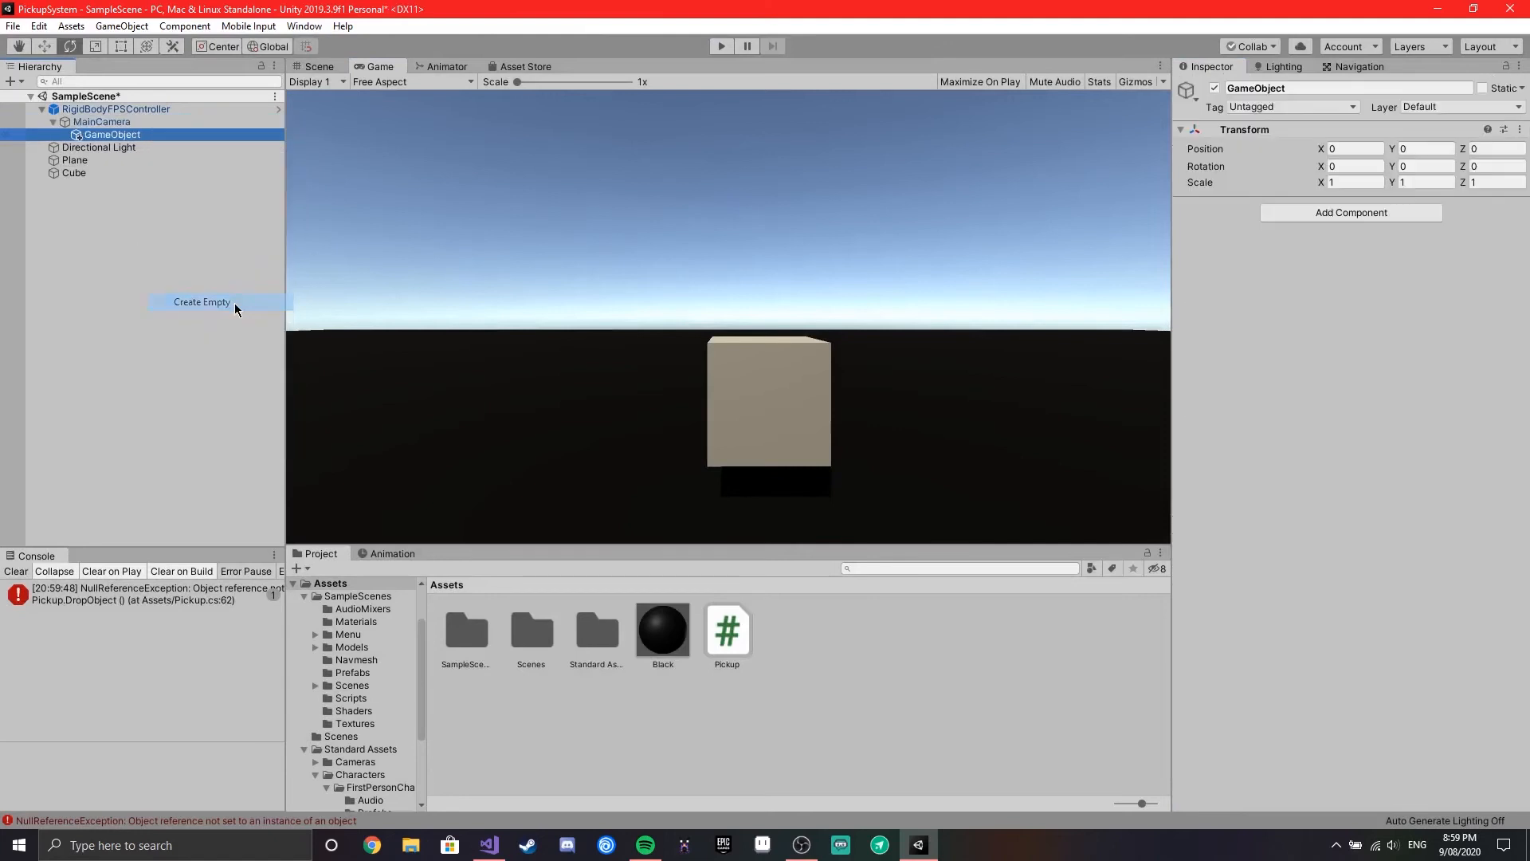
{"action": "left_click", "coordinate": [318, 67]}
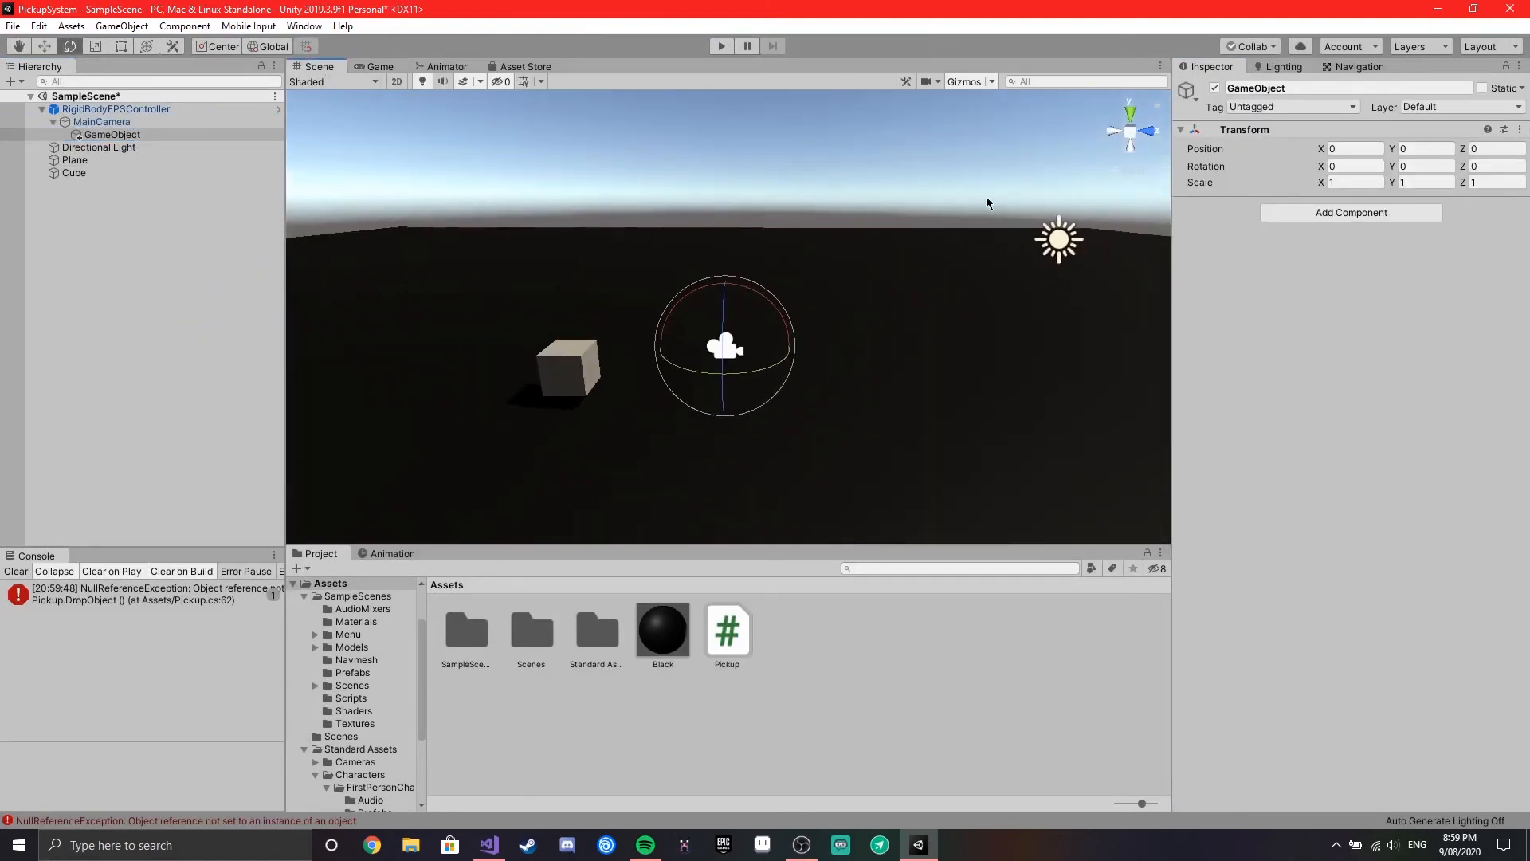
{"action": "left_click", "coordinate": [1187, 88]}
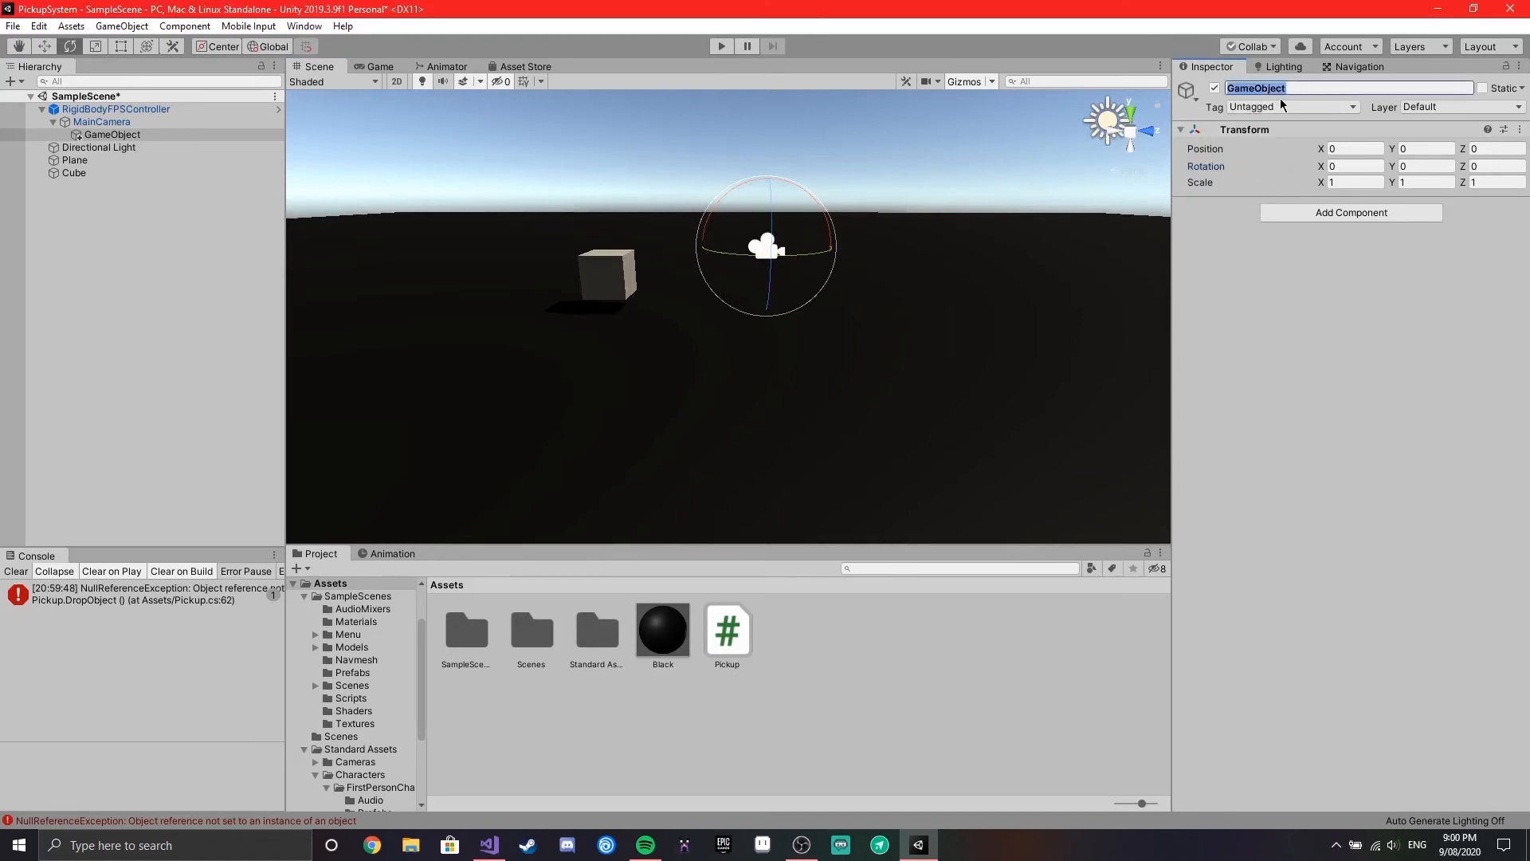
{"action": "type", "text": "ObjectHolder"}
{"action": "left_click", "coordinate": [1498, 148]}
{"action": "type", "text": "1.75"}
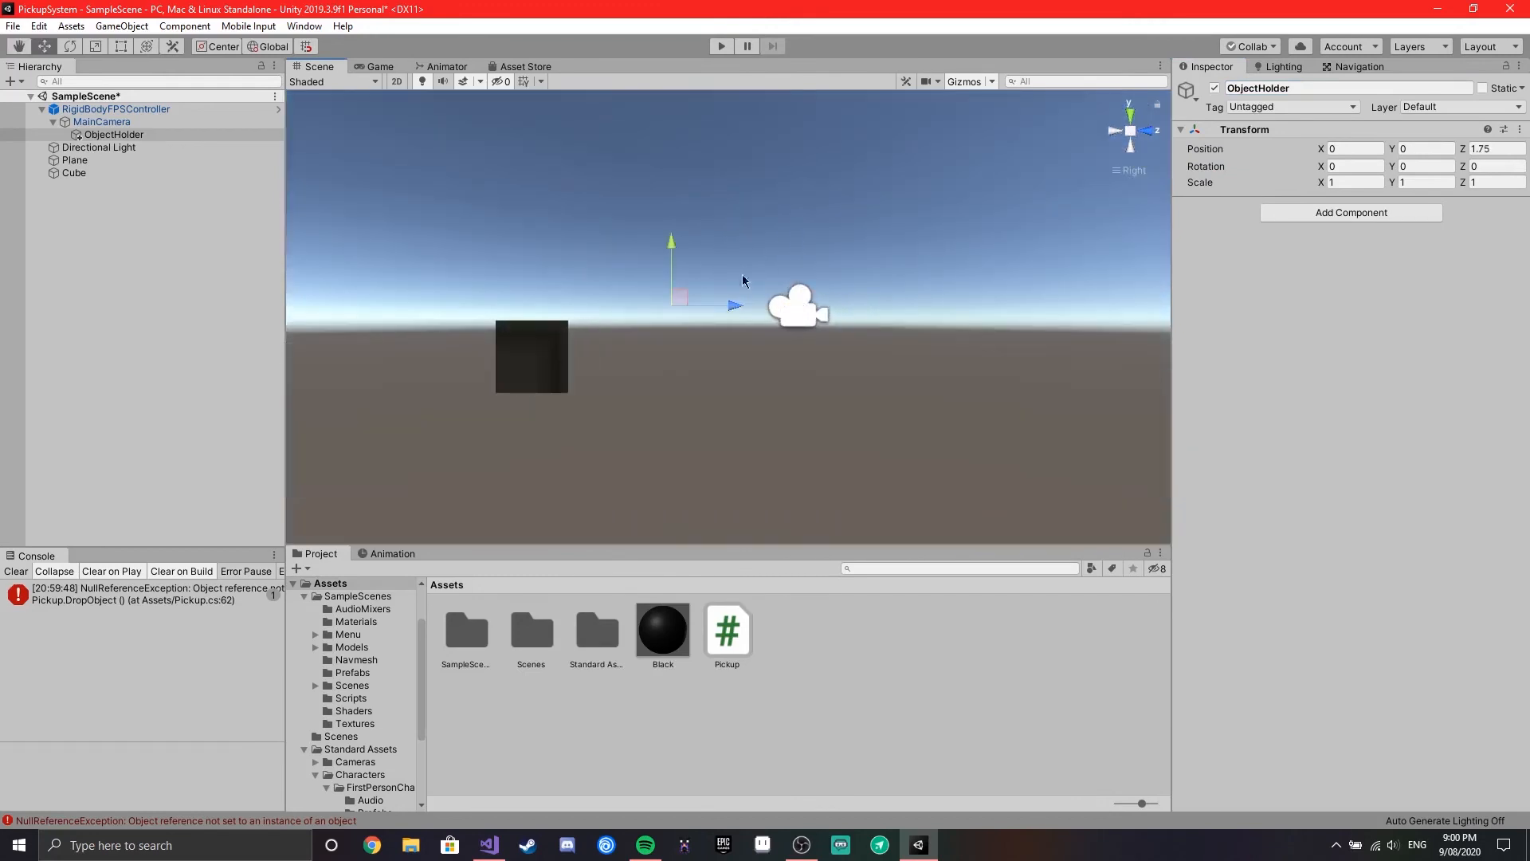
{"action": "left_click", "coordinate": [1188, 89]}
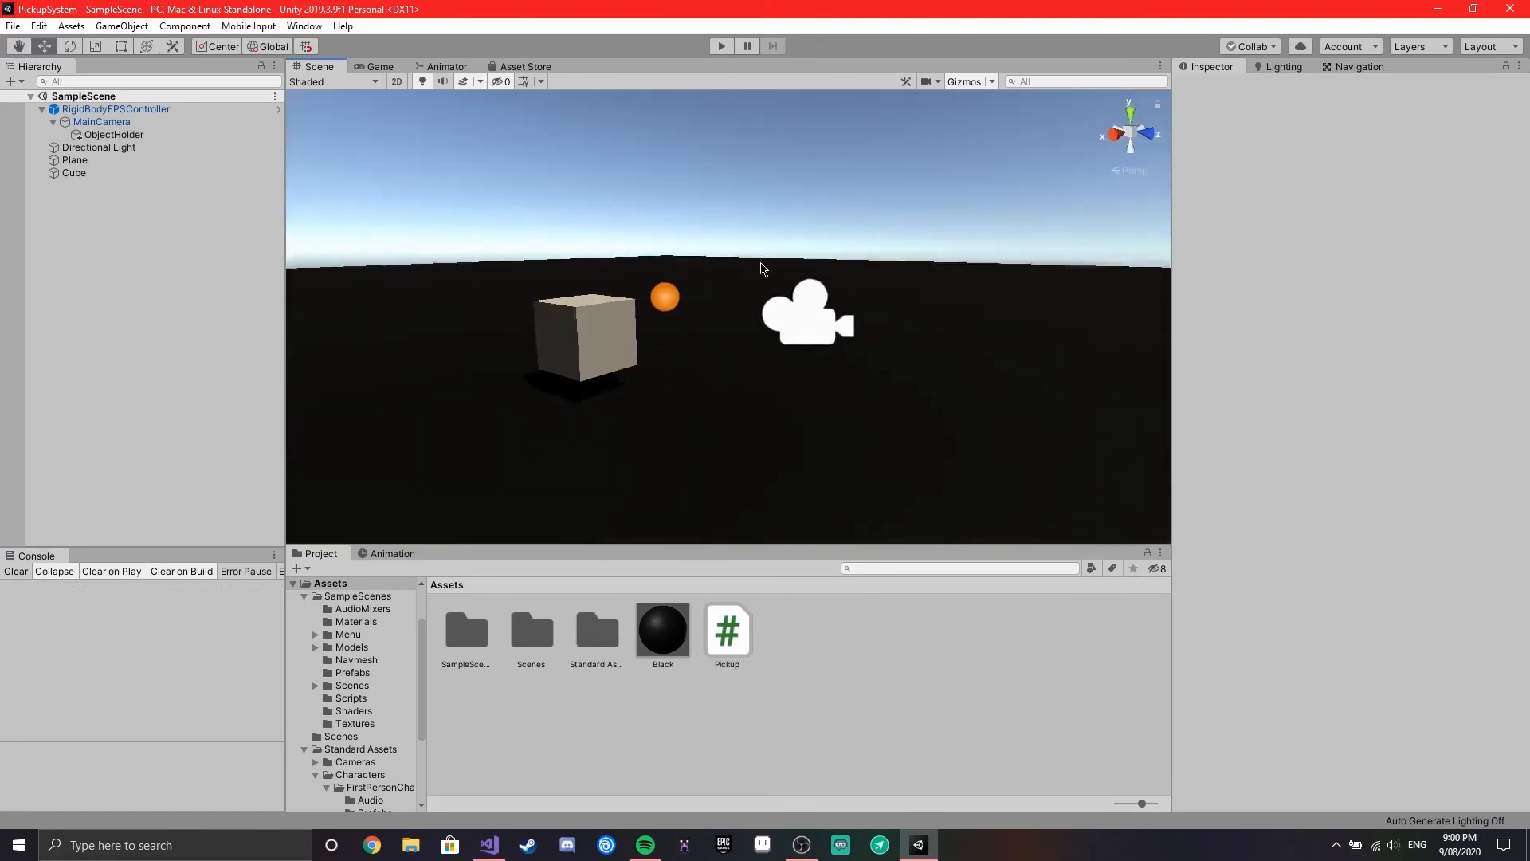
Step: Assign ObjectHolder as the Pickup Hold Parent and play-test, still getting the DropObject NullReferenceException
{"action": "left_click", "coordinate": [379, 67]}
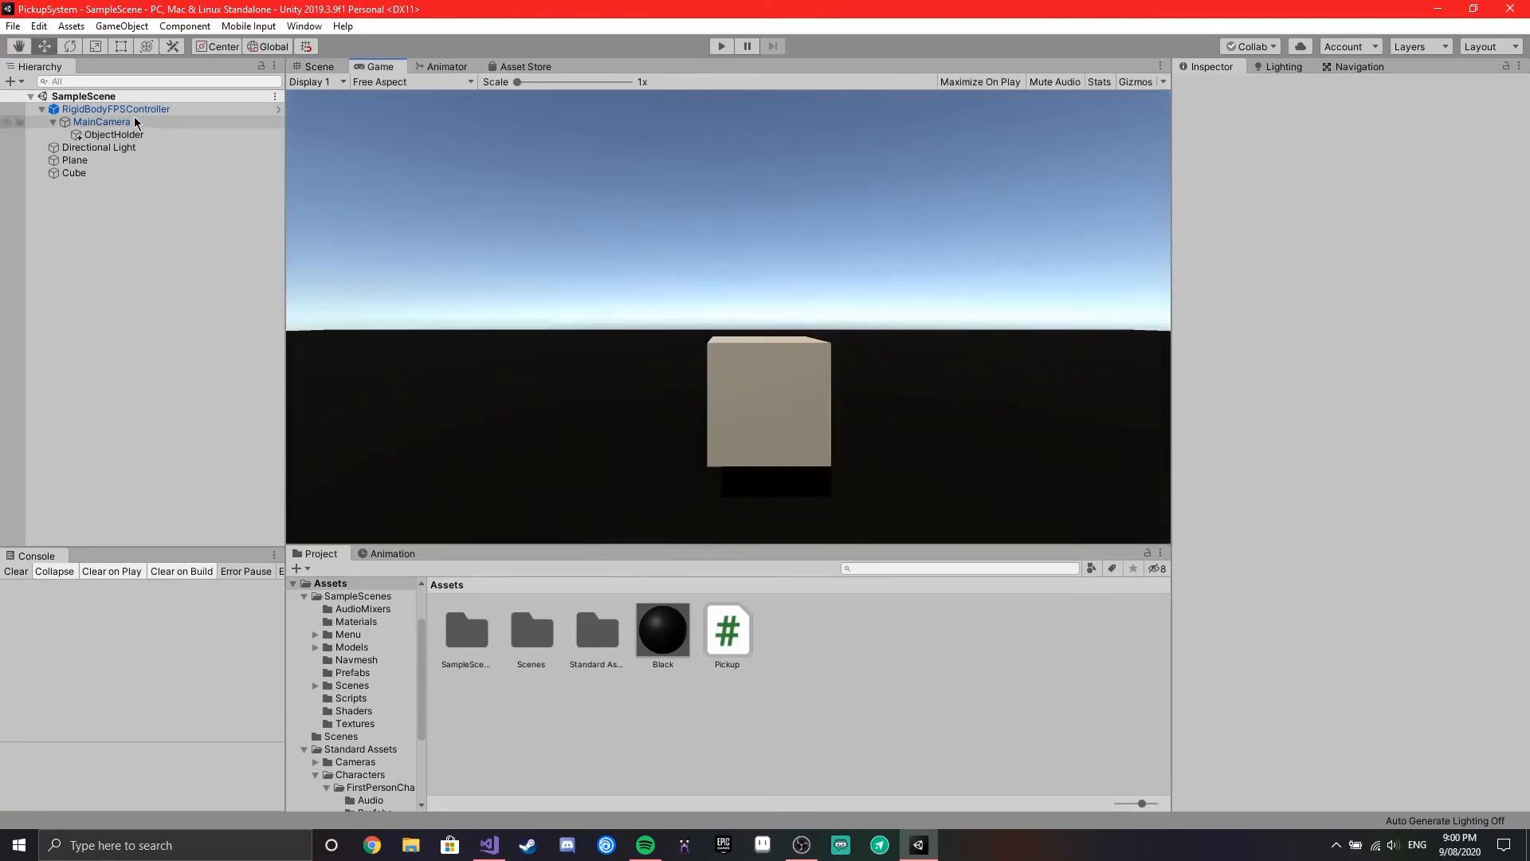
{"action": "left_click", "coordinate": [102, 121]}
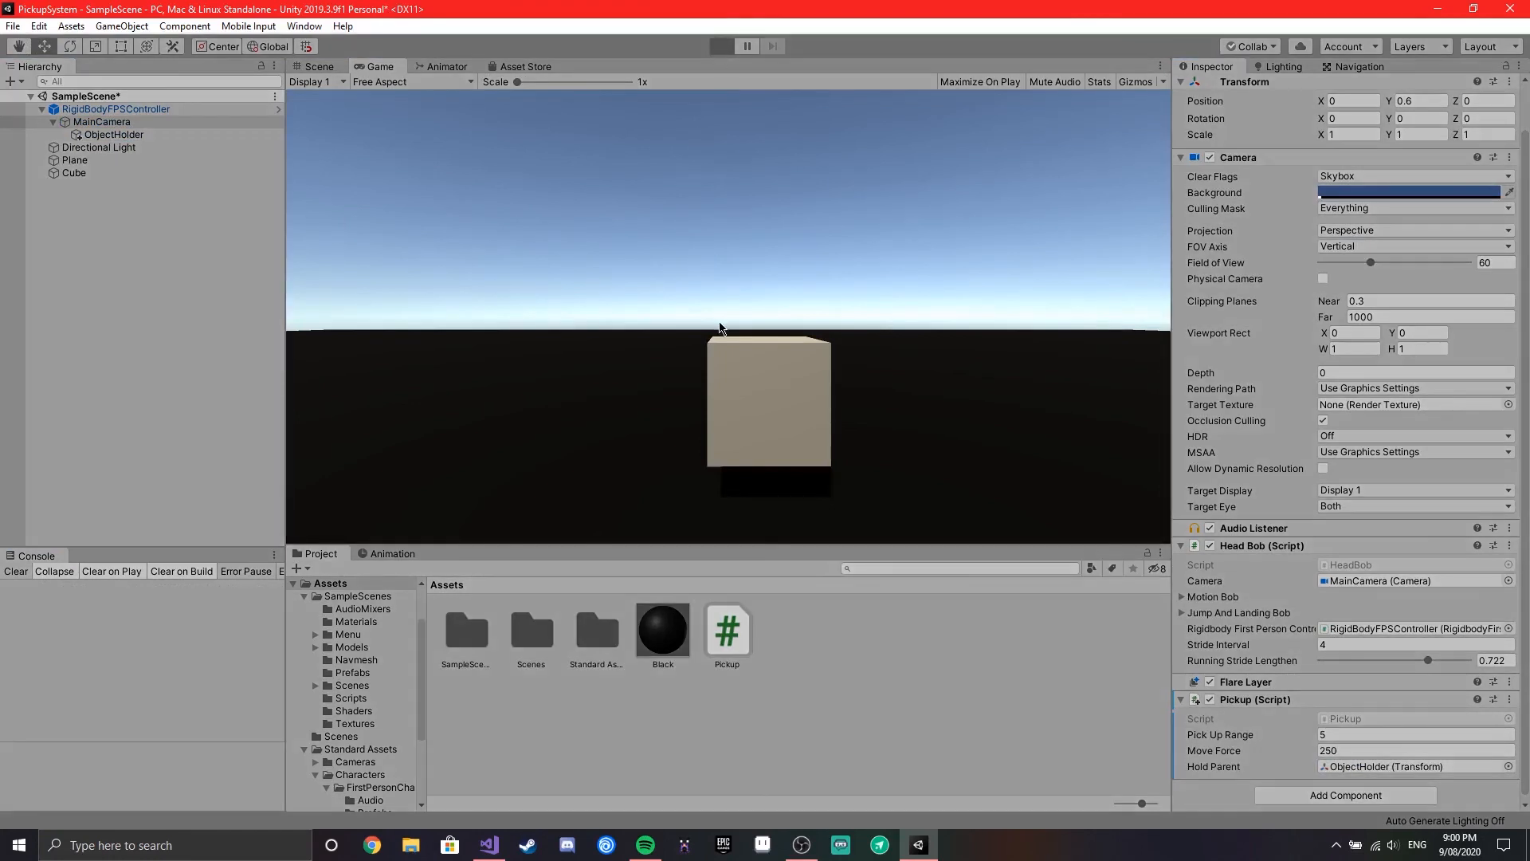
{"action": "left_click", "coordinate": [720, 46]}
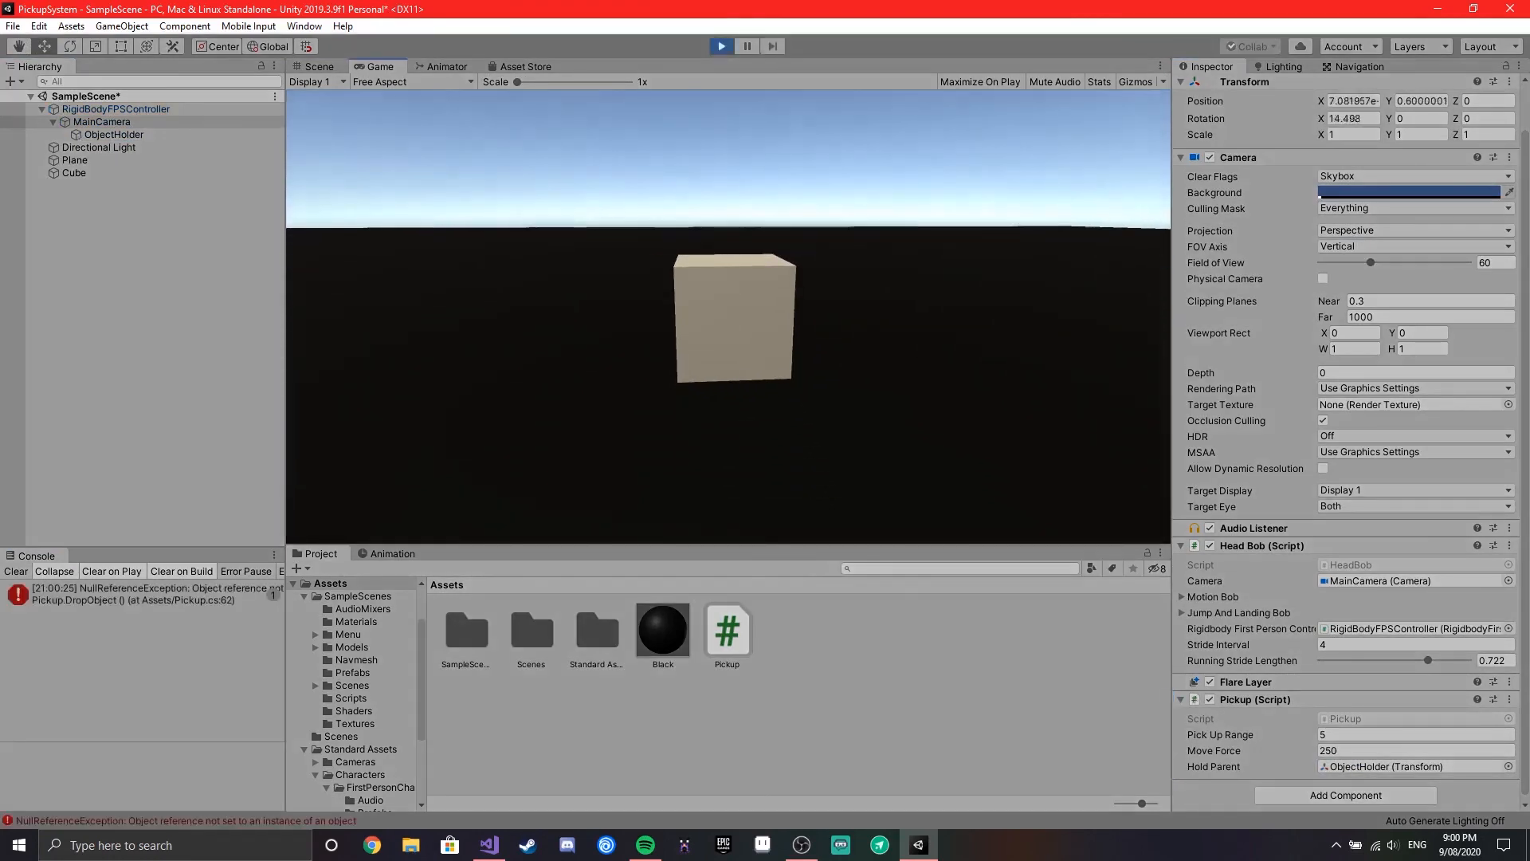
{"action": "left_click", "coordinate": [720, 46]}
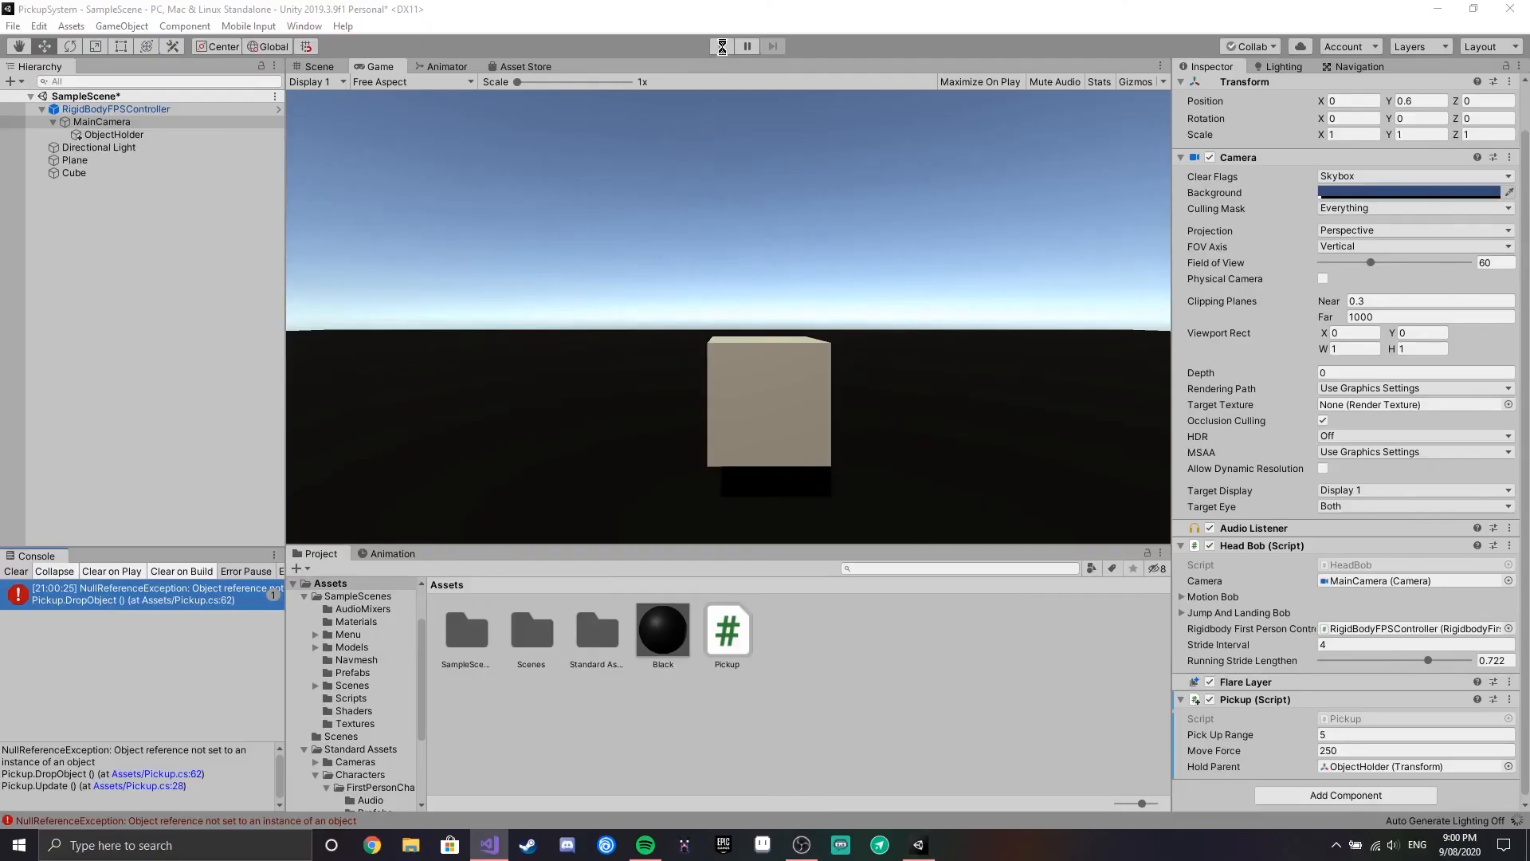
Step: Play-test picking up the cube, inspect it held under ObjectHolder in the Scene, then stop
{"action": "left_click", "coordinate": [721, 46]}
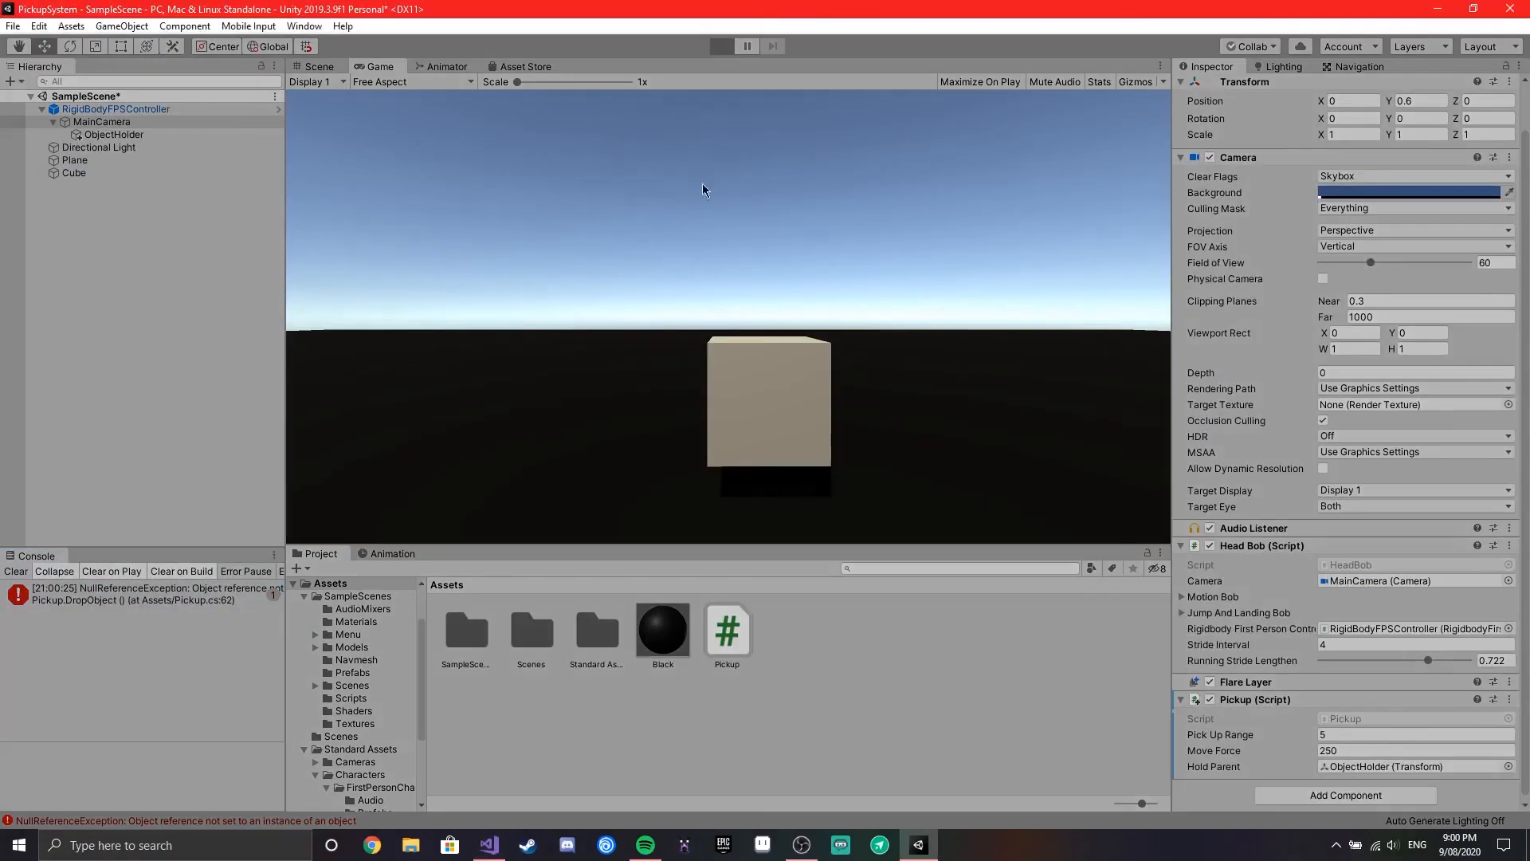
{"action": "left_click", "coordinate": [720, 46]}
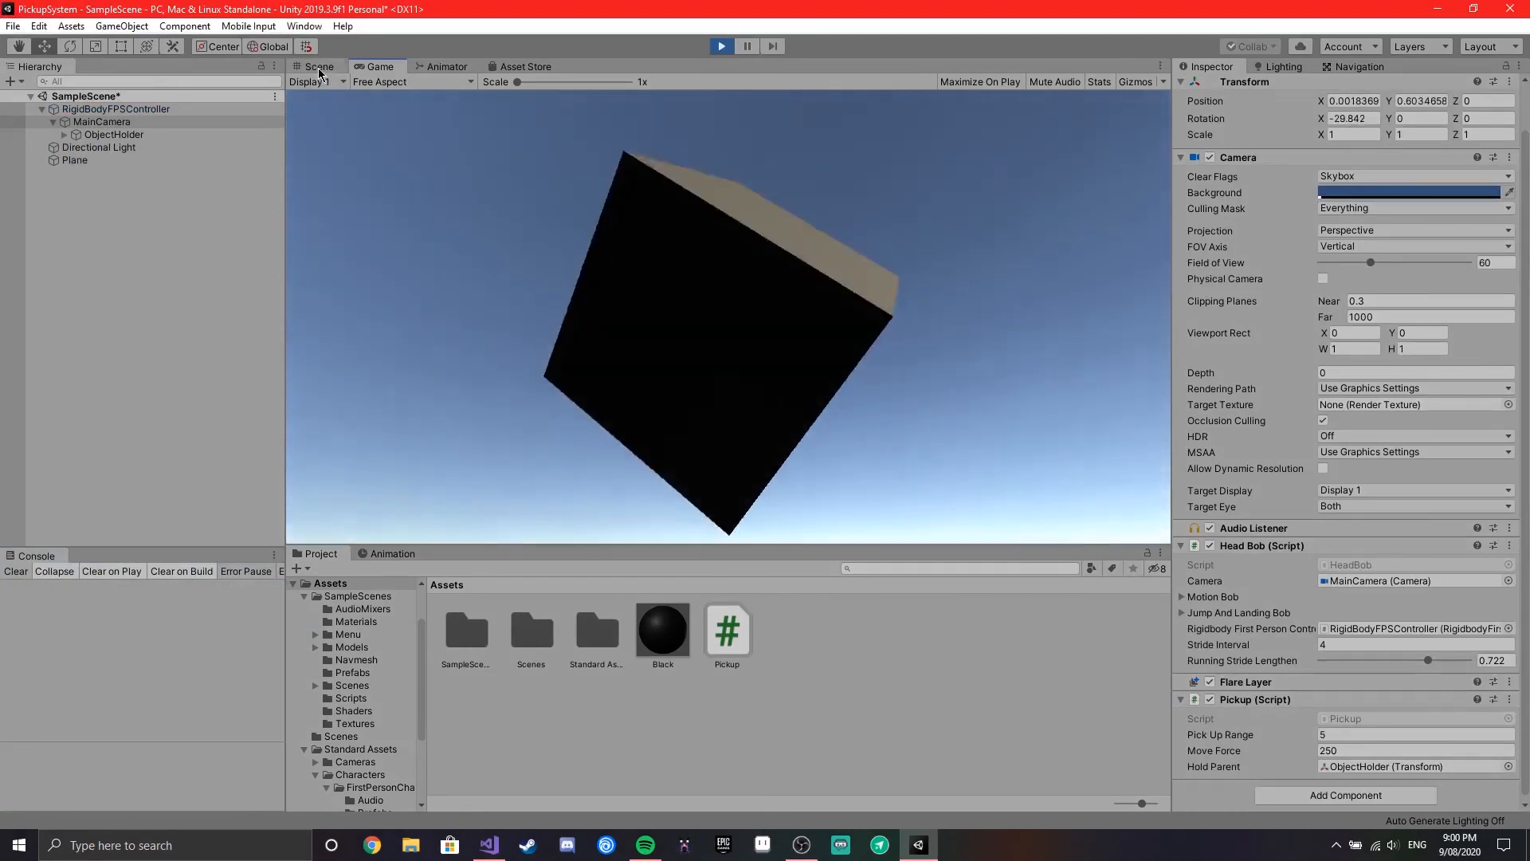
{"action": "left_click", "coordinate": [318, 67]}
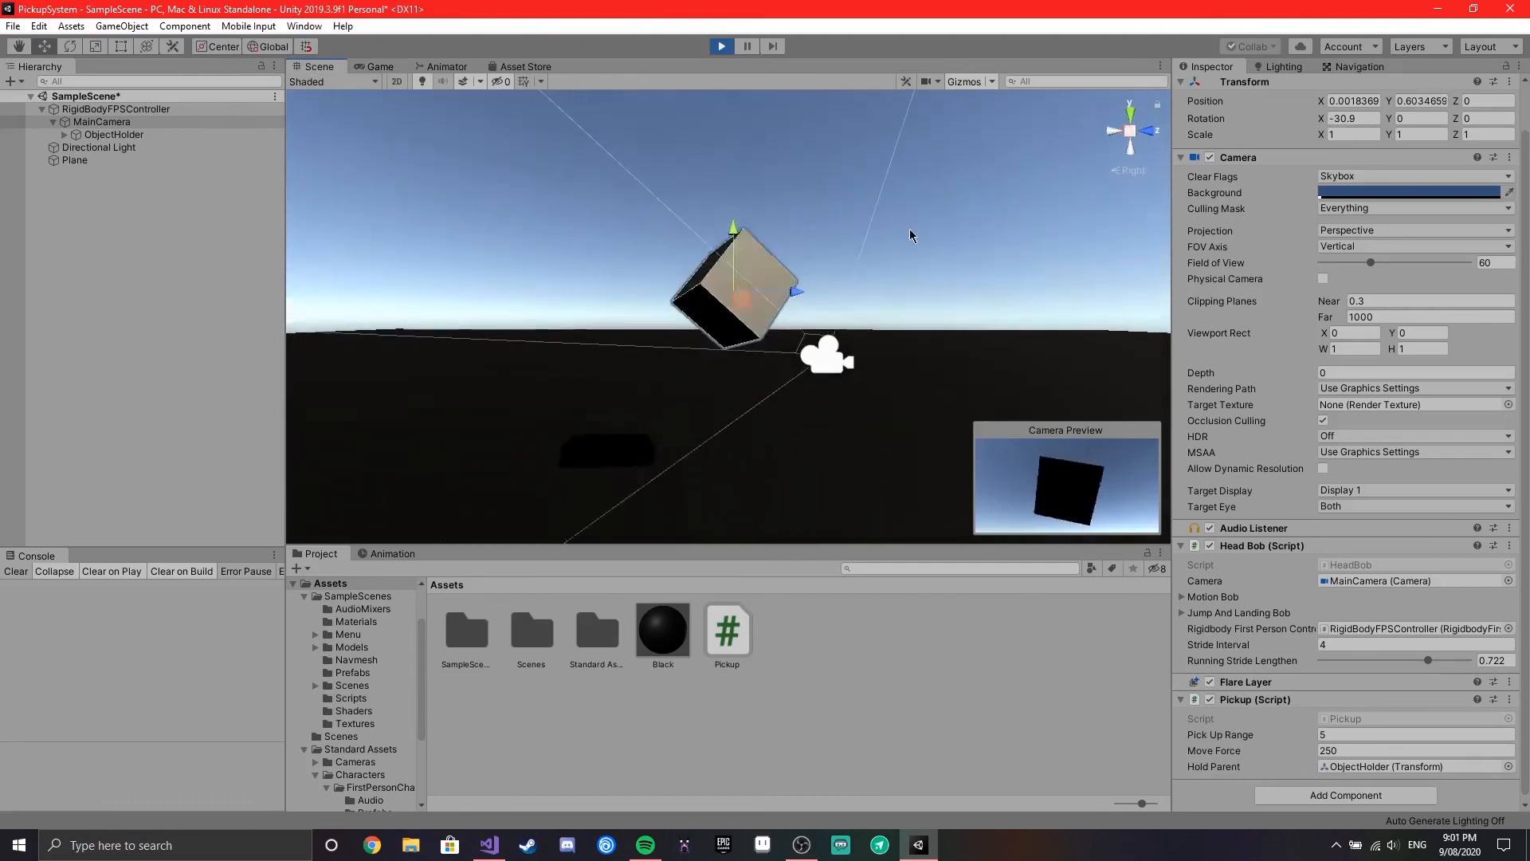
{"action": "left_click", "coordinate": [113, 134]}
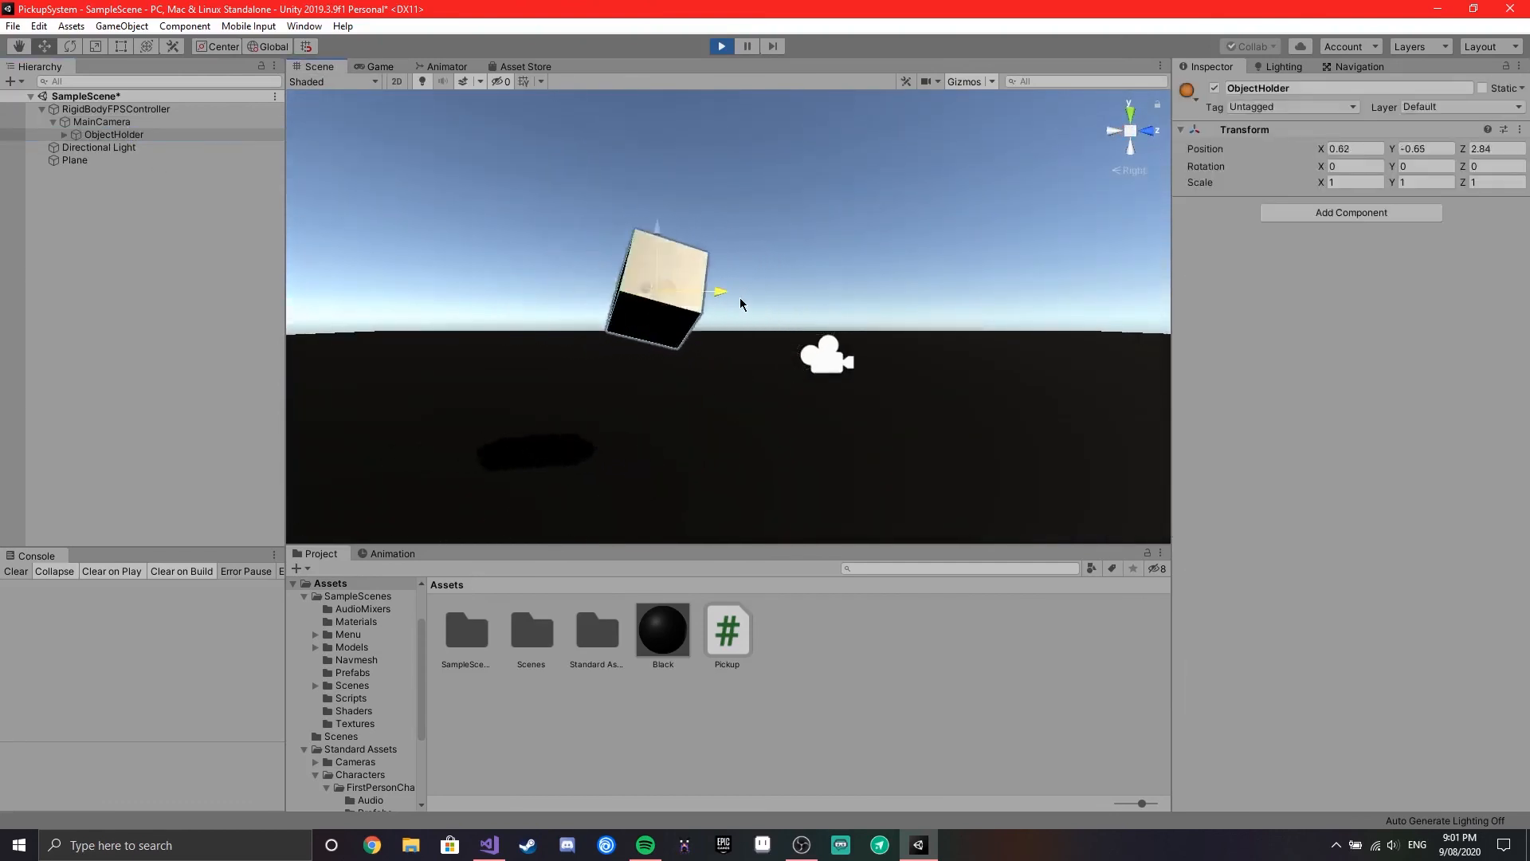
{"action": "left_click", "coordinate": [379, 67]}
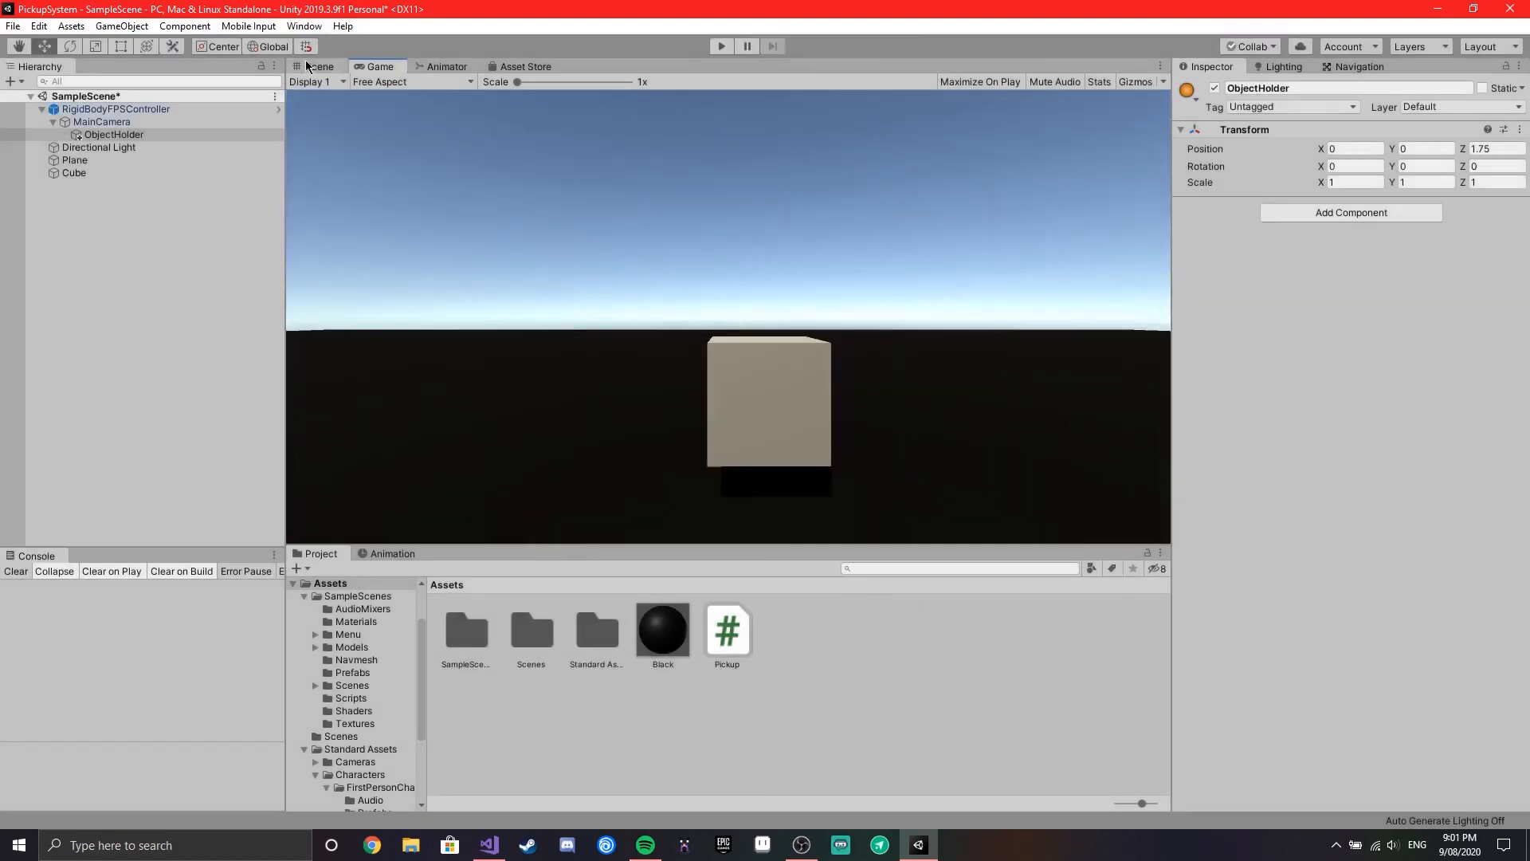
Step: Move ObjectHolder to Z 2.25, set Move Force to 150, and play-test holding the cube
{"action": "left_click", "coordinate": [316, 67]}
{"action": "type", "text": "2.25"}
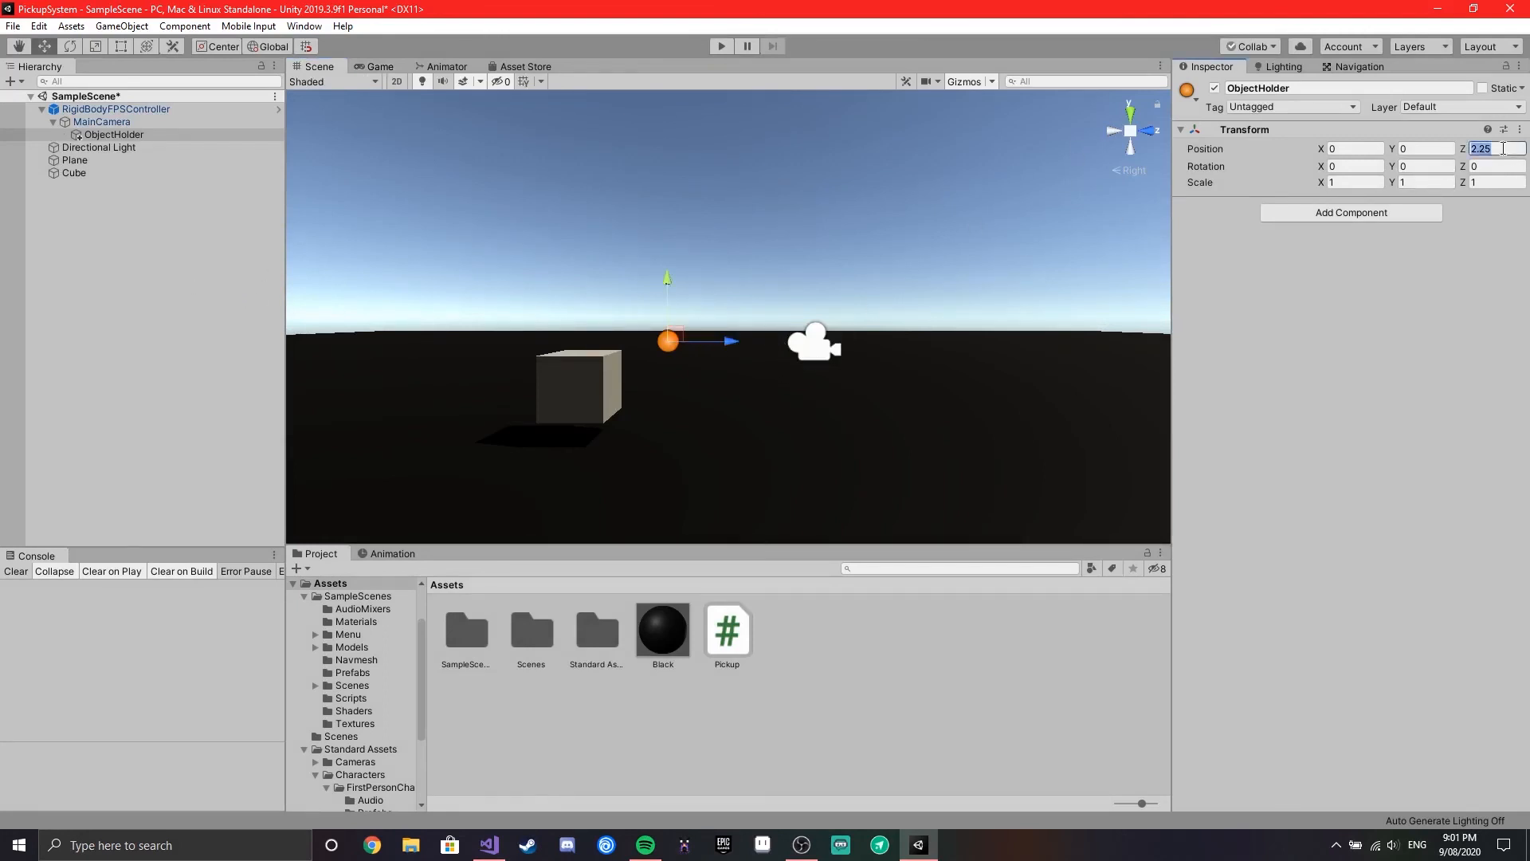
{"action": "left_click", "coordinate": [102, 121]}
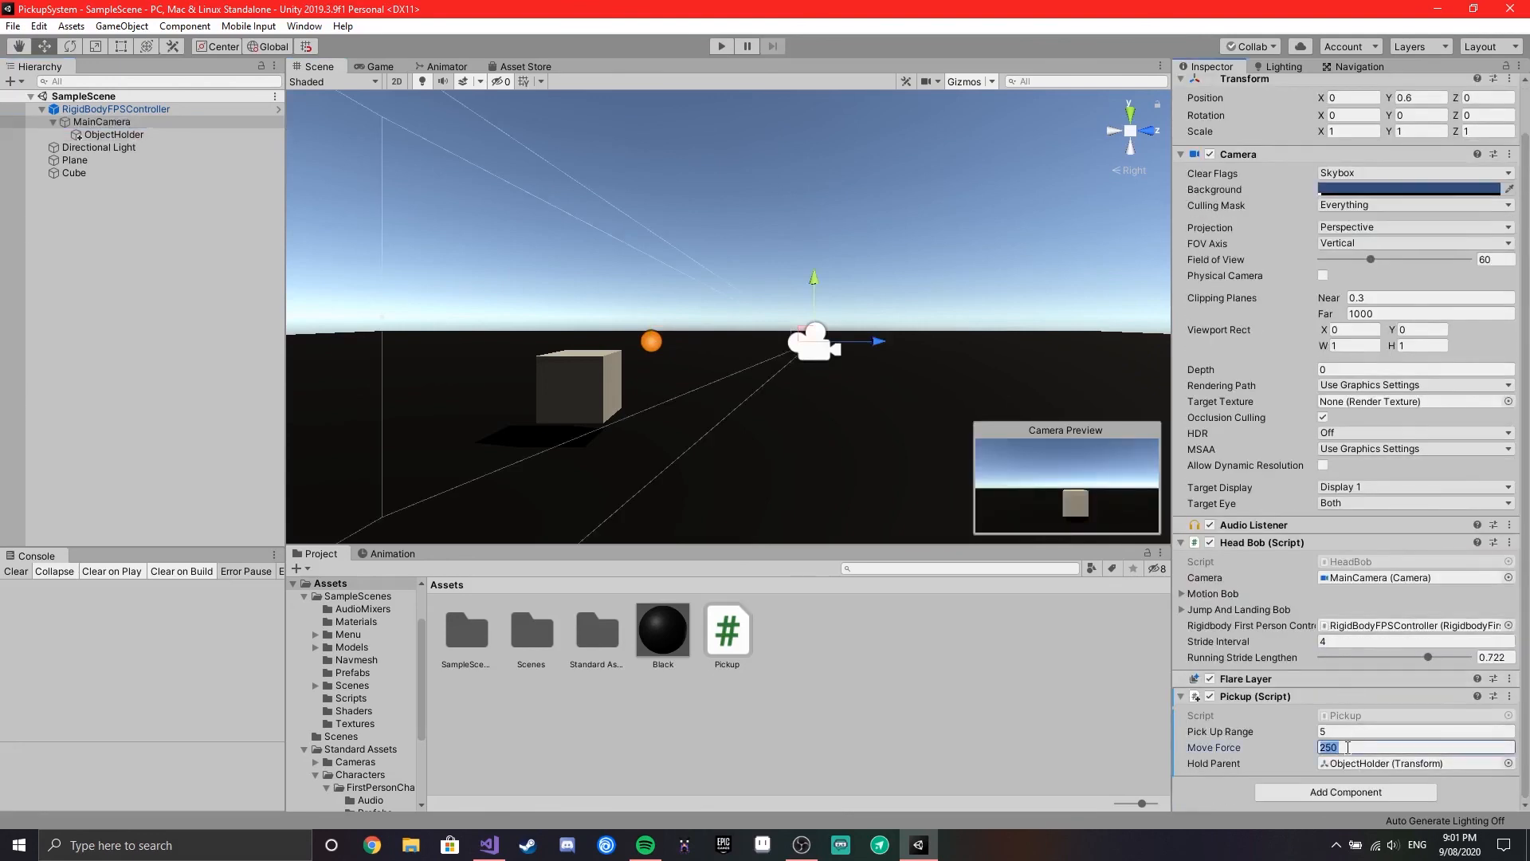
{"action": "type", "text": "150"}
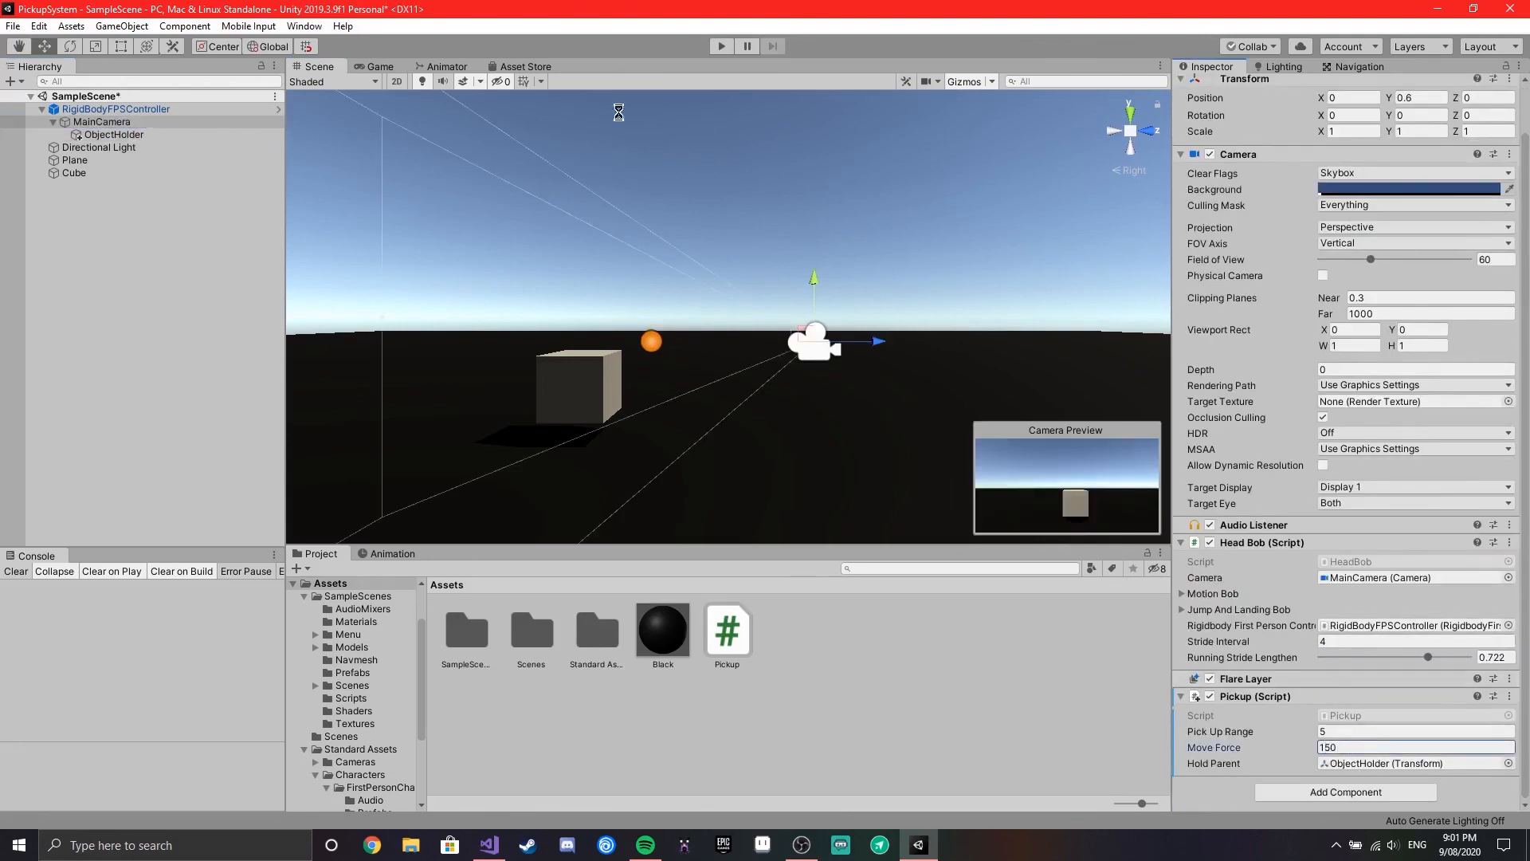
{"action": "left_click", "coordinate": [721, 46]}
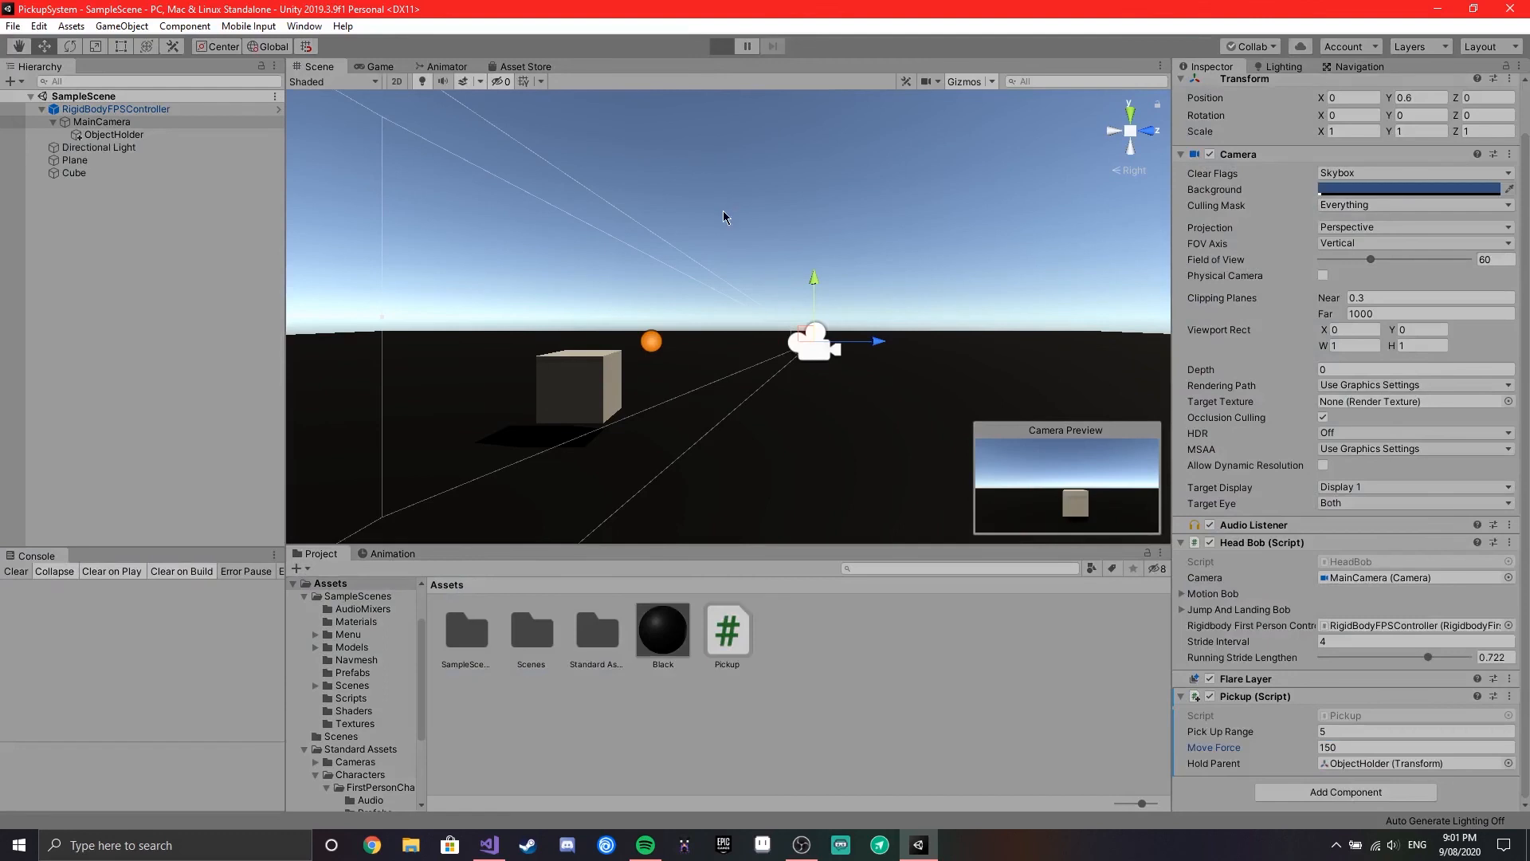
{"action": "left_click", "coordinate": [721, 46]}
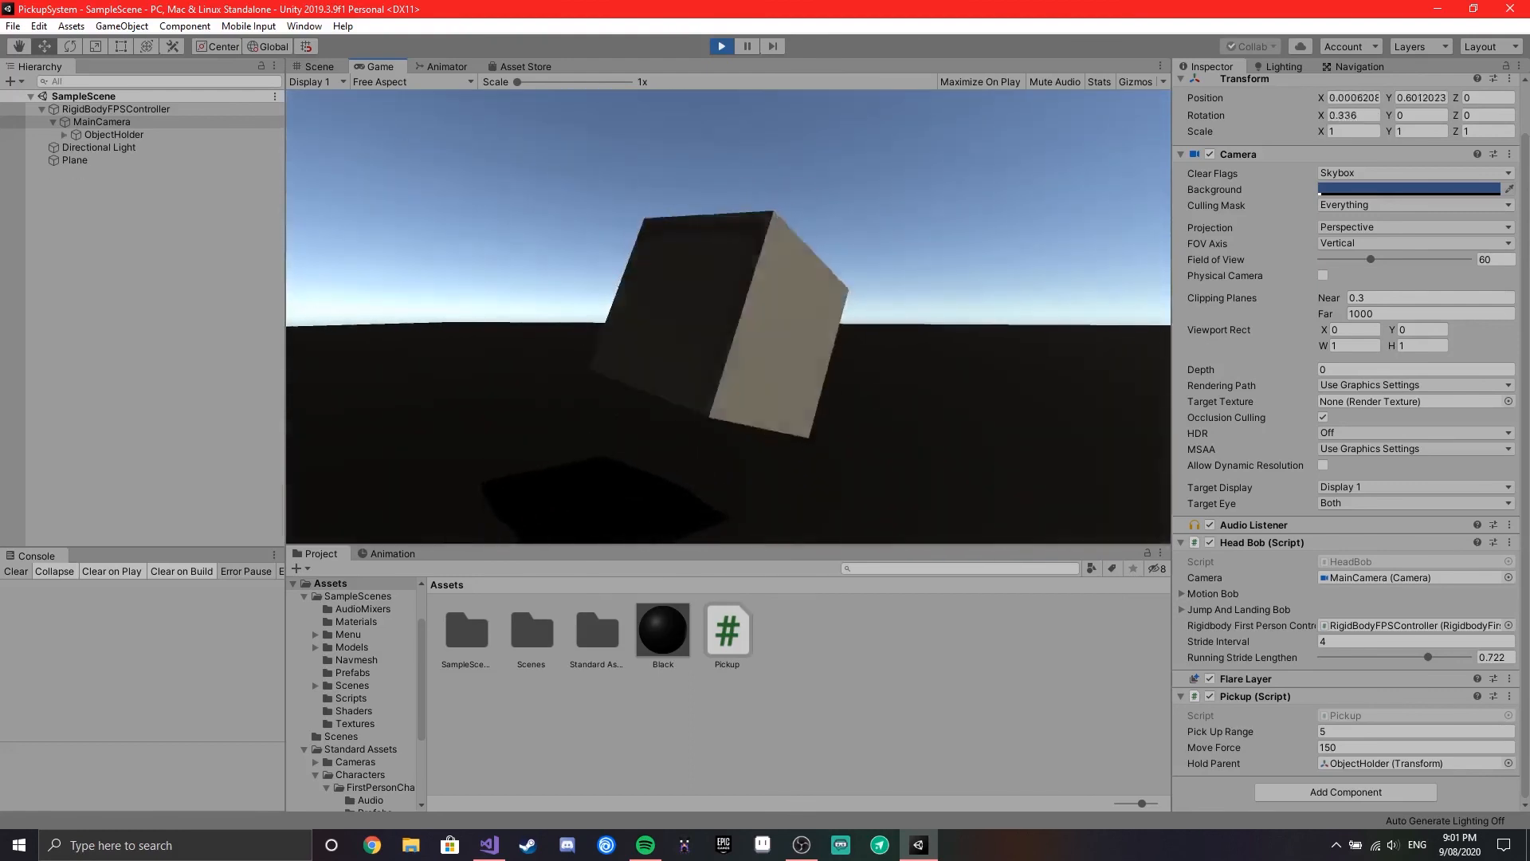
{"action": "left_click", "coordinate": [315, 67]}
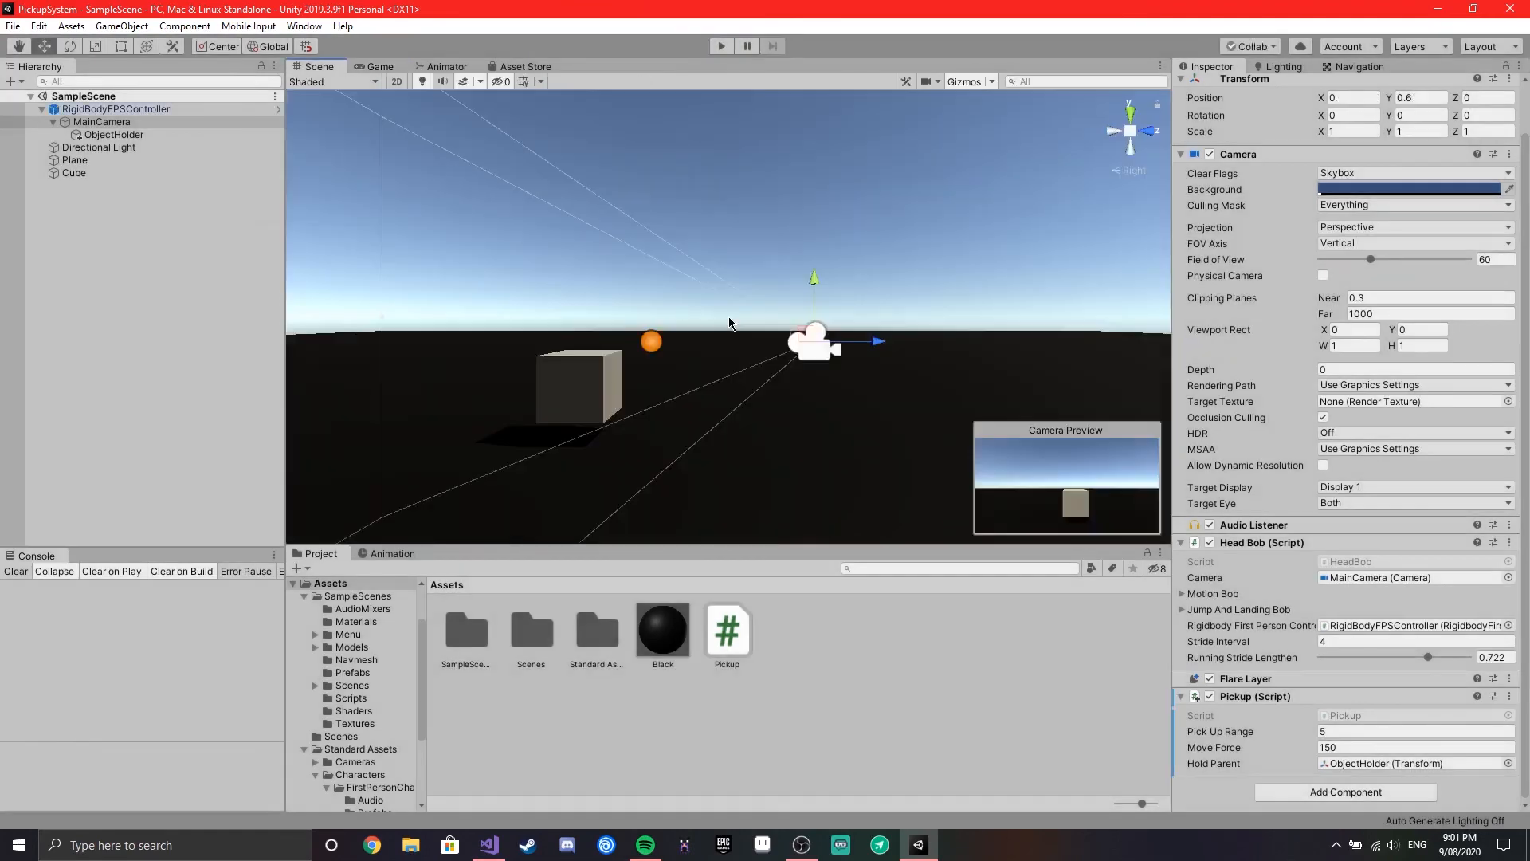